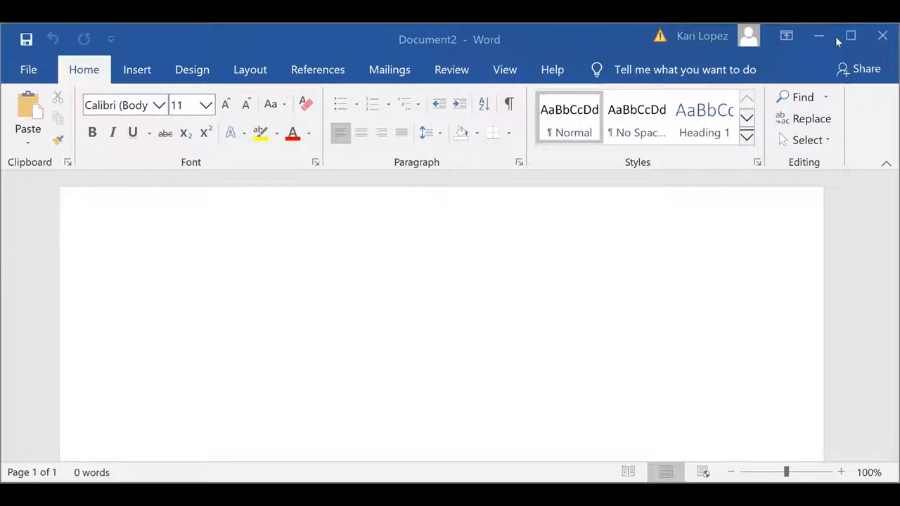
Clear the stray 'Staph' text and open the Insert Picture browser for this device.
type("s")
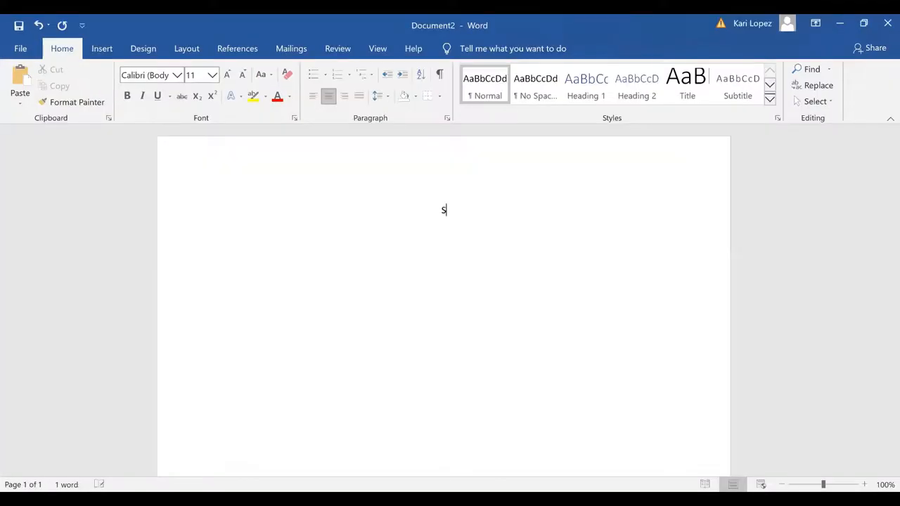
type("taph")
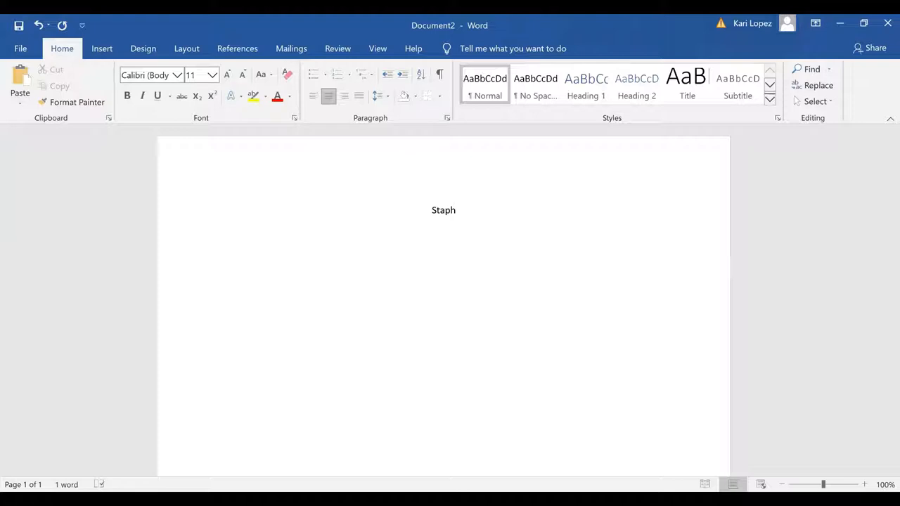
key("Backspace")
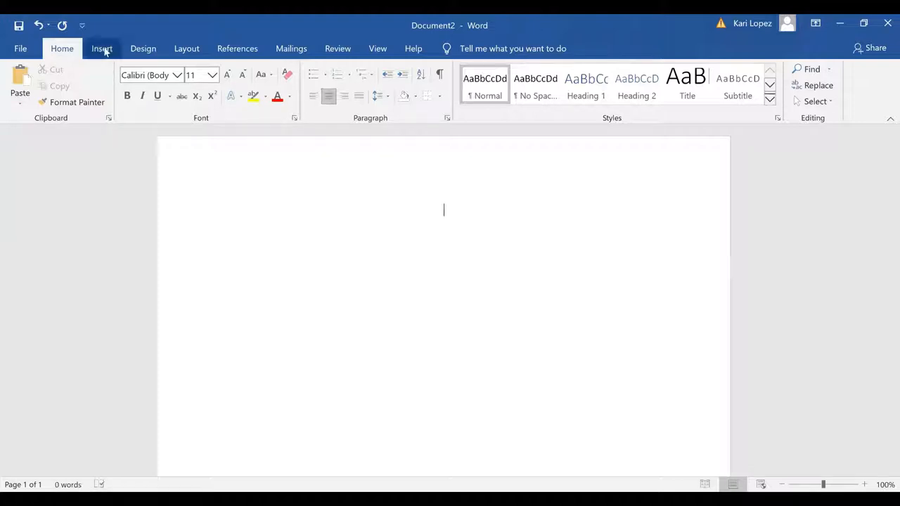
left_click(102, 48)
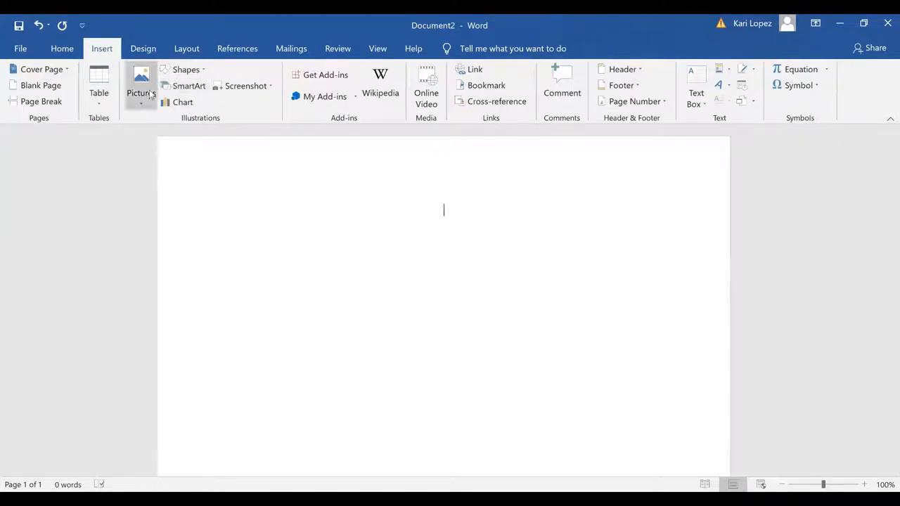
left_click(141, 84)
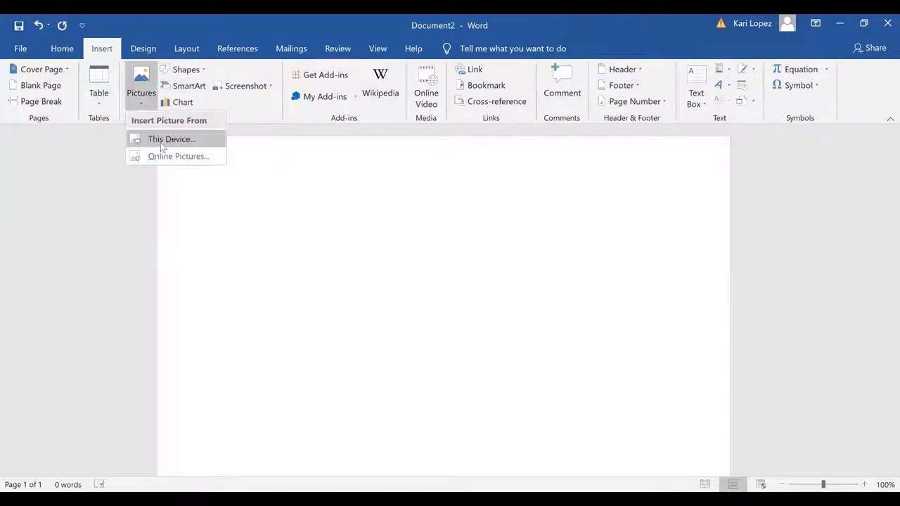
mouse_move(373, 255)
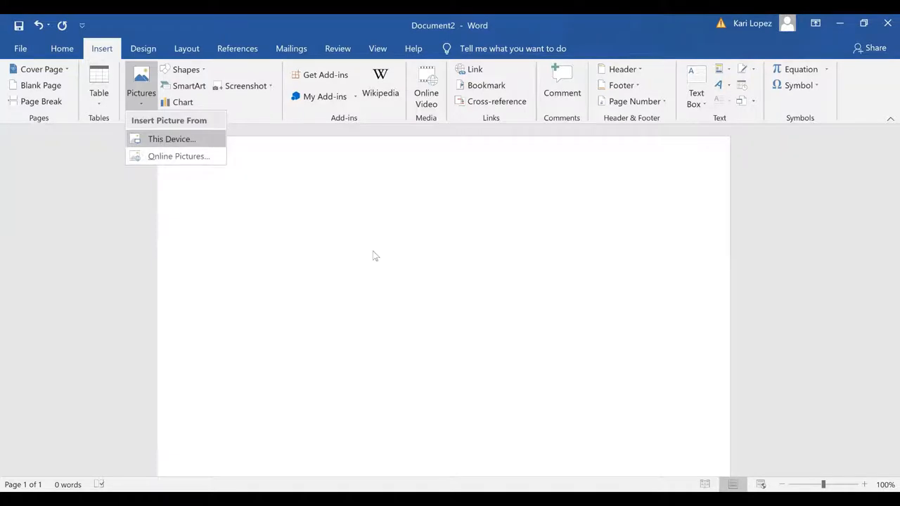
left_click(170, 138)
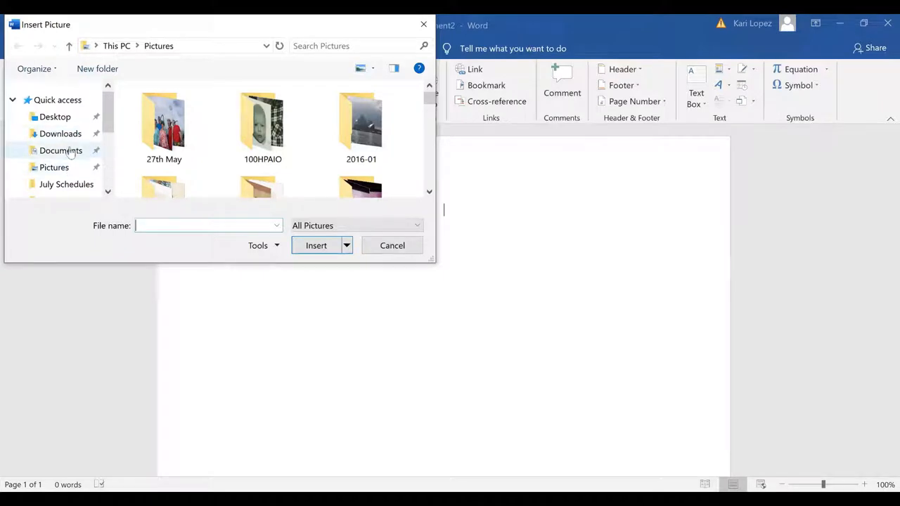
Browse Documents > school > Tutoring MLT > Micro Tutor 2020 > Micro pics and insert 'gram pos cocci flow chart'.
left_click(60, 151)
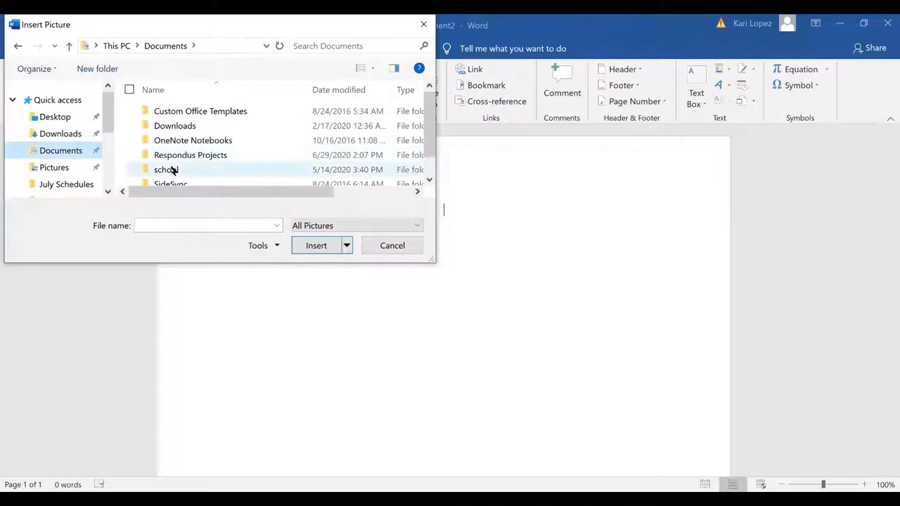
double_click(165, 170)
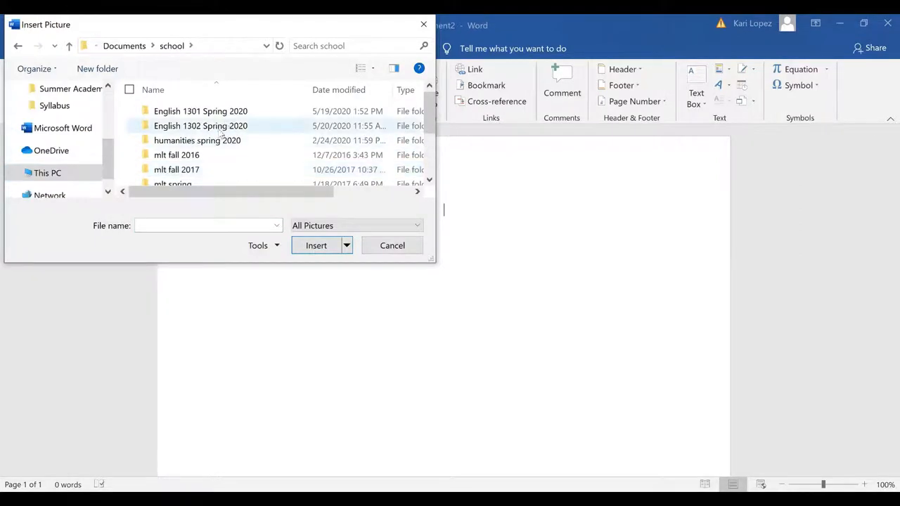
scroll("down", 3)
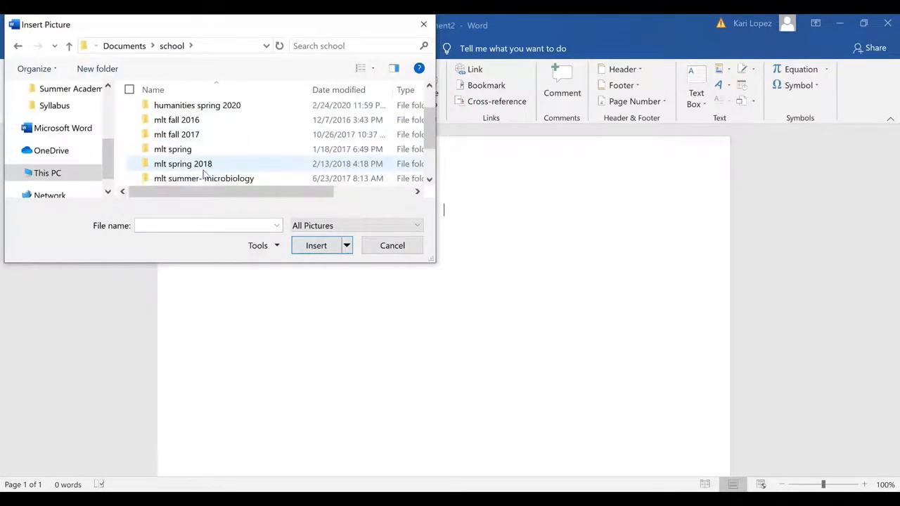
mouse_move(186, 167)
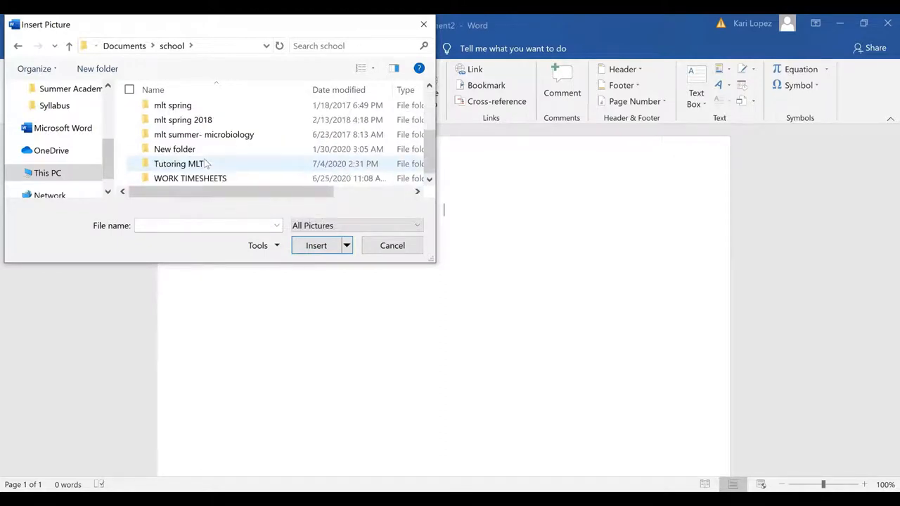
double_click(183, 163)
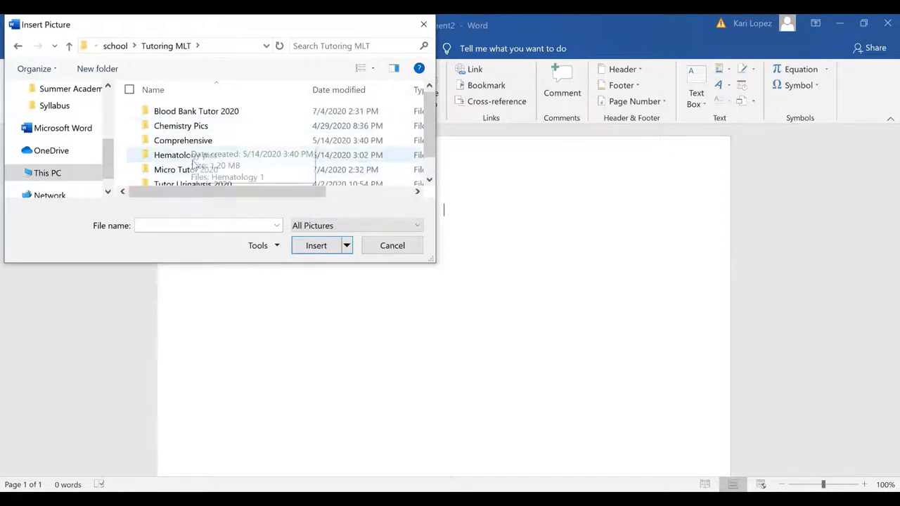
double_click(186, 169)
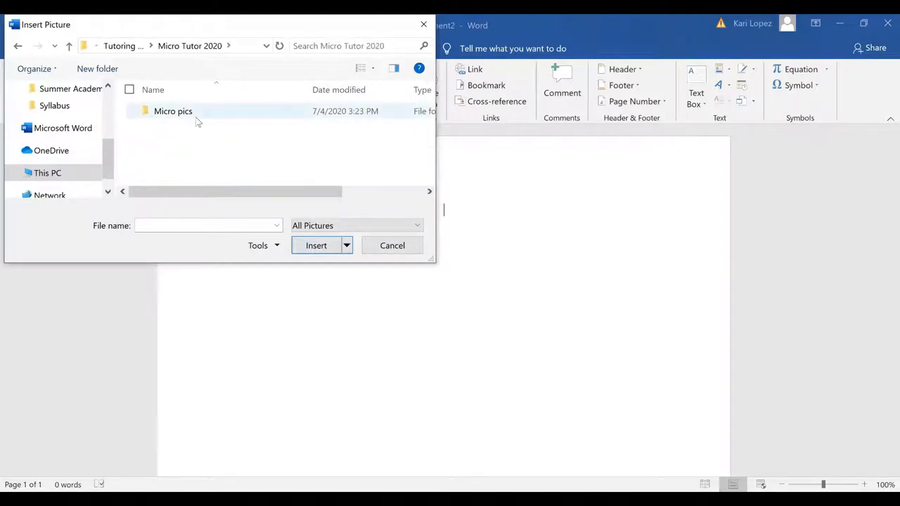
double_click(173, 111)
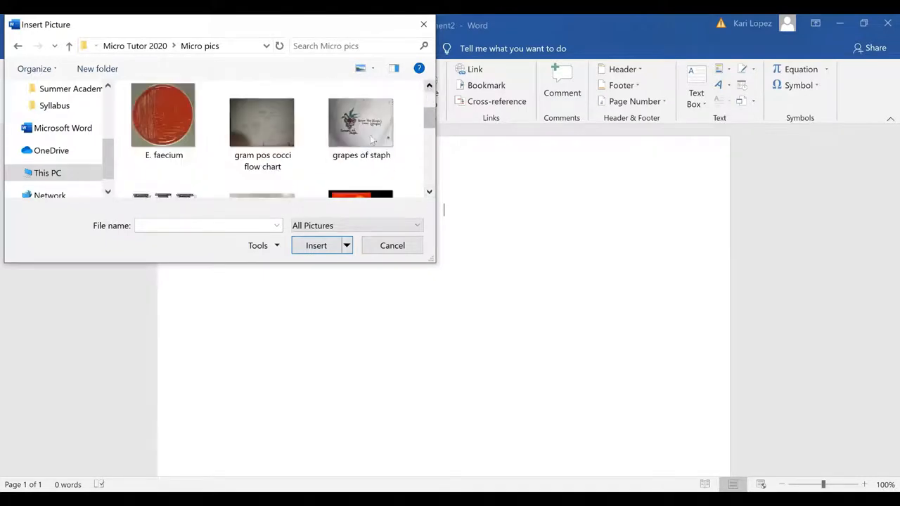
double_click(361, 121)
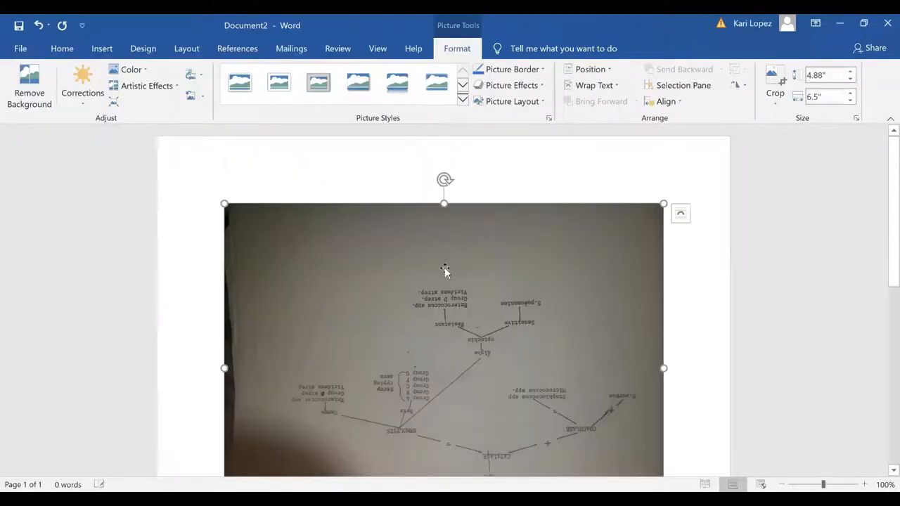
Flip the flow chart photo horizontally, then rotate it left and right 90° to read upright.
scroll("down", 3)
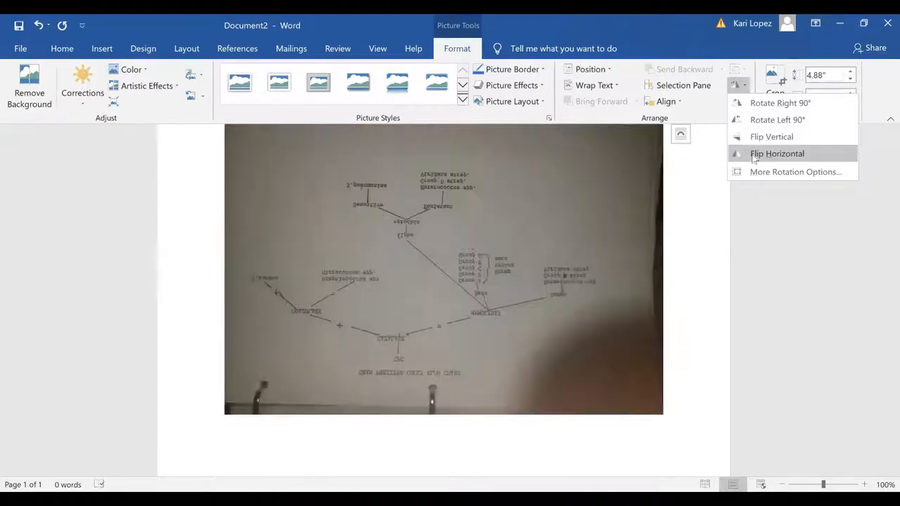
left_click(777, 120)
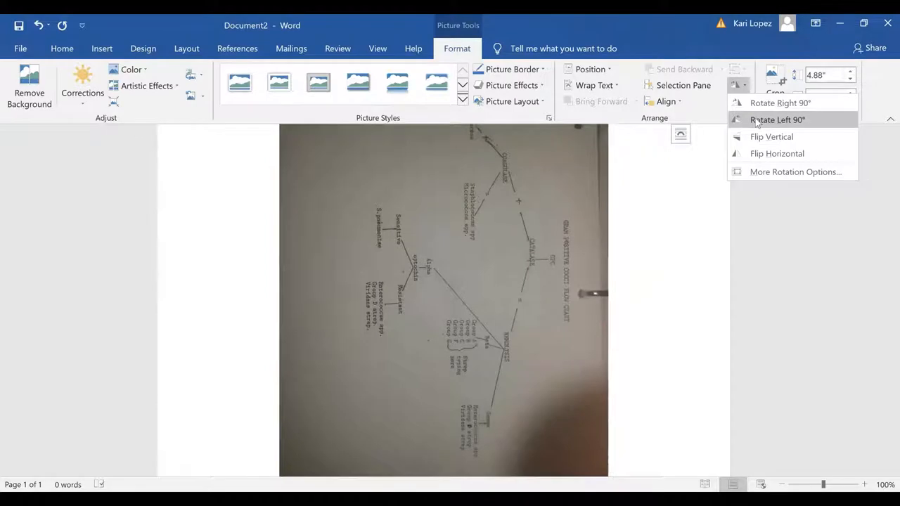
left_click(778, 119)
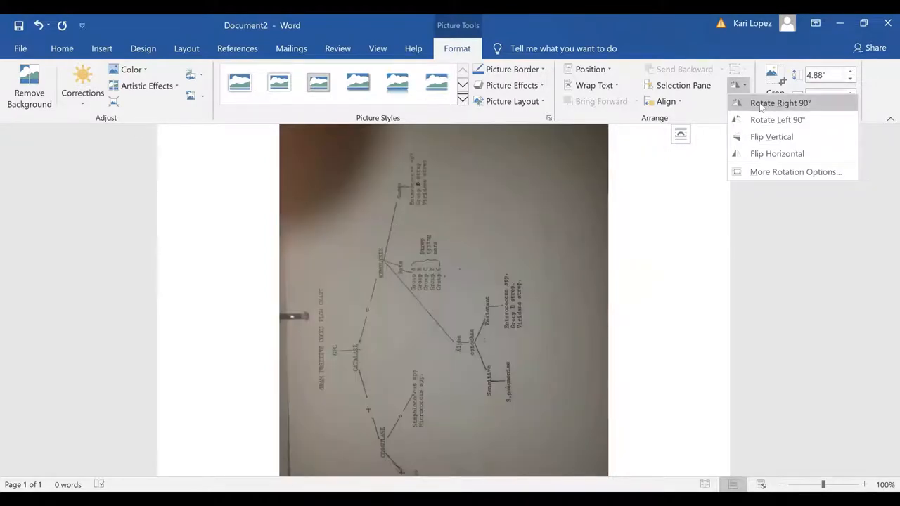
left_click(780, 103)
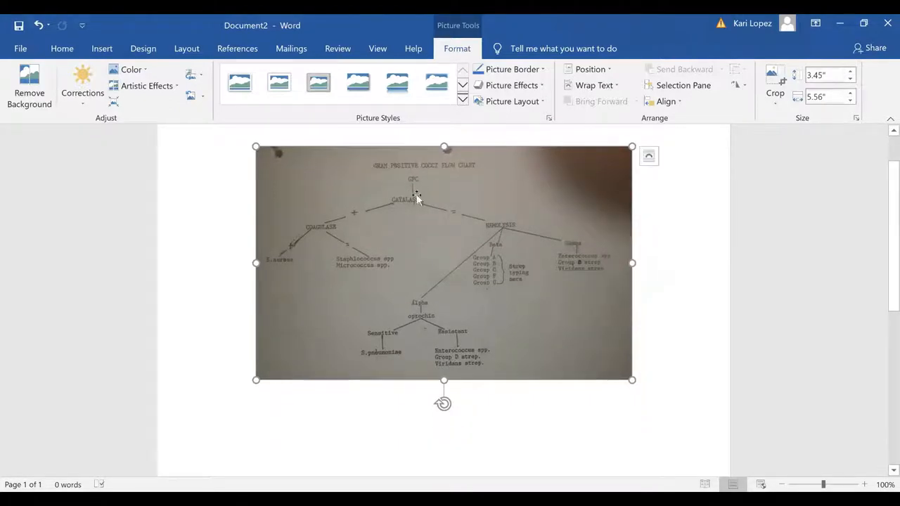
mouse_move(399, 221)
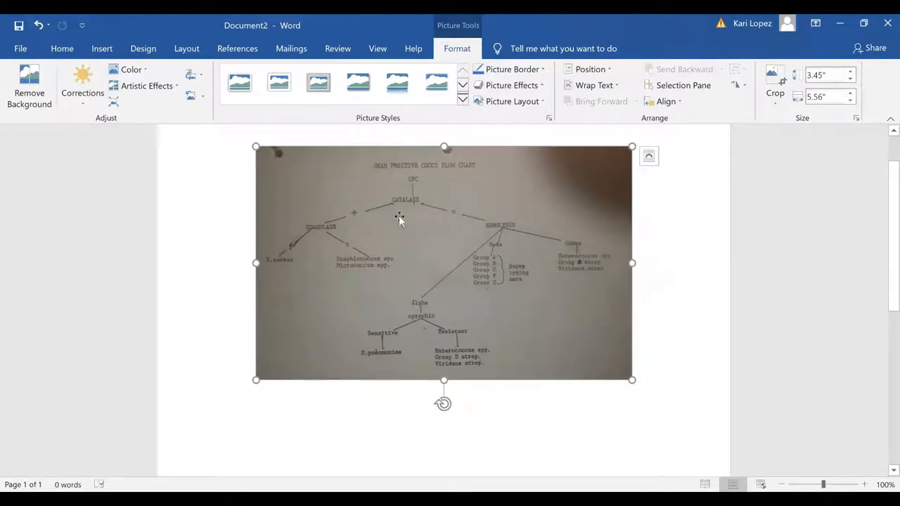
mouse_move(331, 226)
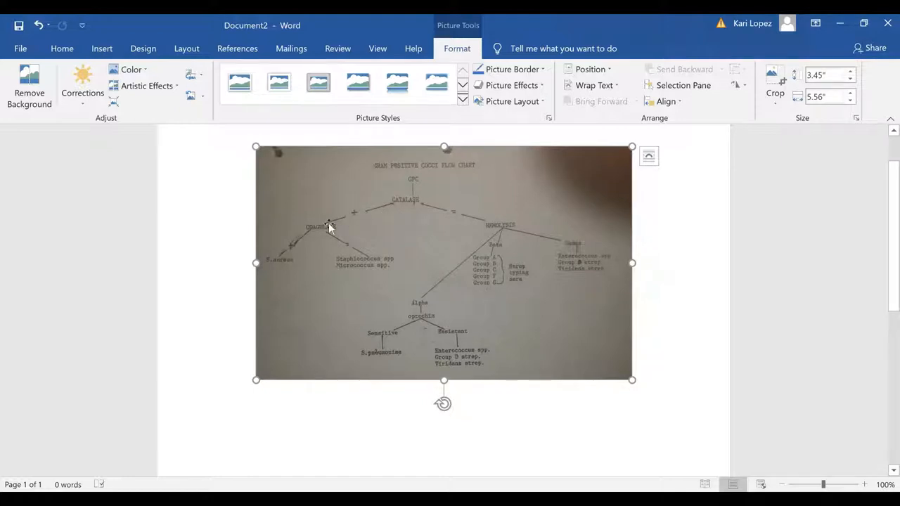
mouse_move(311, 265)
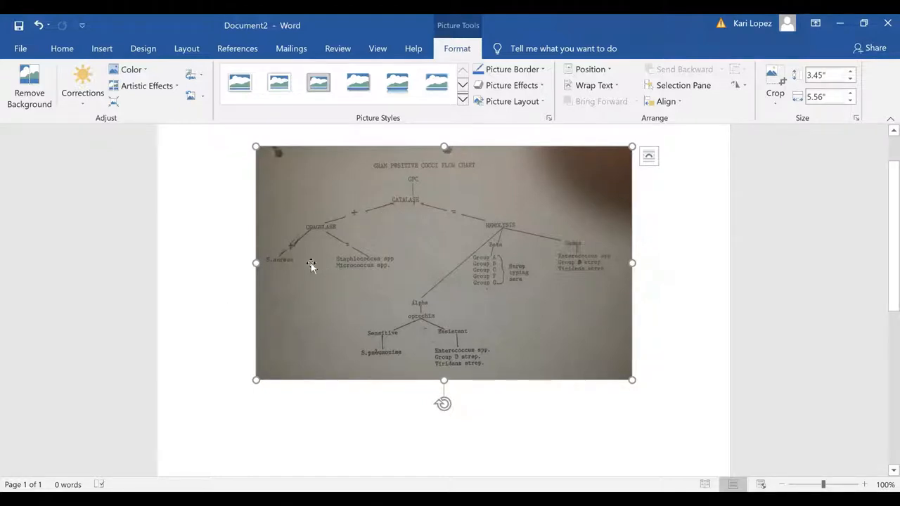
mouse_move(378, 255)
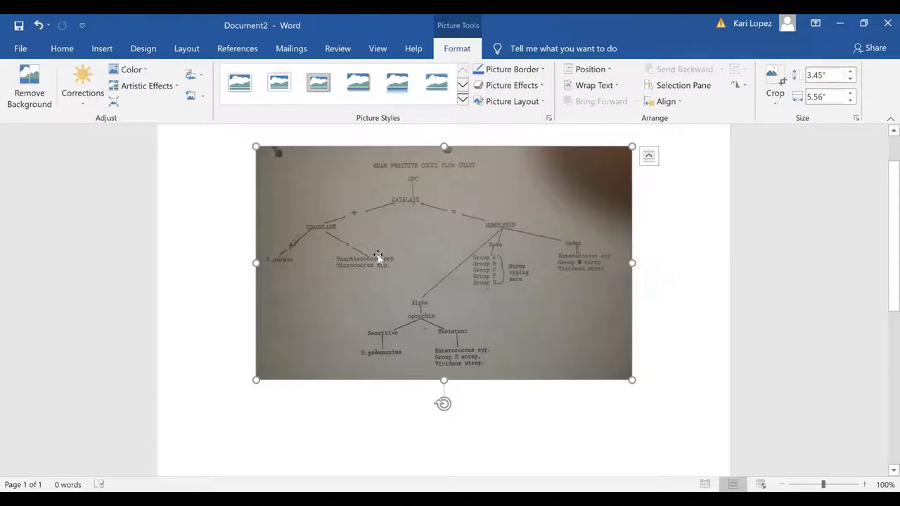
mouse_move(425, 251)
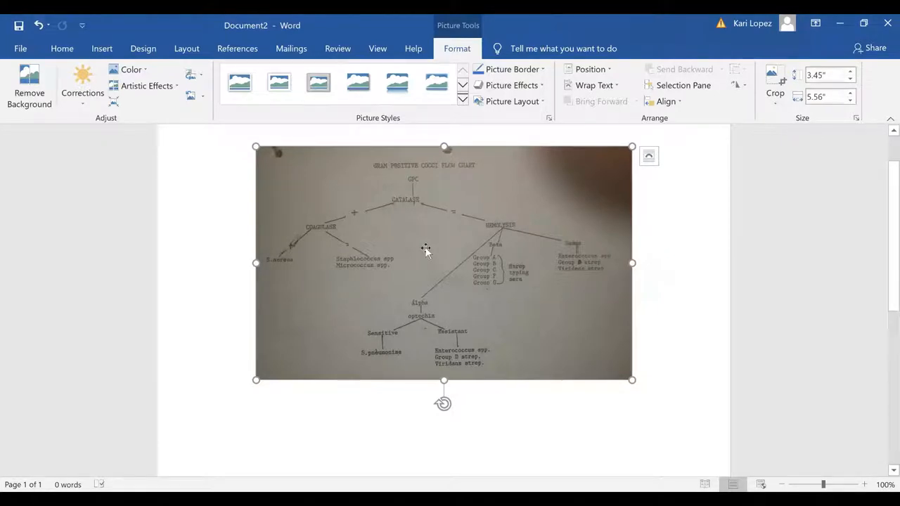
mouse_move(397, 215)
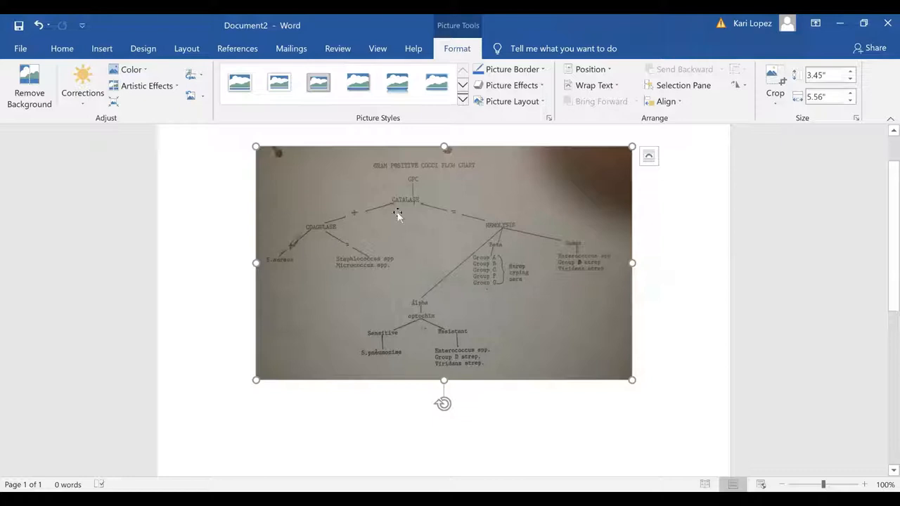
mouse_move(440, 182)
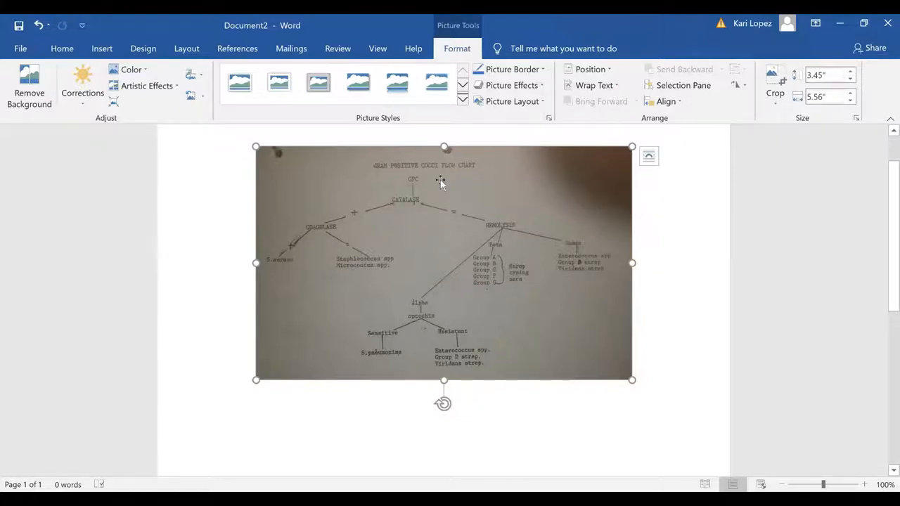
mouse_move(499, 201)
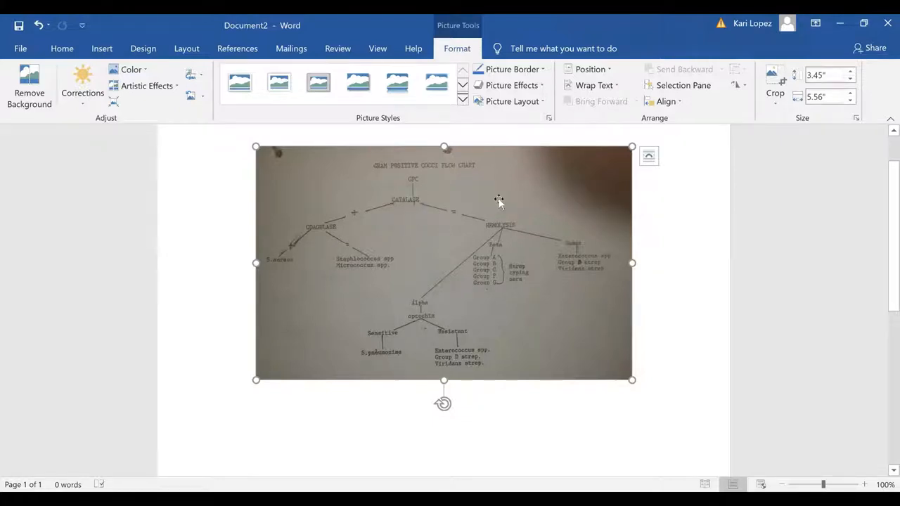
mouse_move(591, 220)
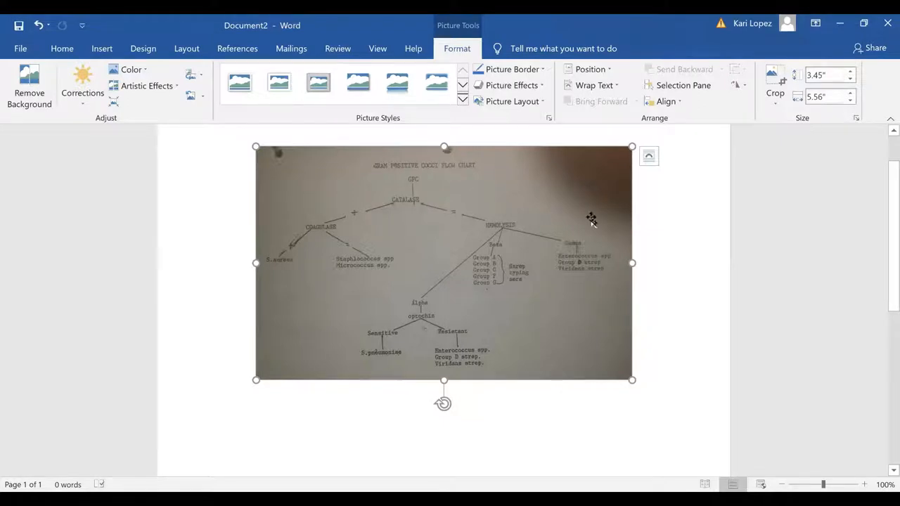
mouse_move(503, 310)
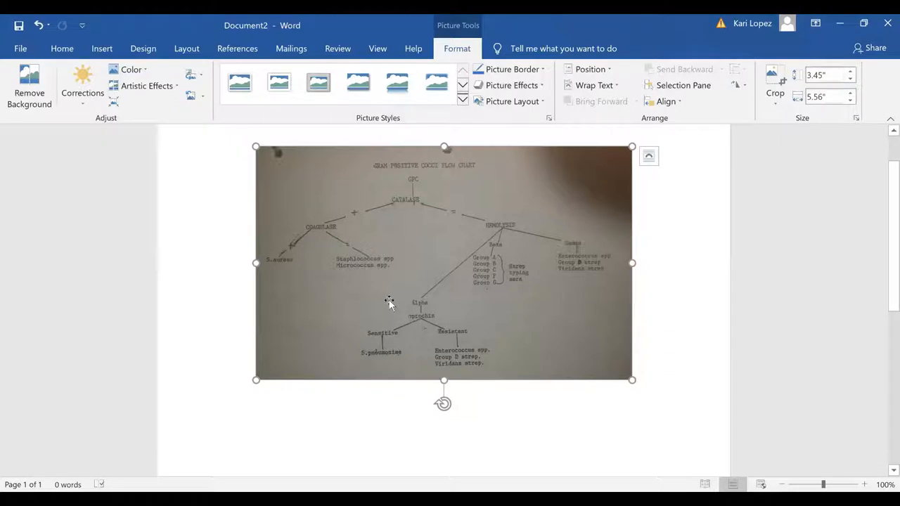
mouse_move(398, 341)
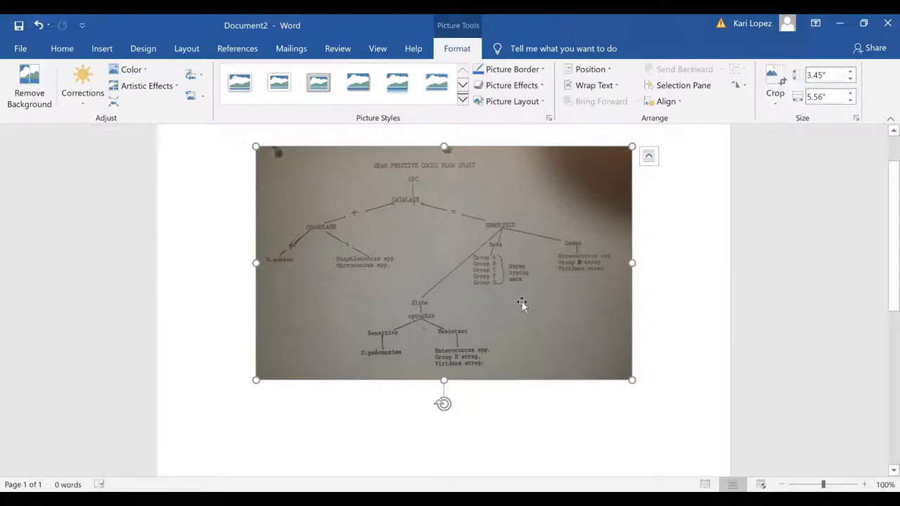
mouse_move(434, 365)
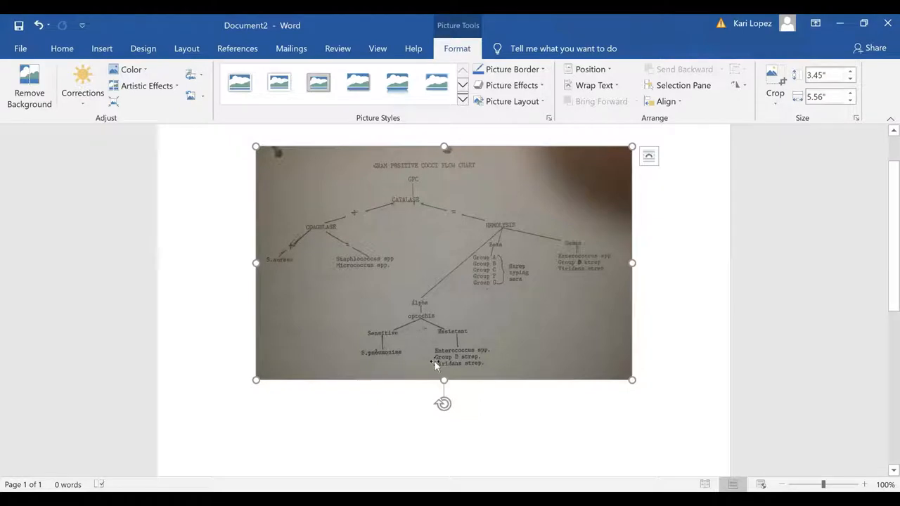
mouse_move(503, 291)
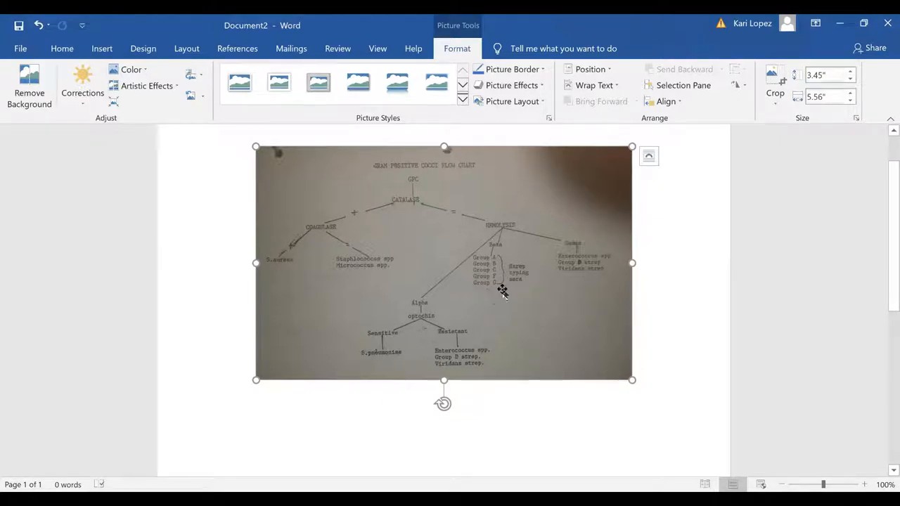
mouse_move(502, 292)
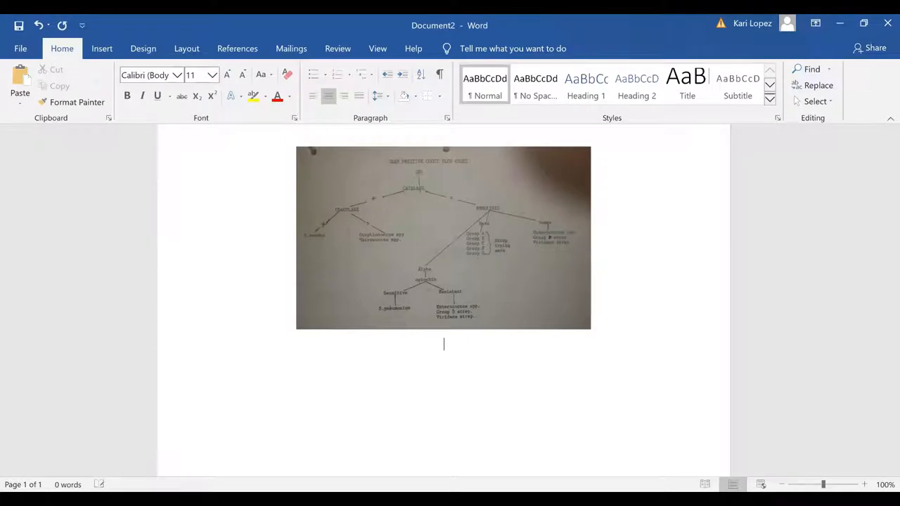
mouse_move(630, 311)
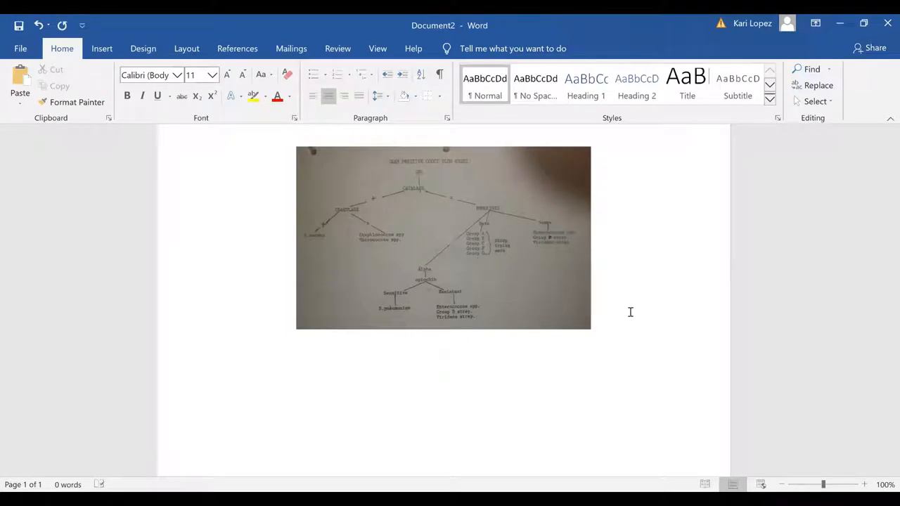
Type the heading 'Staphlococcus (Staph)' below the flow chart photo.
type("St")
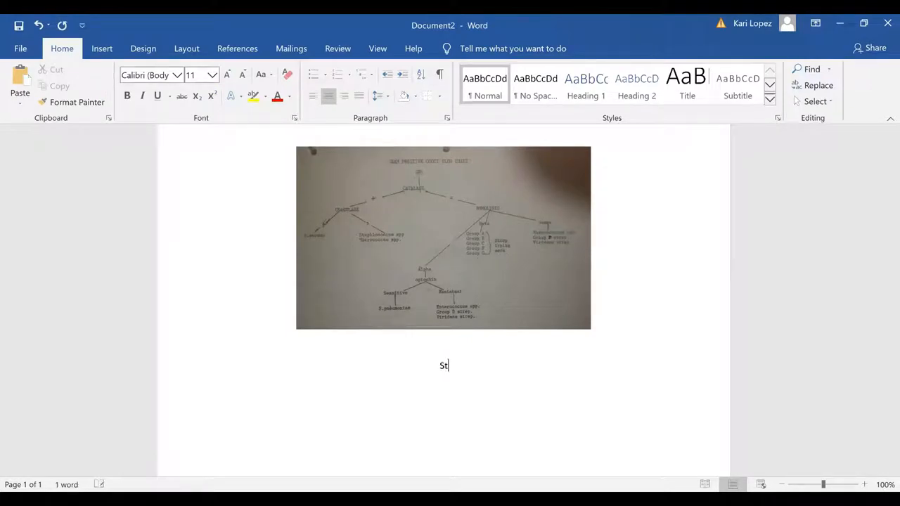
type("aphloco")
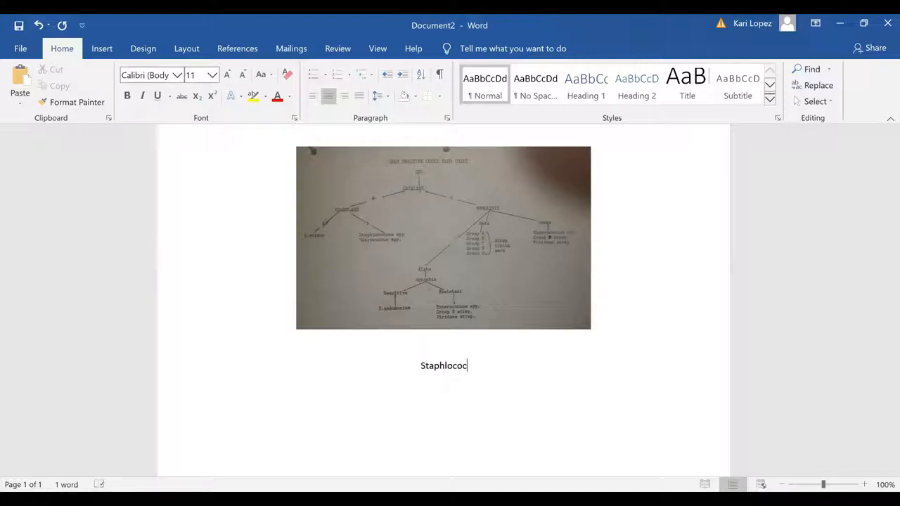
type("cus")
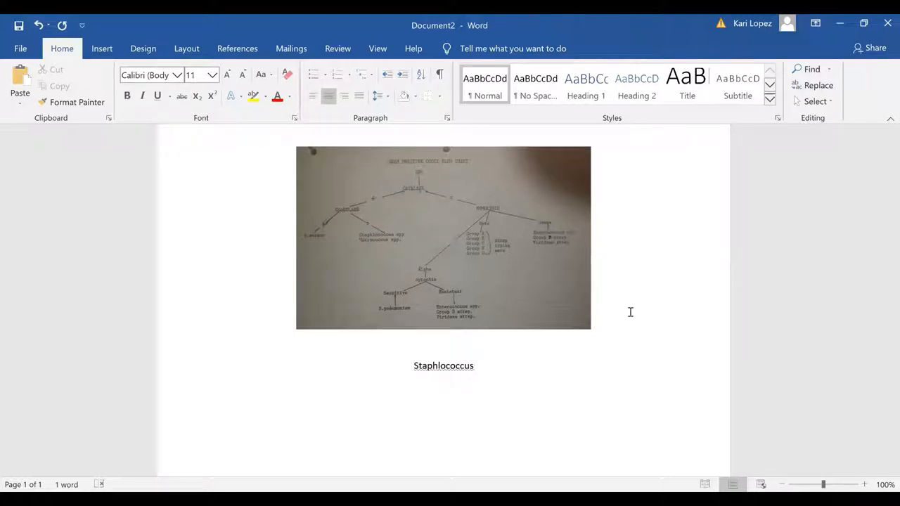
type("(S")
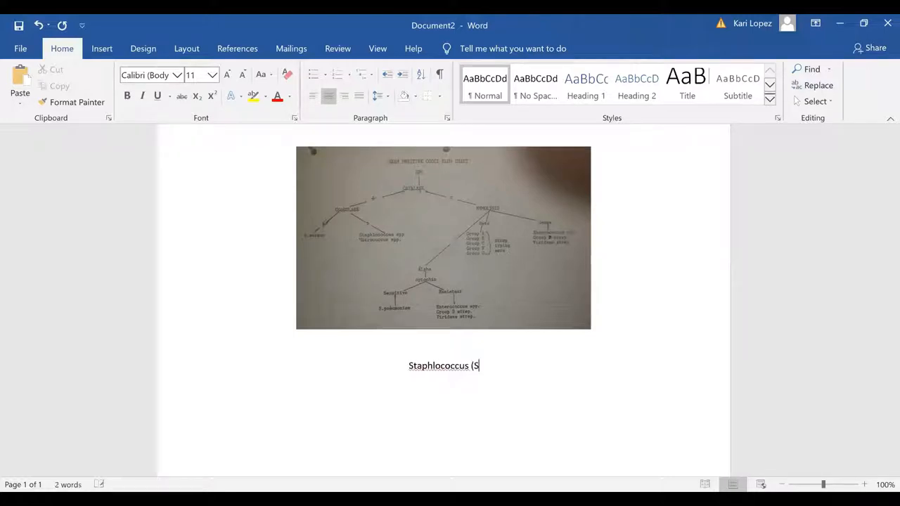
type("taph)")
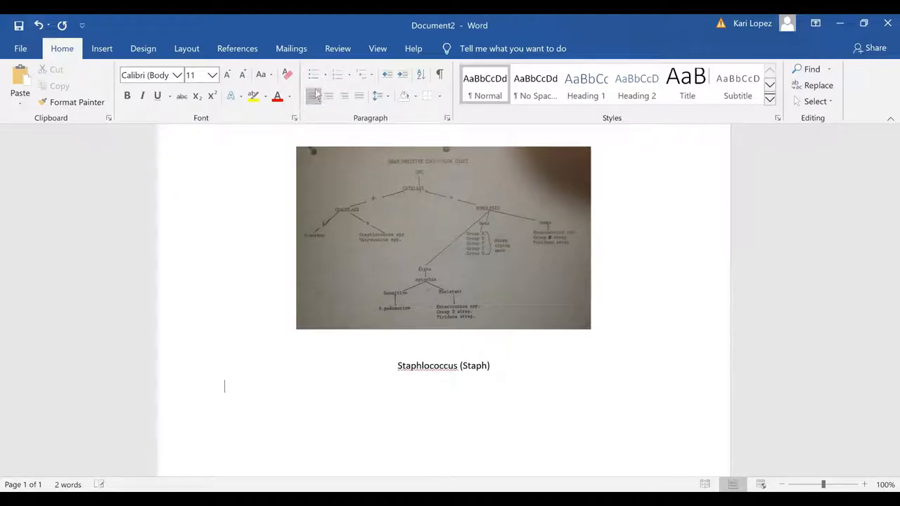
Start a bulleted list with the bullet 'Grapes of staph'.
left_click(313, 75)
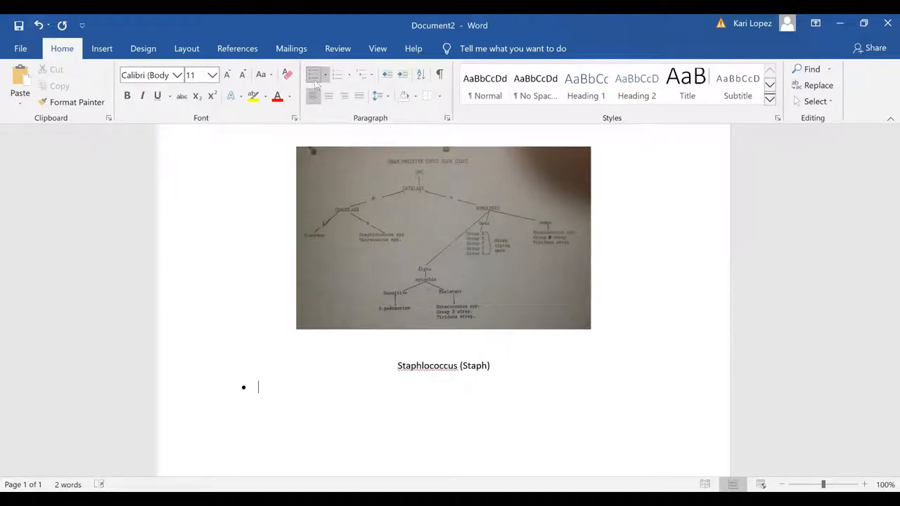
type("Gra")
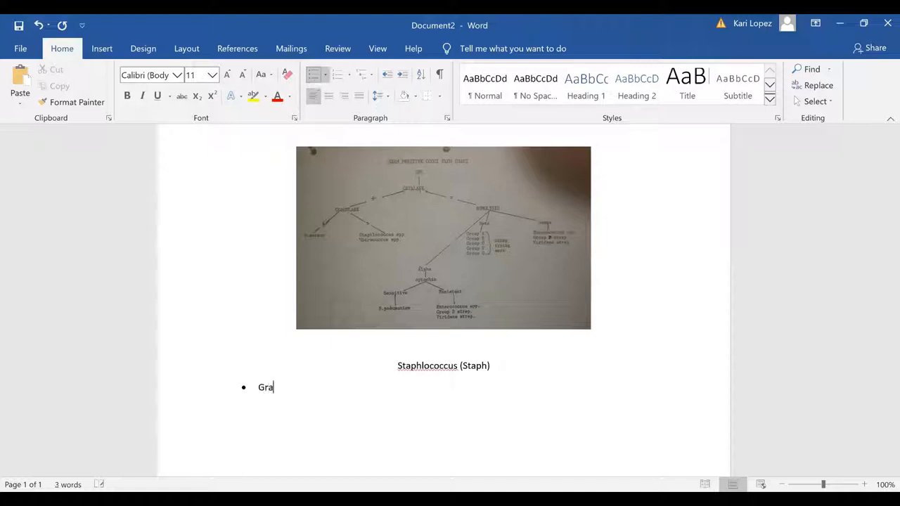
type("pes of")
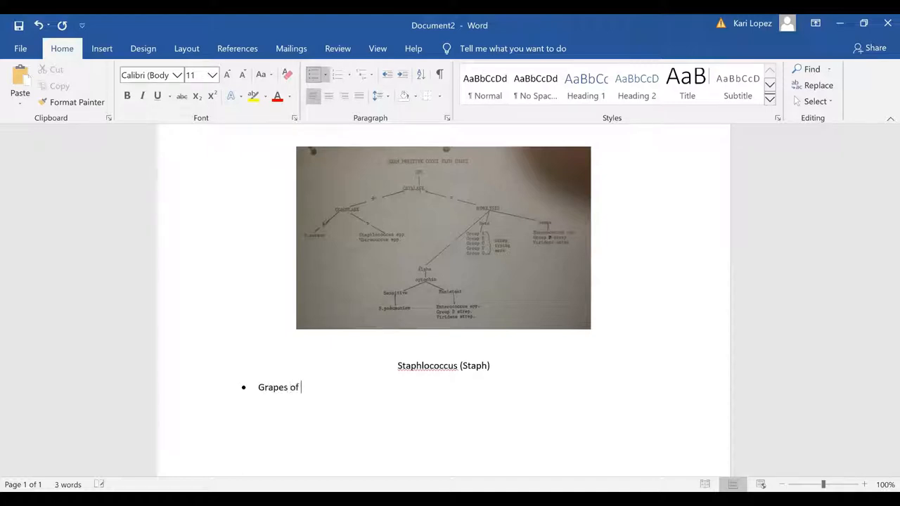
type("staph")
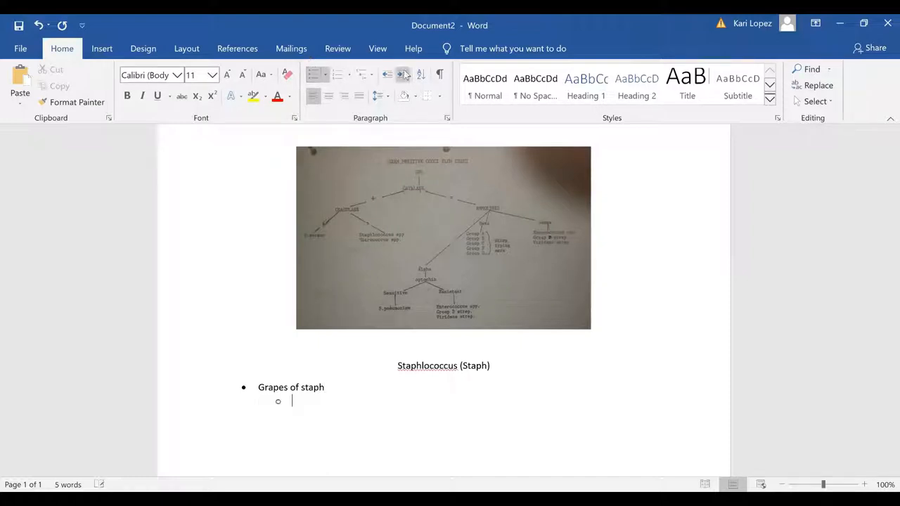
Add sub-points 'Cocci in clusters (grapes)' and 'Gram pos (purple'.
type("Cocci in clust")
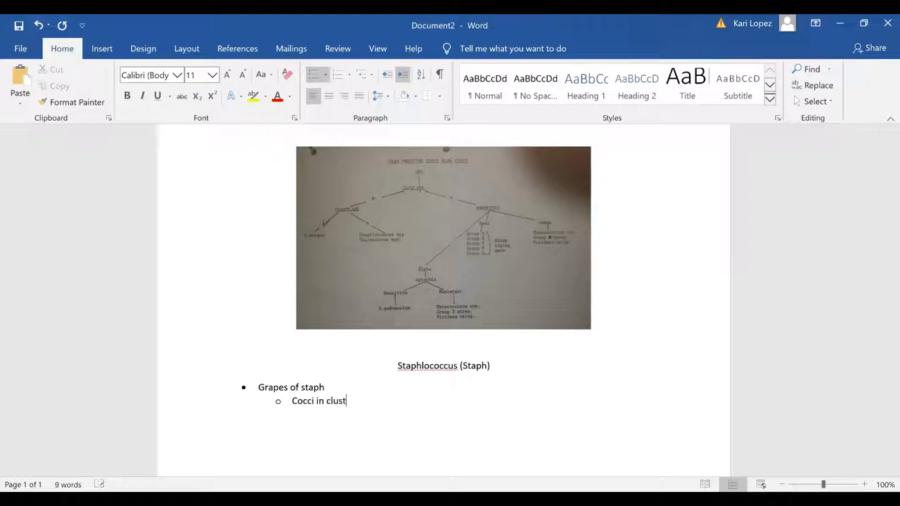
type("ers (gra")
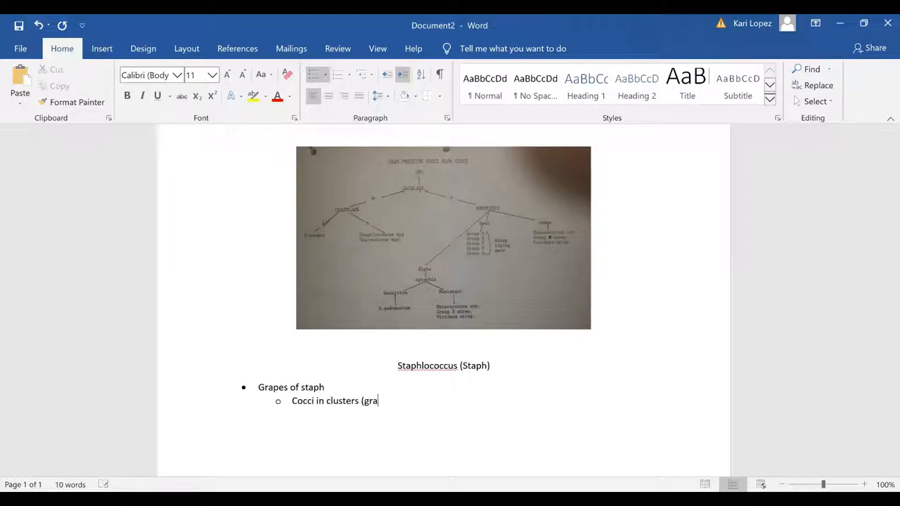
type("pes)")
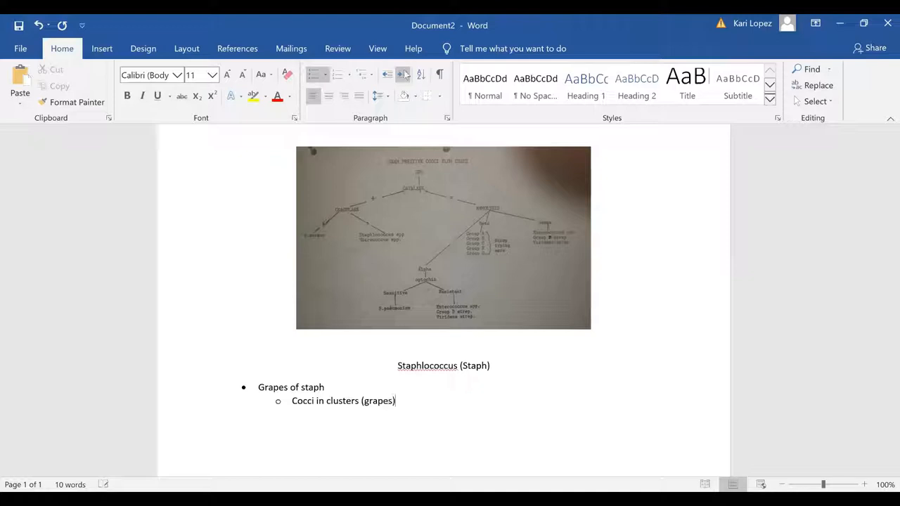
key("enter")
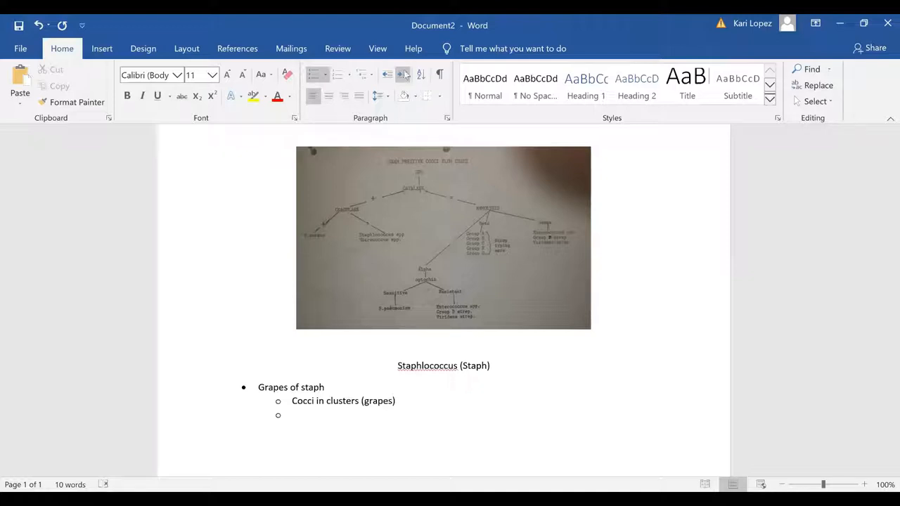
type("Gram")
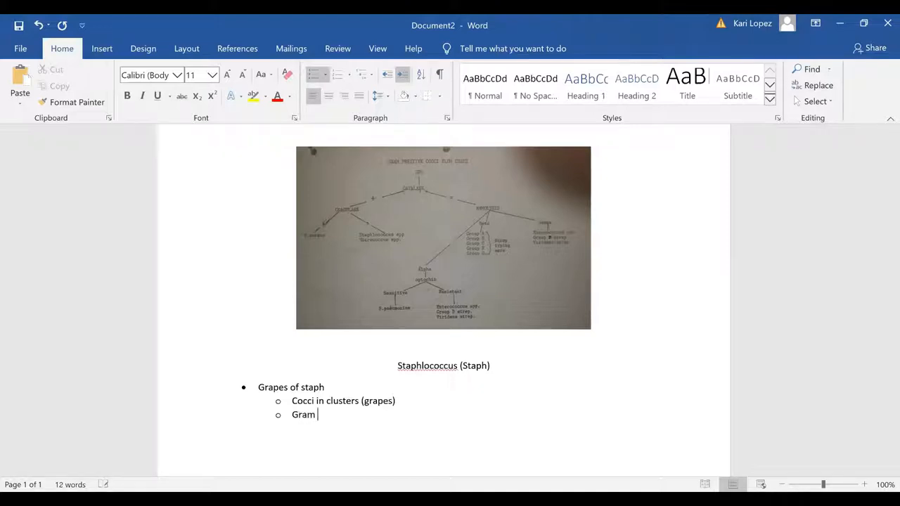
type("pos (pu")
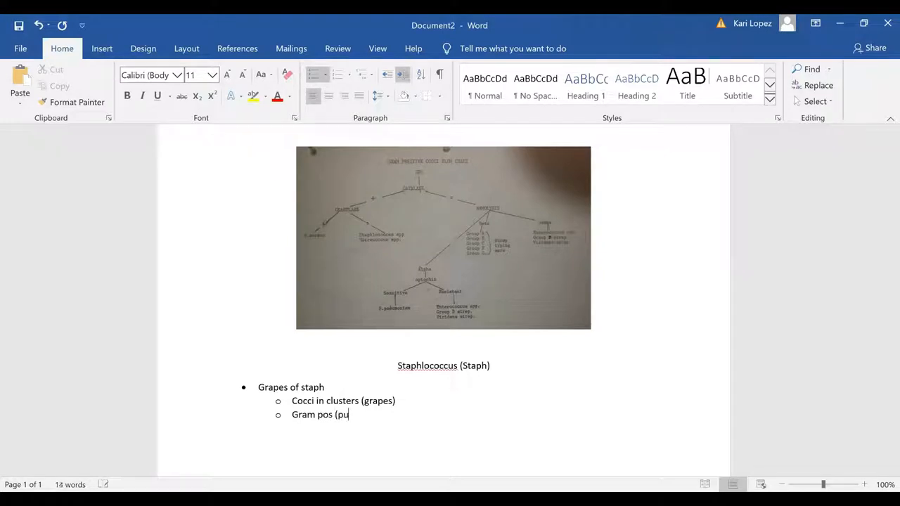
type("rp")
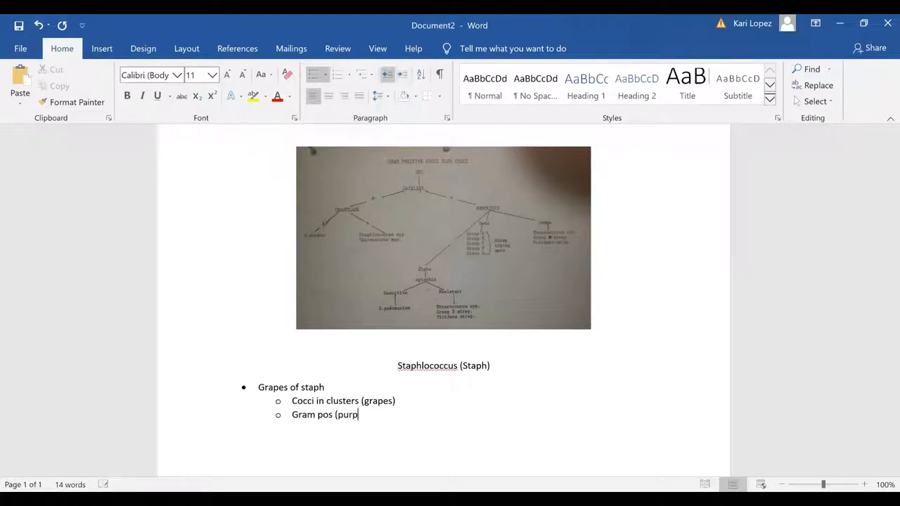
type("le")
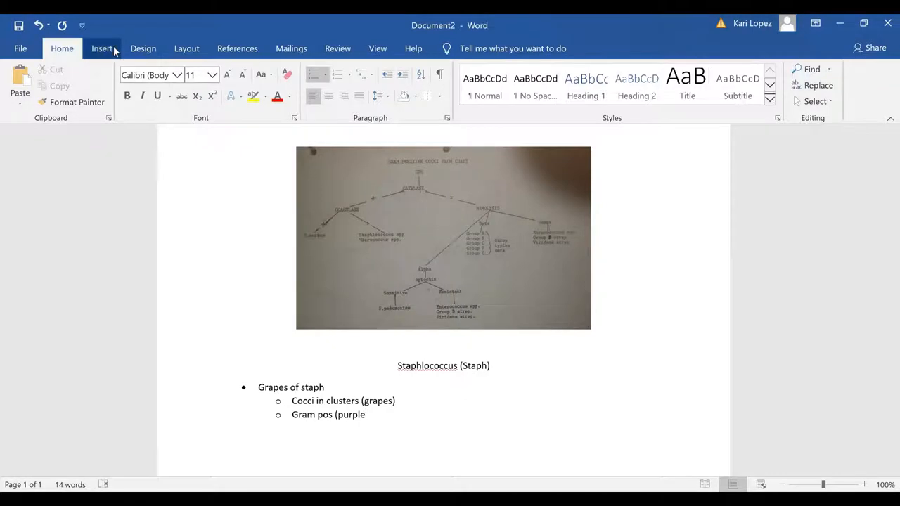
Open the picture browser again and select 'grapes of staph' in Micro pics.
left_click(102, 48)
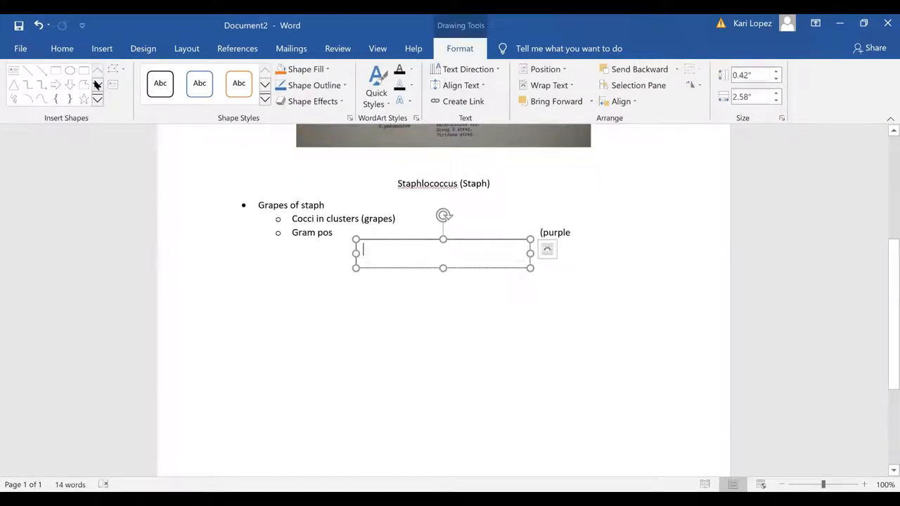
left_click(102, 48)
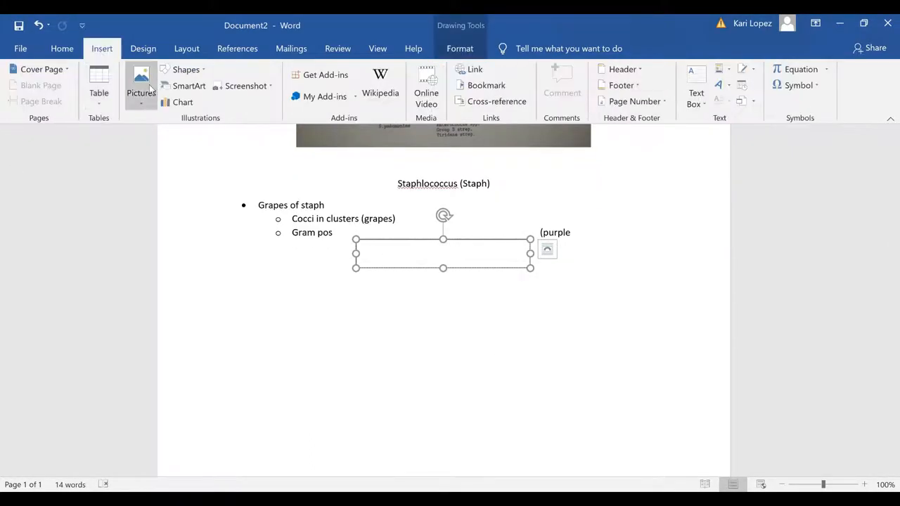
left_click(140, 83)
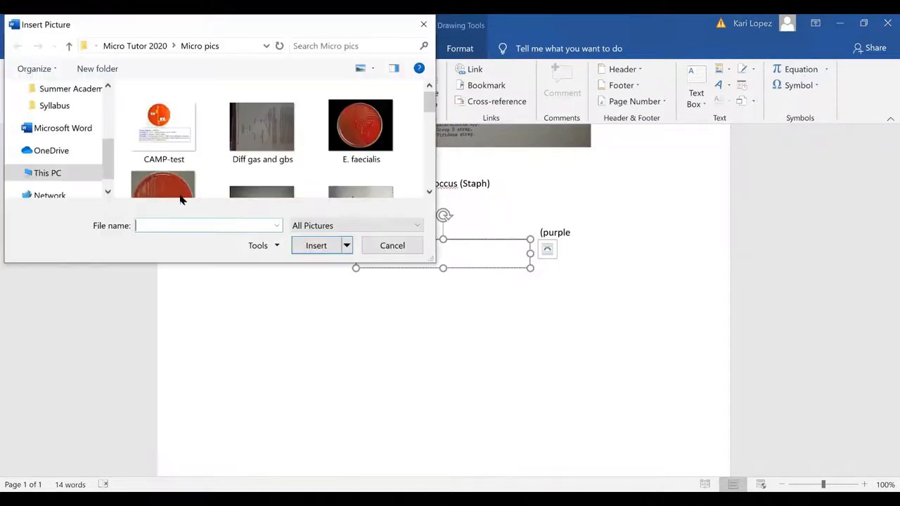
scroll("down", 3)
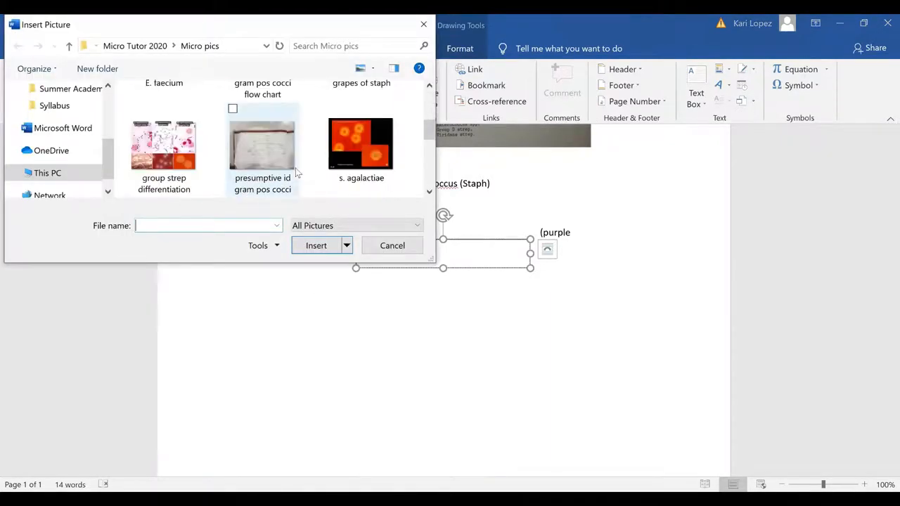
scroll("down", 3)
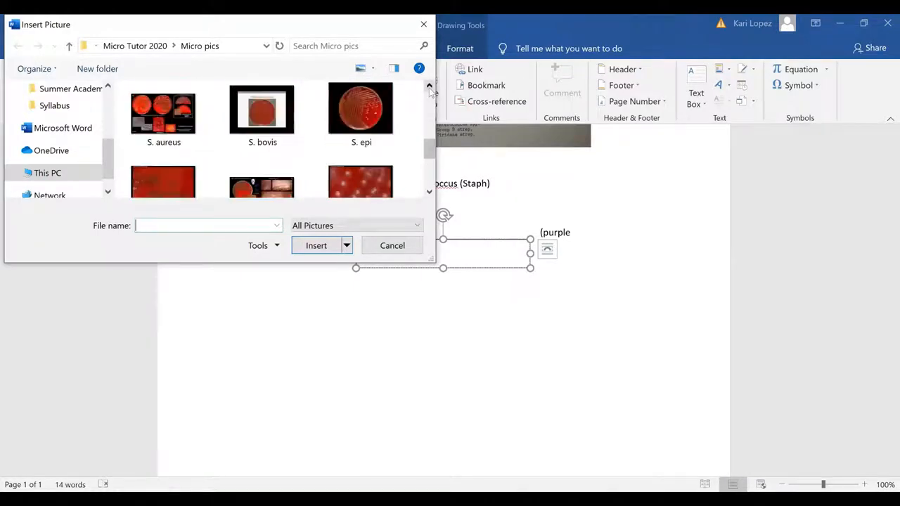
left_click(362, 116)
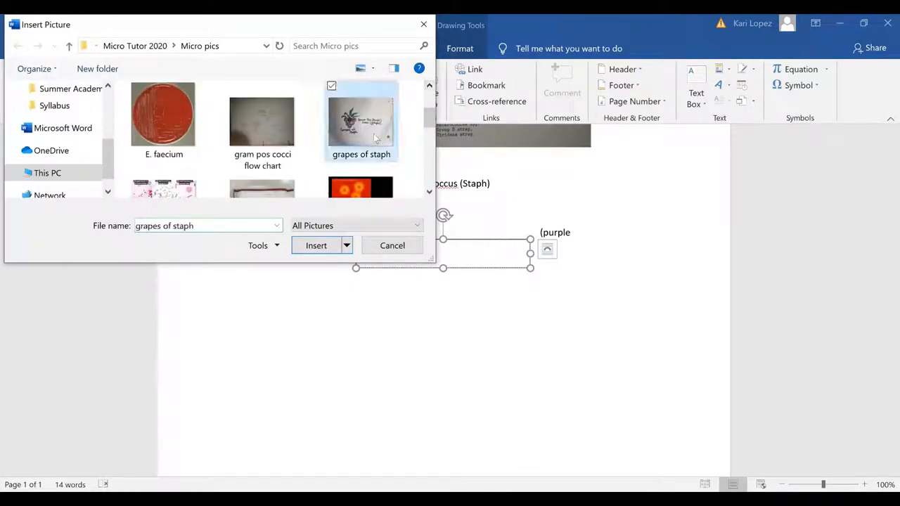
Insert the grapes of staph photo and crop it down to the grape drawing.
left_click(316, 245)
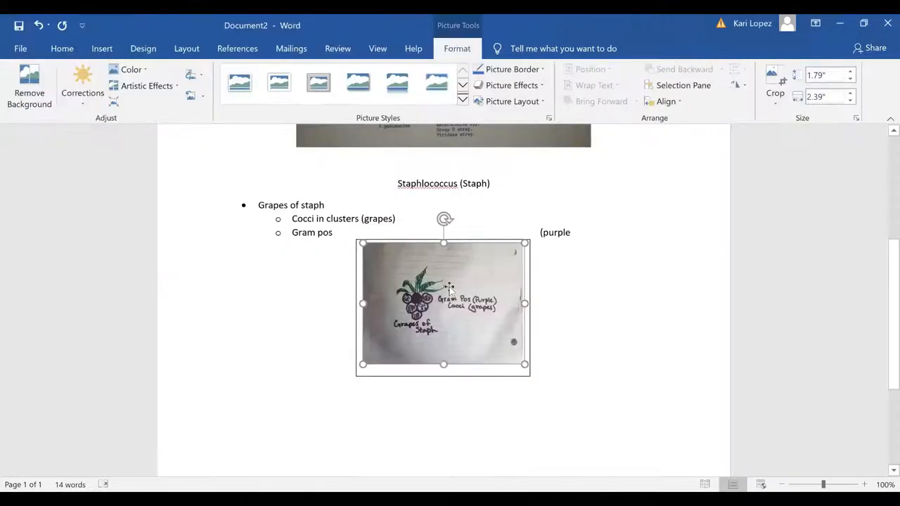
mouse_move(704, 159)
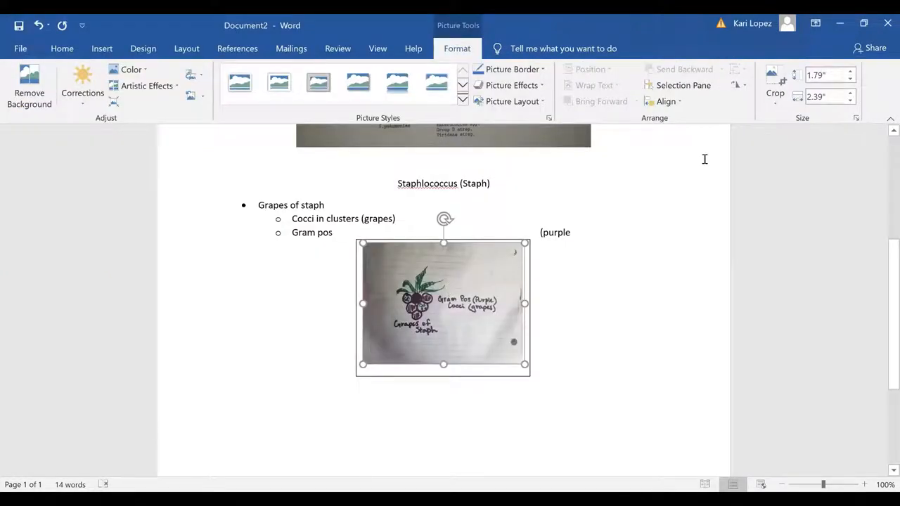
mouse_move(509, 306)
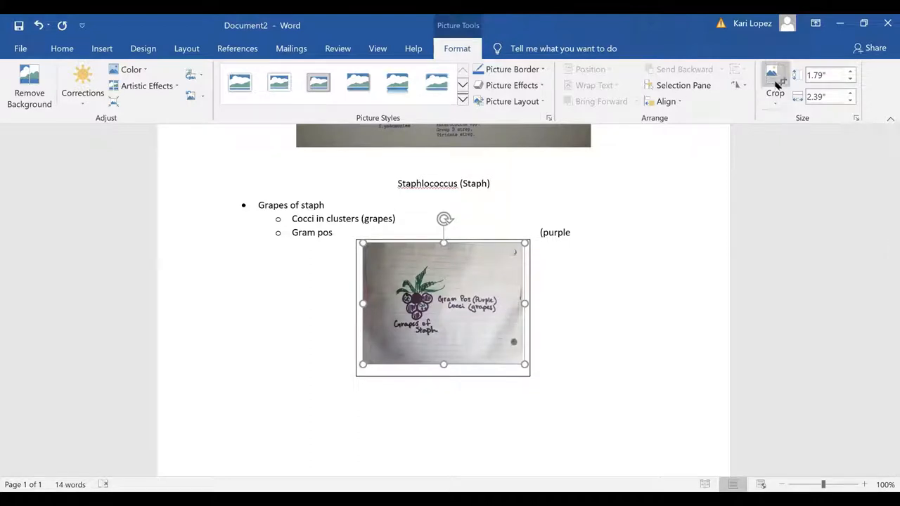
left_click(774, 77)
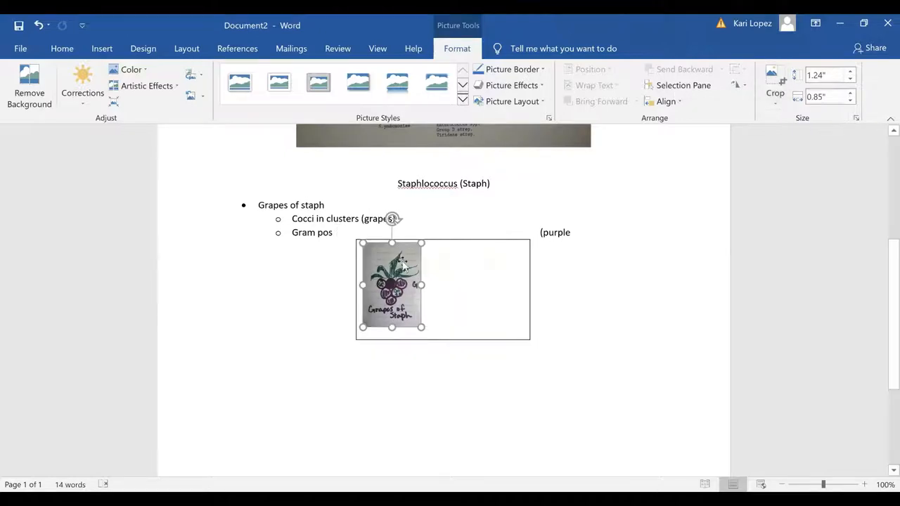
left_click_drag(422, 327, 457, 383)
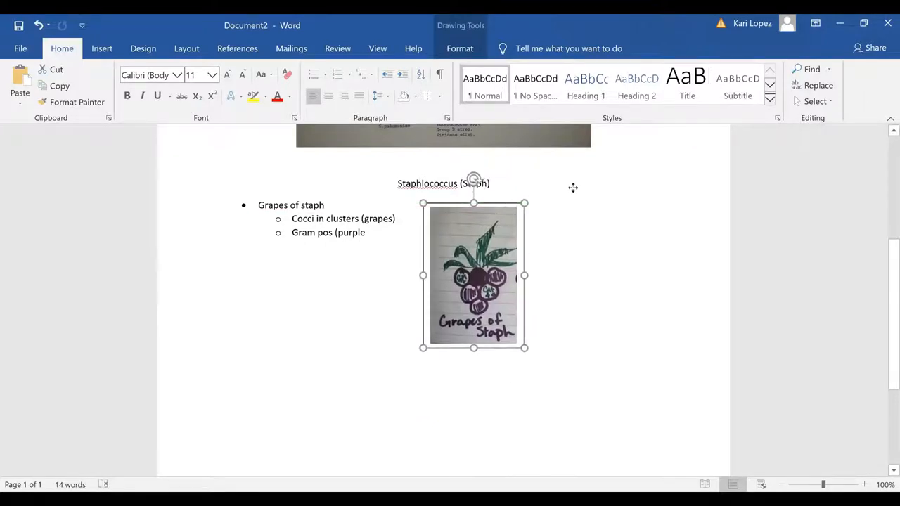
Drag the cropped photo to the right, beside the Staph bullet notes.
left_click_drag(473, 274, 504, 249)
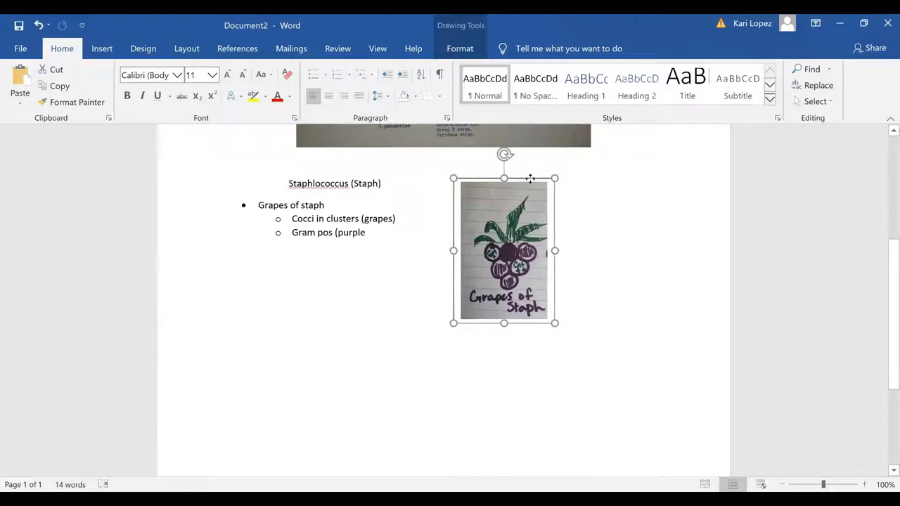
left_click_drag(504, 251, 611, 254)
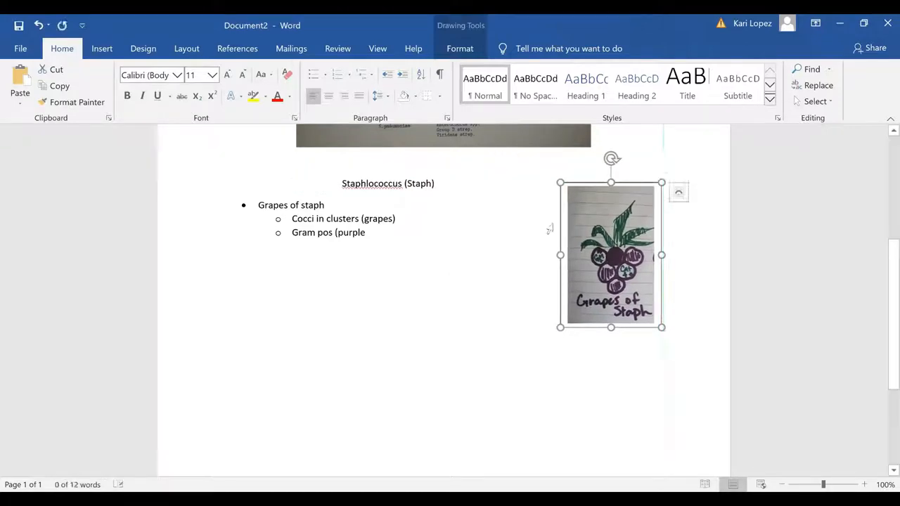
left_click(368, 339)
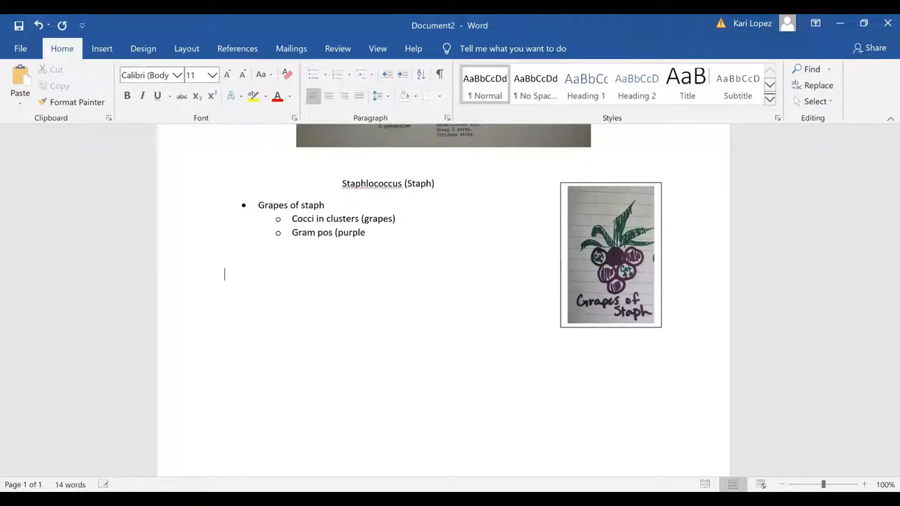
Type 'S. aureus ++ (cat+, coagulase +)' on a new line under the bullet notes.
type("S.")
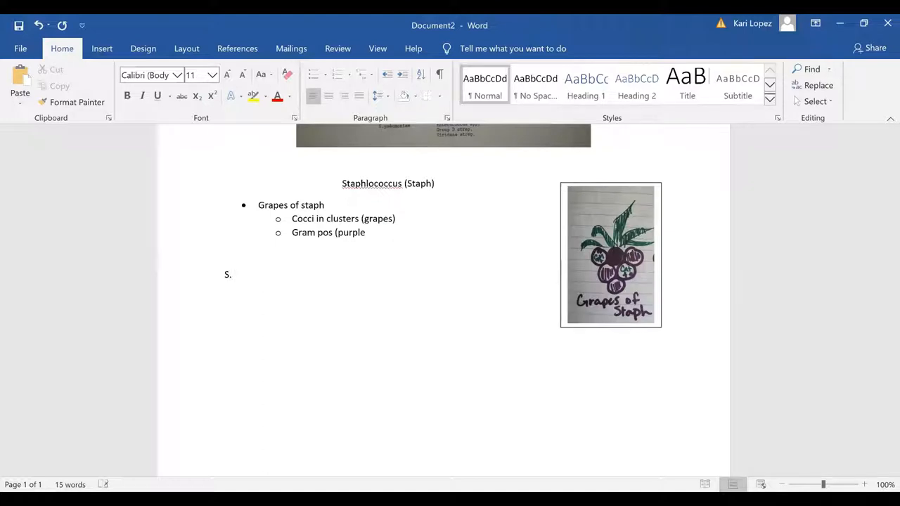
type("aureu")
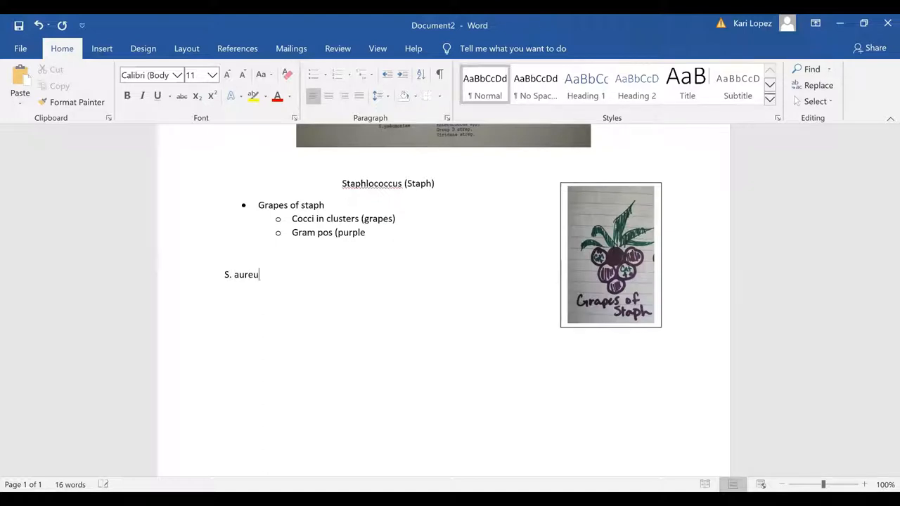
type("s")
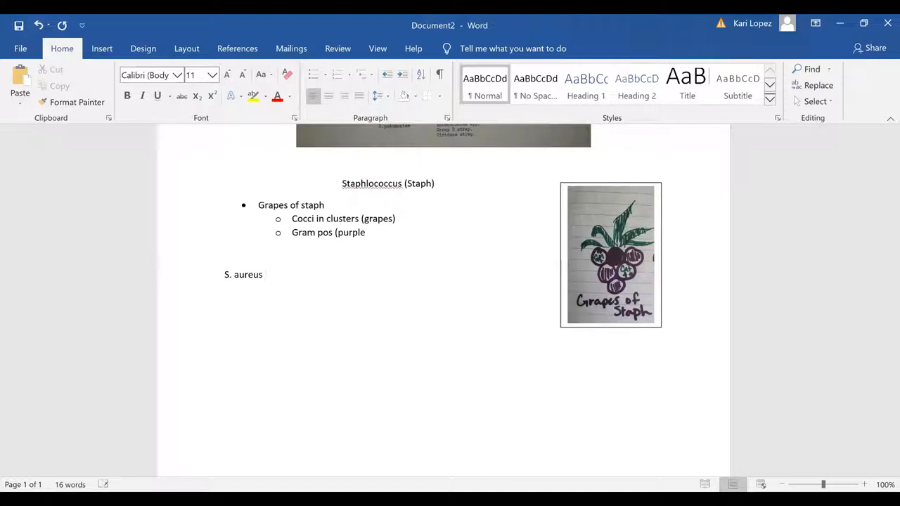
type("++")
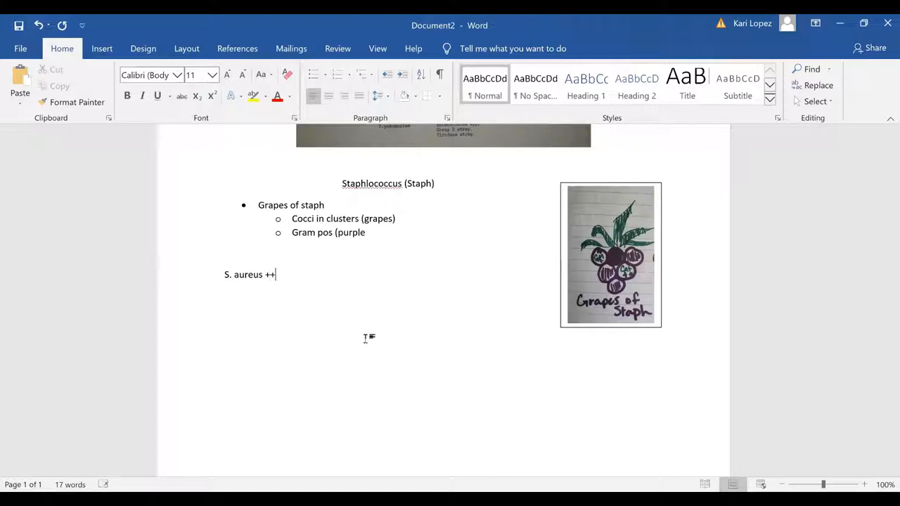
type("(")
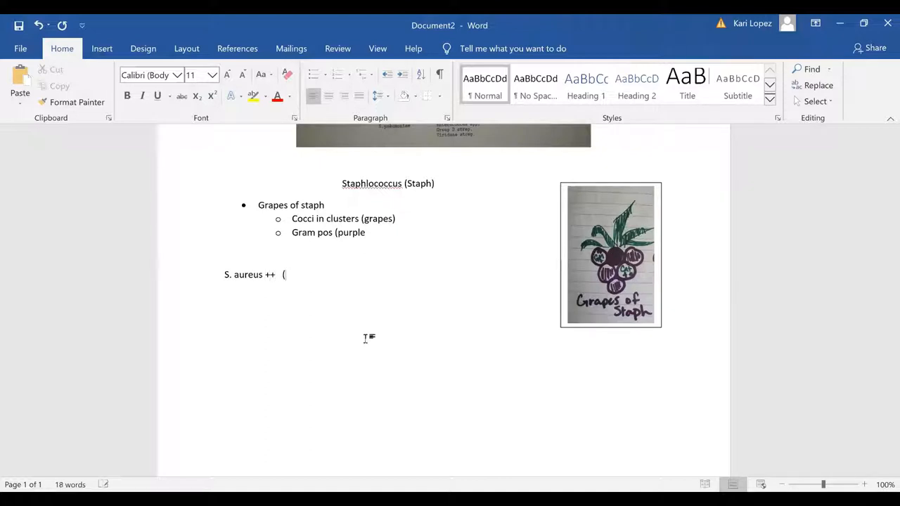
type("cat")
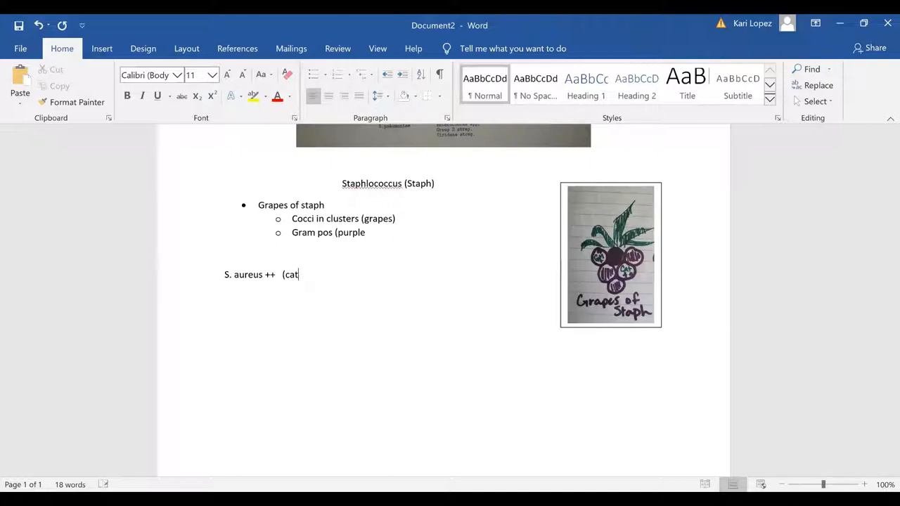
type(",")
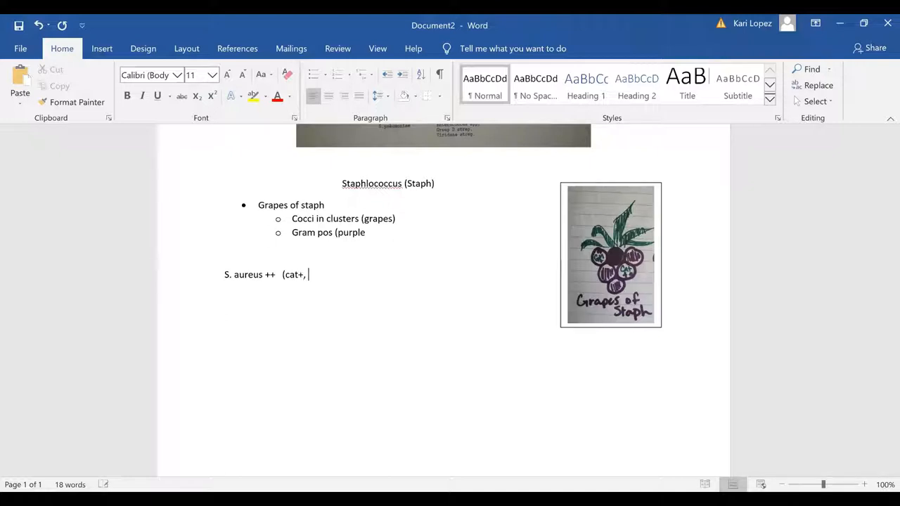
type("c")
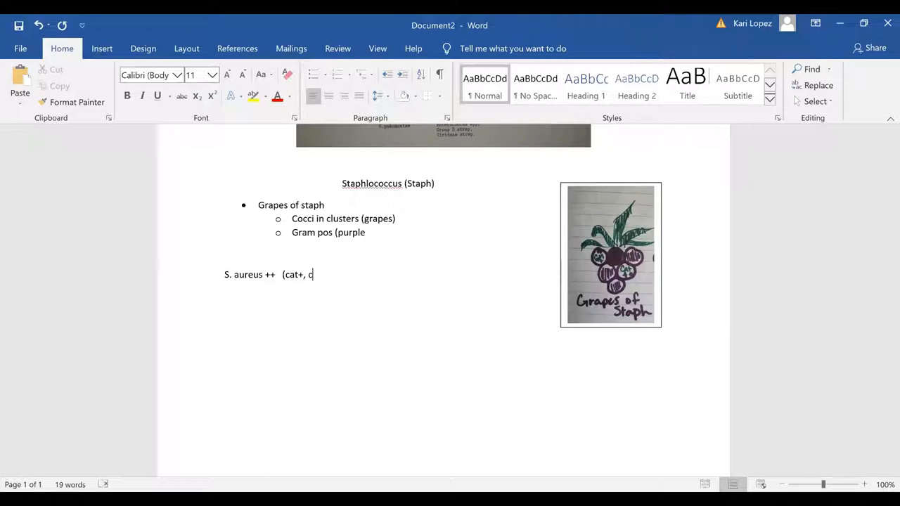
type("oagu")
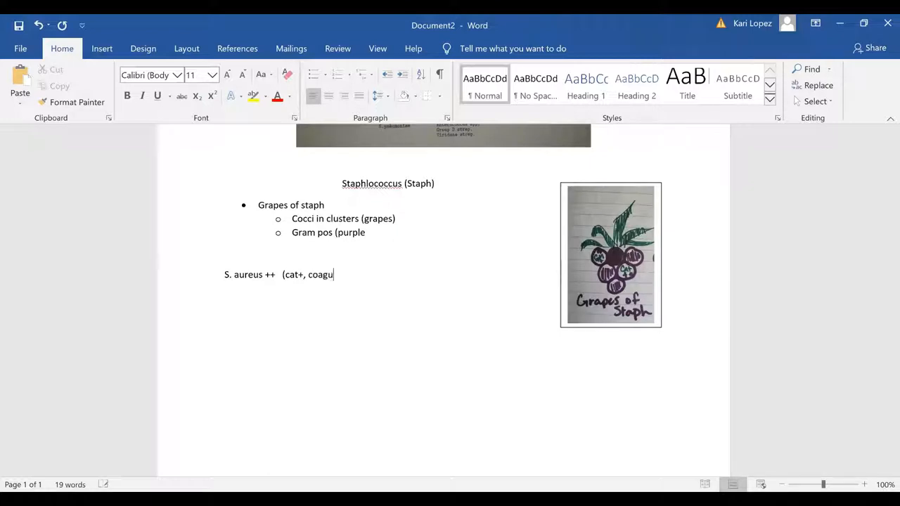
type("lase +")
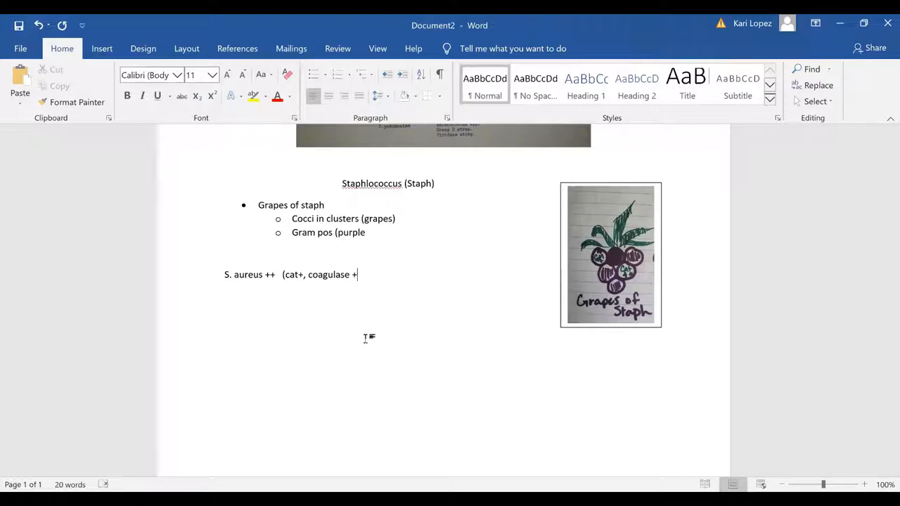
type(")")
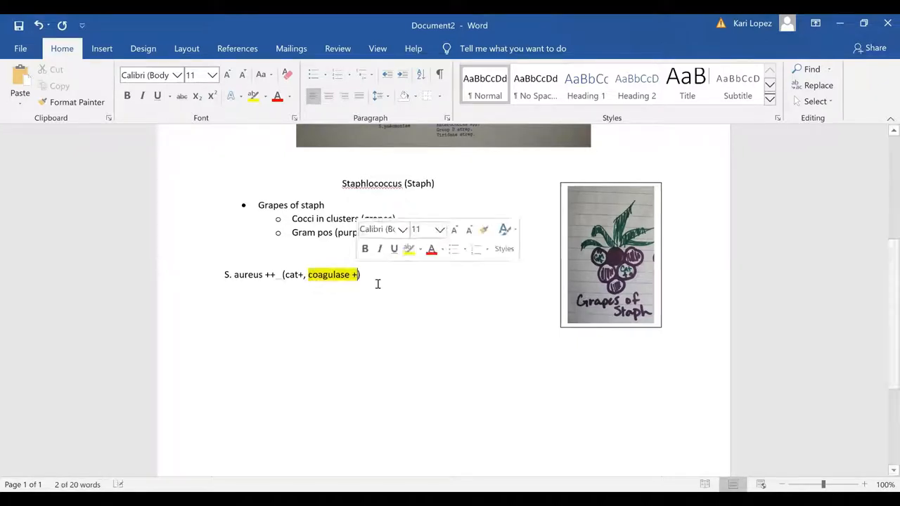
Deselect the highlighted 'coagulase +' and start a new line below the S. aureus line.
left_click(378, 284)
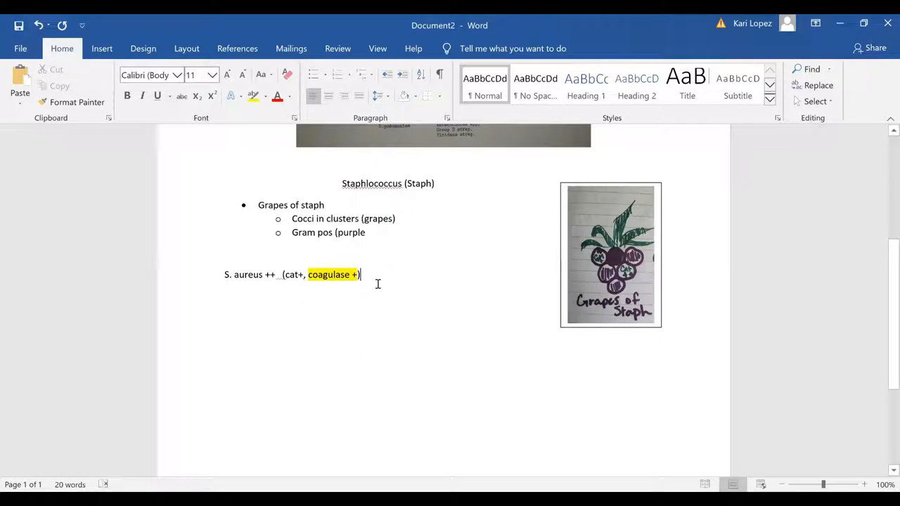
key("enter")
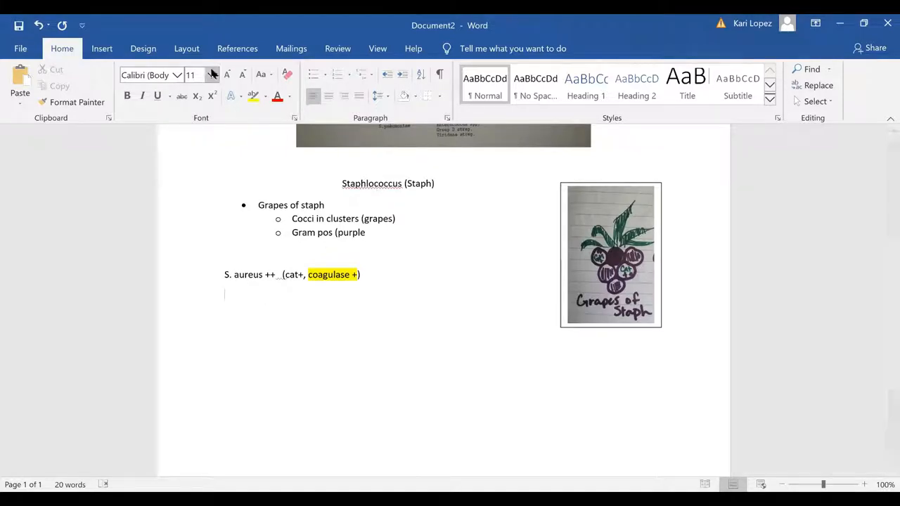
mouse_move(313, 333)
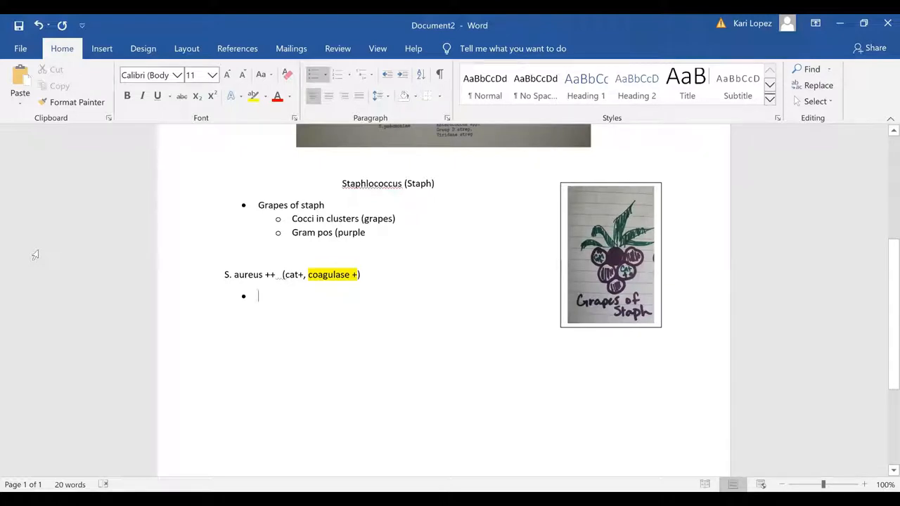
Add a 'Common' bullet with sub-points 'Furuncles (boils), carbuncles' and 'Blisters (bullous impetigo)'.
type("Comon")
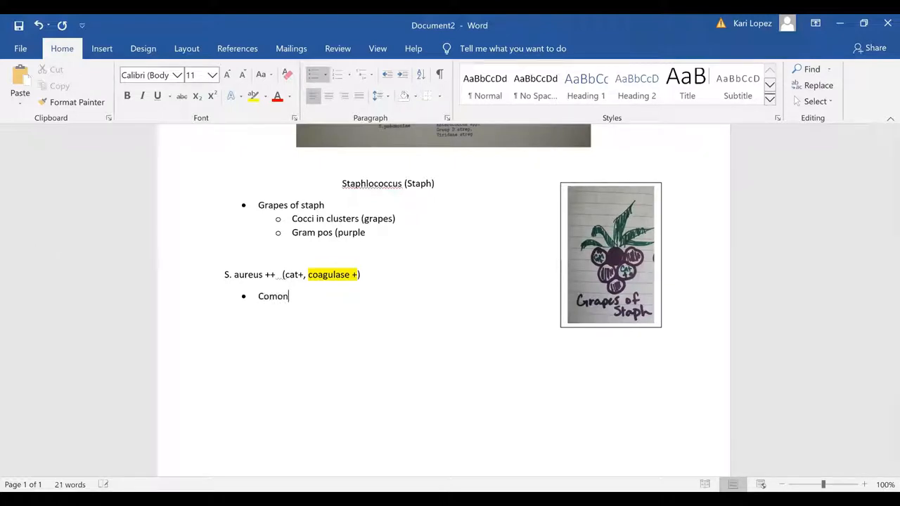
key("enter")
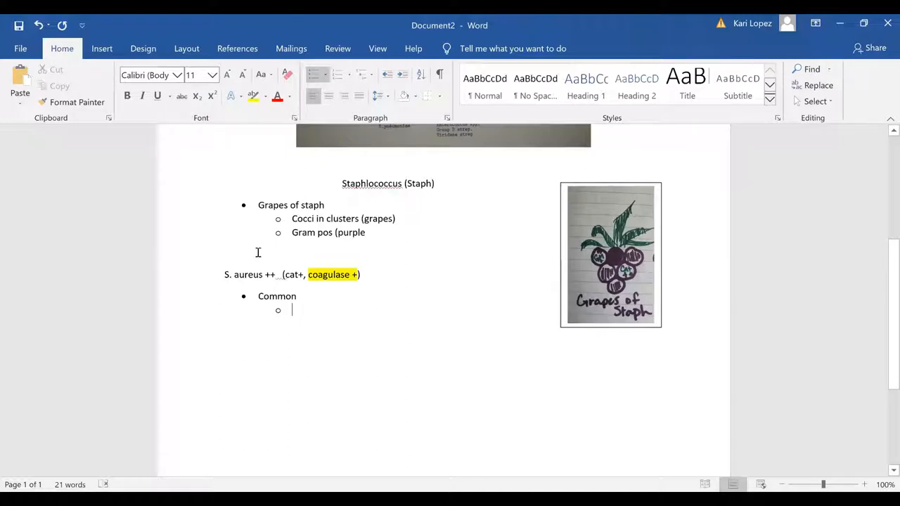
type("Furuncle")
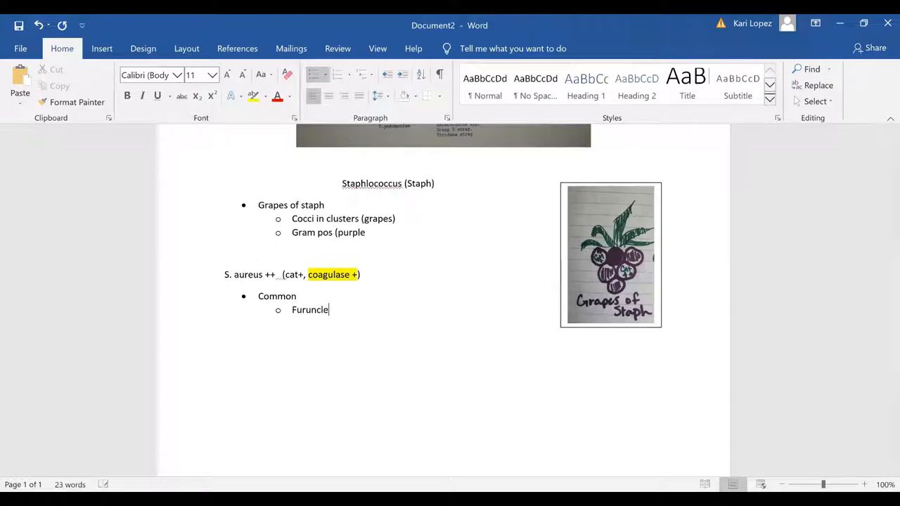
type("s")
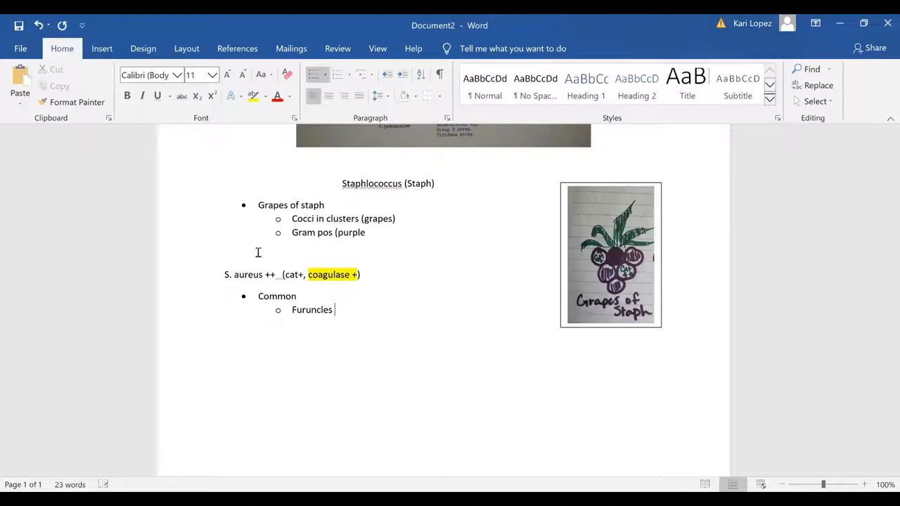
type("(boils)")
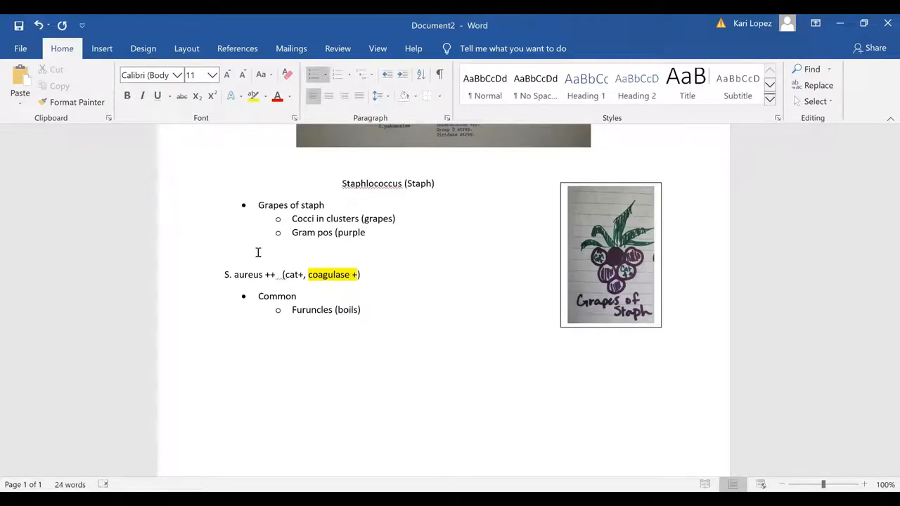
type(", carbund")
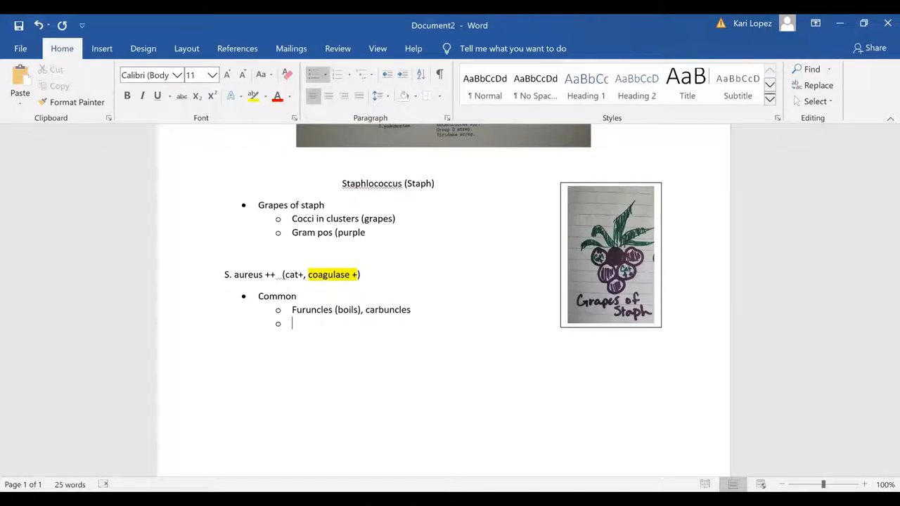
type("Blisters")
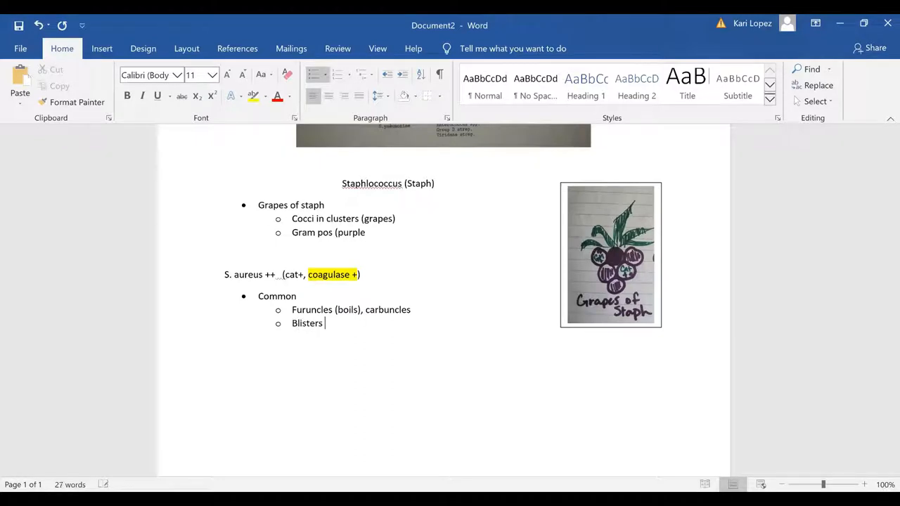
type("(b")
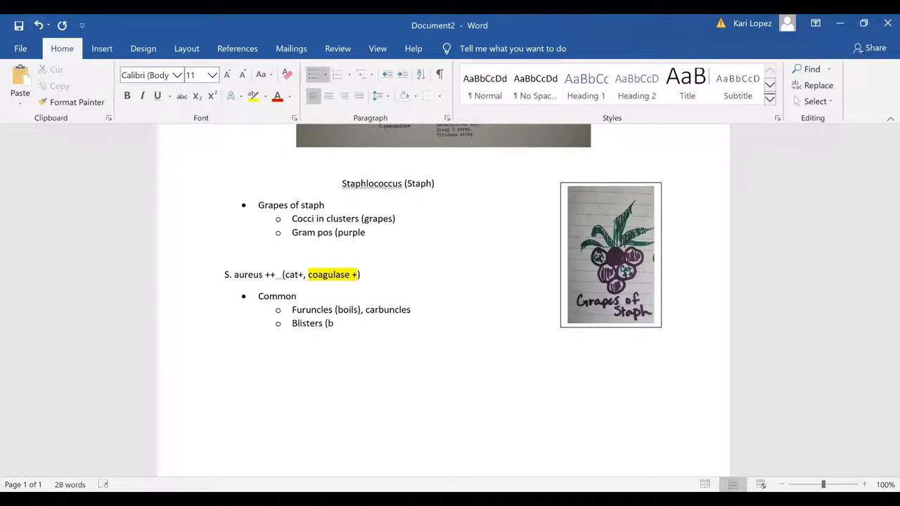
type("ullous")
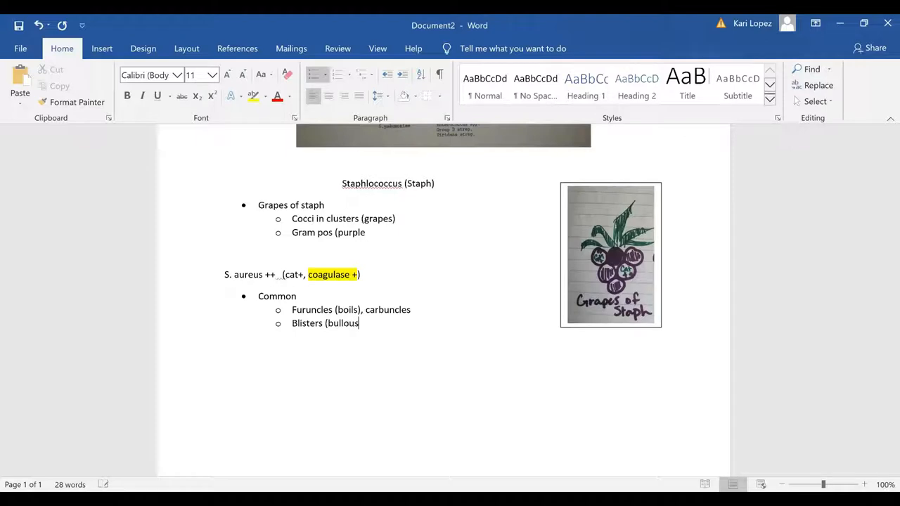
type("impetigo")
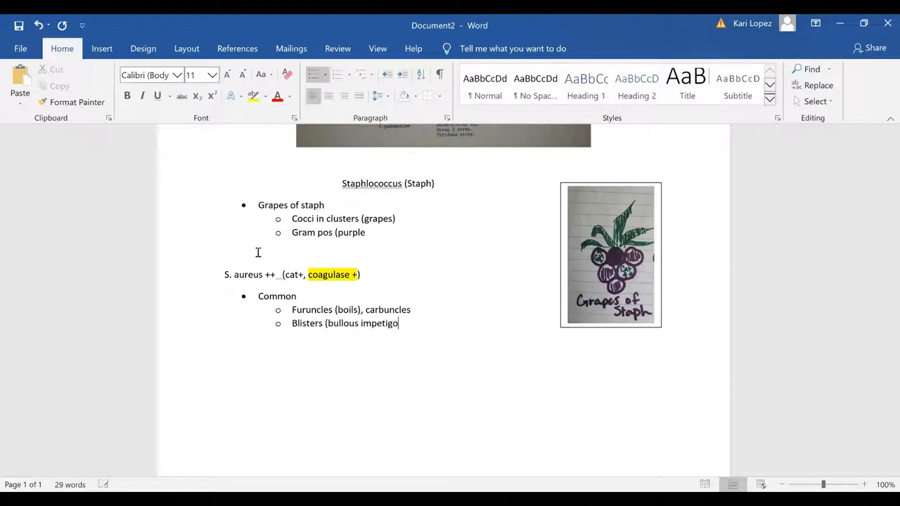
Add the sub-point 'Paronychia (nails)' under Common.
key("enter")
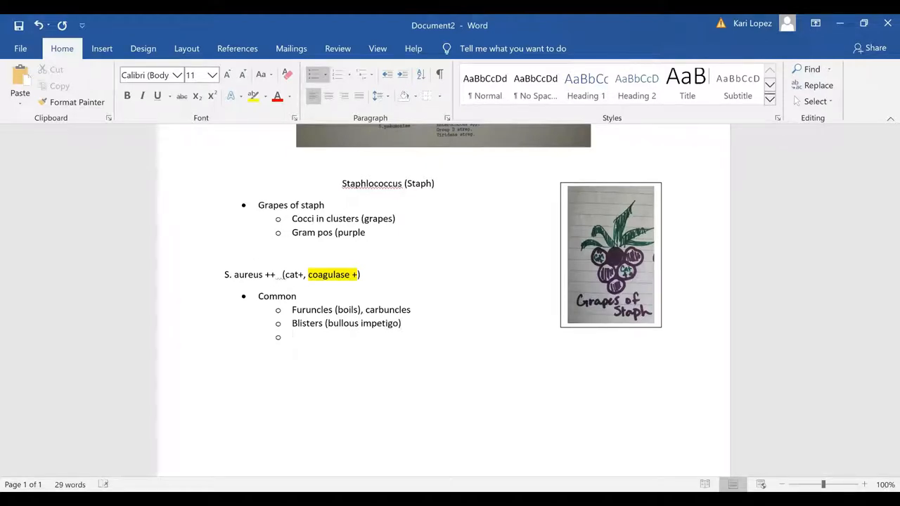
type("Par")
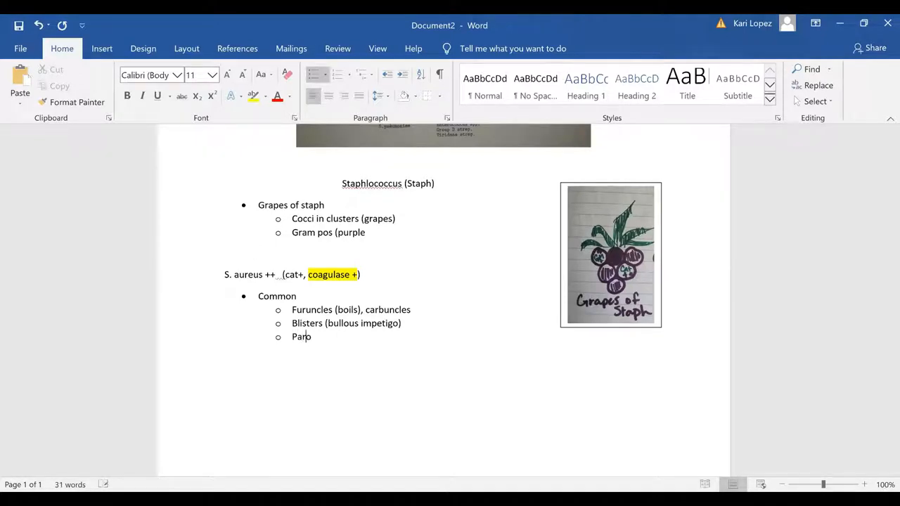
type("on")
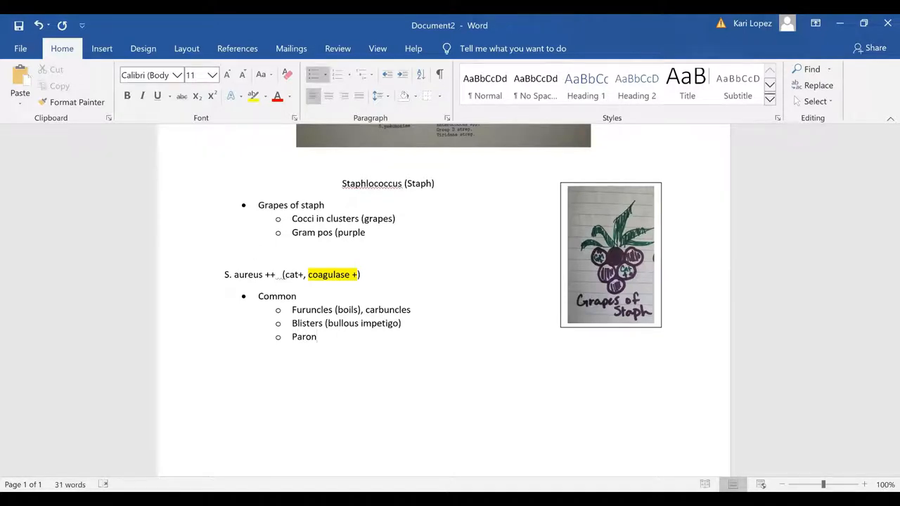
type("ychi")
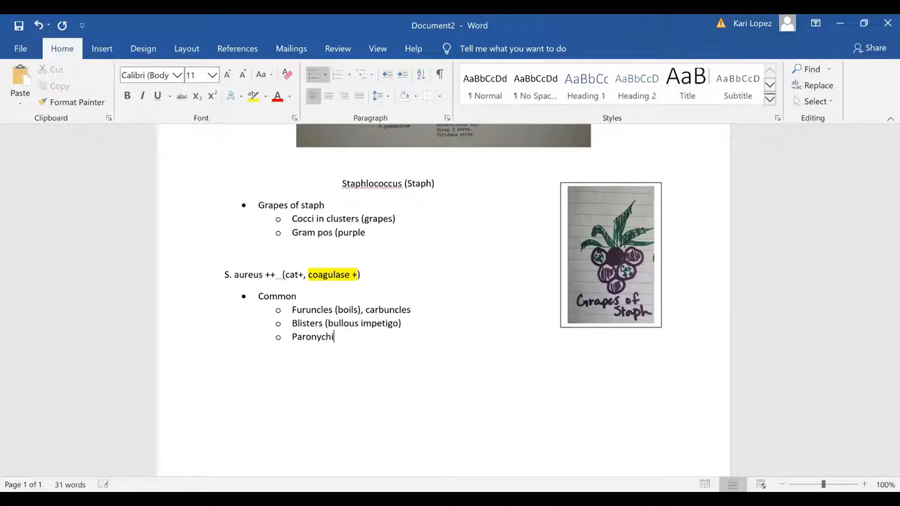
type("a (")
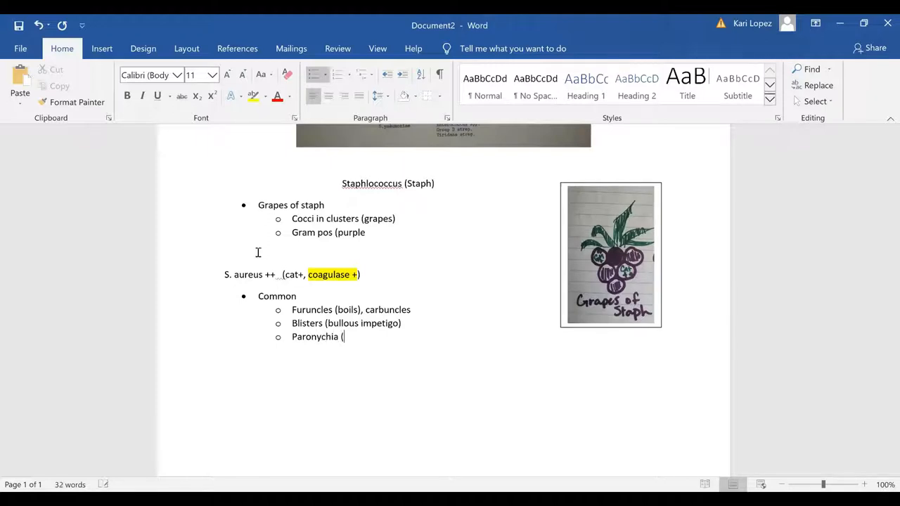
type("nails)")
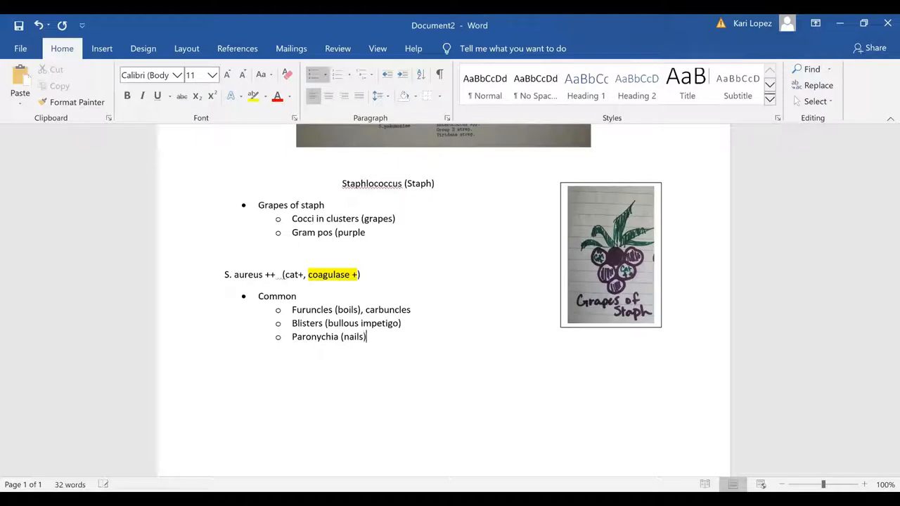
Add the sub-points 'Post surgical wounds' and 'Bacteremia'.
type("P")
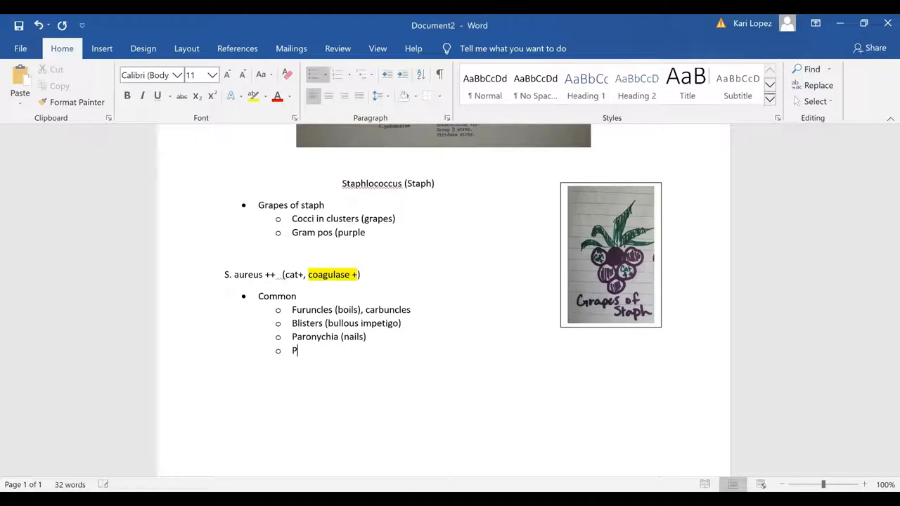
type("os")
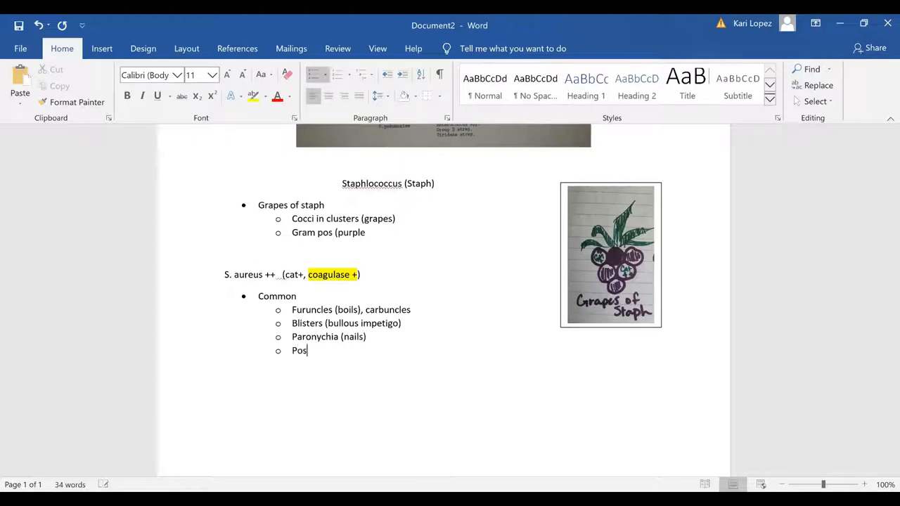
type("t surgical")
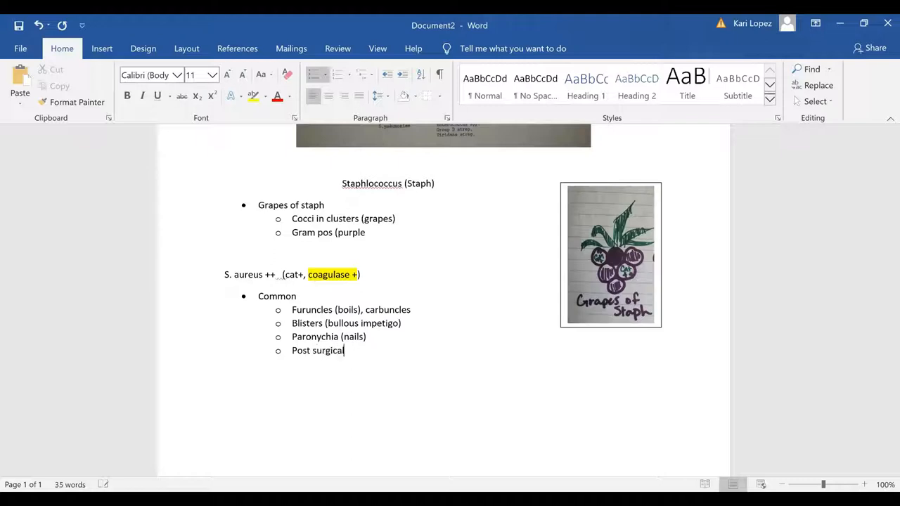
type("wounds")
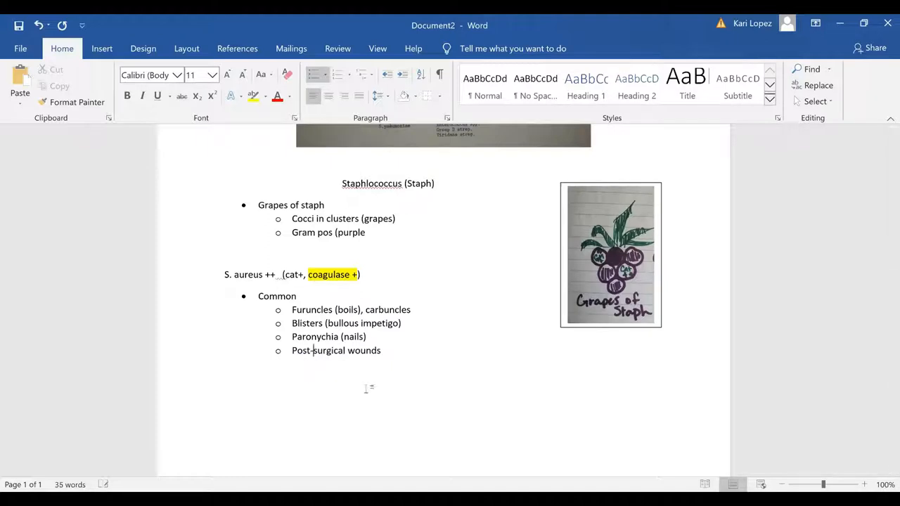
key("enter")
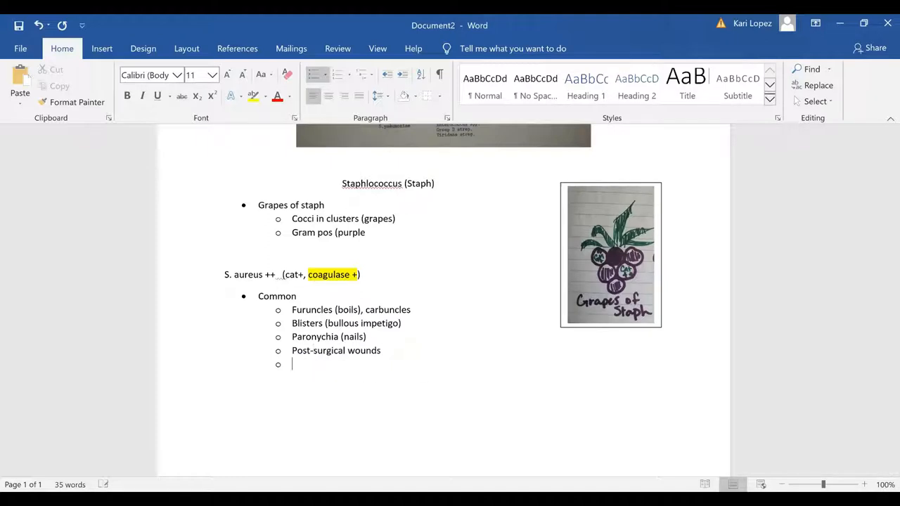
type("B")
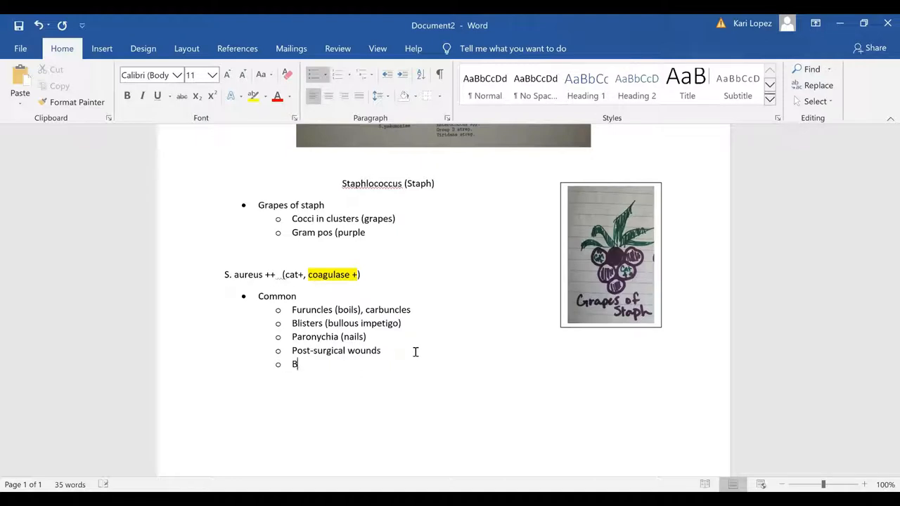
type("acteri")
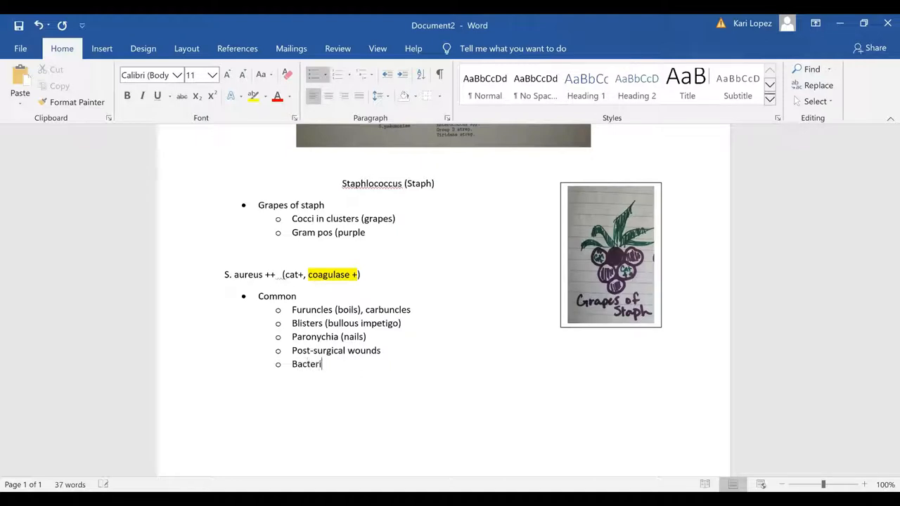
type("emia")
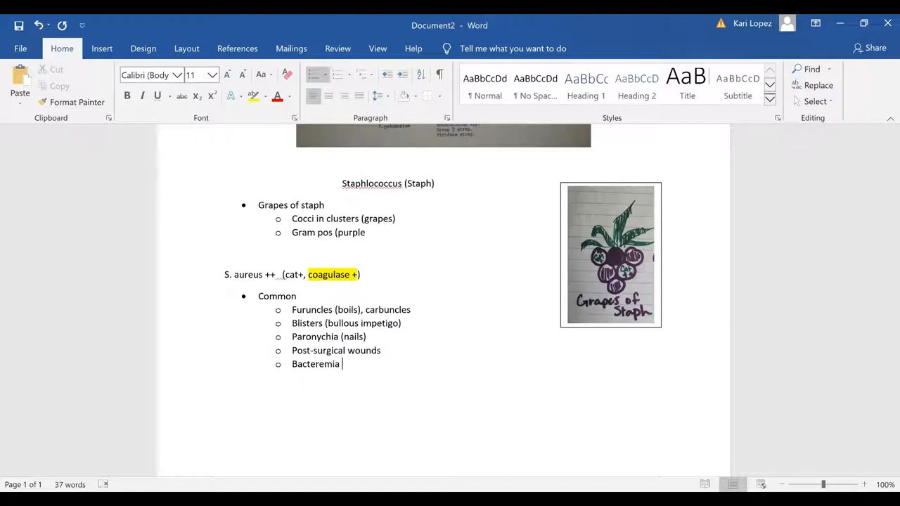
Add a main bullet 'BAP- creamy, pale, yellow/opaque/goldish' and start a new bullet below.
key("enter")
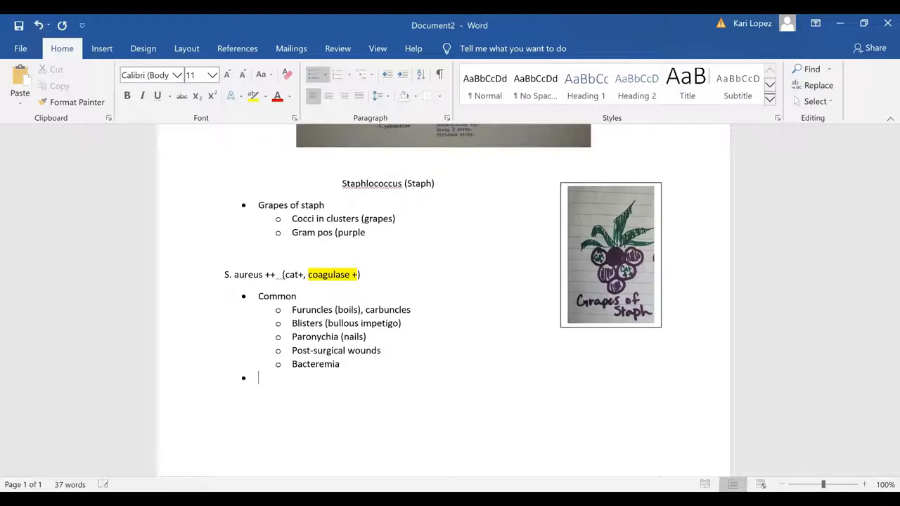
type("B")
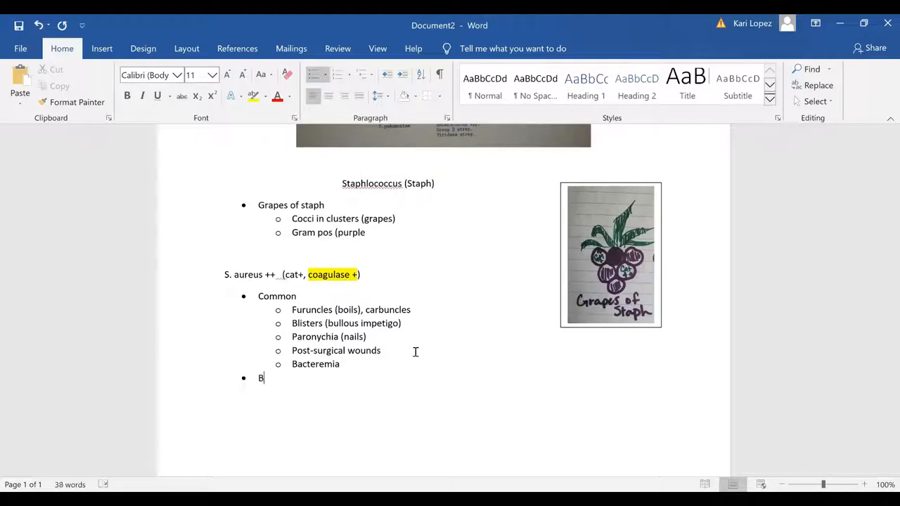
type("AP")
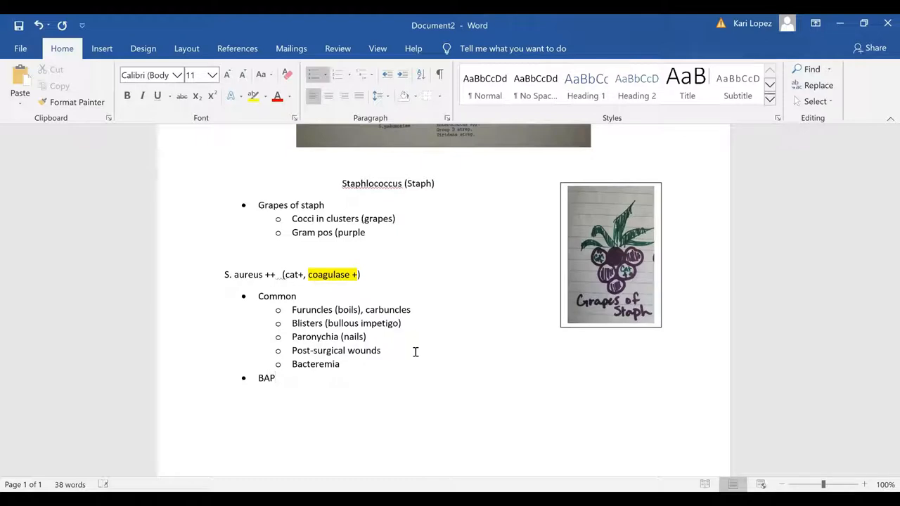
type("-")
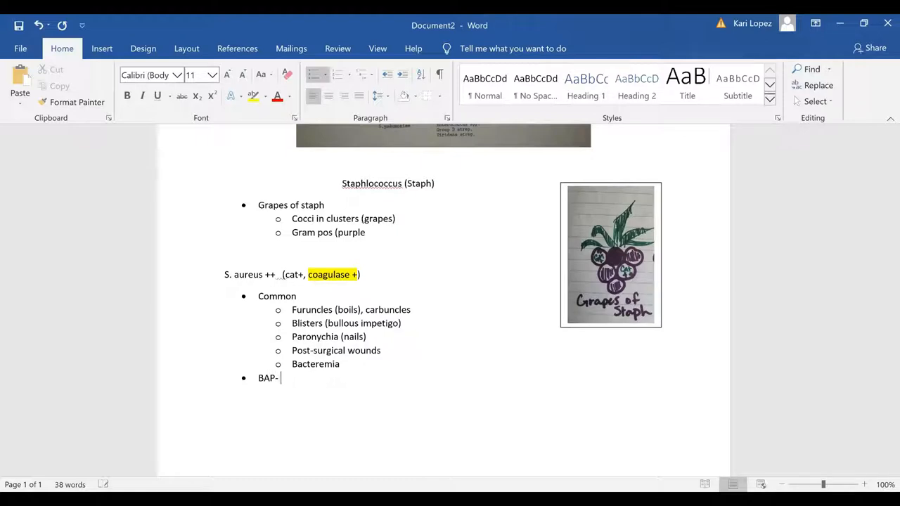
type("creamy, pale,")
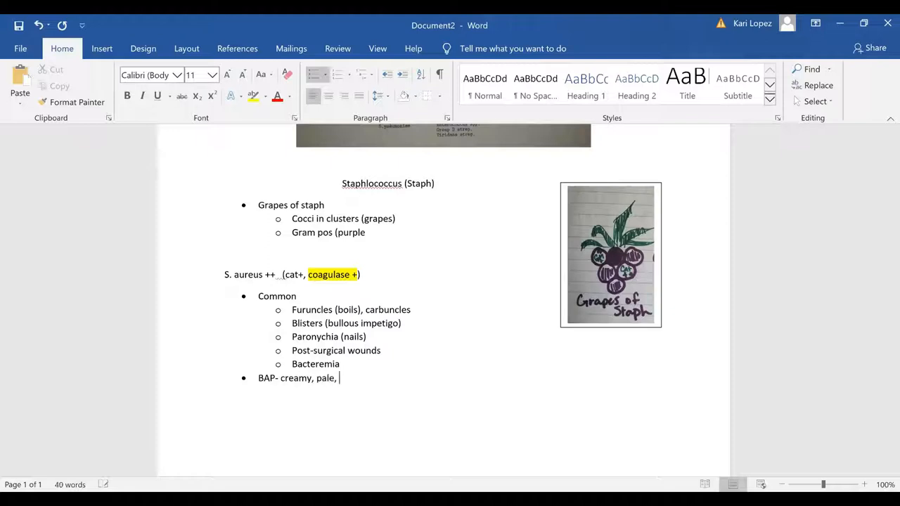
type("yellow/")
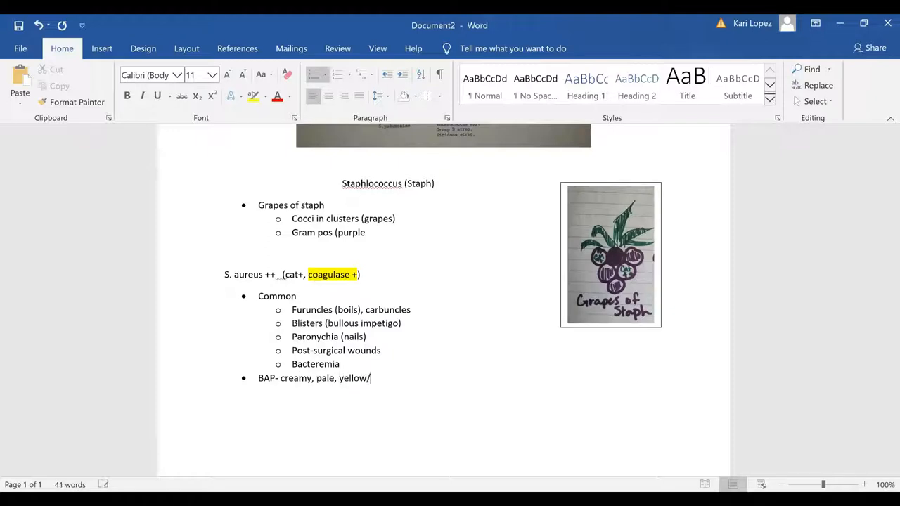
type("opa")
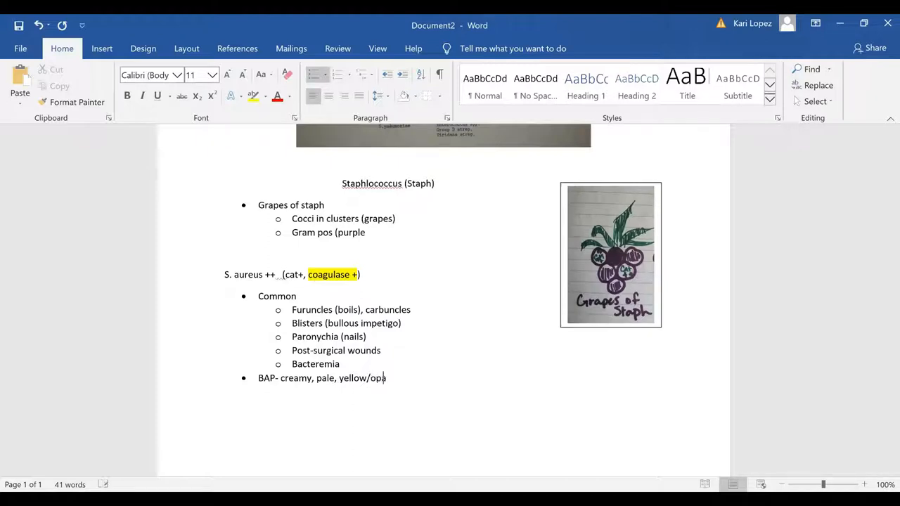
type("que")
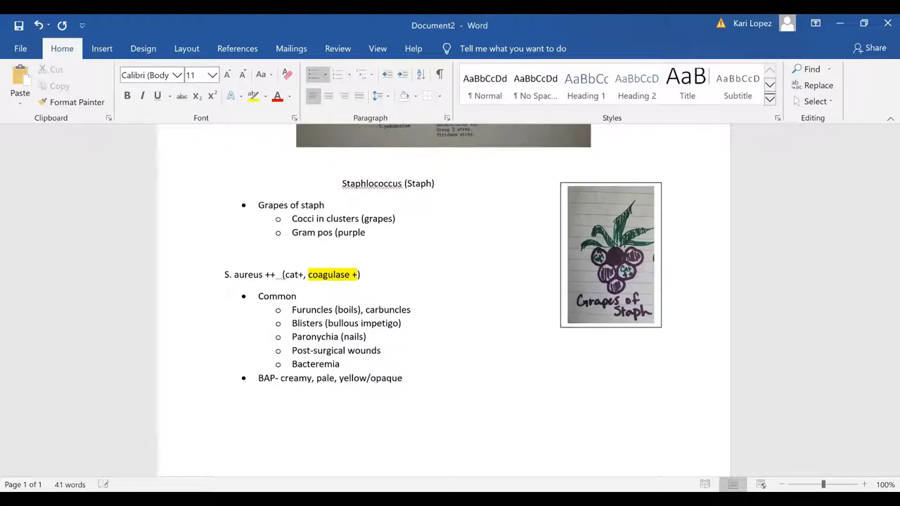
type("/goldis")
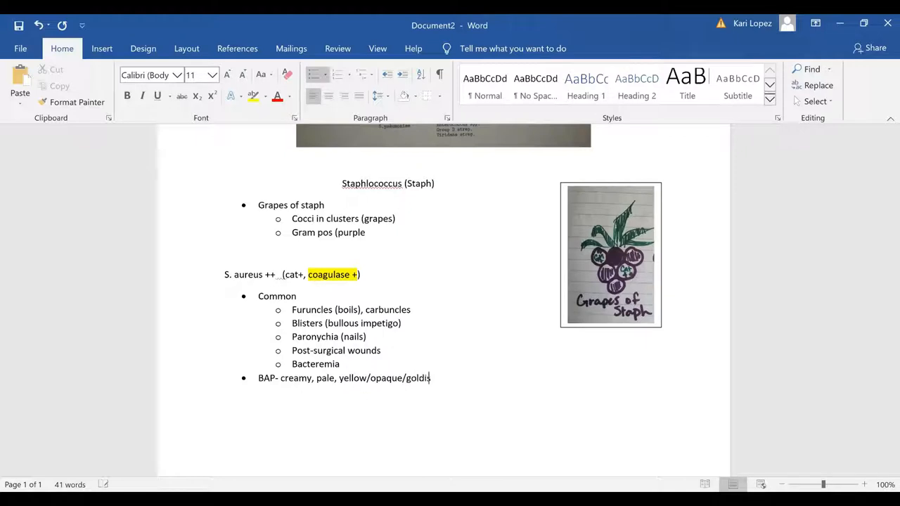
type("h")
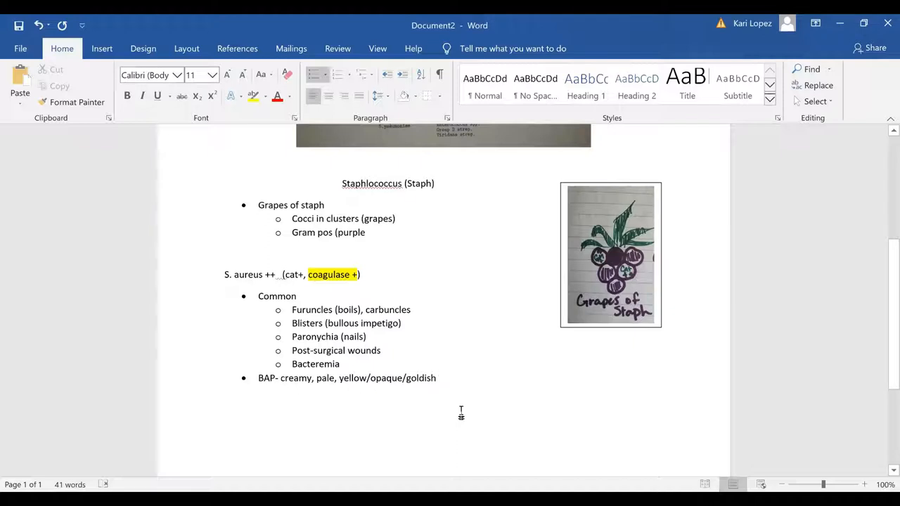
key("enter")
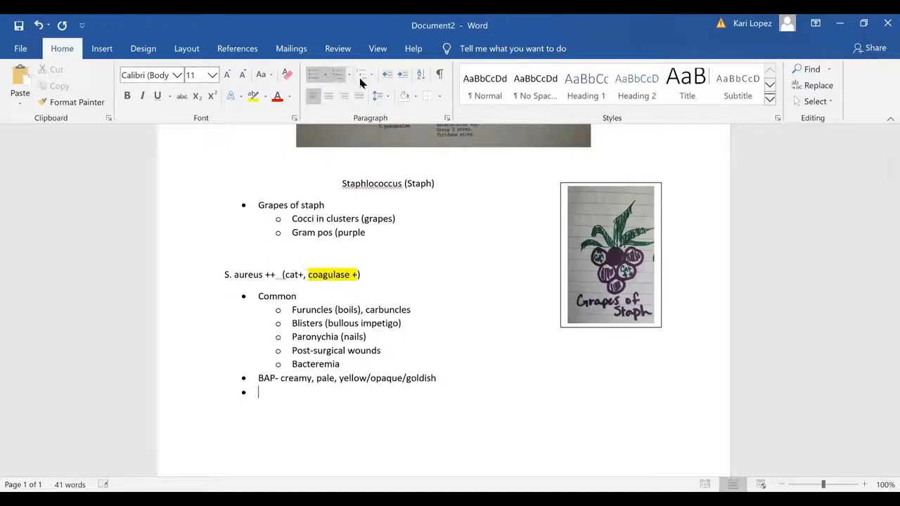
Demote the new bullet to a sub-point reading 'Beta hemolysis'.
left_click(402, 75)
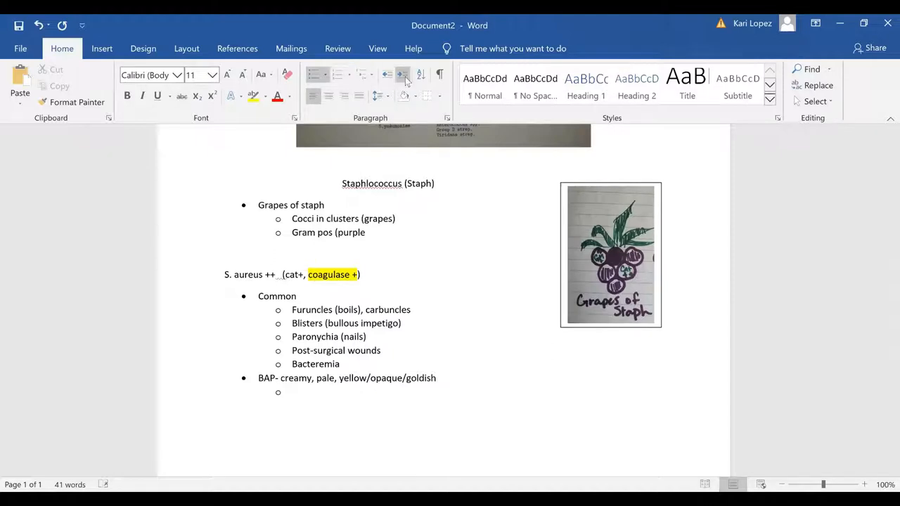
type("Beta")
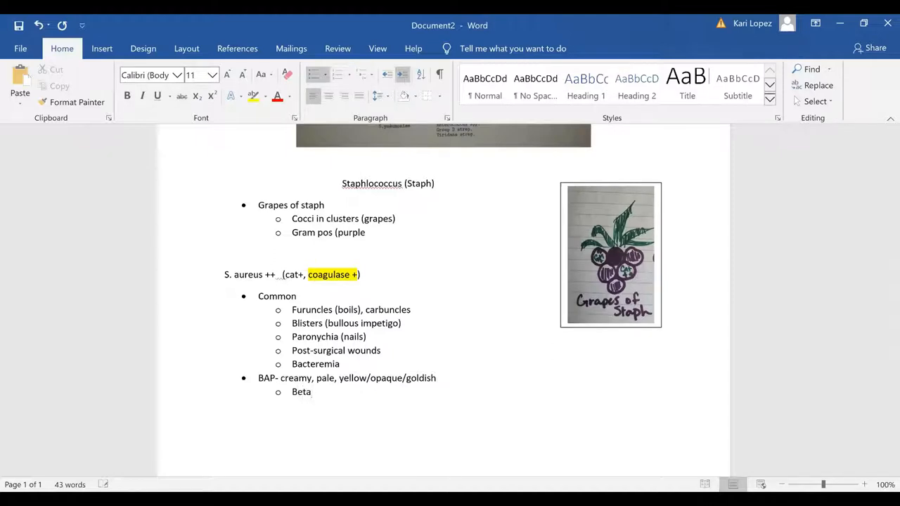
type("hemolysis")
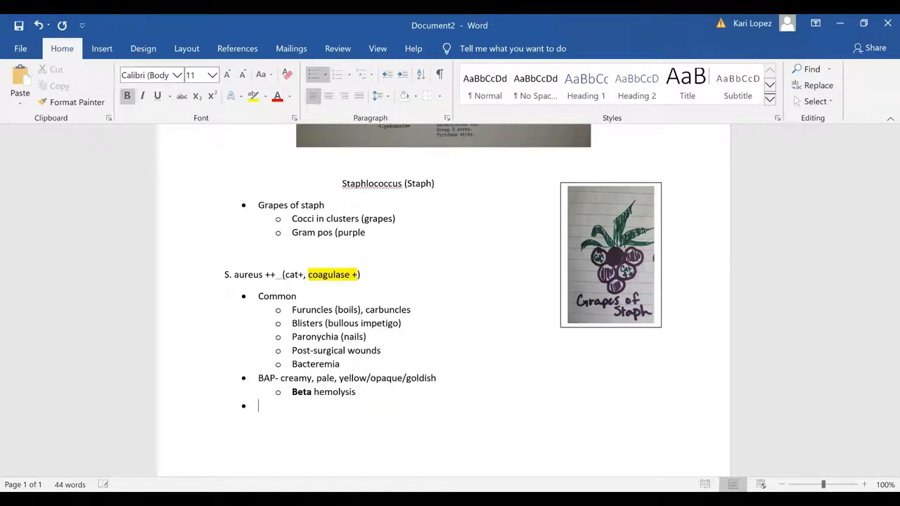
Add a bullet reading 'CAN- same as BAP'.
type("CAN")
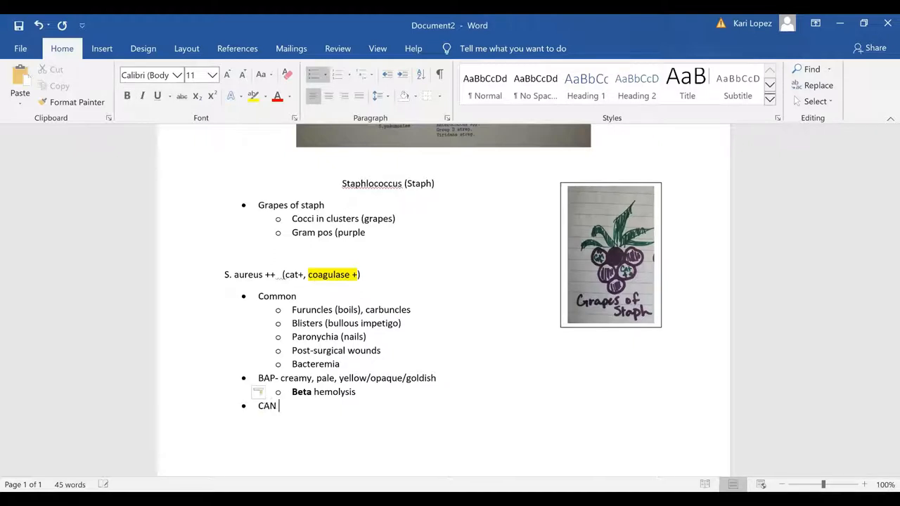
type("- “")
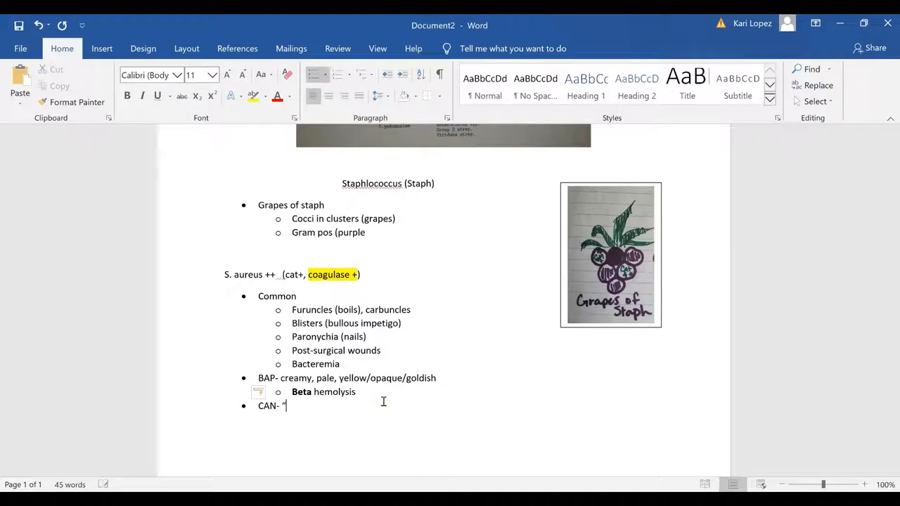
type("same as BAP”")
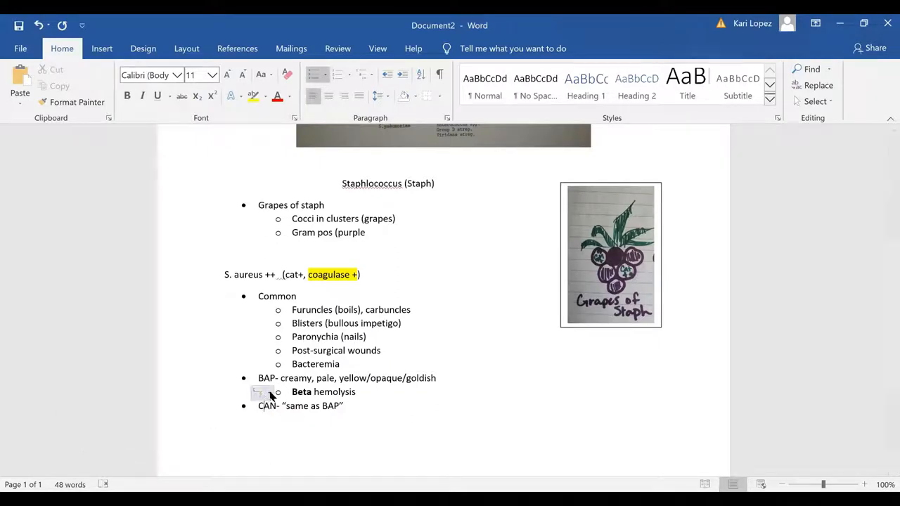
Open the AutoFormat correction options for the 'Beta hemolysis' sub-point.
left_click(260, 392)
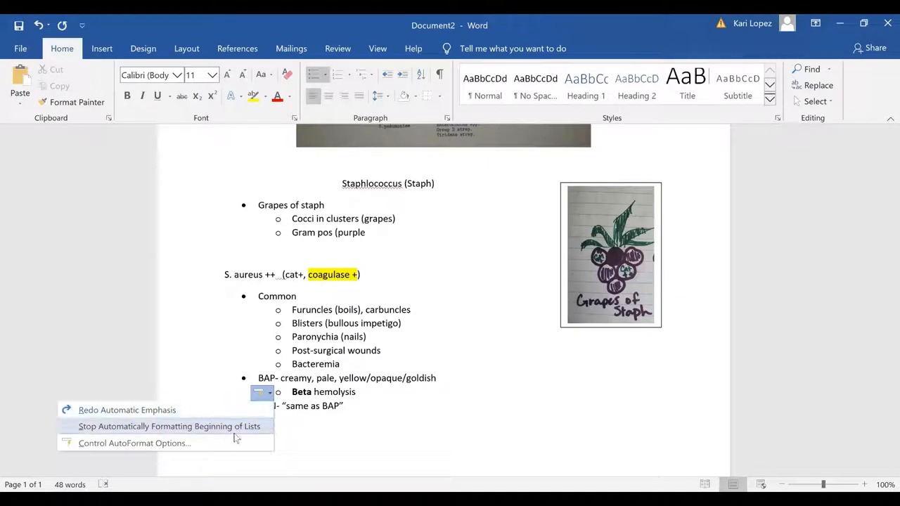
mouse_move(315, 464)
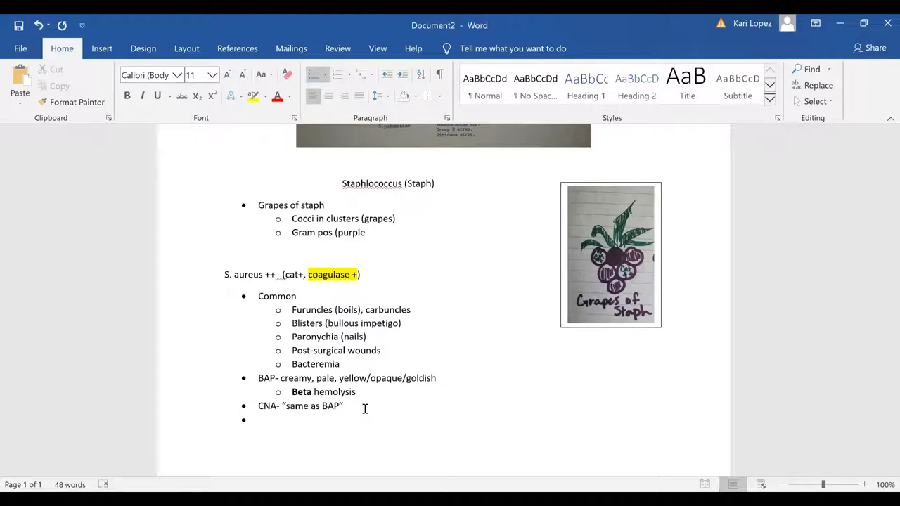
Fill the empty bullet with 'Growth at 7.5% NaCl' and start another bullet.
left_click(260, 419)
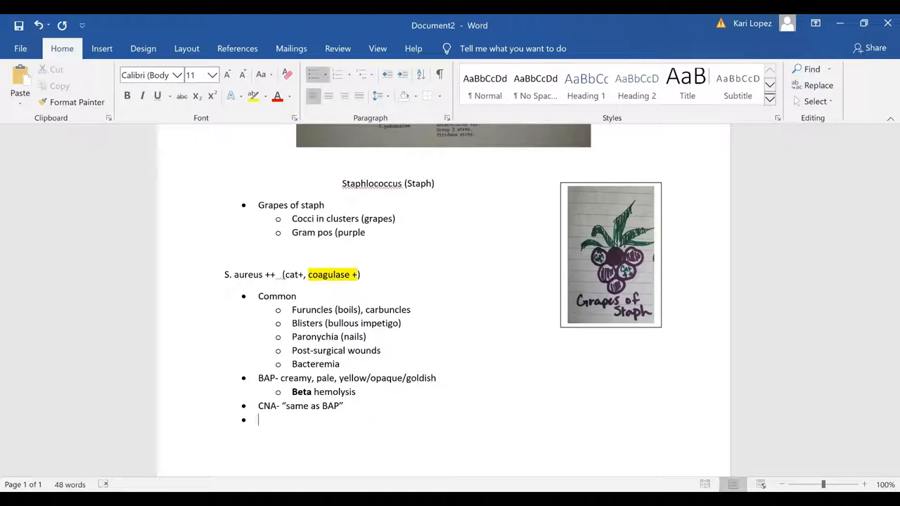
type("Growth")
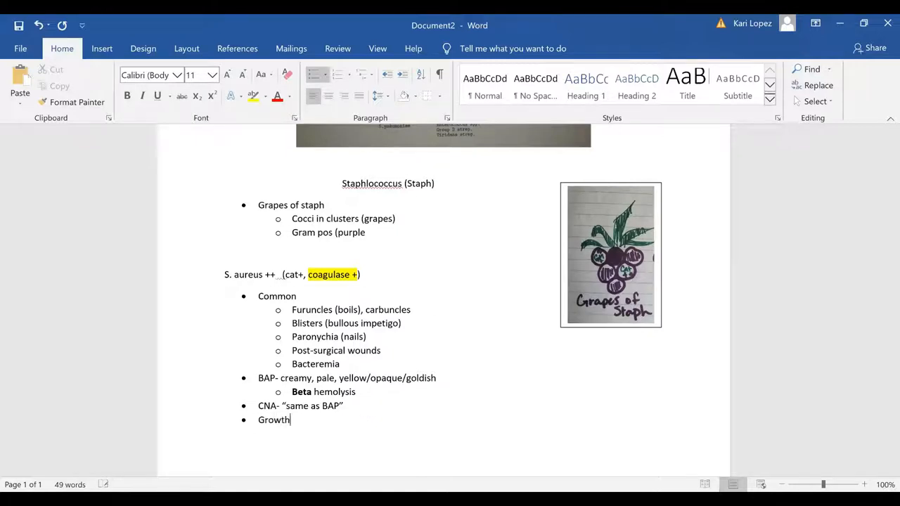
type("at")
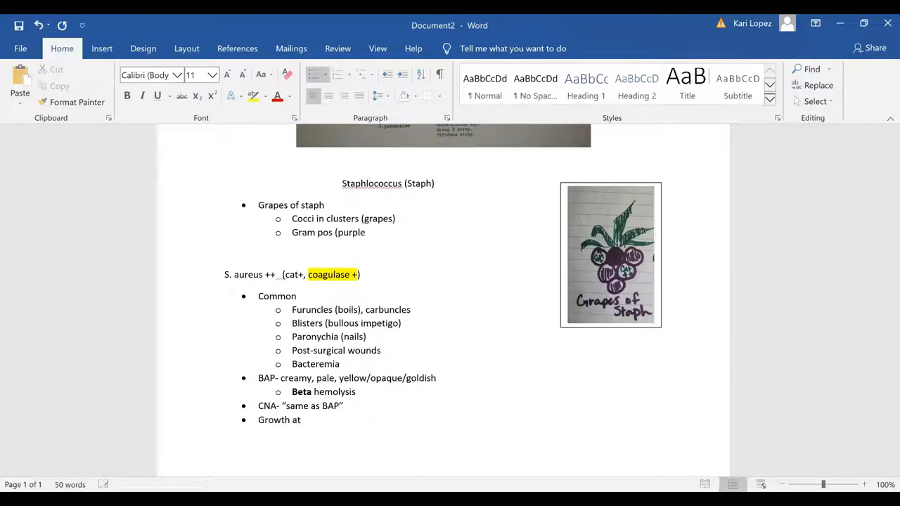
type("7")
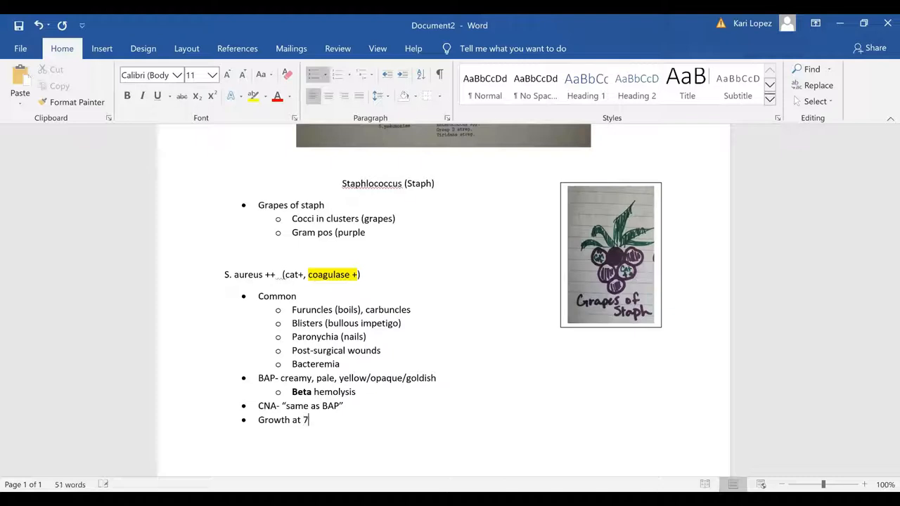
type(".5%")
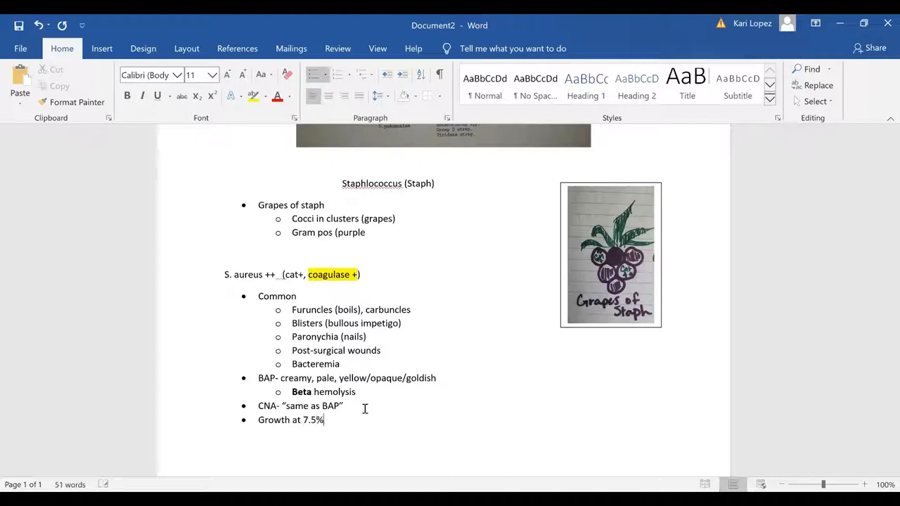
type("Na")
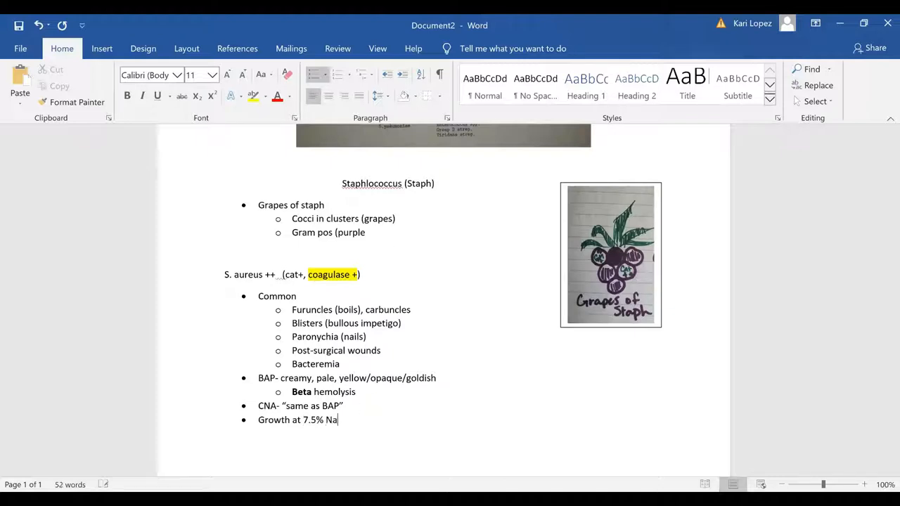
type("Cl")
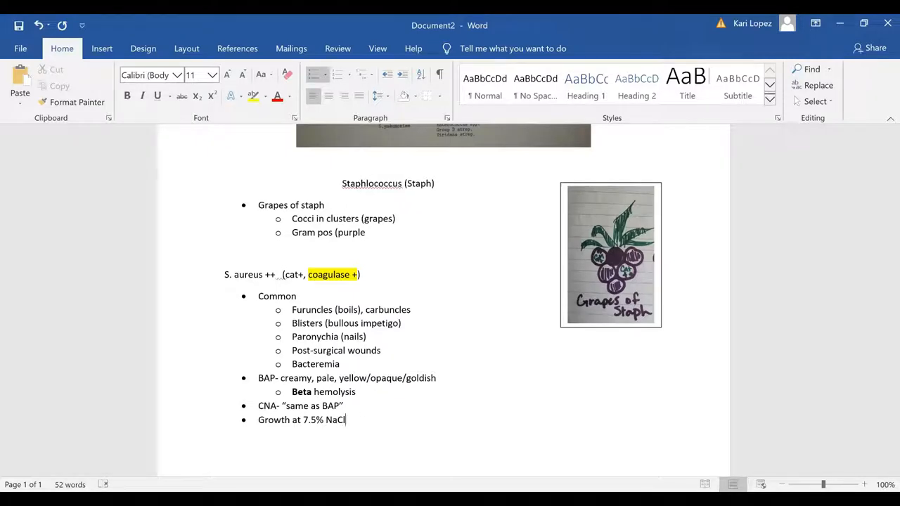
key("enter")
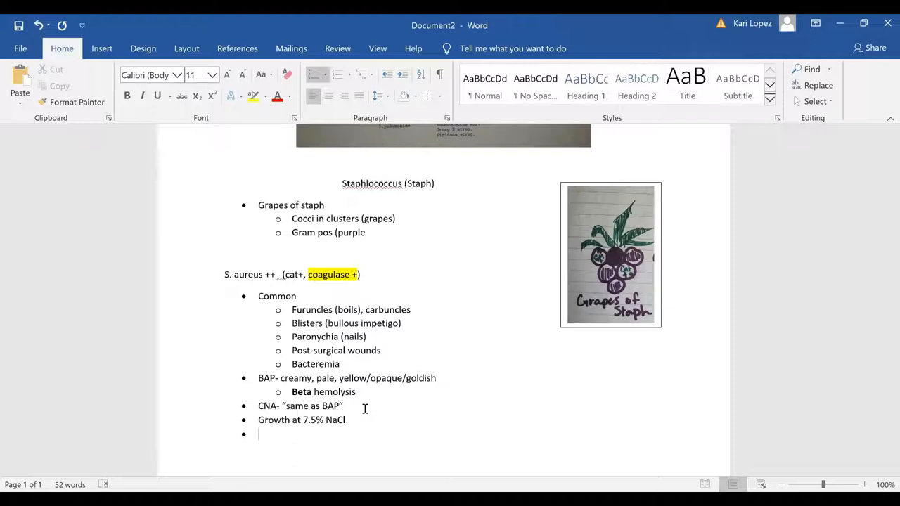
Add an 'Intoxications' bullet with its first sub-point 'Scalded Skin Syndrome'.
type("Intoxic")
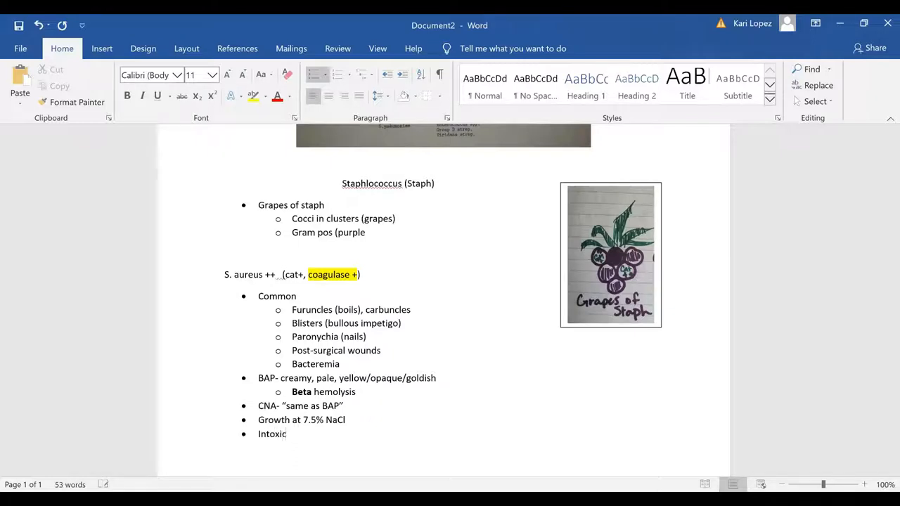
type("ations")
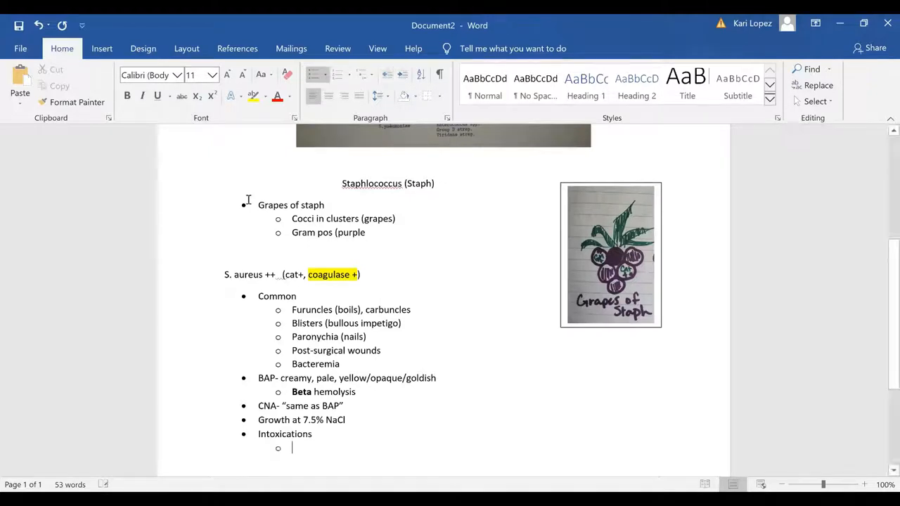
type("Sc")
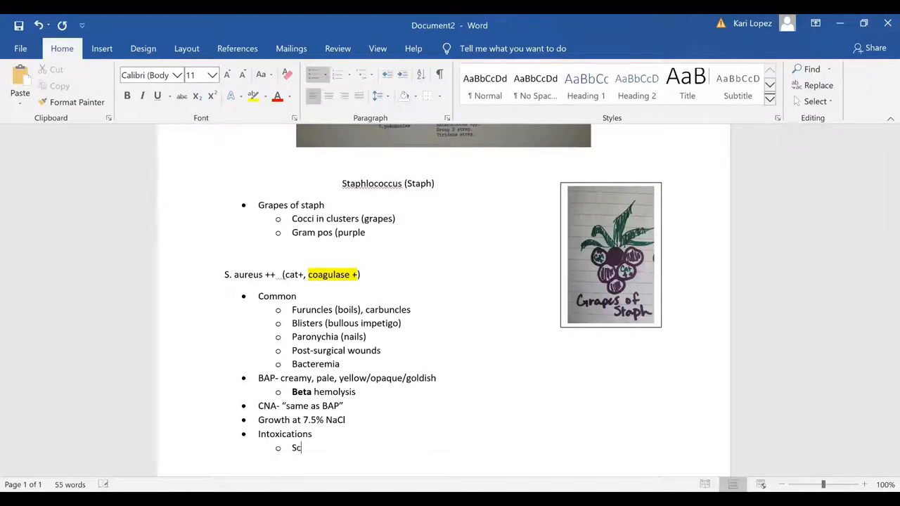
type("alded Skin")
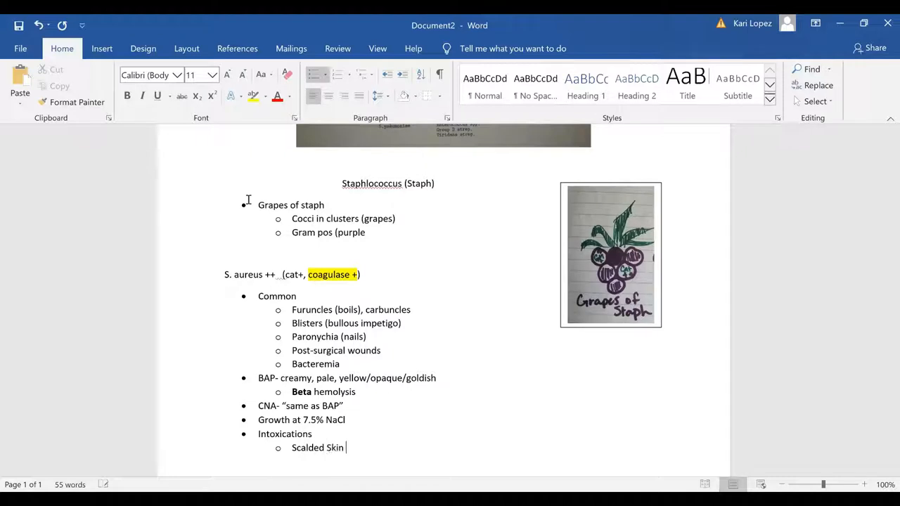
type("Syndrom")
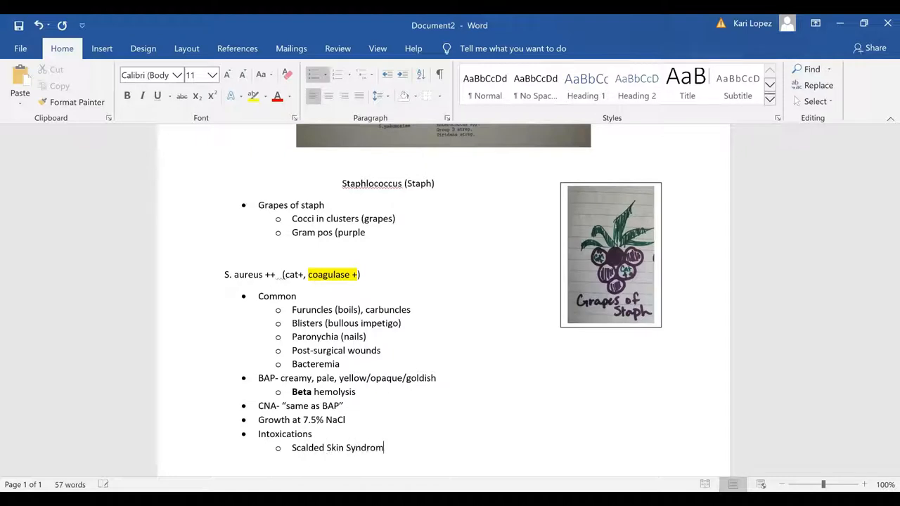
key("enter")
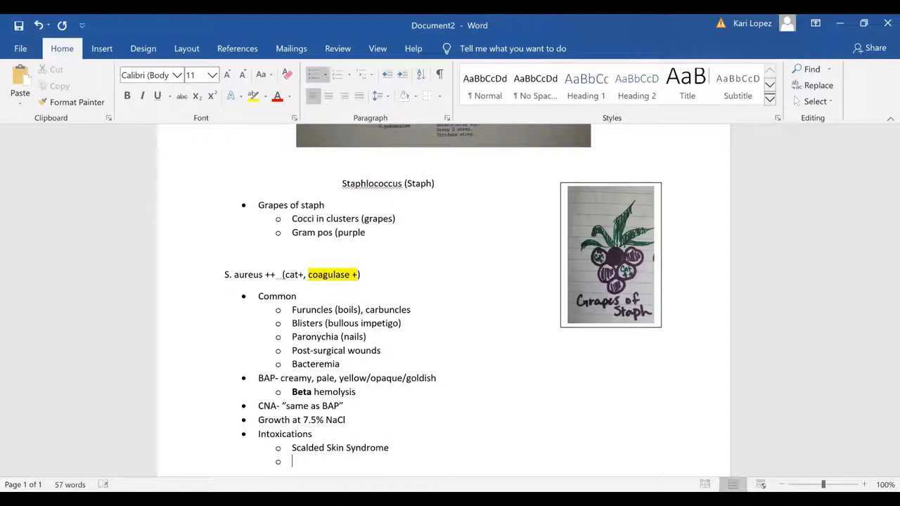
Add sub-points 'Toxic Shock Syndrome' and 'Food poisoning (enterotoxin)', then start a new line.
type("Toxic")
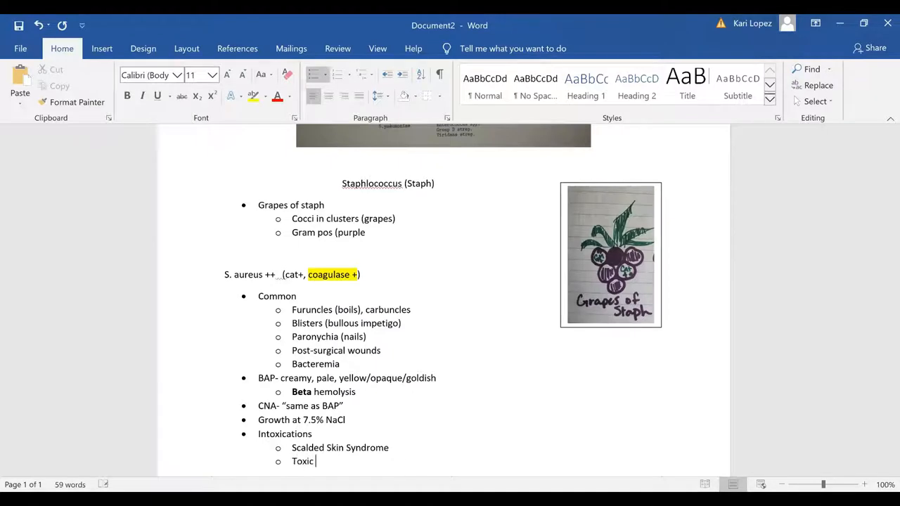
type("Shock s")
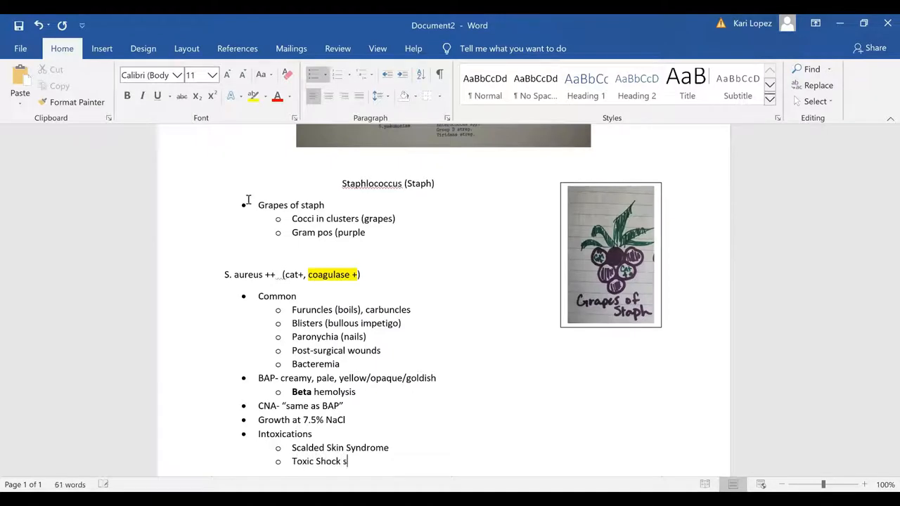
type("yndo")
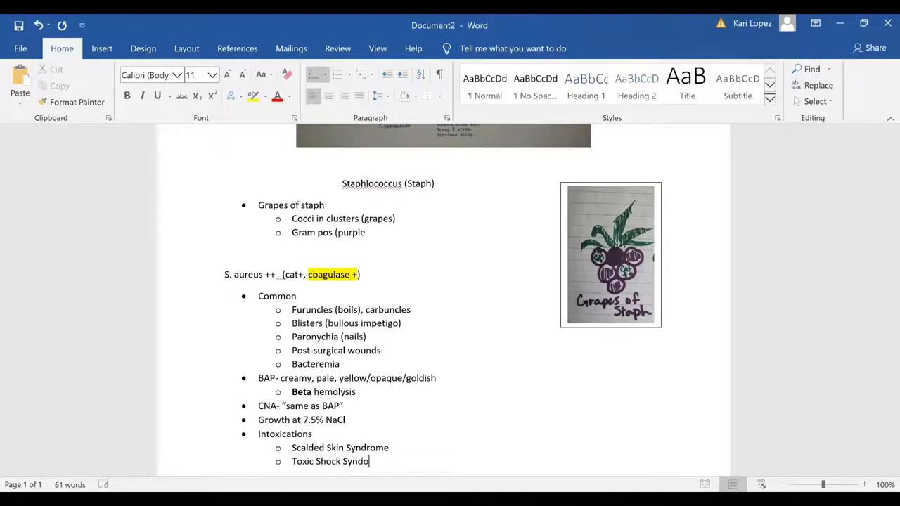
type("rome")
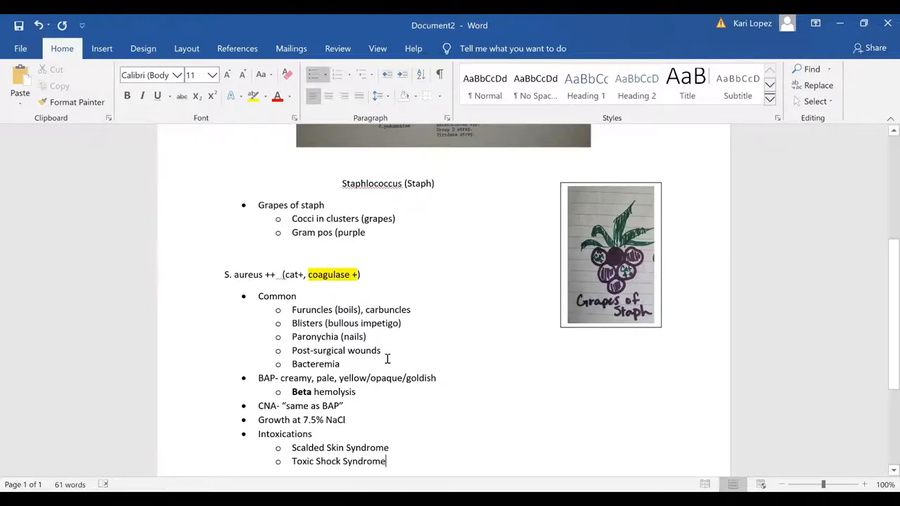
scroll("down", 3)
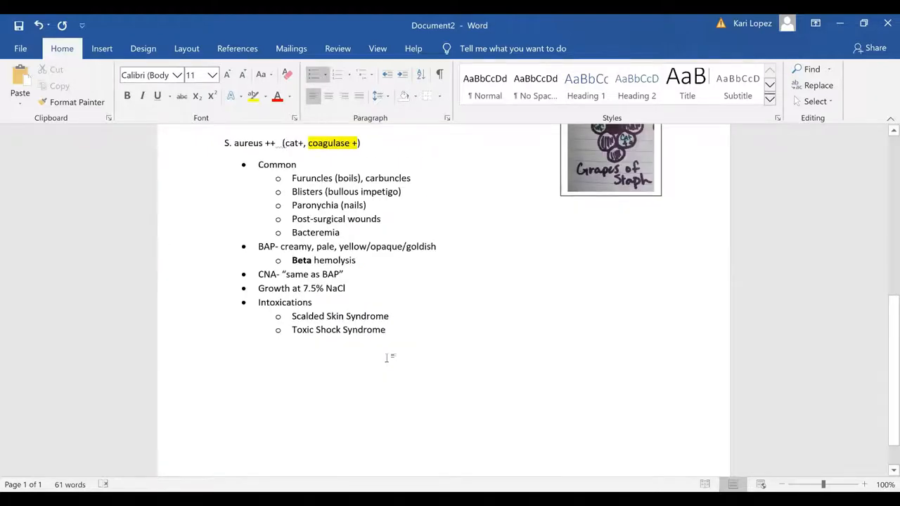
key("enter")
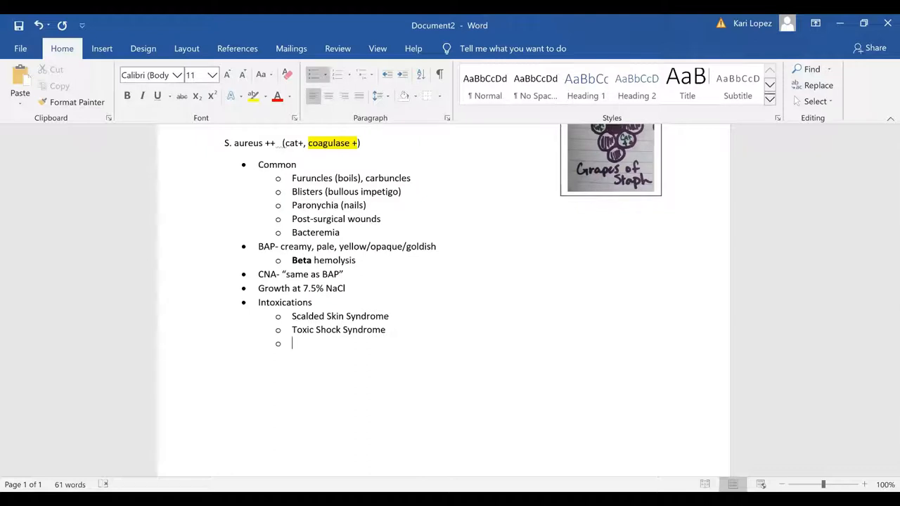
type("Food poi")
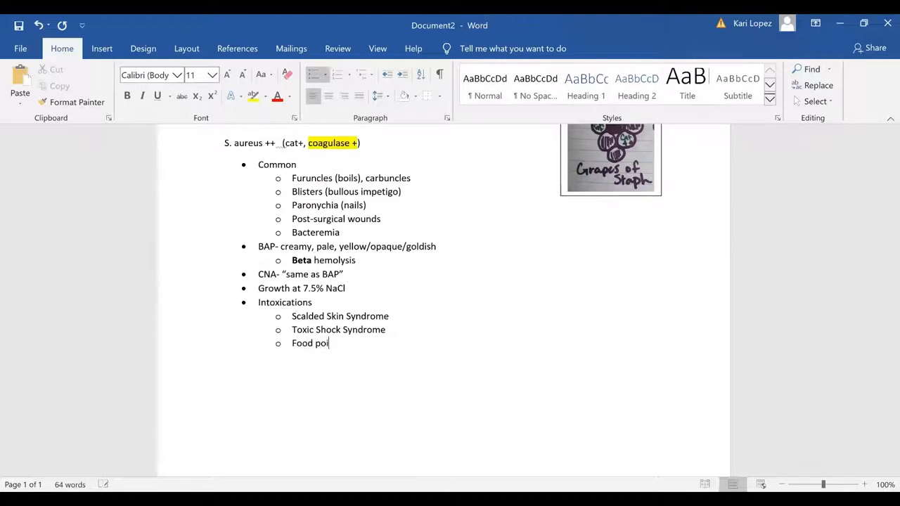
type("sonin")
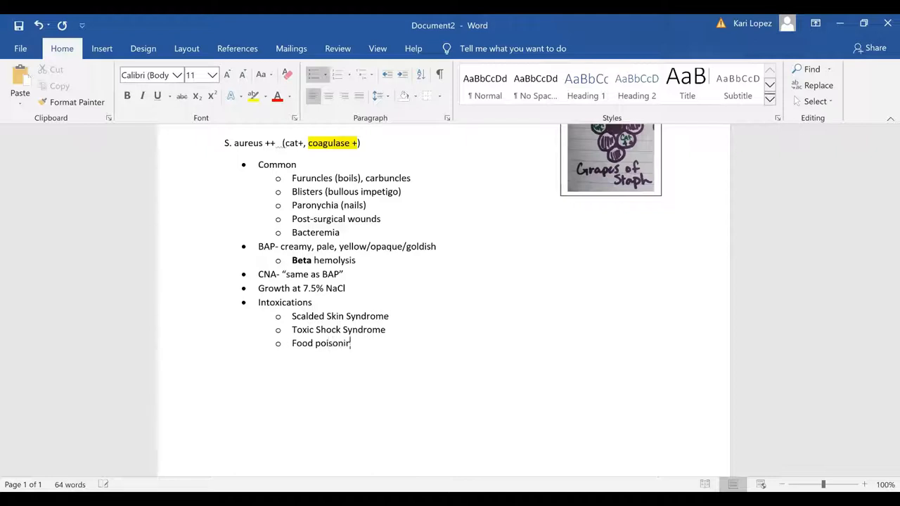
type("(")
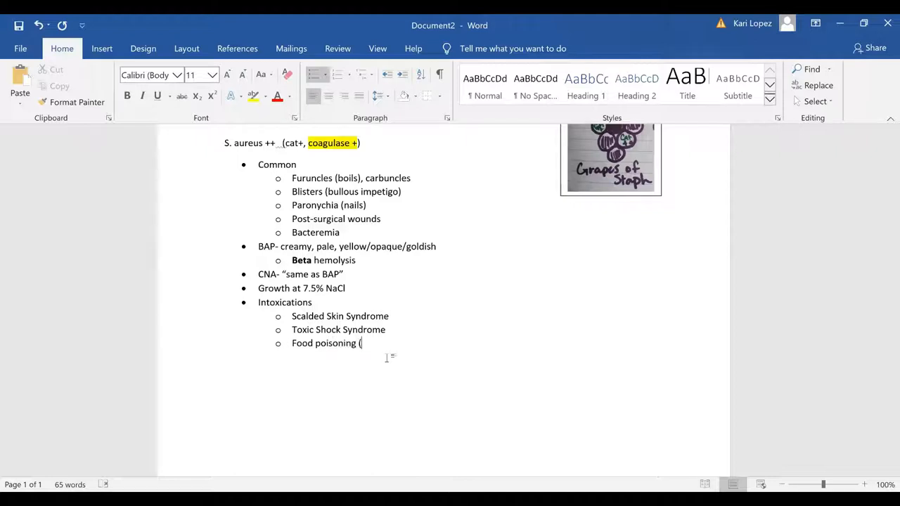
type("ente")
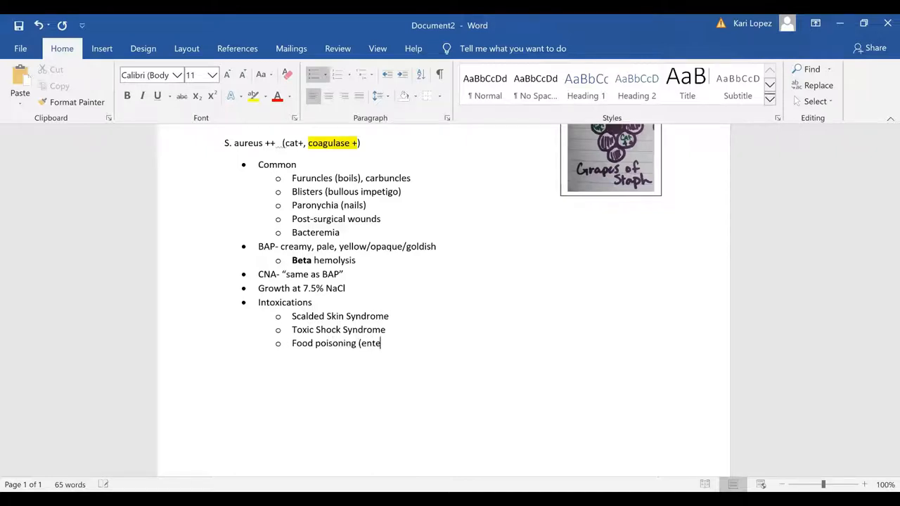
type("rotoxin)")
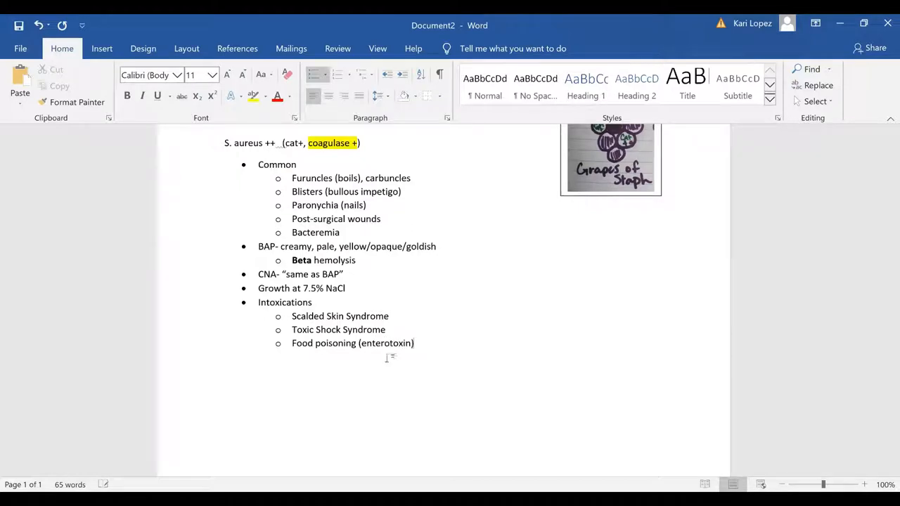
key("enter")
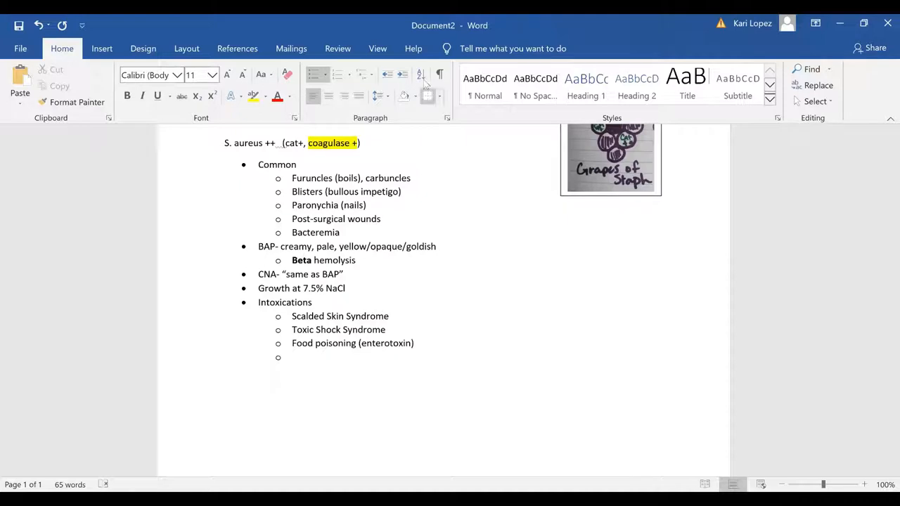
Type '1-5 hrs after ingestions' under Food poisoning and leave the bullet list.
type("1")
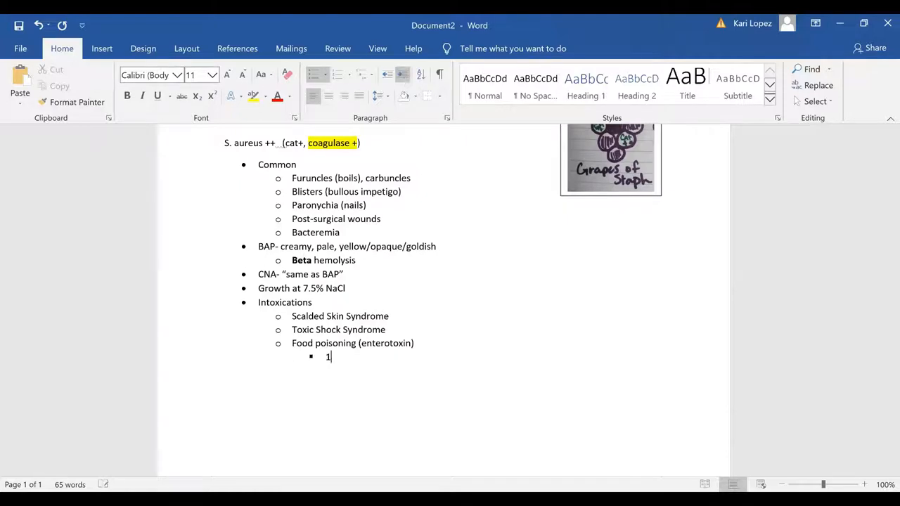
type("-5 h")
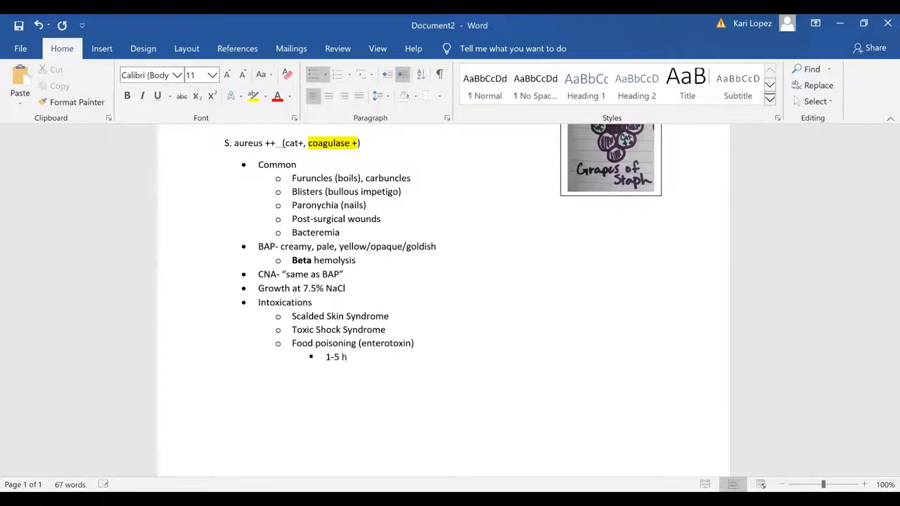
type("rs after ing")
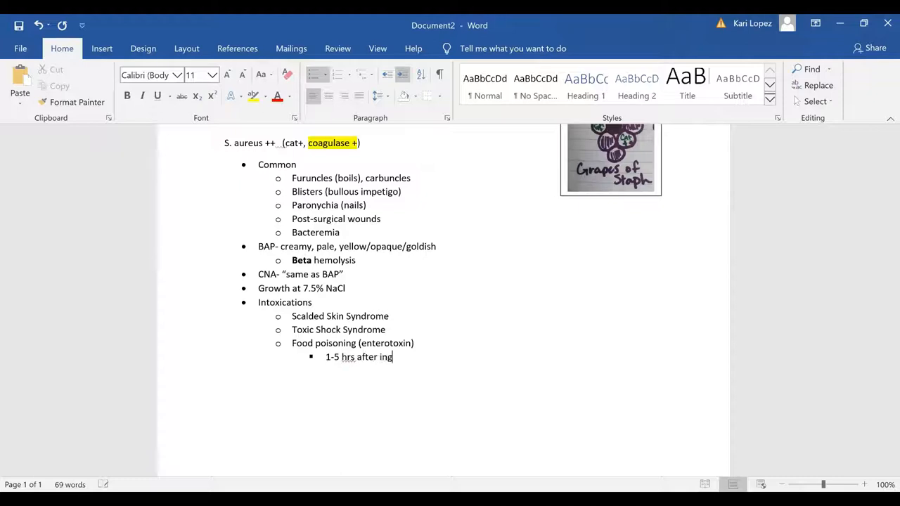
type("estions")
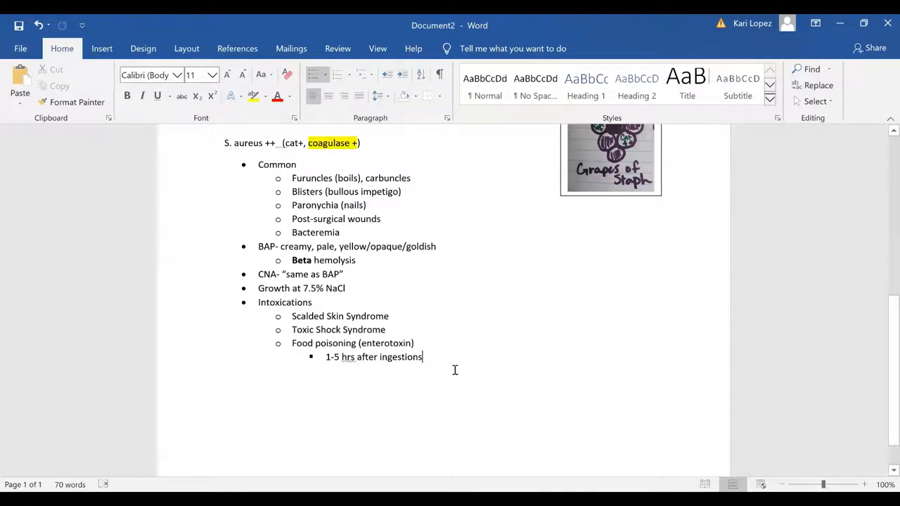
key("enter")
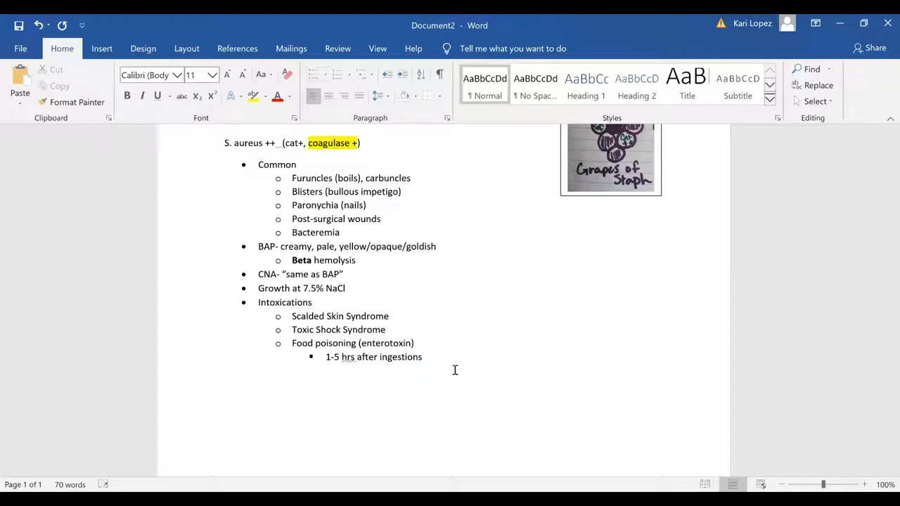
Type the quote "Protein A is my main trait, and enterotoxin in what you ate" and bold S. aureus.
type("\"")
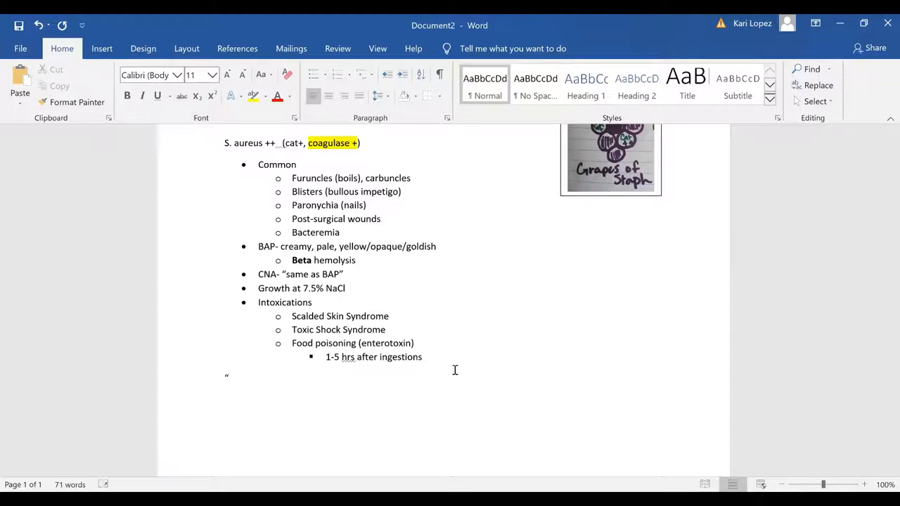
type("p")
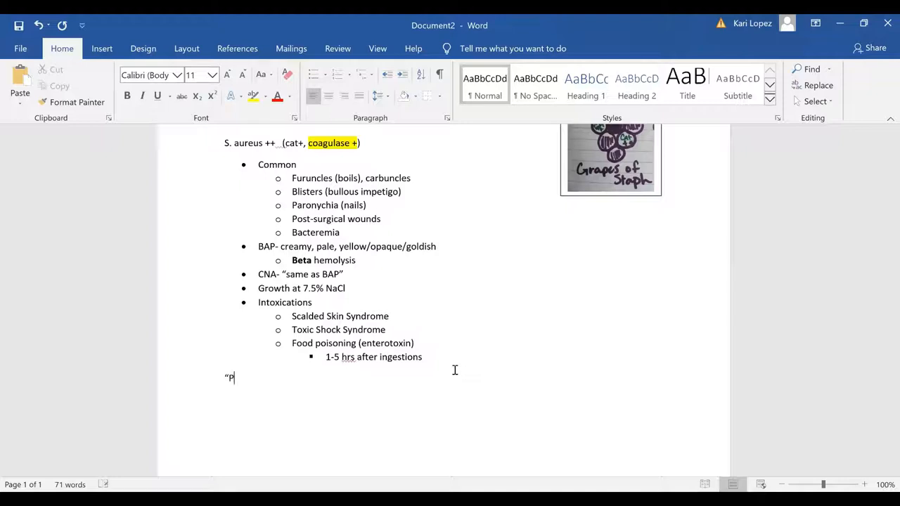
type("rotein A")
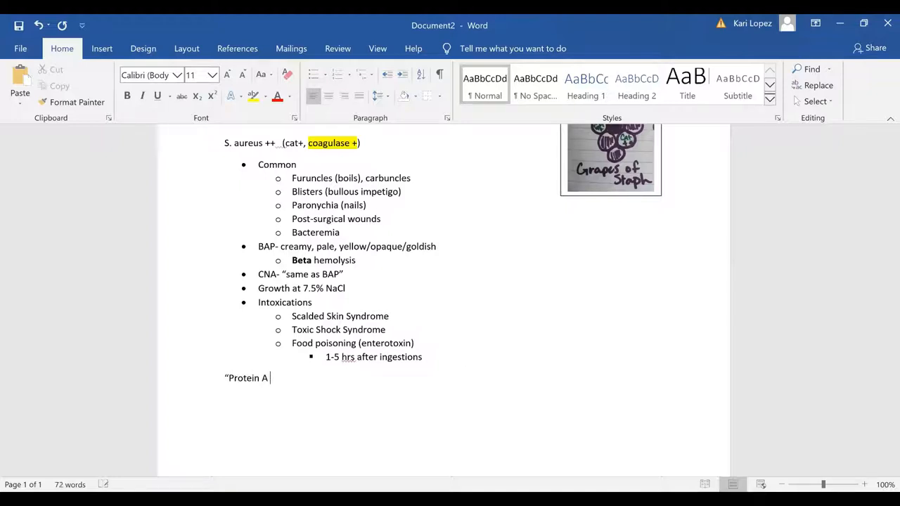
type("is my")
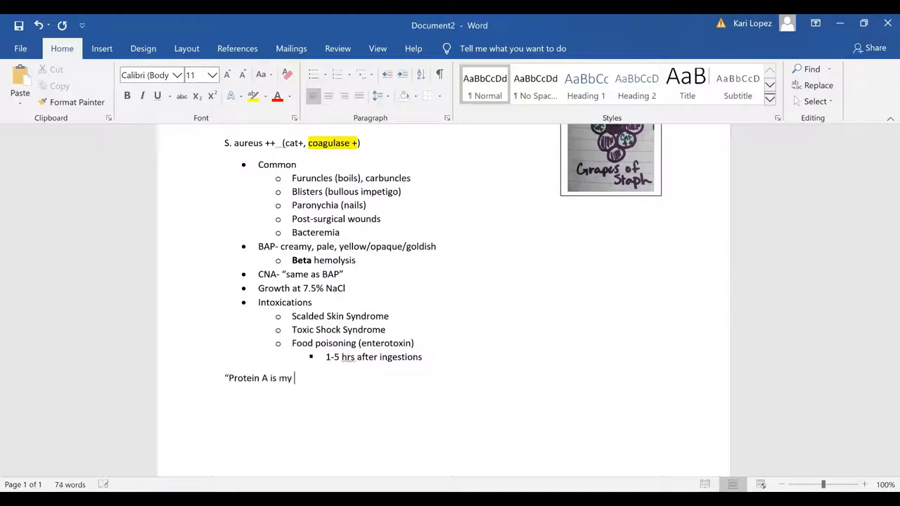
type("main tra")
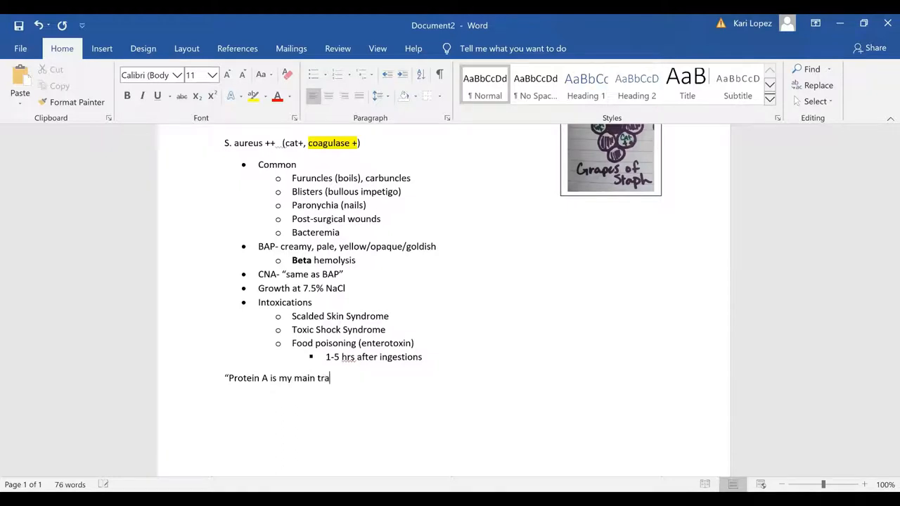
type("it,")
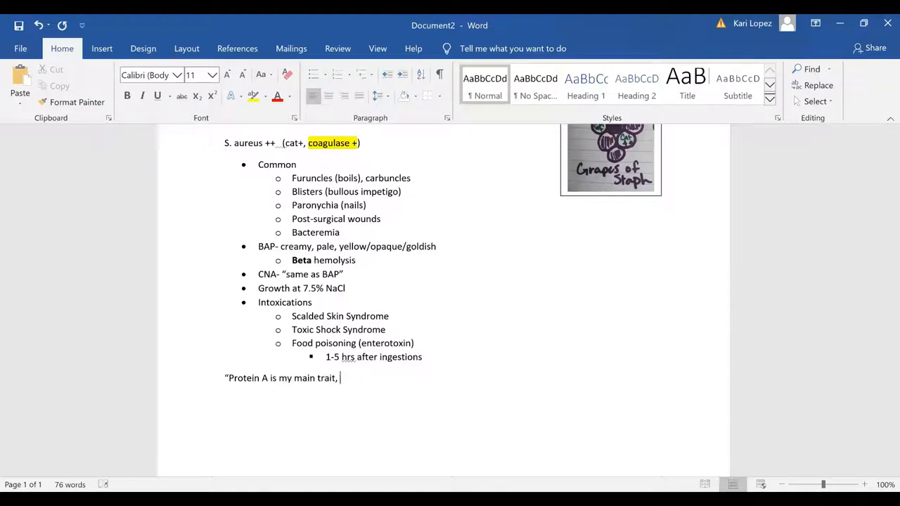
type("and enterotox")
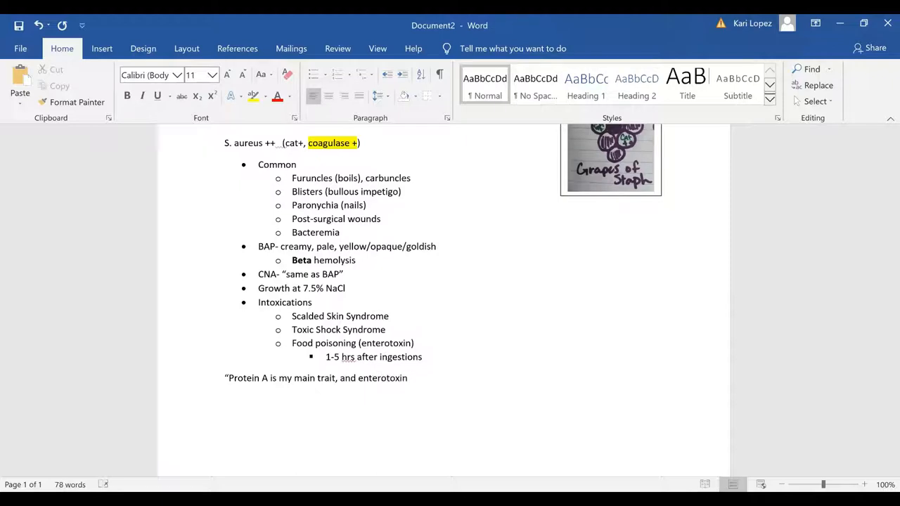
type("in")
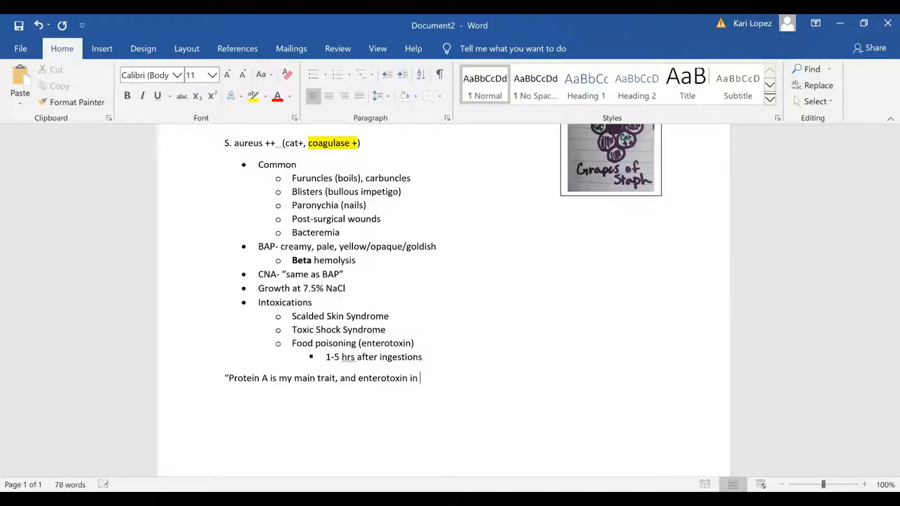
type("what you at")
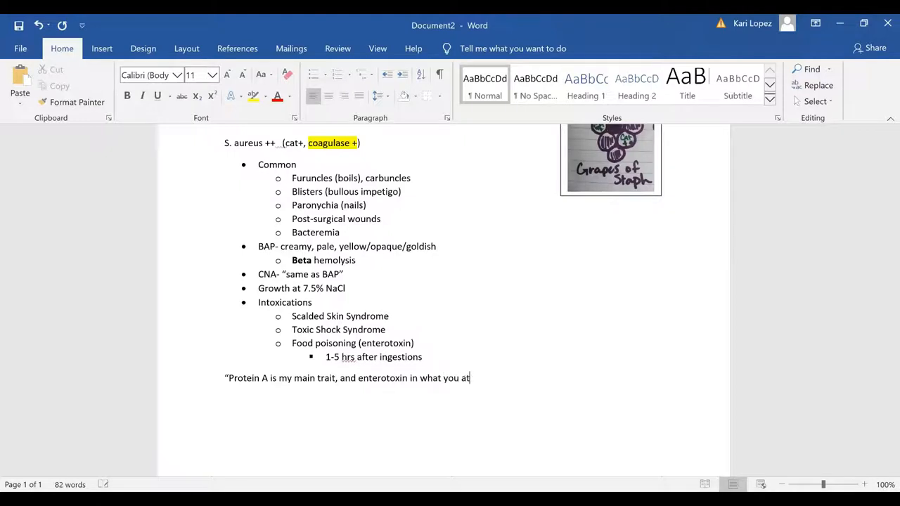
type("e\"")
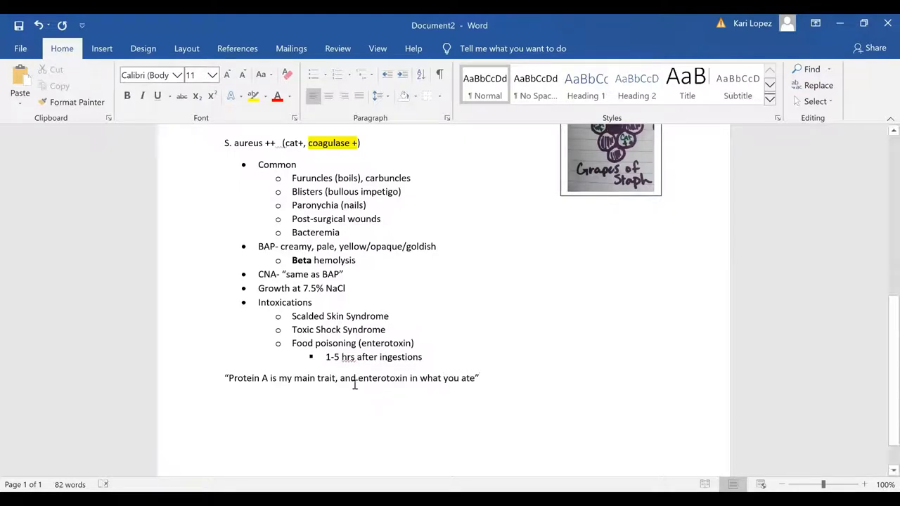
mouse_move(526, 388)
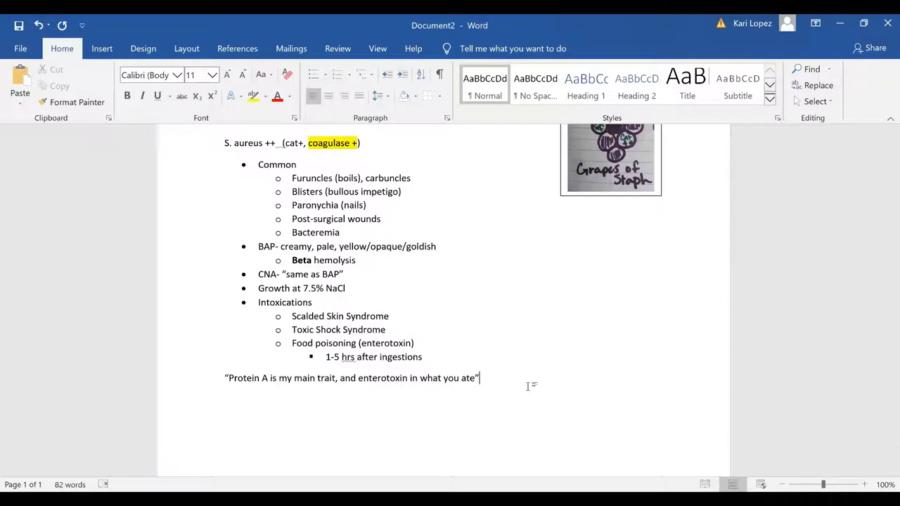
key("enter")
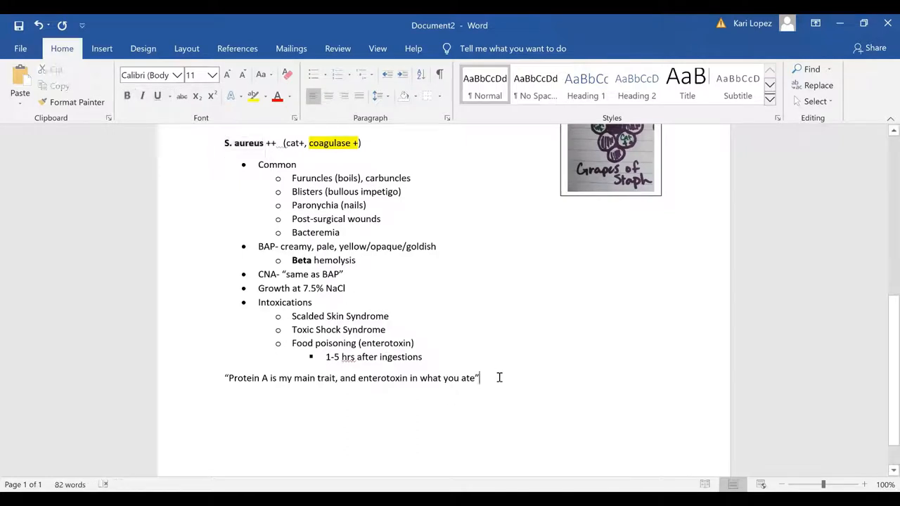
key("enter")
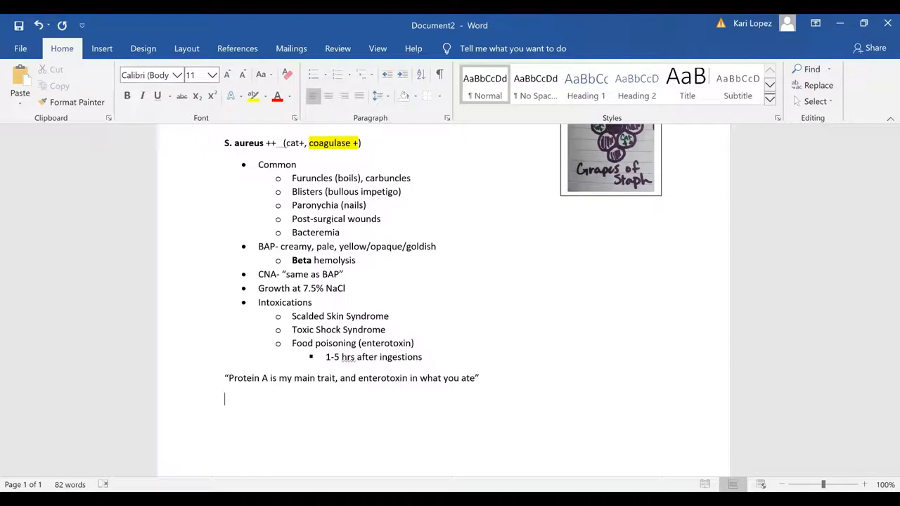
Type the line 'Protein A- S. aureus' and start a bulleted line below.
type("P")
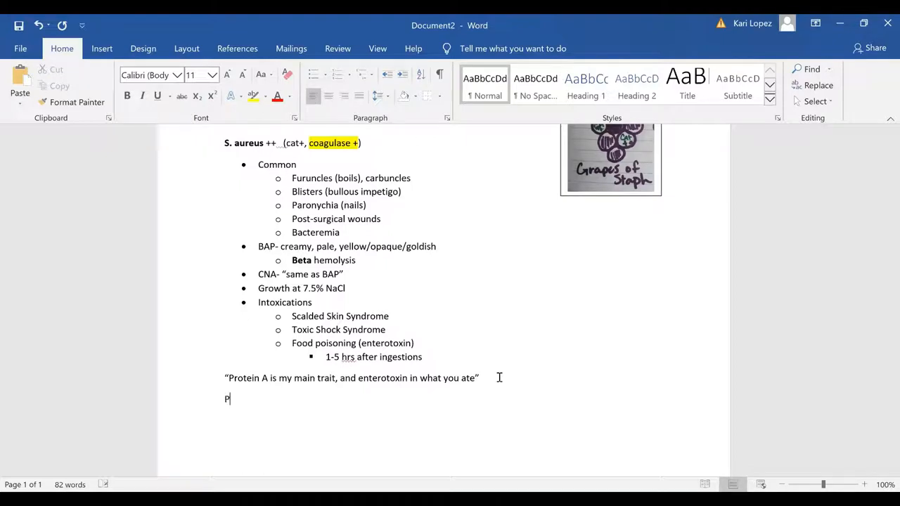
type("rotein A")
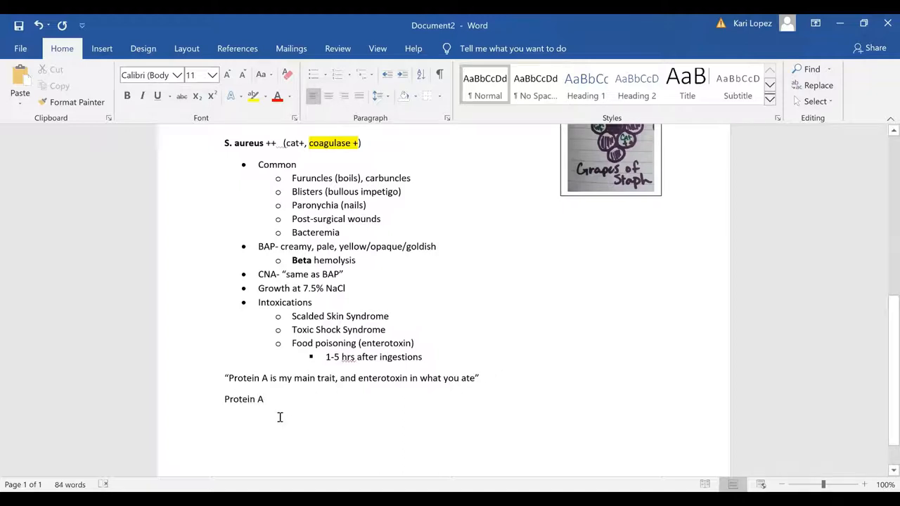
type("- S.")
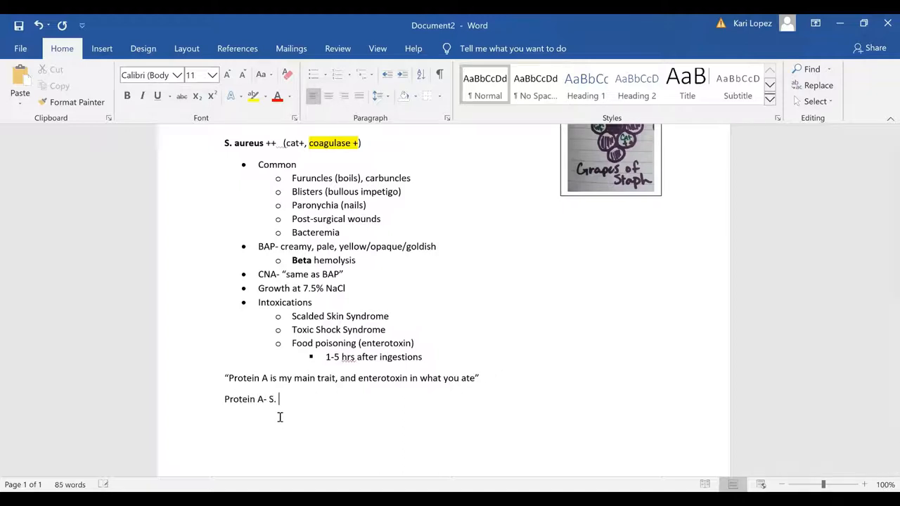
type("aure")
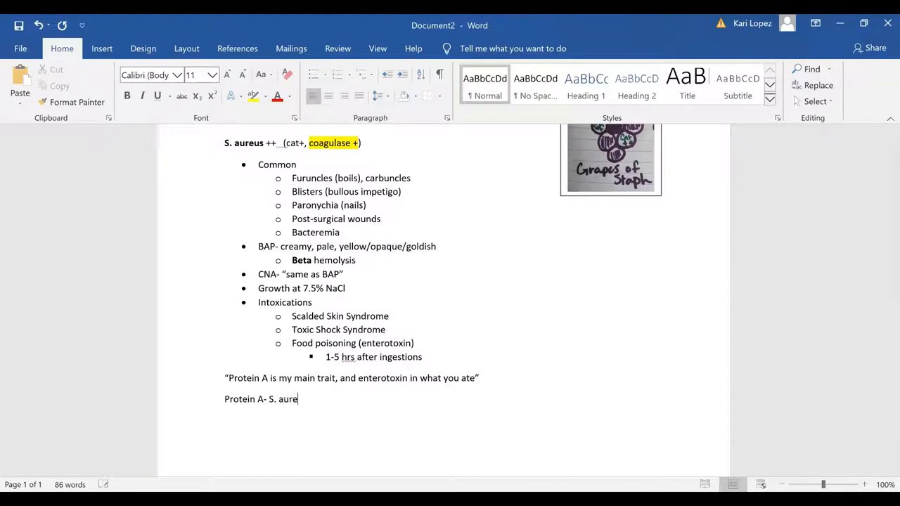
type("us")
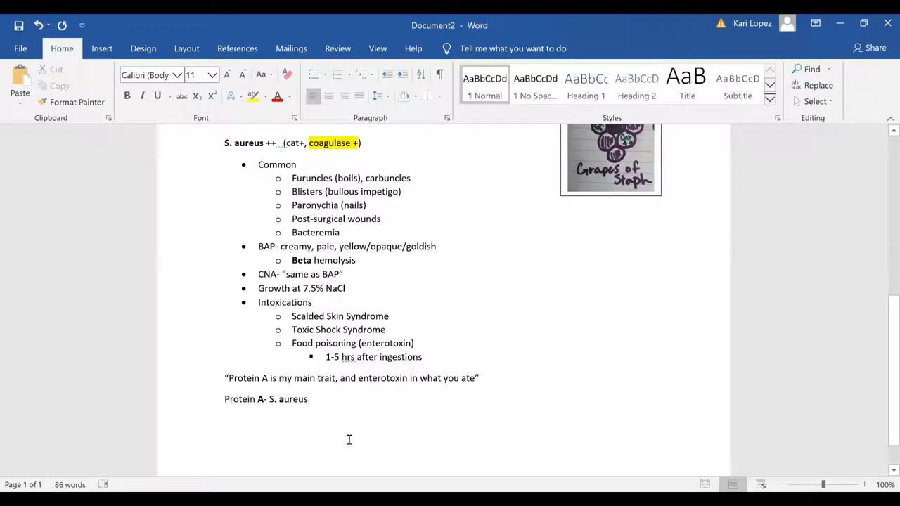
key("enter")
type("Many")
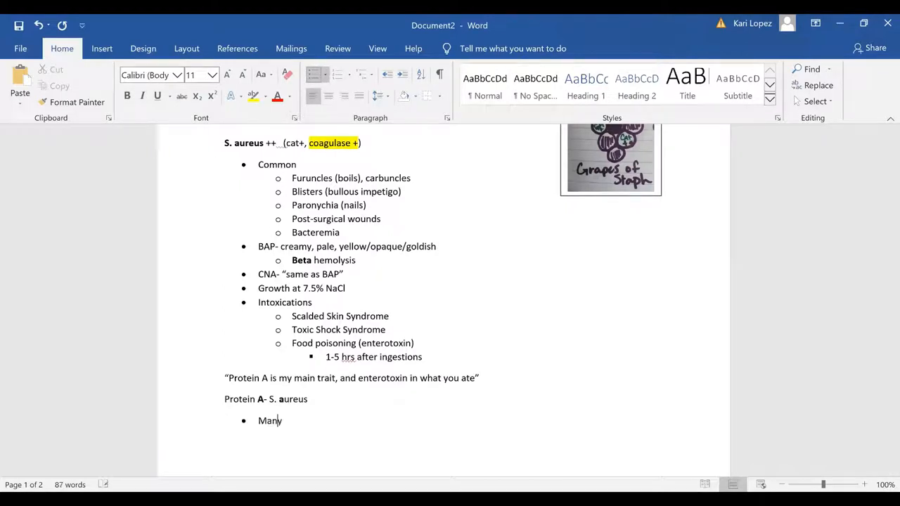
Add bullets 'Many exotoxins' and 'Susceptibility', with an indented sub-point beneath.
type("exot")
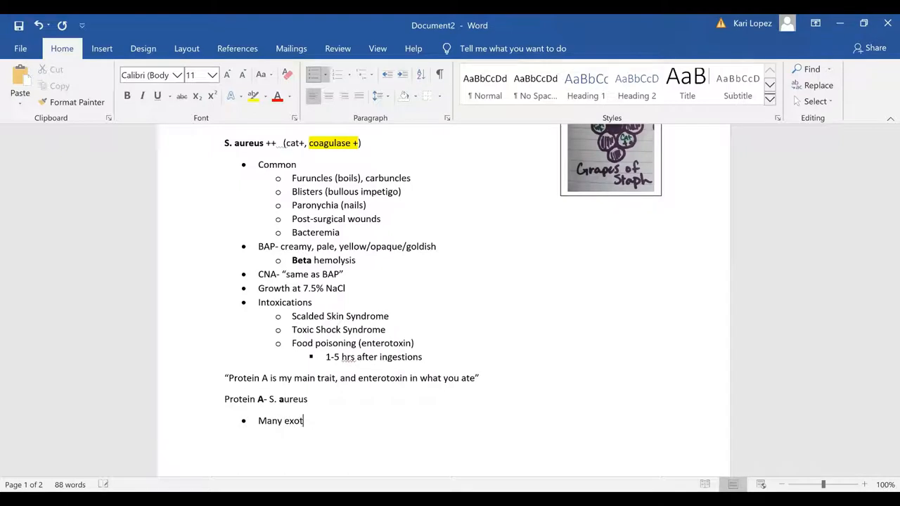
type("oxing")
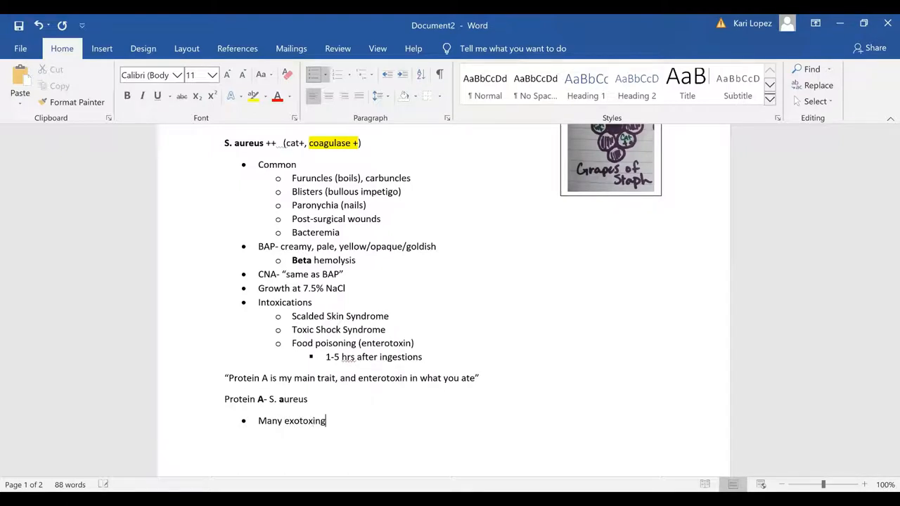
key("enter")
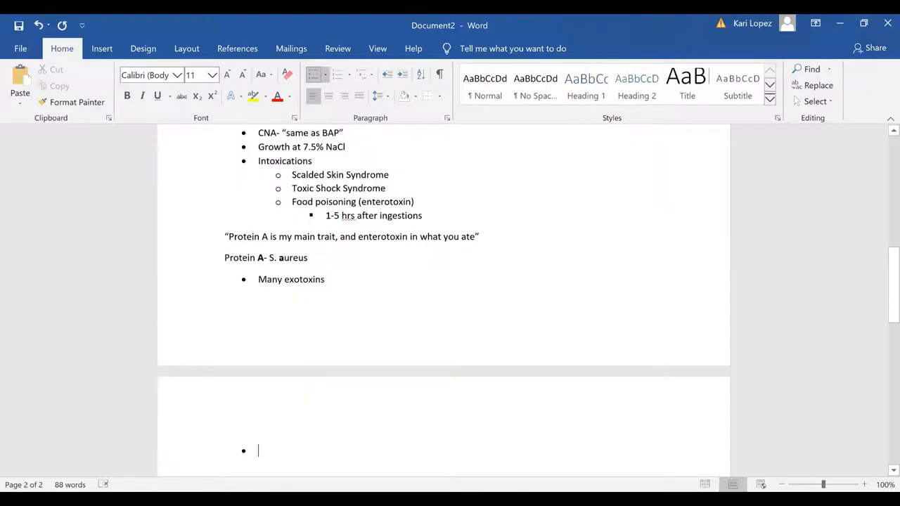
type("S")
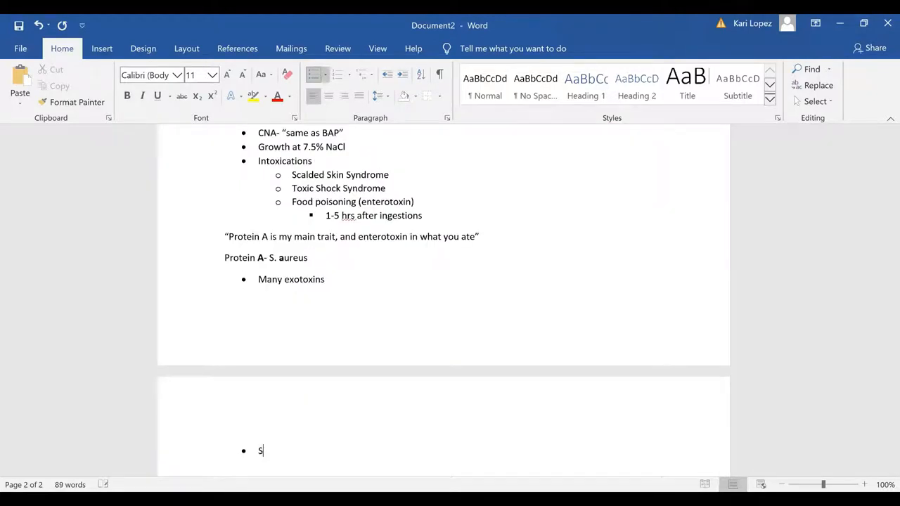
type("usceptib")
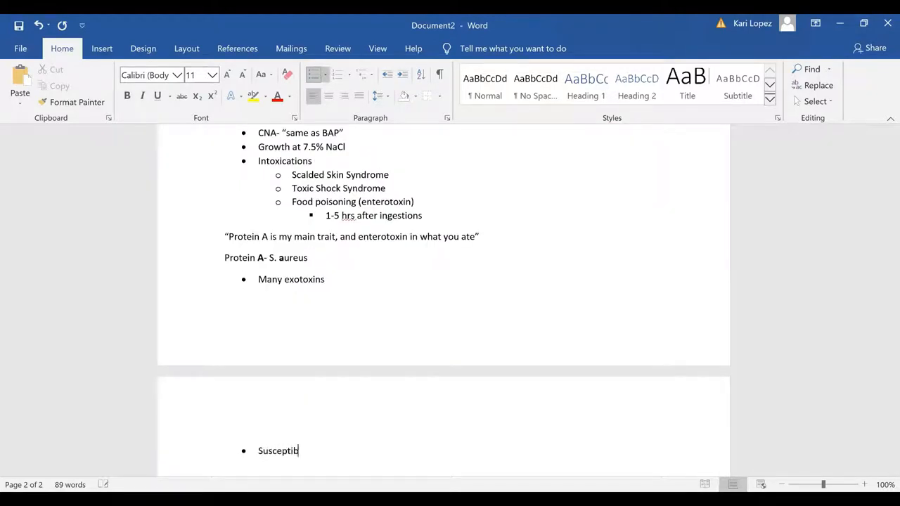
key("enter")
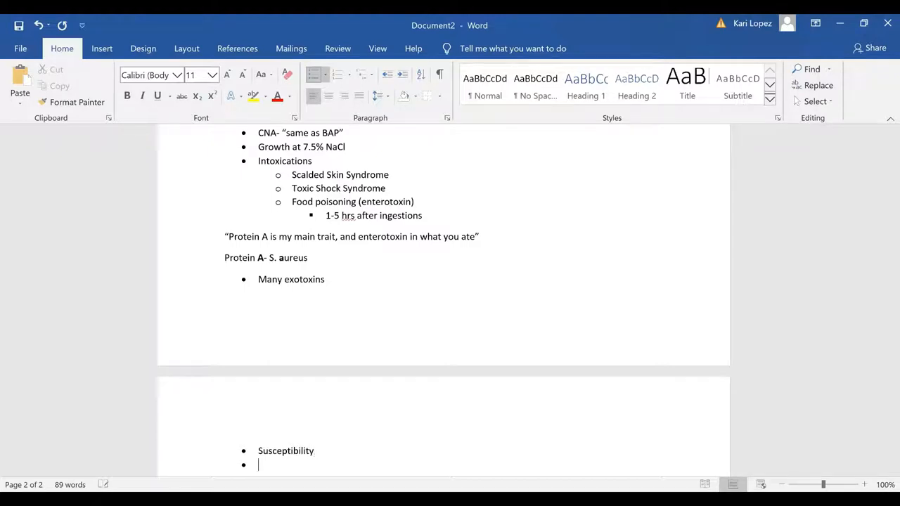
key("tab")
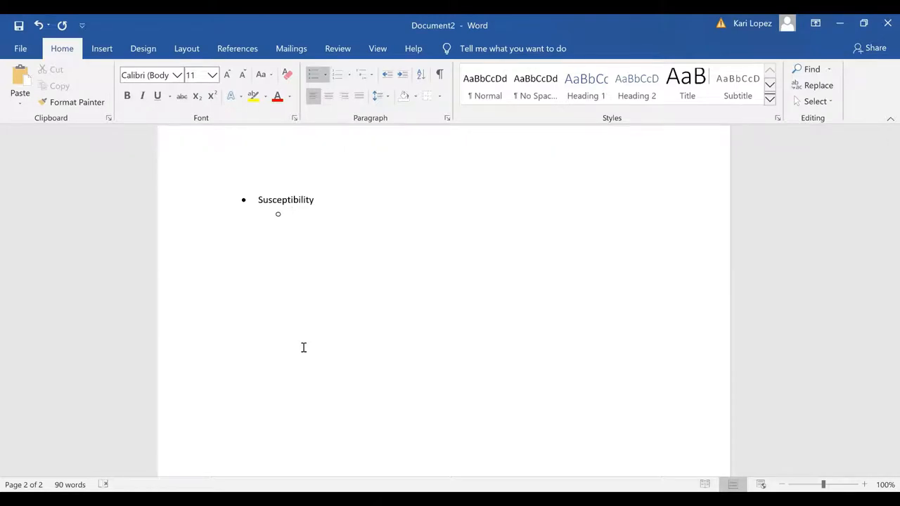
Add 'Penicillin (beta lactam +)' under Susceptibility, with an indented sub-point below.
type("Pen")
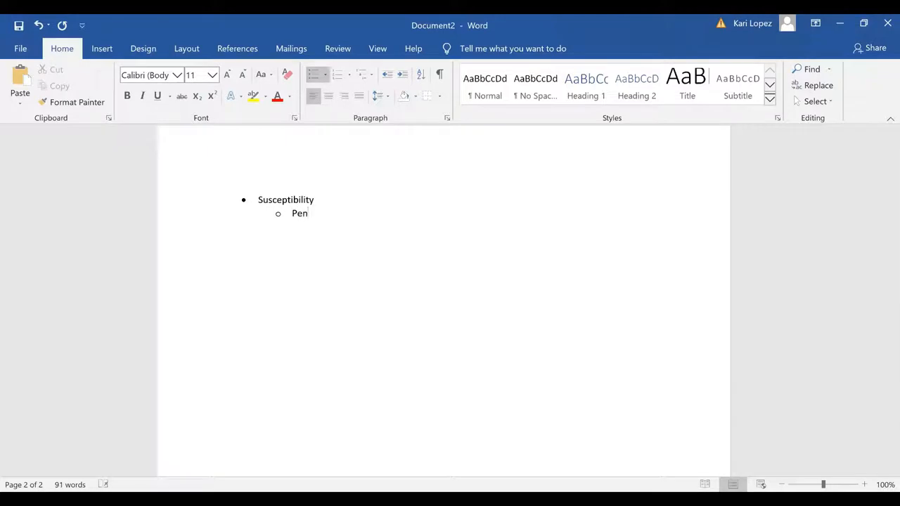
type("icillin")
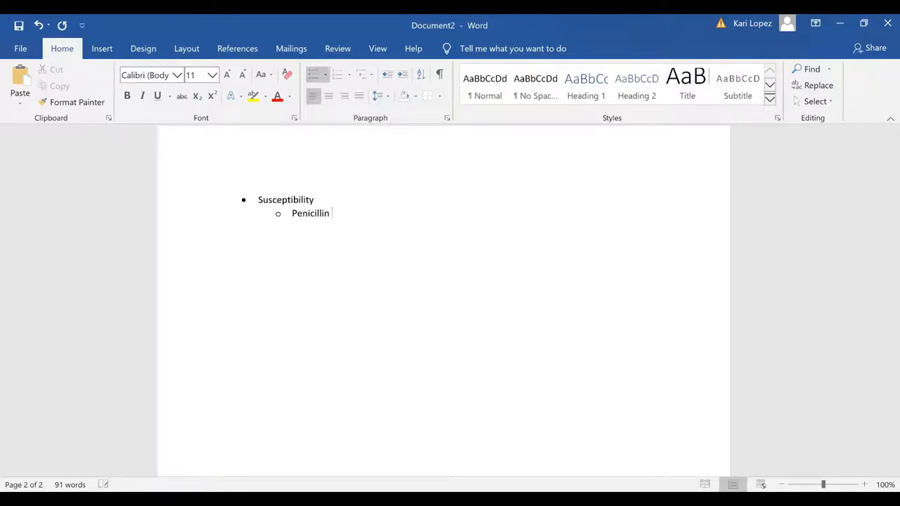
type("(")
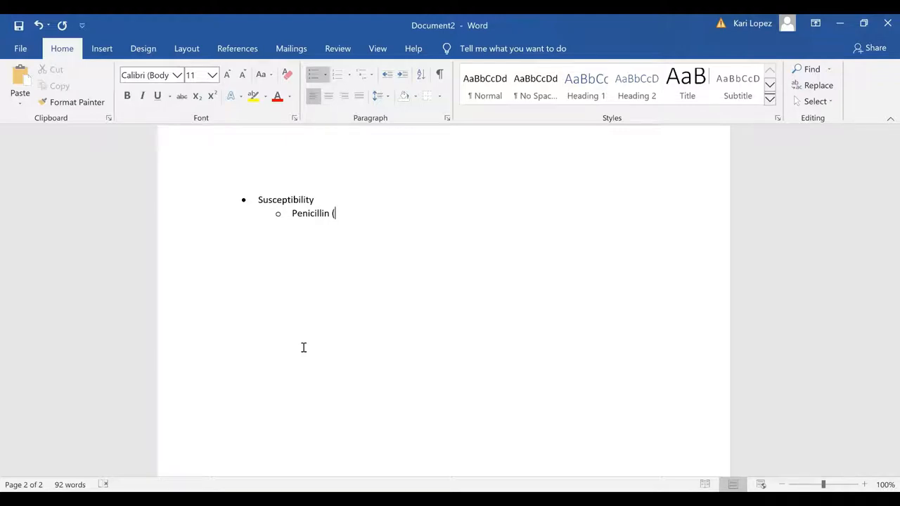
mouse_move(314, 325)
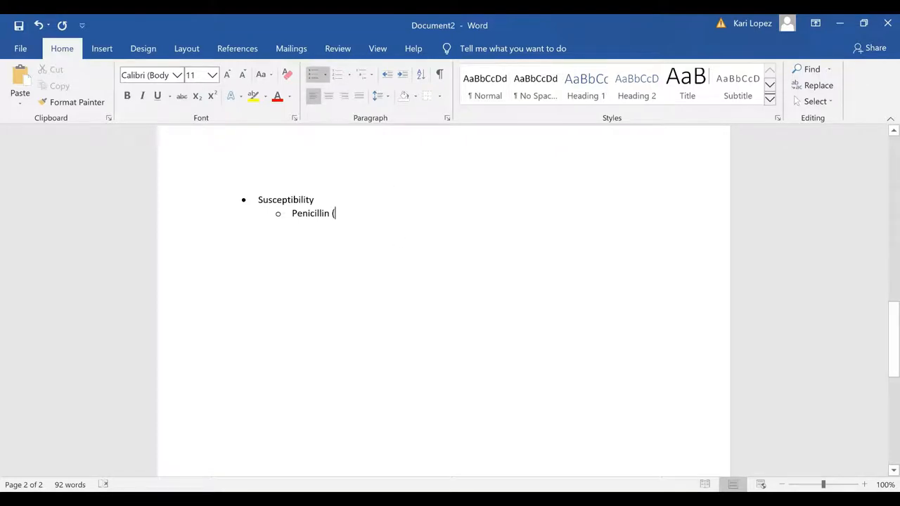
type("bet")
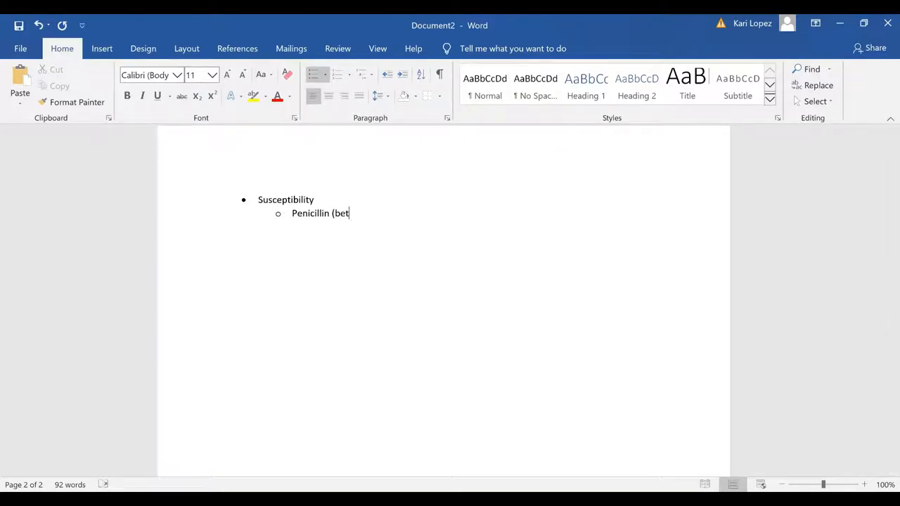
type("a lacta")
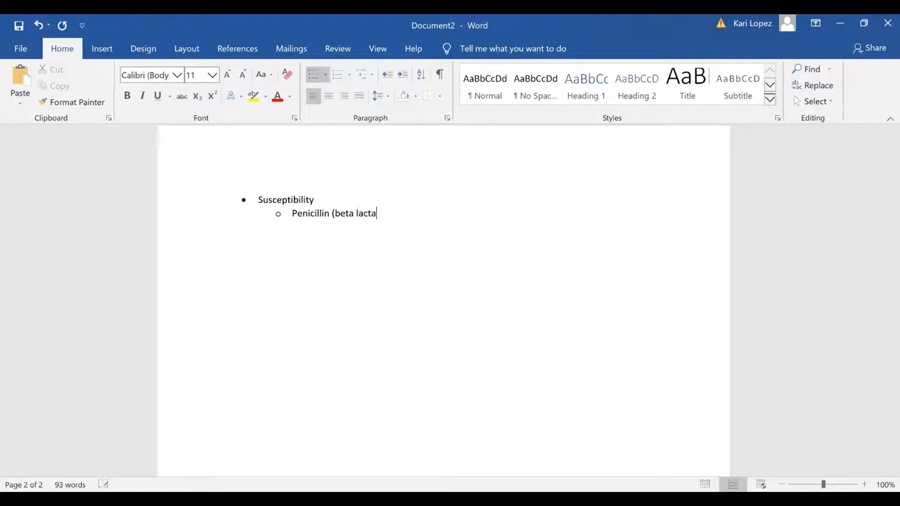
type("m +")
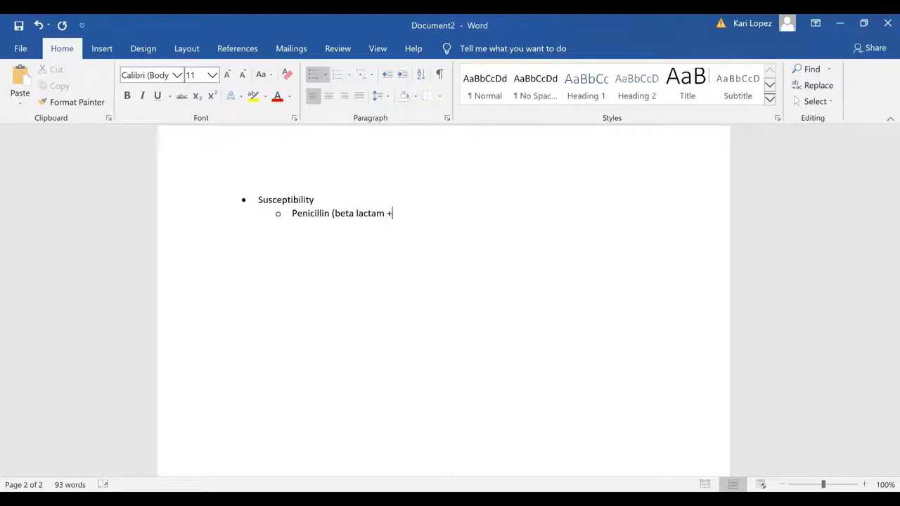
type(")")
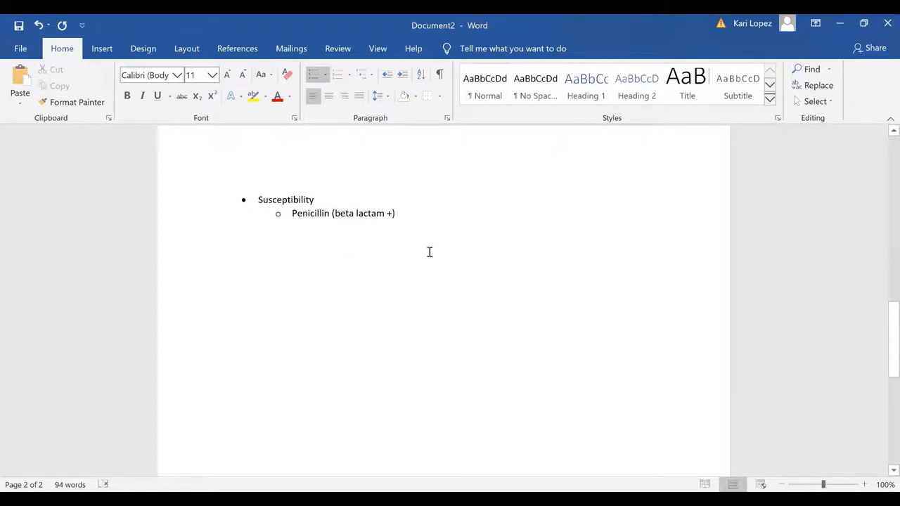
key("enter")
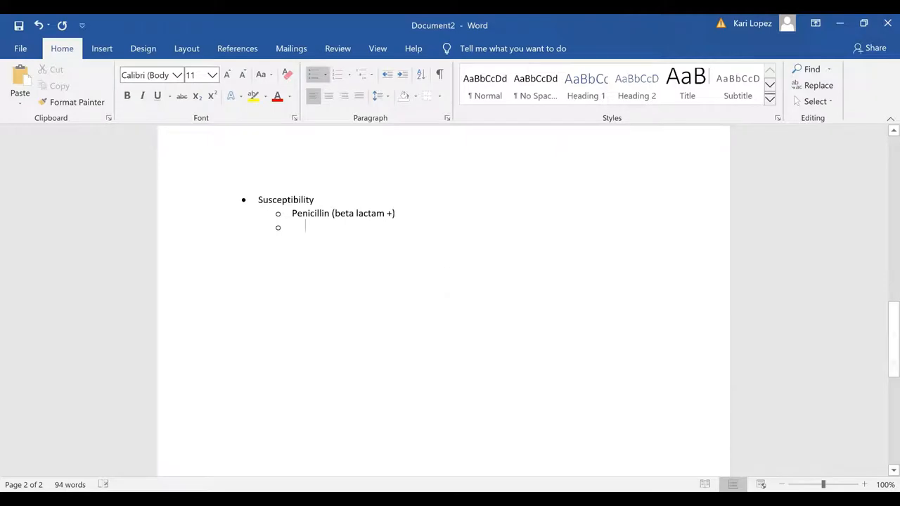
key("tab")
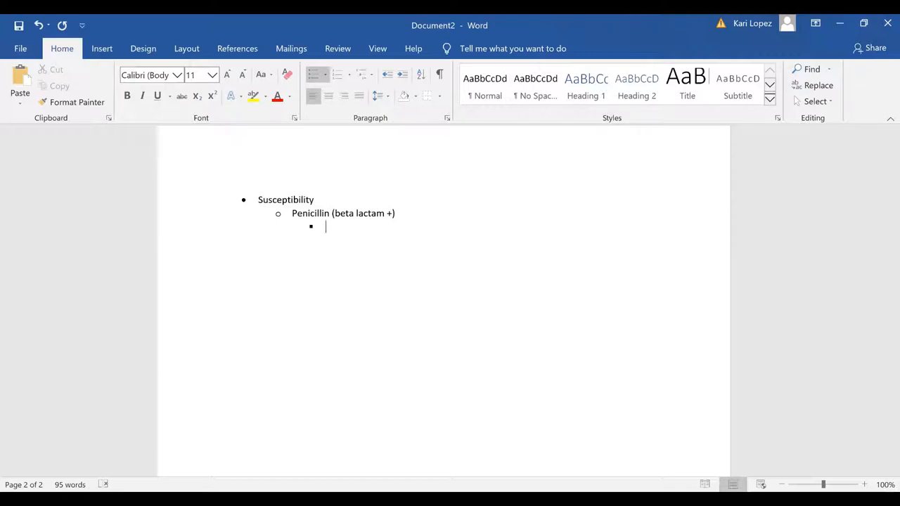
Add sub-points 'Beta hemolysis' and 'Beta lactam +' under Penicillin.
type("Beta hemol")
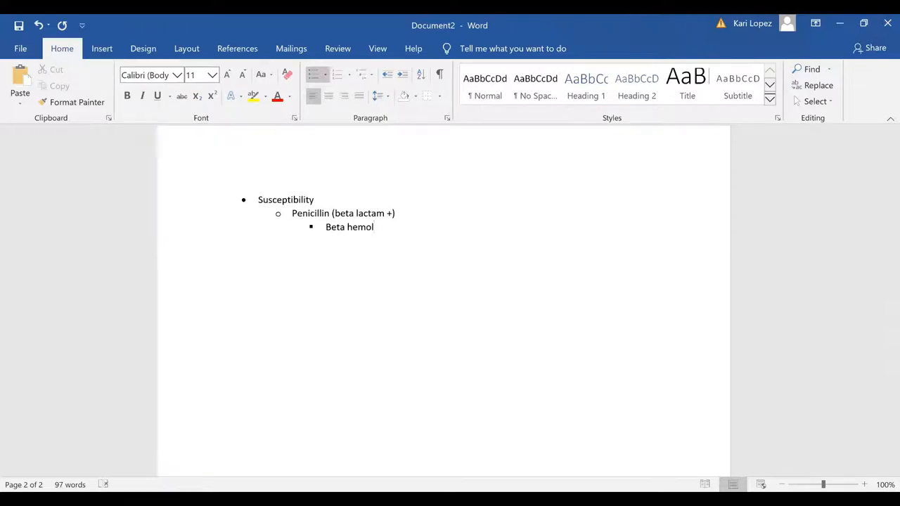
type("ysis")
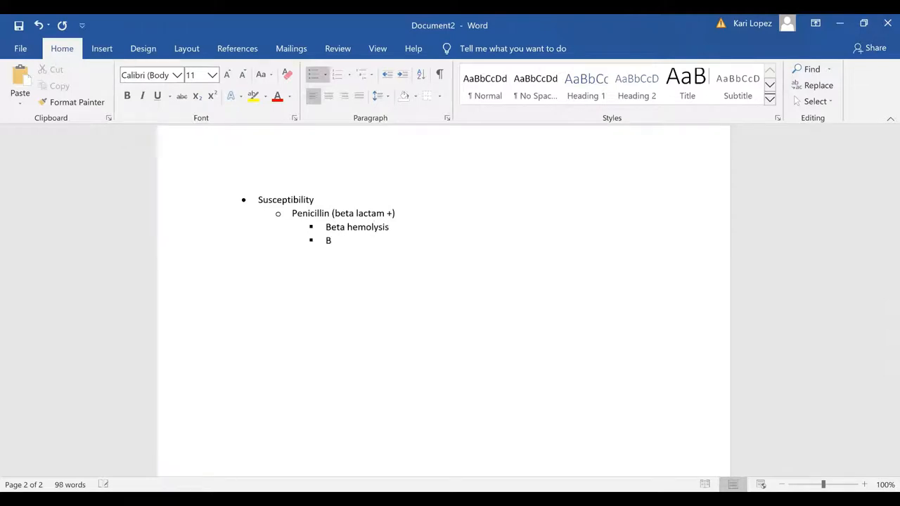
type("eta lactam +")
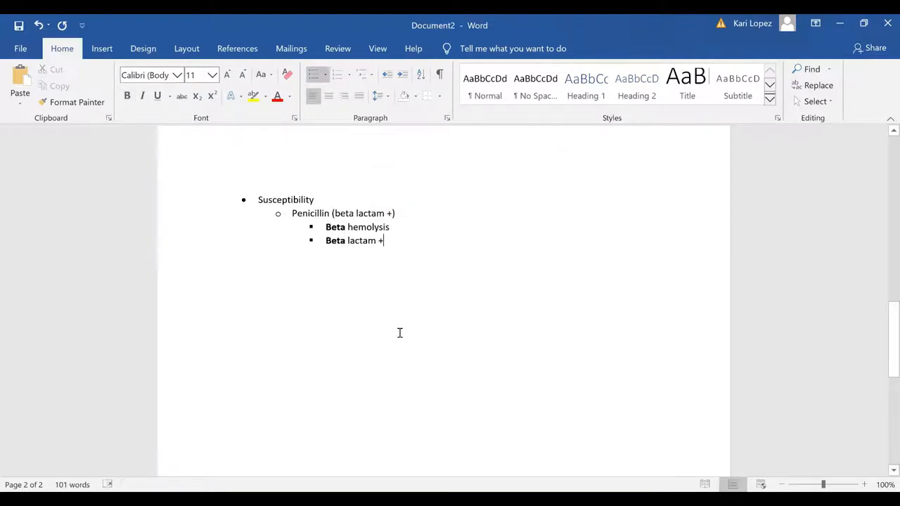
key("enter")
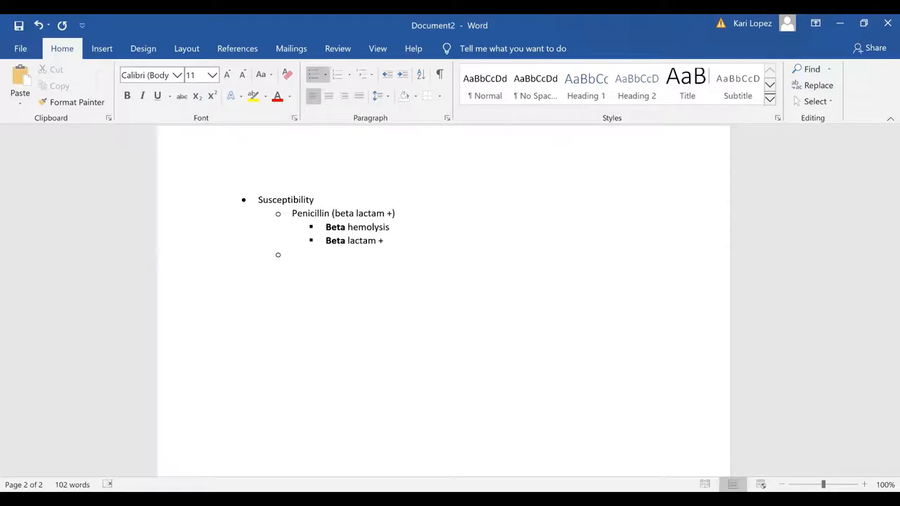
Add the Susceptibility item 'MRSA- Vancomycin'.
type("M")
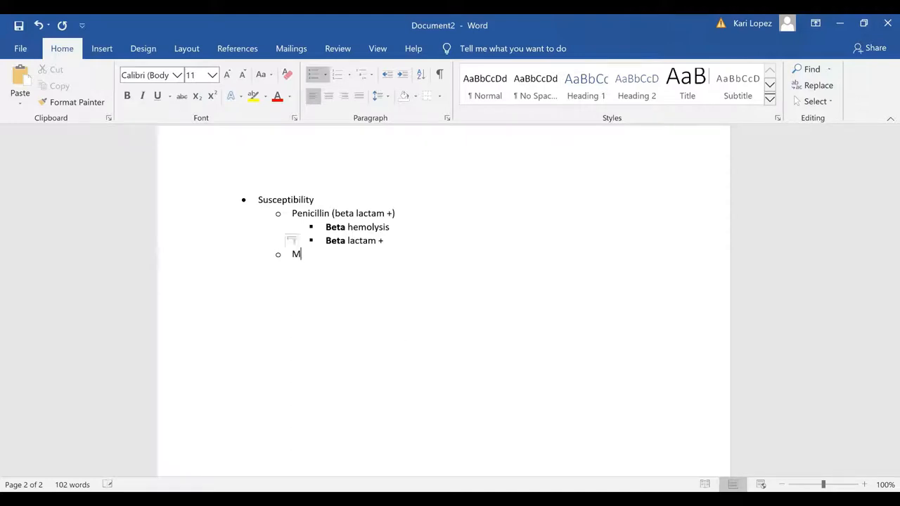
type("RSA")
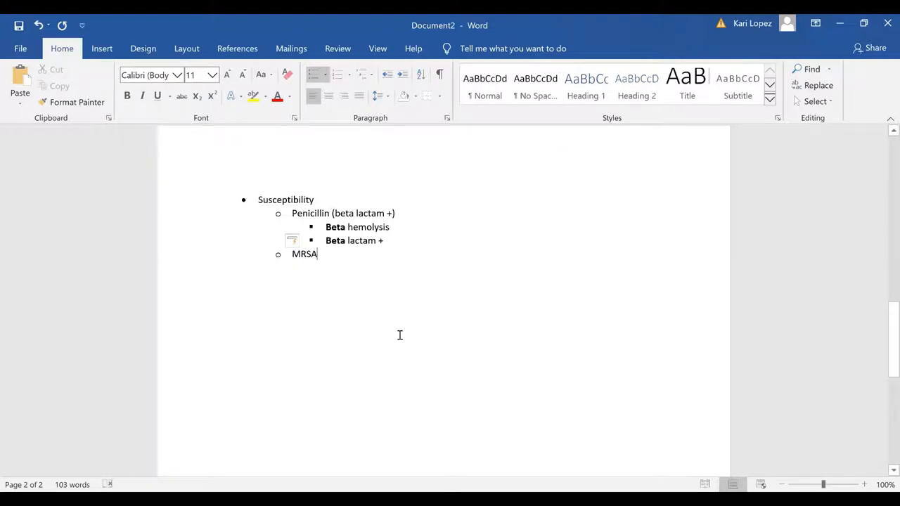
type("-")
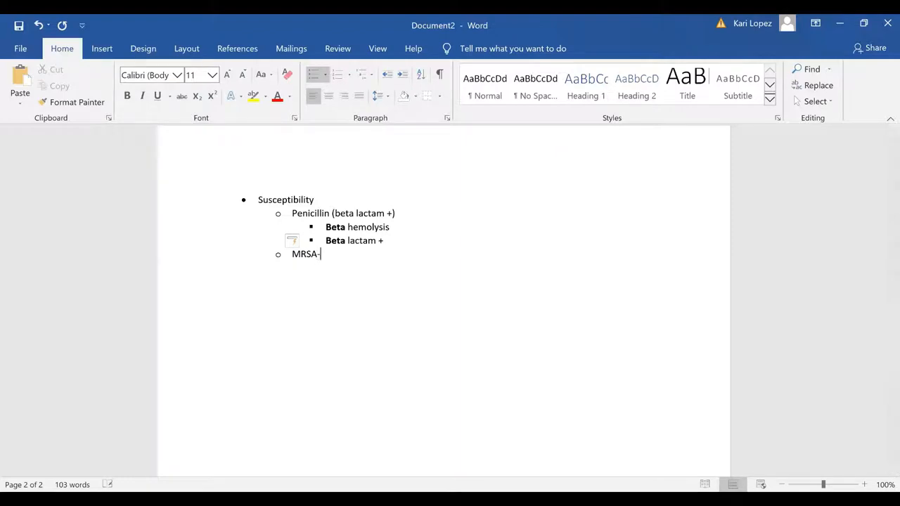
type("Vancom")
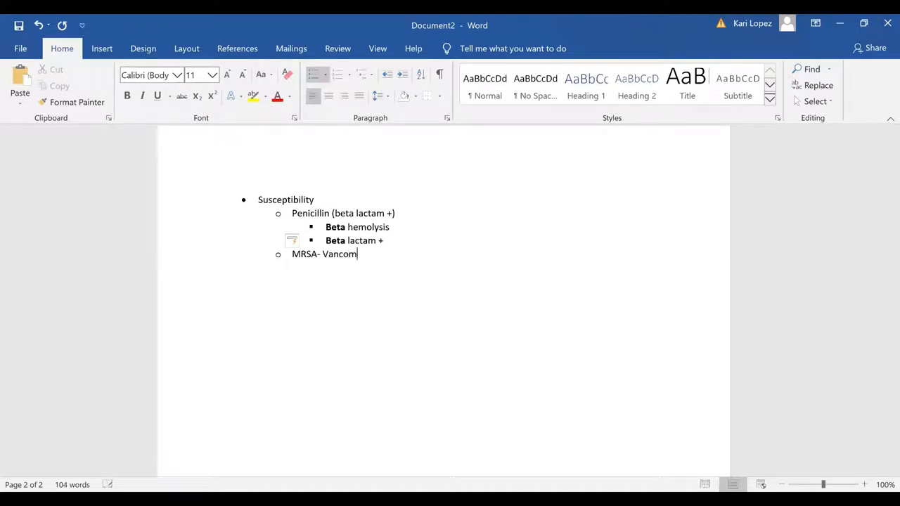
type("ycin")
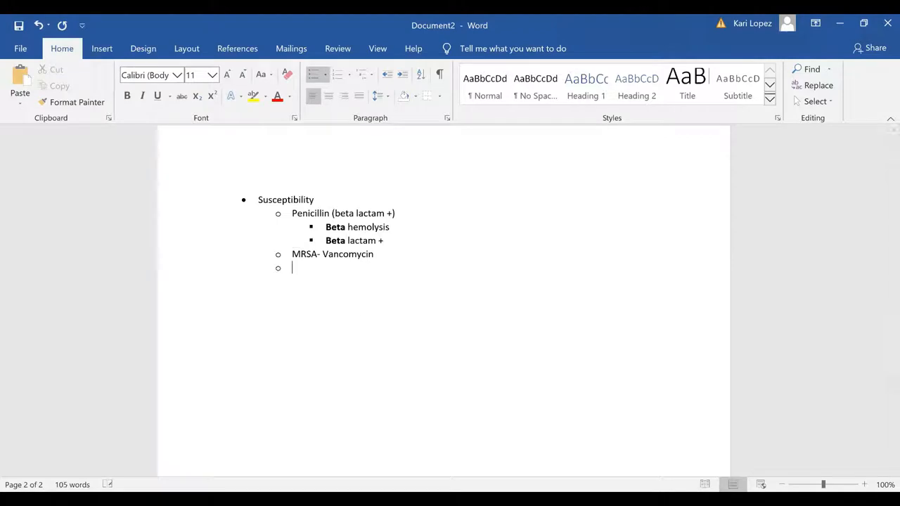
Add the sub-point 'MRSA- cefoxitin + and oxacillin (R)' and end the list.
key("tab")
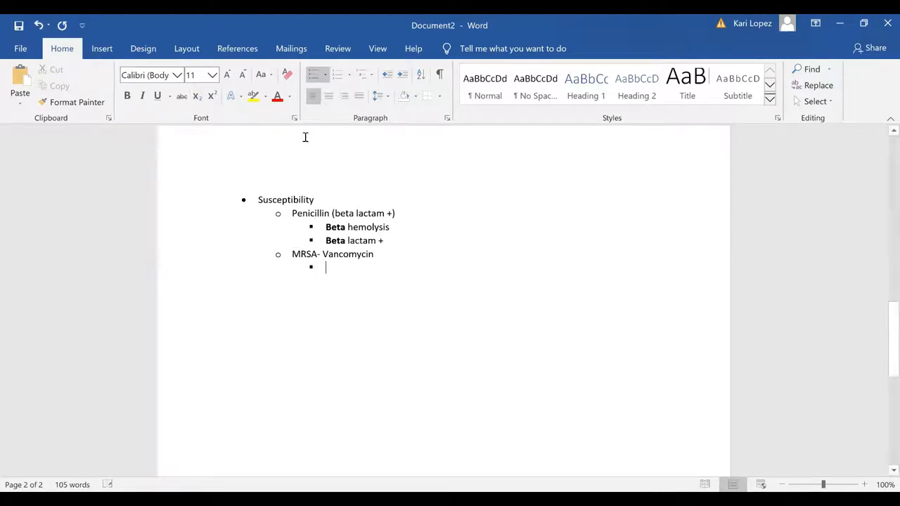
type("MRSA")
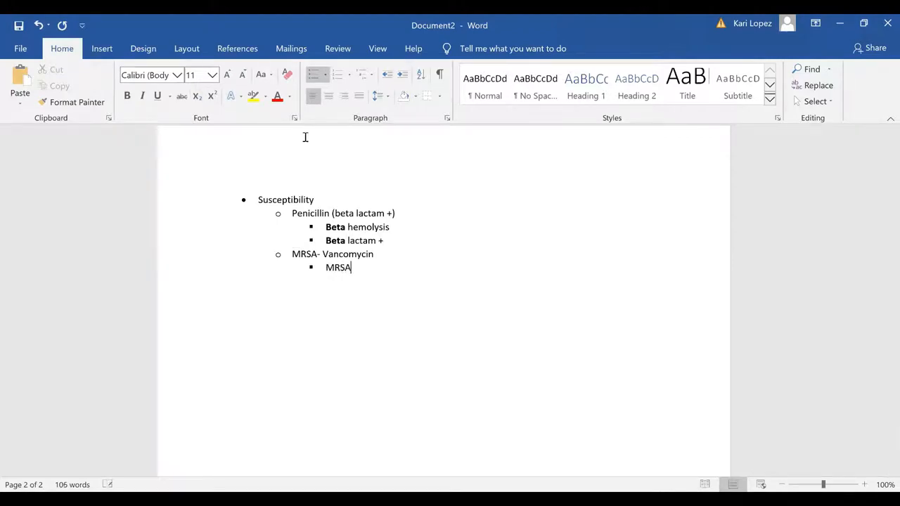
type("- cef")
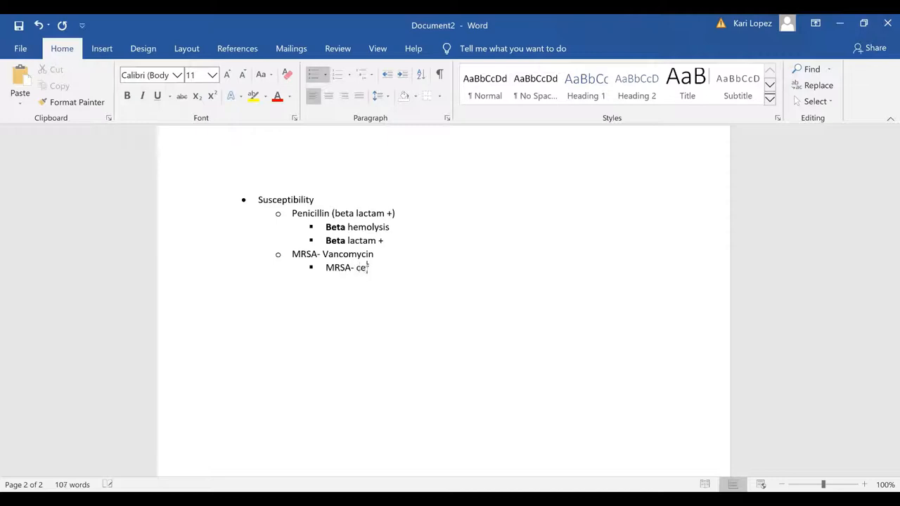
type("foxitin + and")
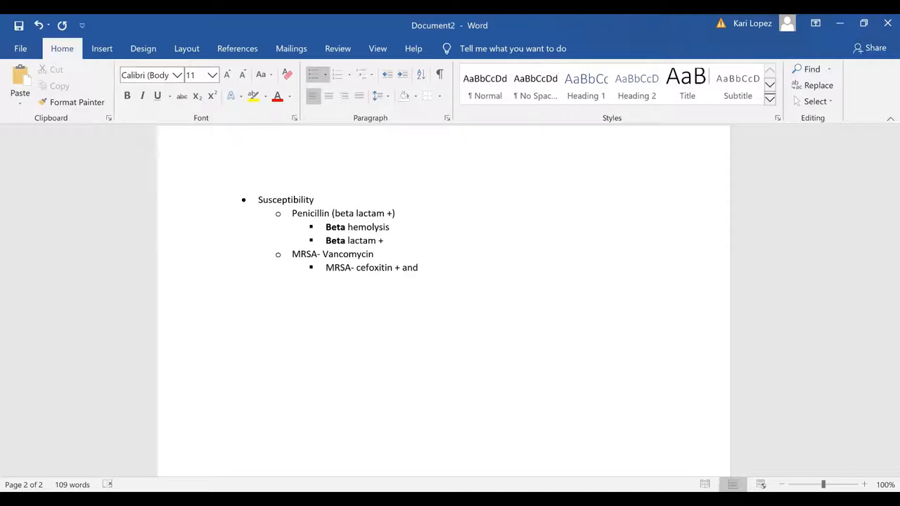
type("oxa")
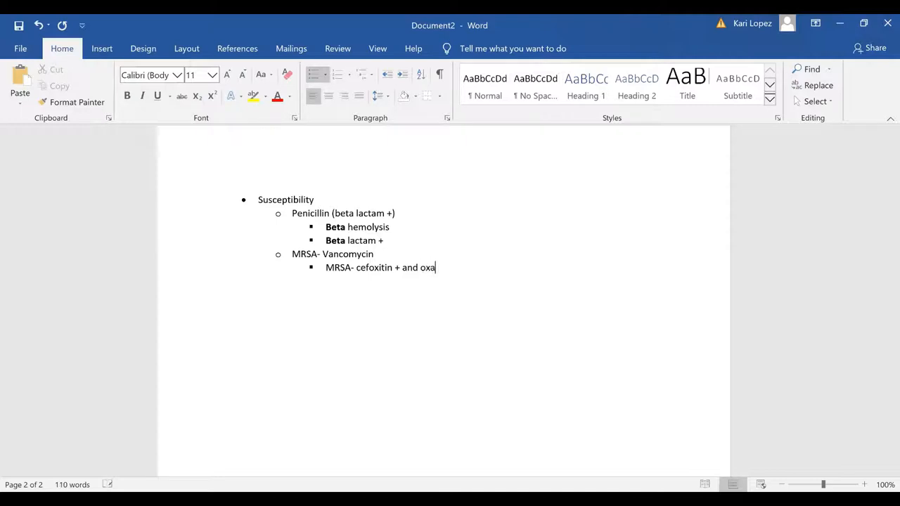
type("cillin")
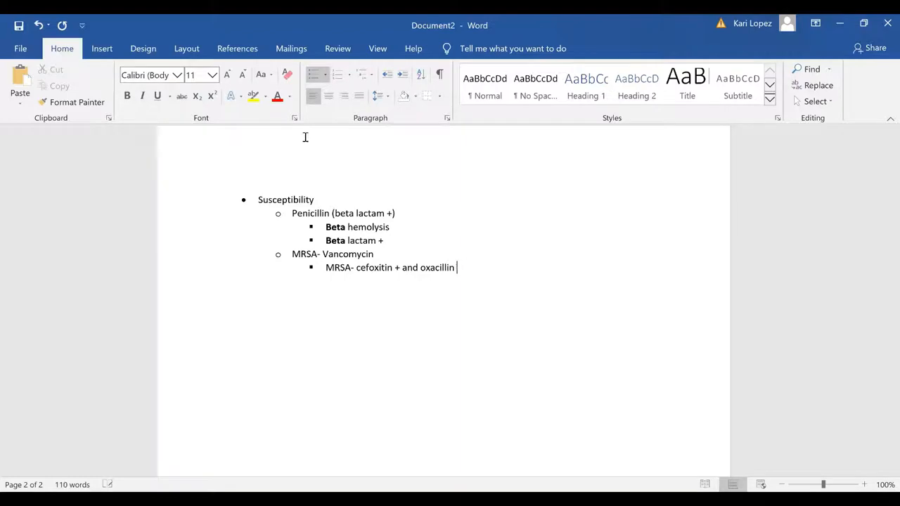
type("R")
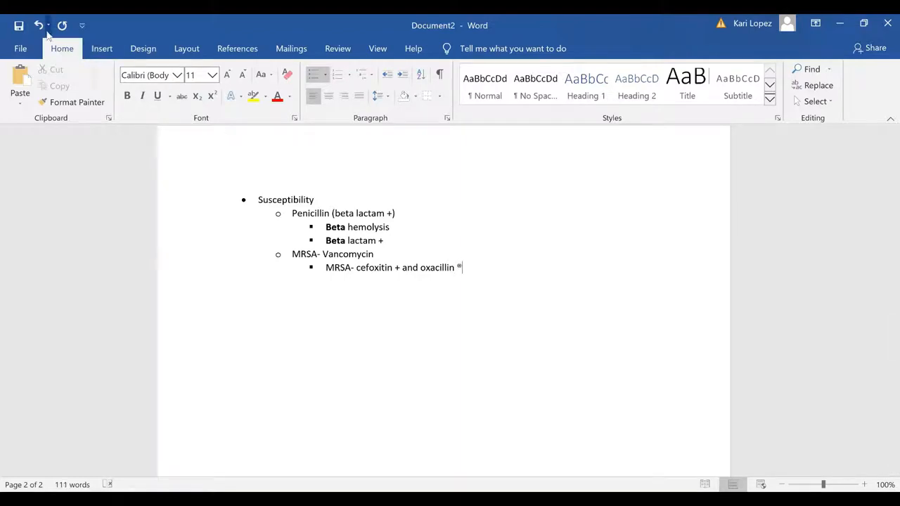
type("R)")
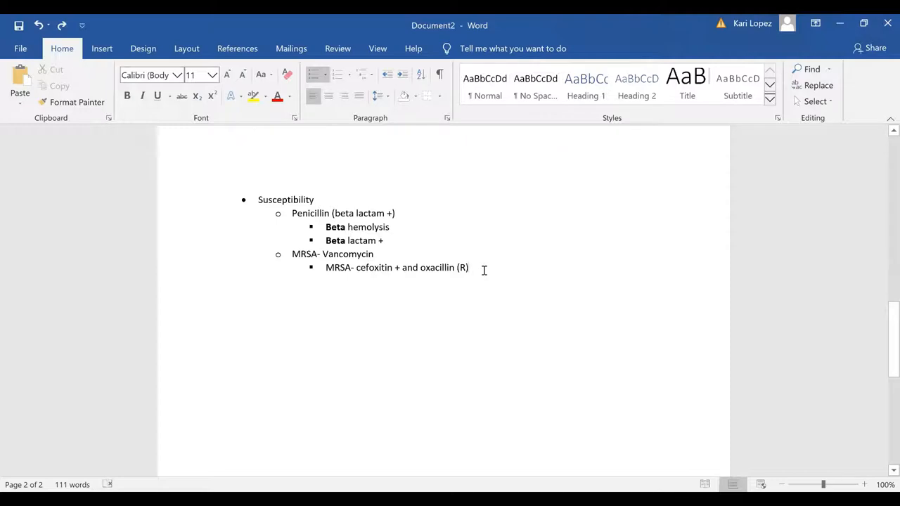
key("enter")
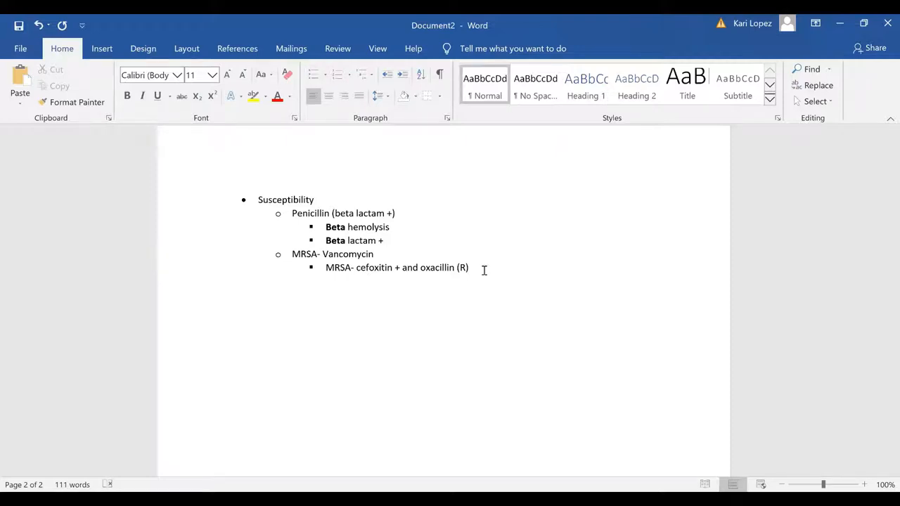
Type the bold 'S. epidermidis' heading and start a bulleted list under it.
type("S.")
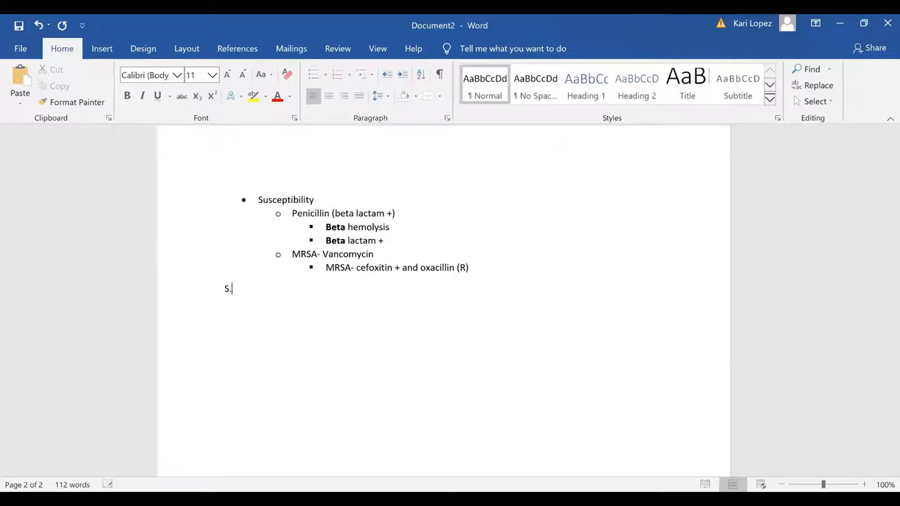
type("e")
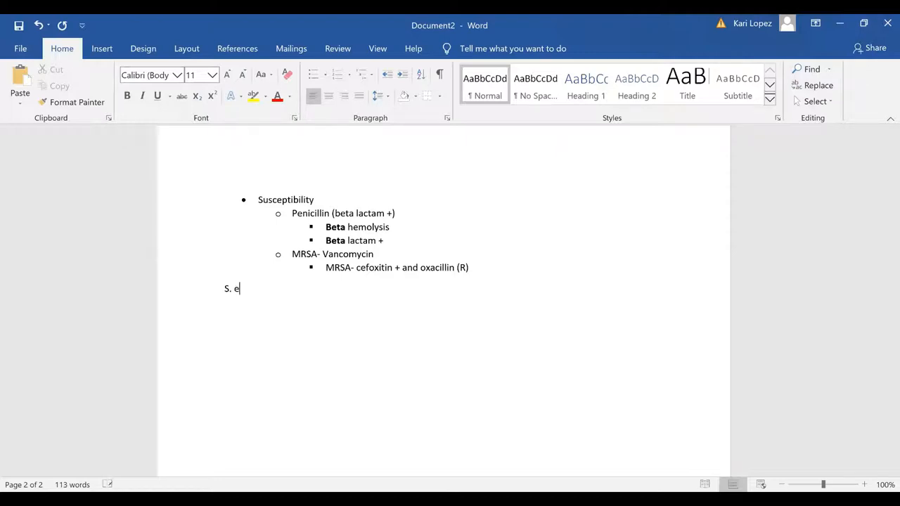
type("pi")
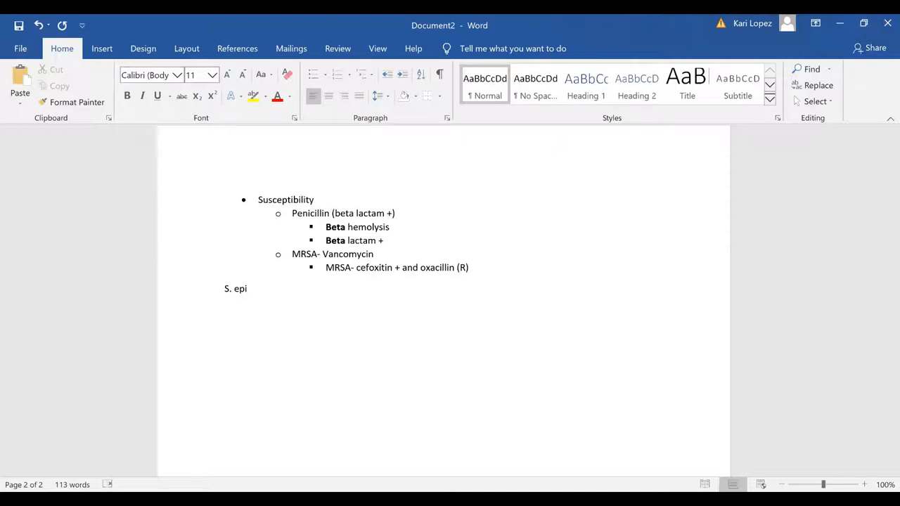
type("dermidis")
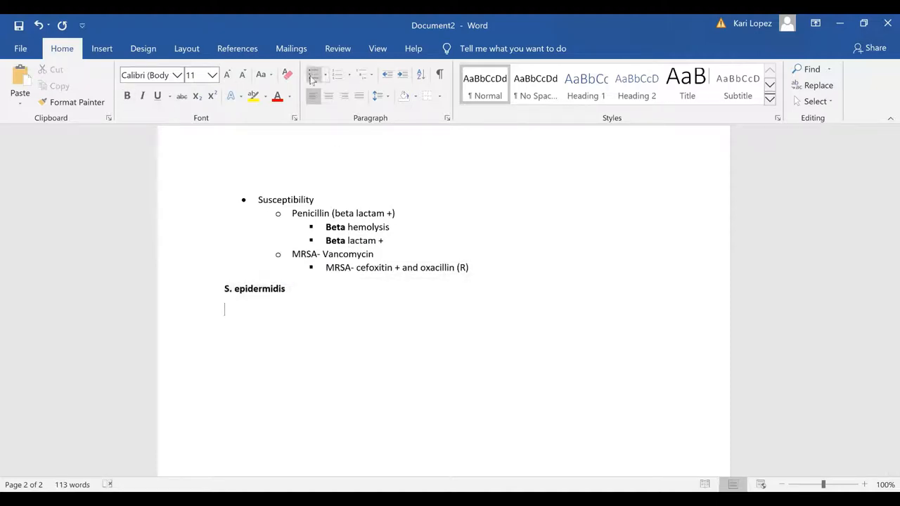
left_click(314, 75)
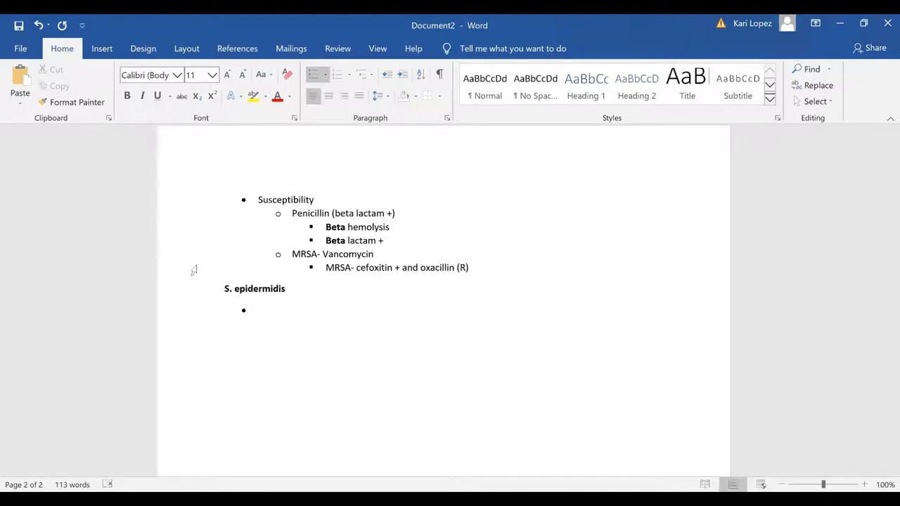
Add '+= (cat+, coag=, Novo (S))' after the heading and highlight the coag and Novo results.
left_click(287, 288)
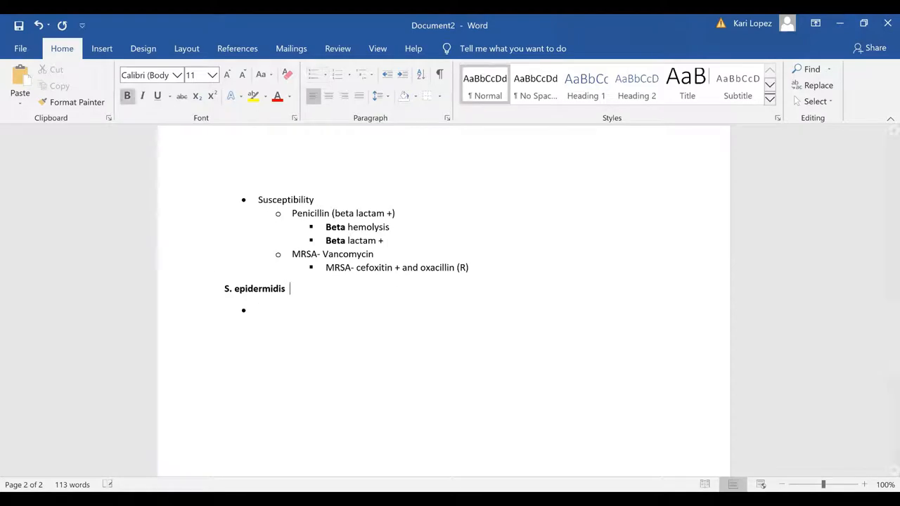
type("+")
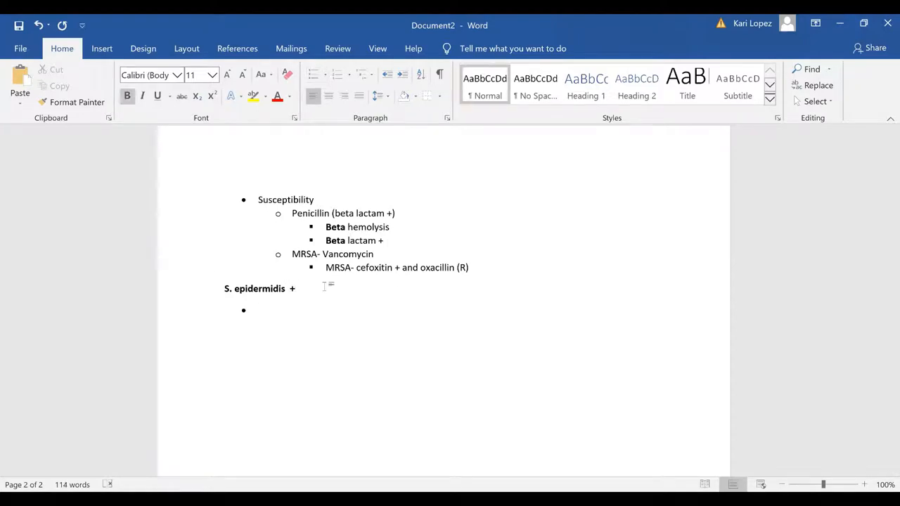
type("=")
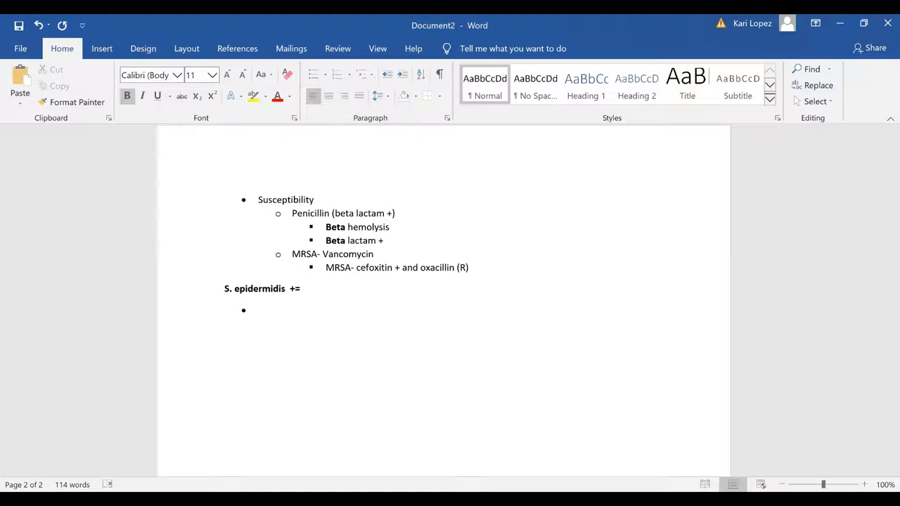
left_click(308, 288)
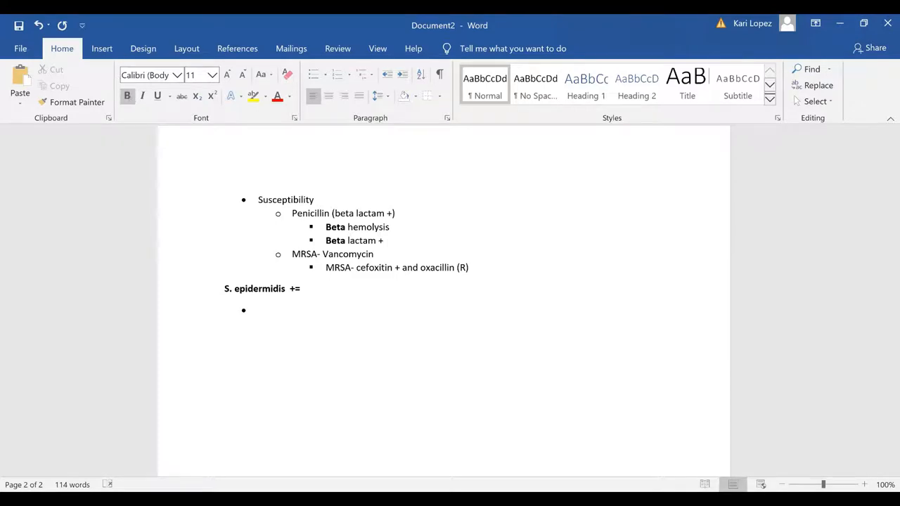
type("(cat+")
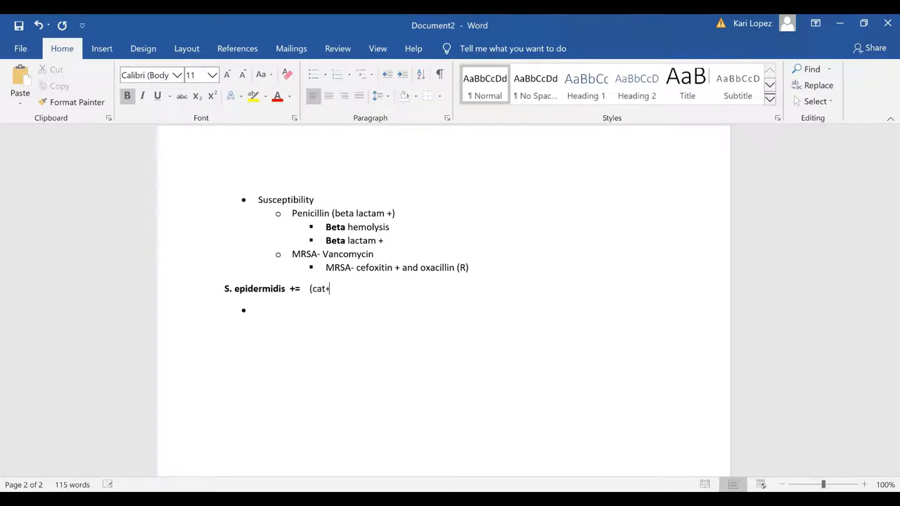
type(", coag=")
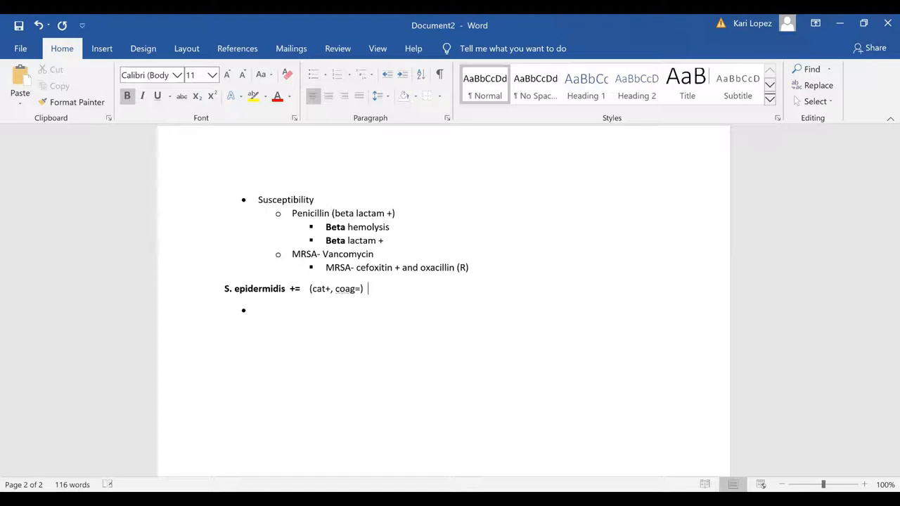
key("Backspace")
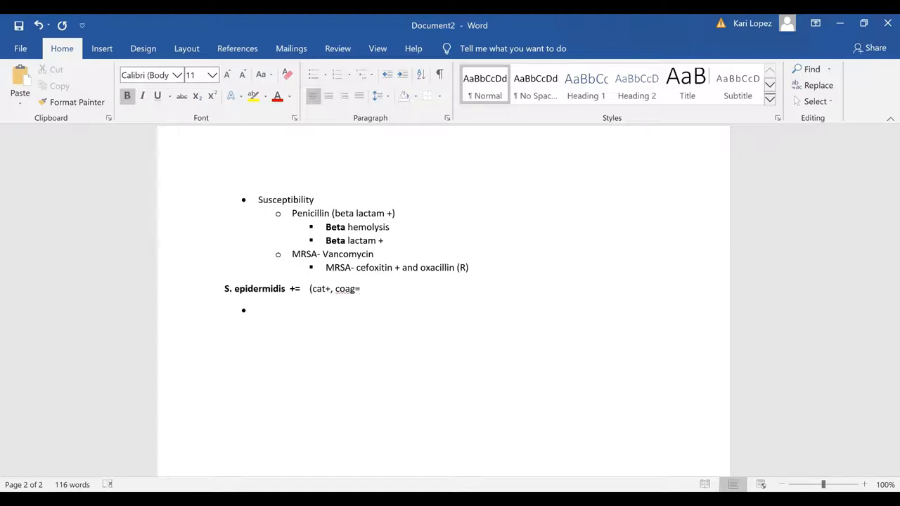
type(",")
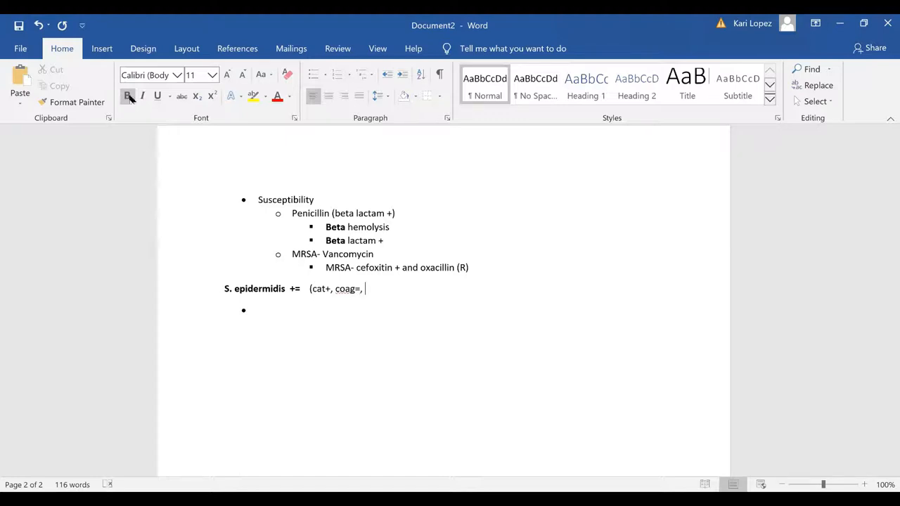
type("Novo")
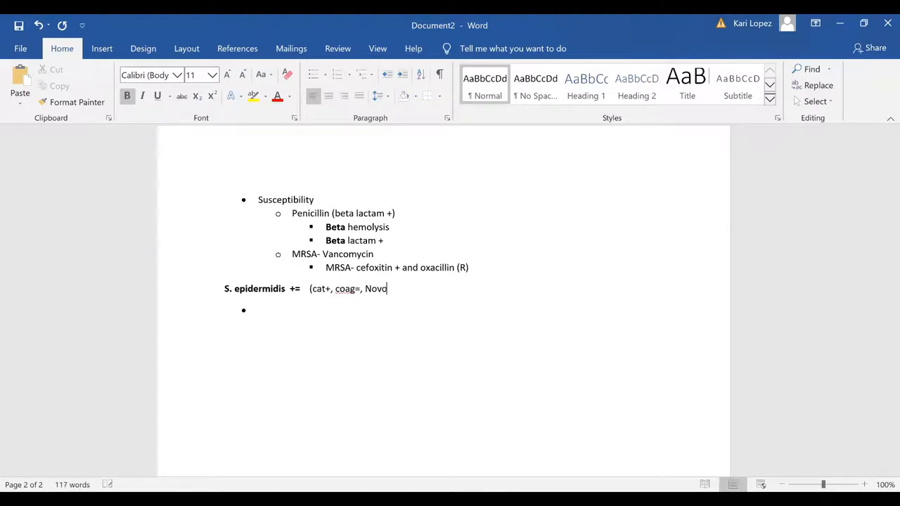
type("b")
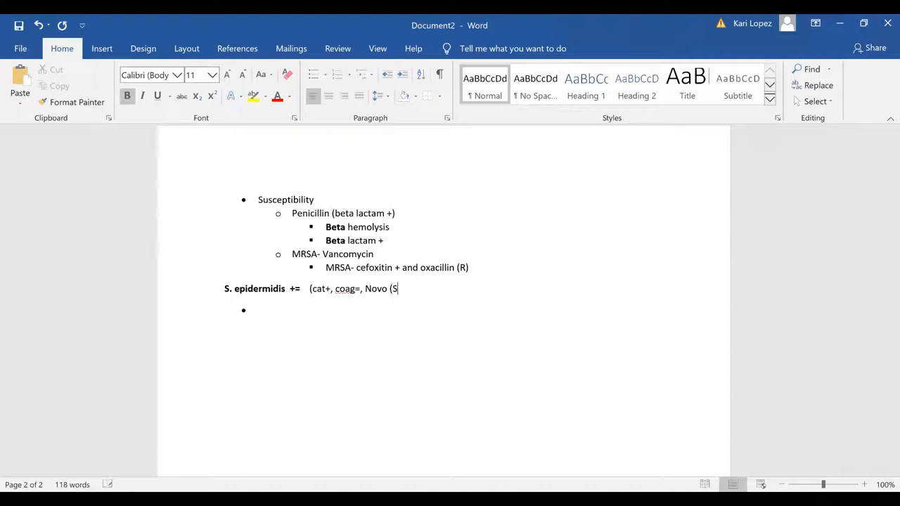
type("))")
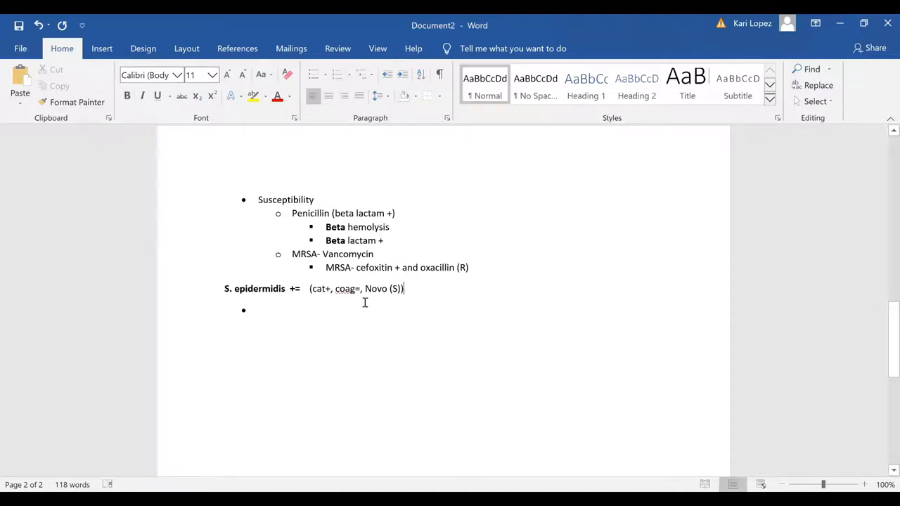
double_click(376, 288)
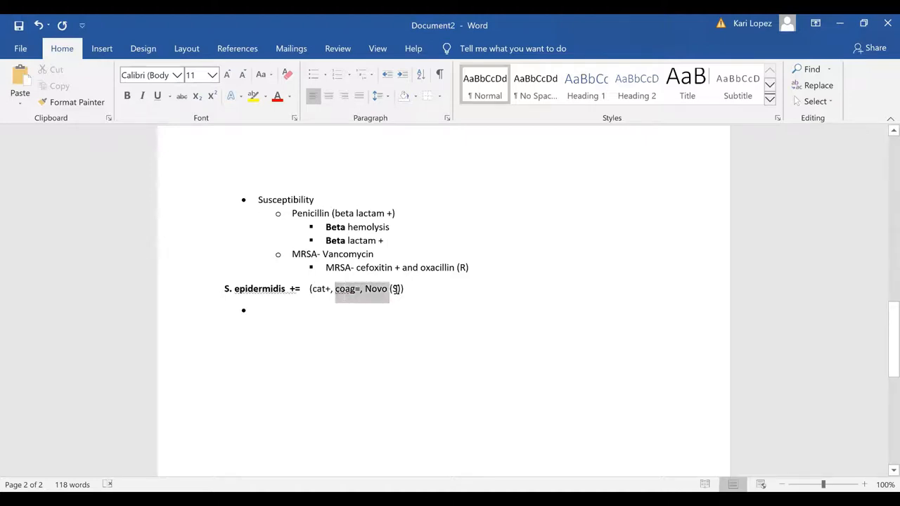
type("h")
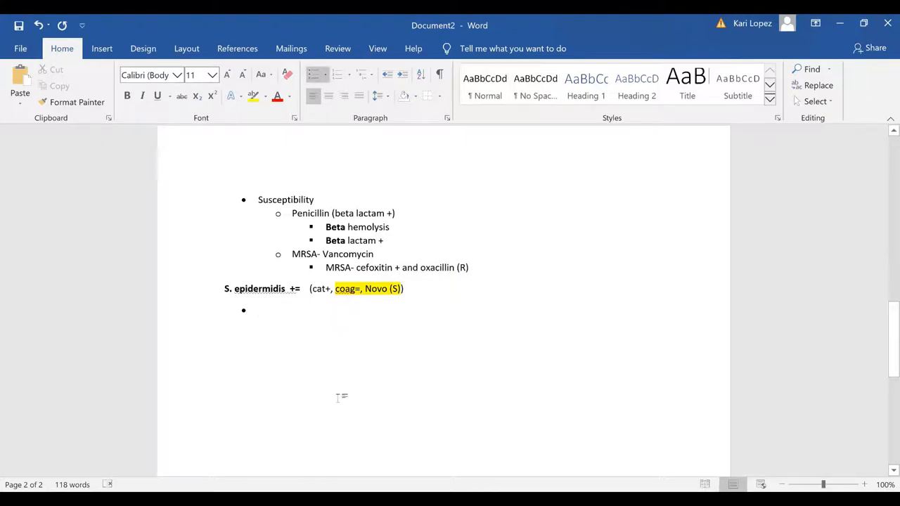
Add bullets 'Normal skin flora' and 'Can be a contaminant from improper cleaning', beginning 'Infections'.
left_click(258, 310)
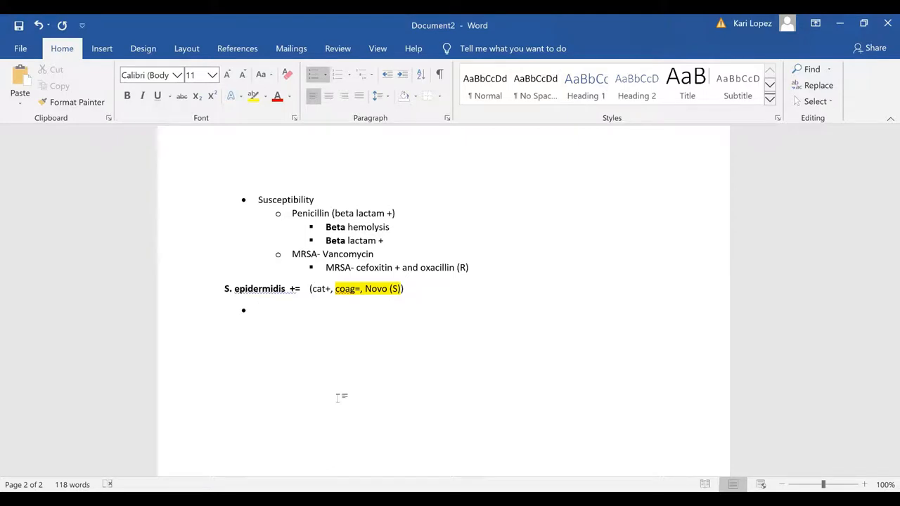
type("Normal")
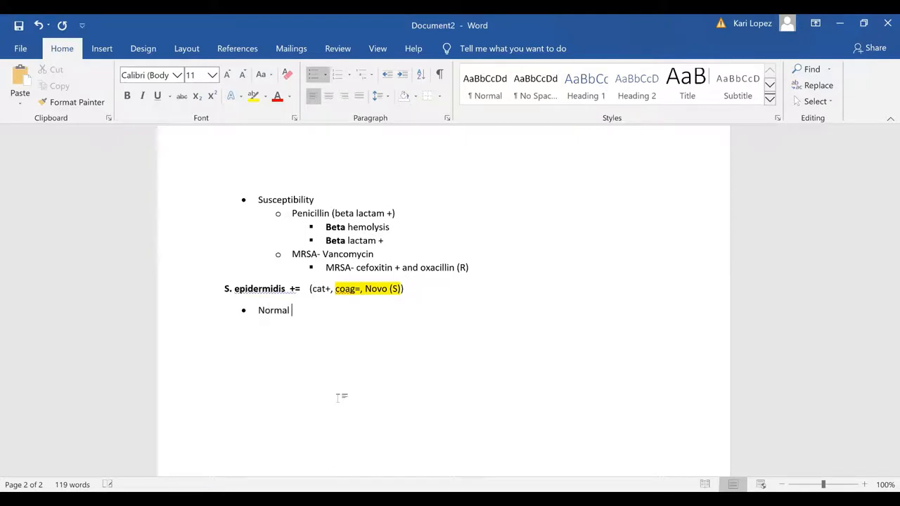
type("skin flor")
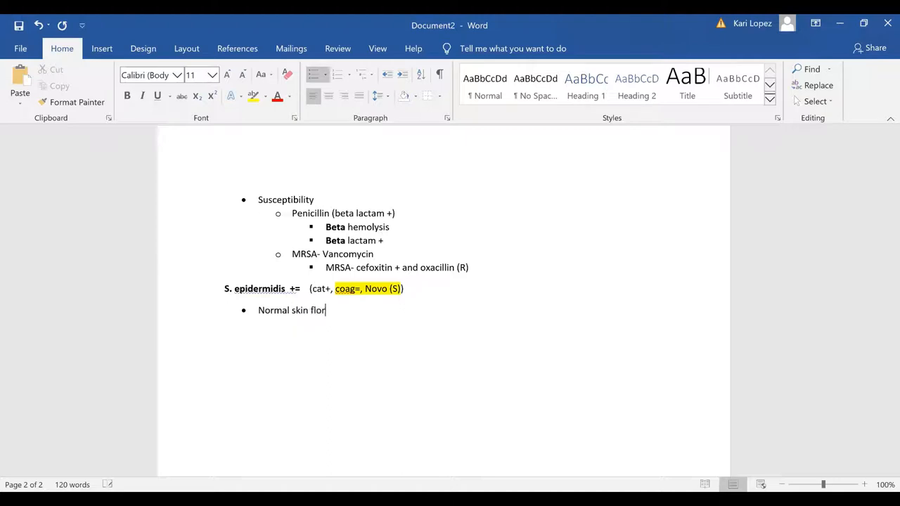
type("a")
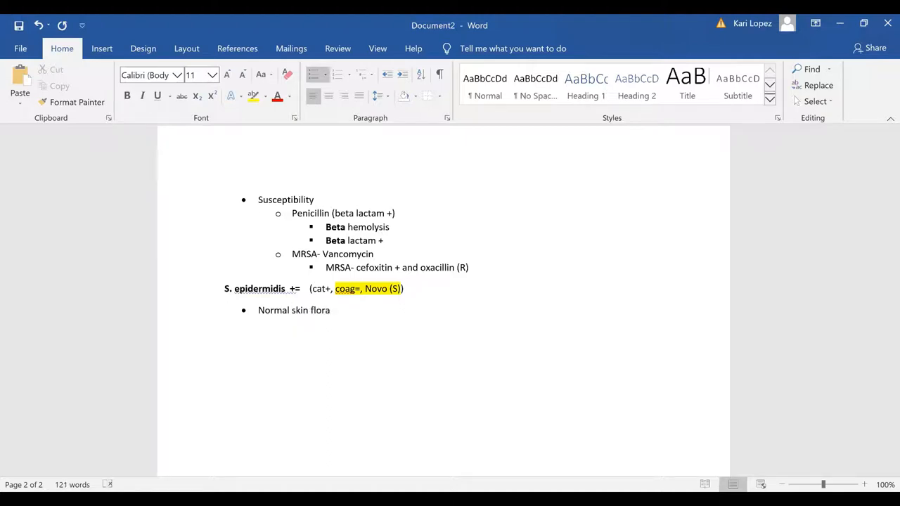
type("Can be a cont")
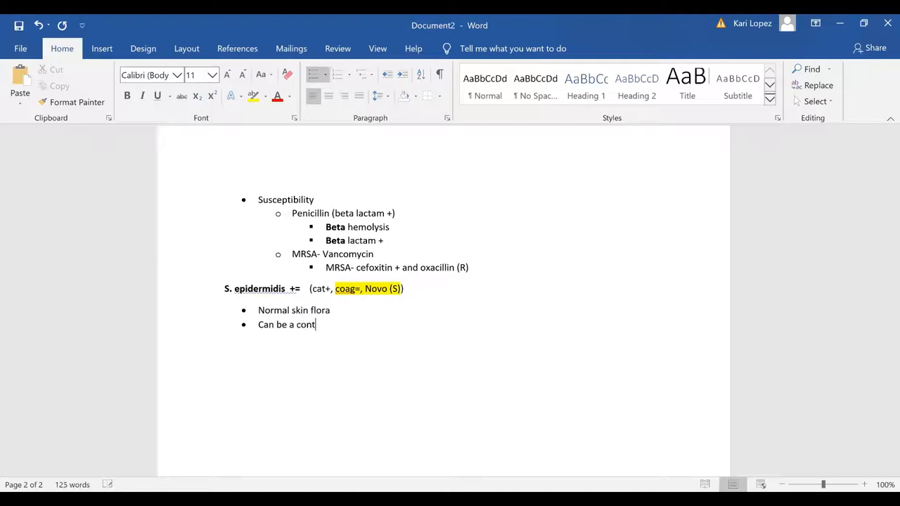
type("aminant")
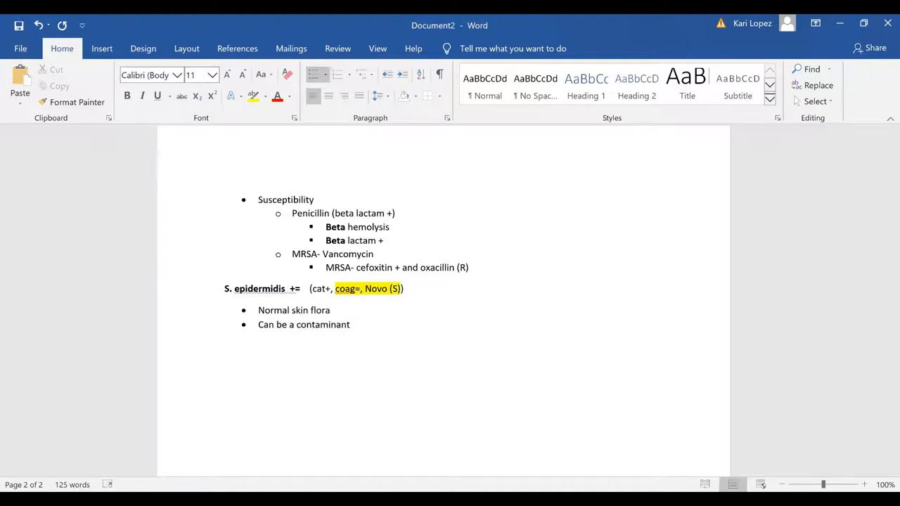
left_click(353, 324)
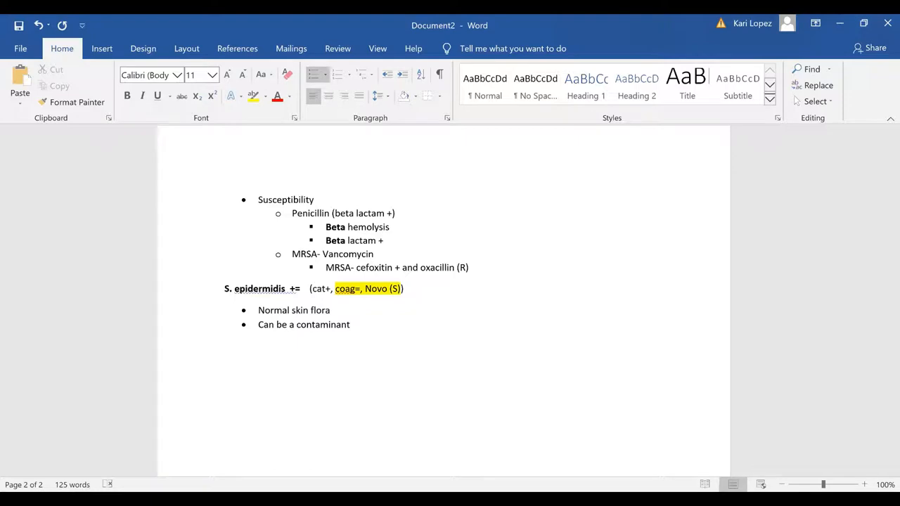
type("from imroper")
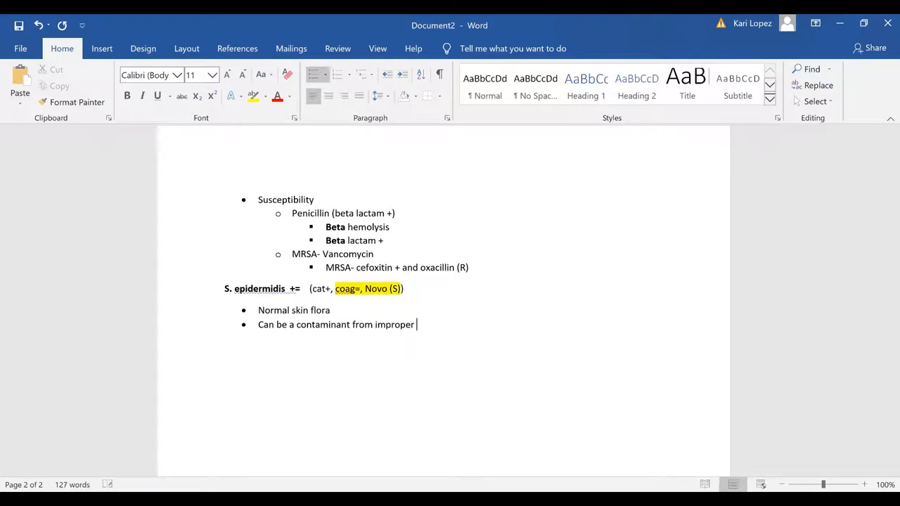
type("cleaning")
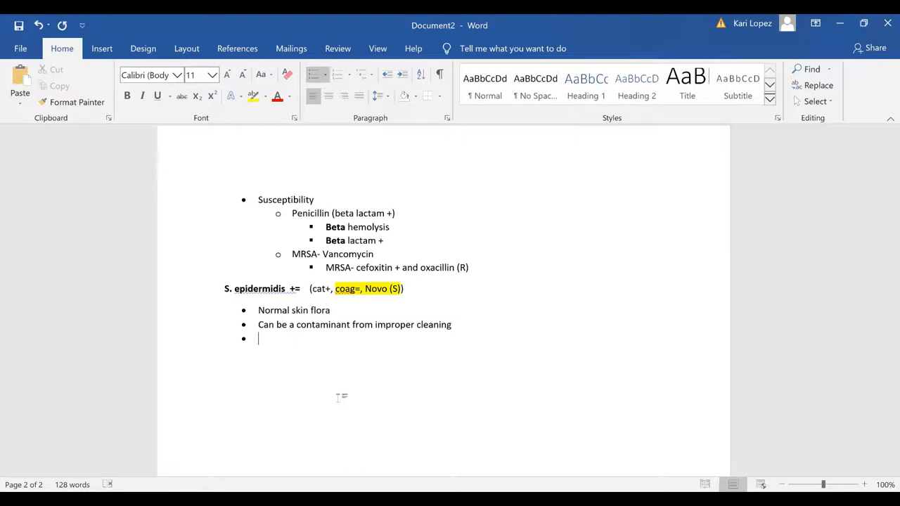
type("Infect")
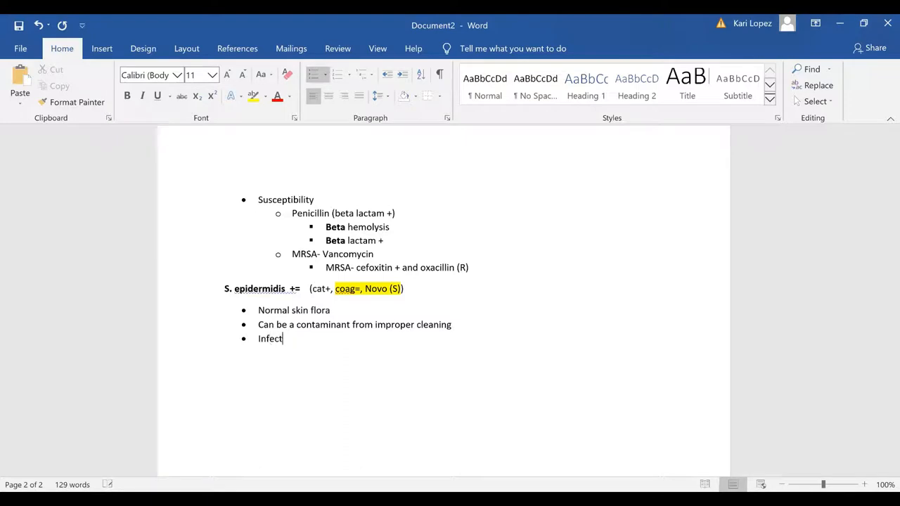
Finish the Infections bullet and add the indented sub-point 'Increase in hospital acquired'.
type("ions")
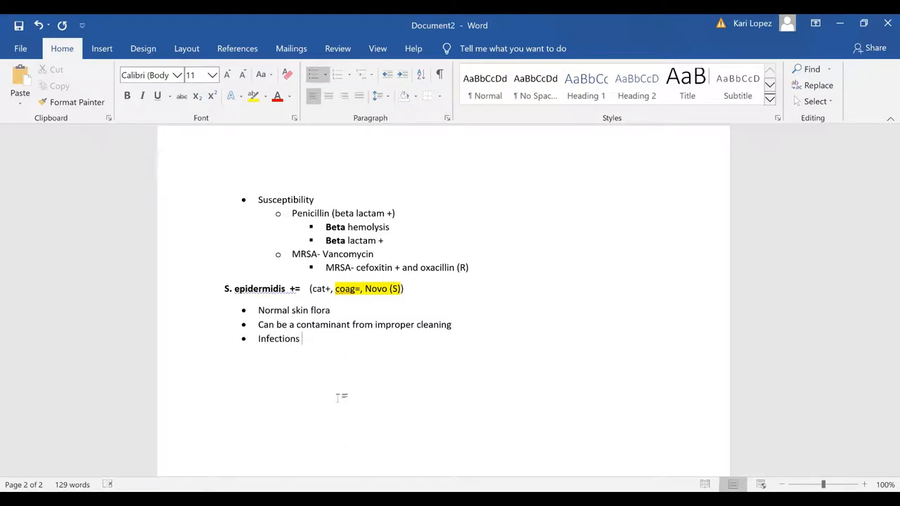
key("enter")
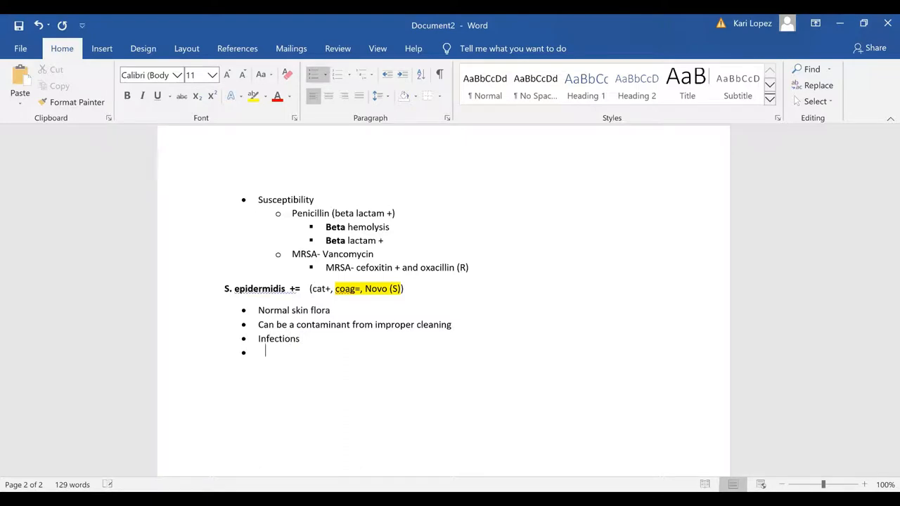
key("Tab")
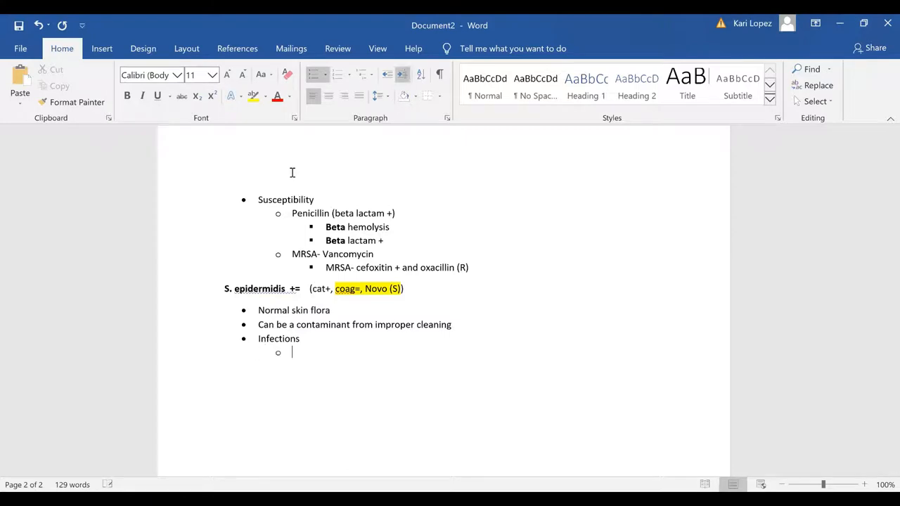
type("increase in hospital ac")
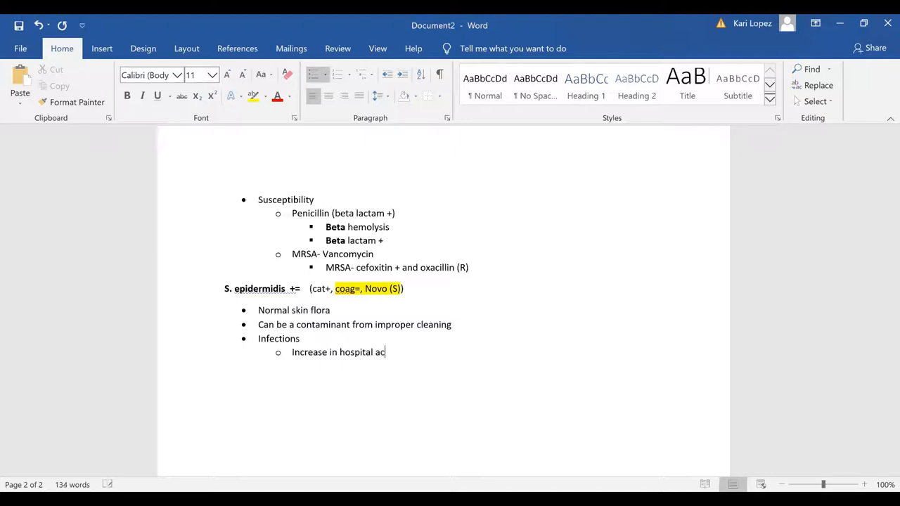
type("qu")
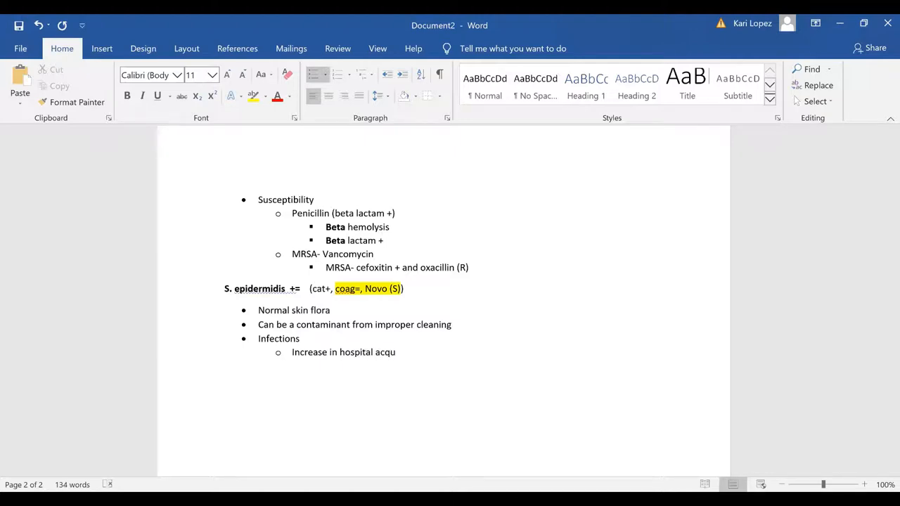
type("ired")
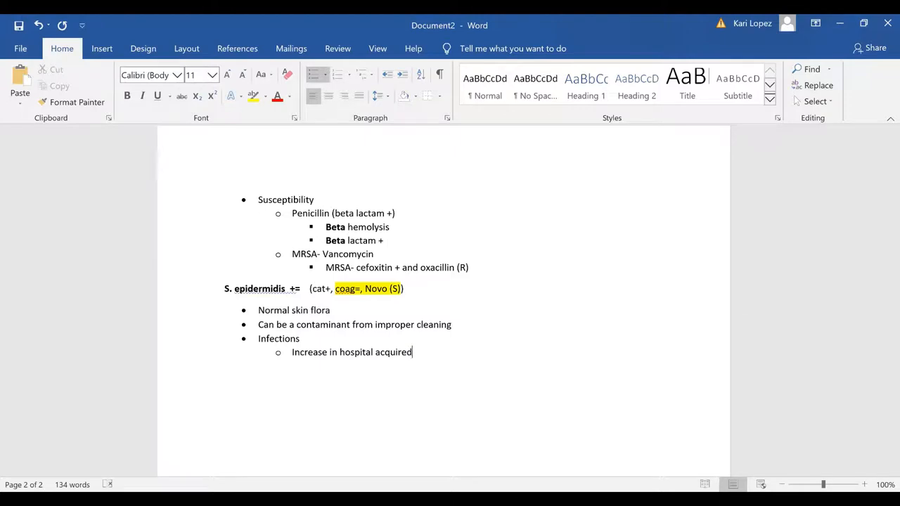
key("enter")
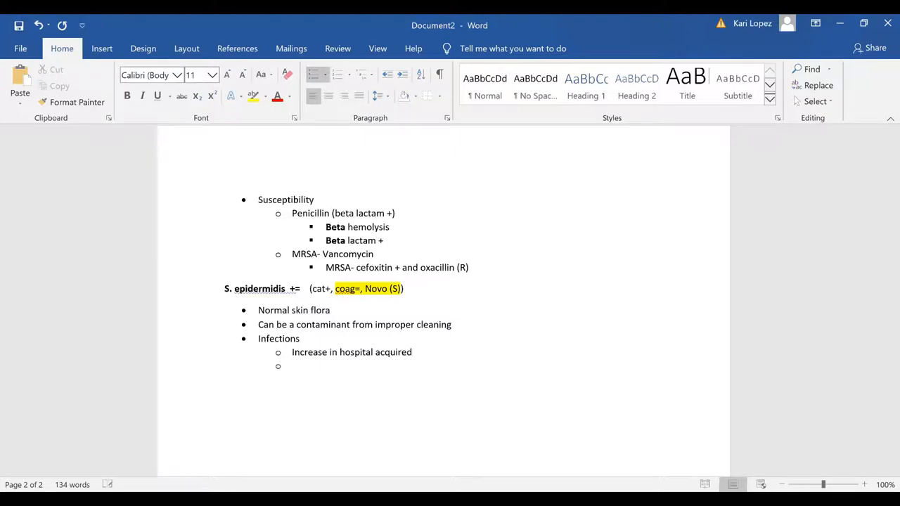
Add 'Endocarditis' and 'Prosthetic valves' sub-points, then start another empty sub-point.
type("Endocard")
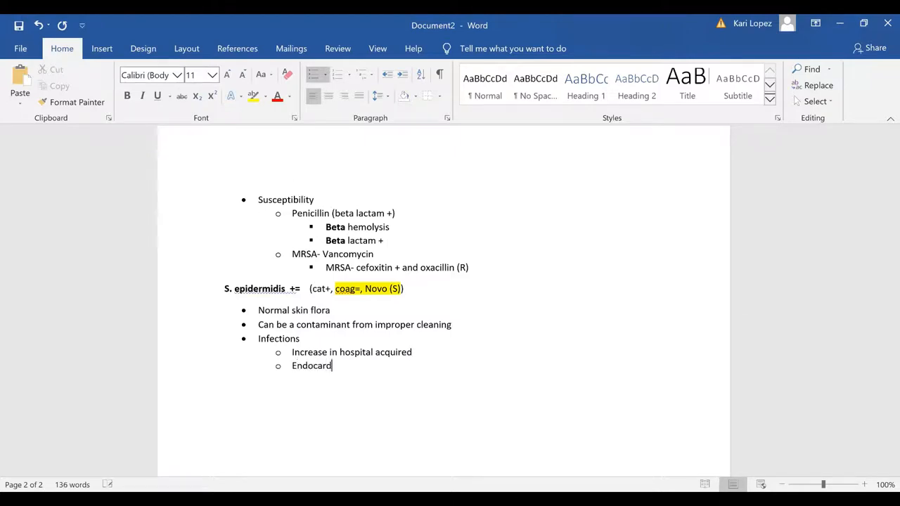
type("itis")
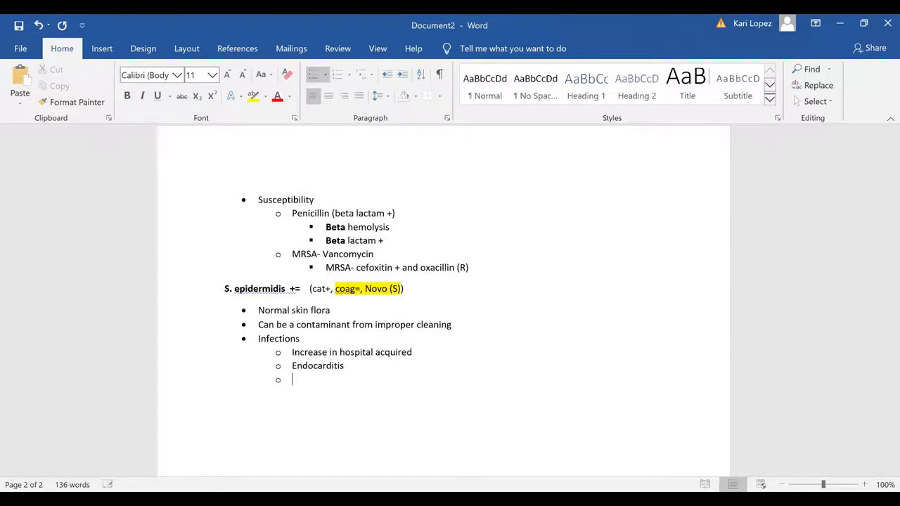
type("Prost")
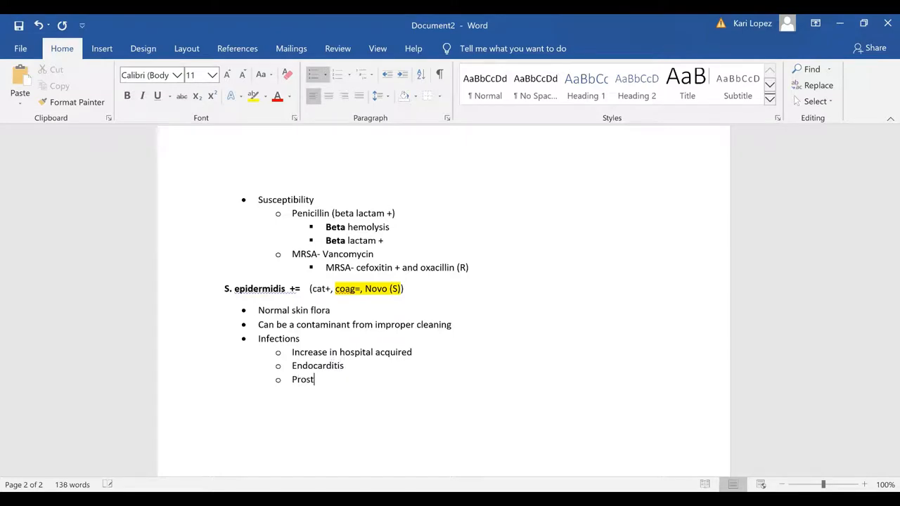
type("hetic v")
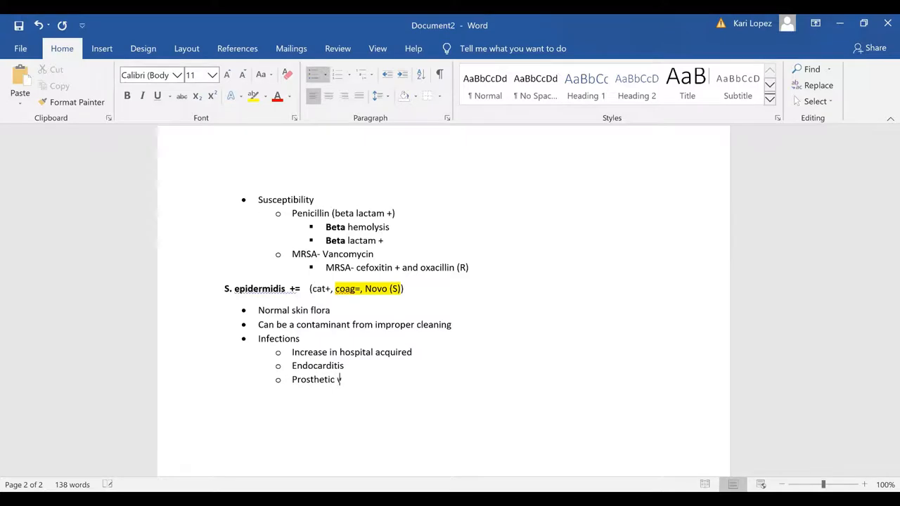
type("alves")
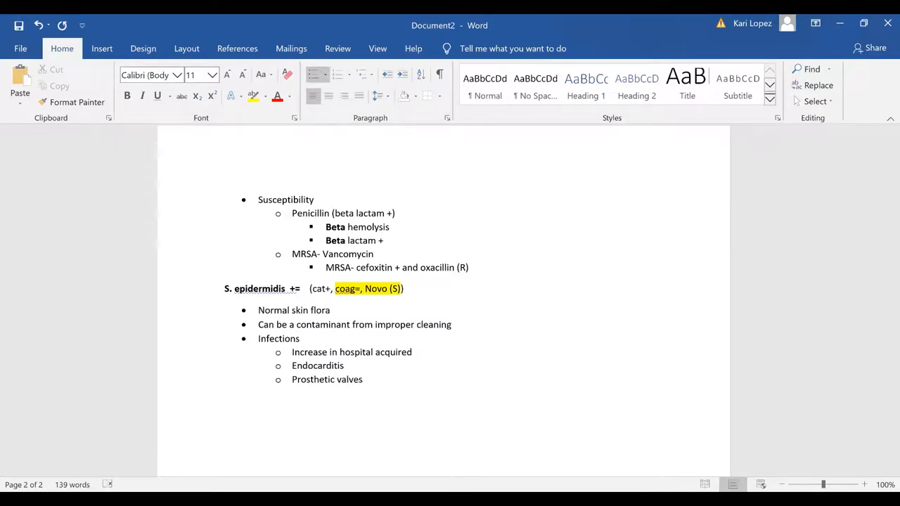
left_click(362, 380)
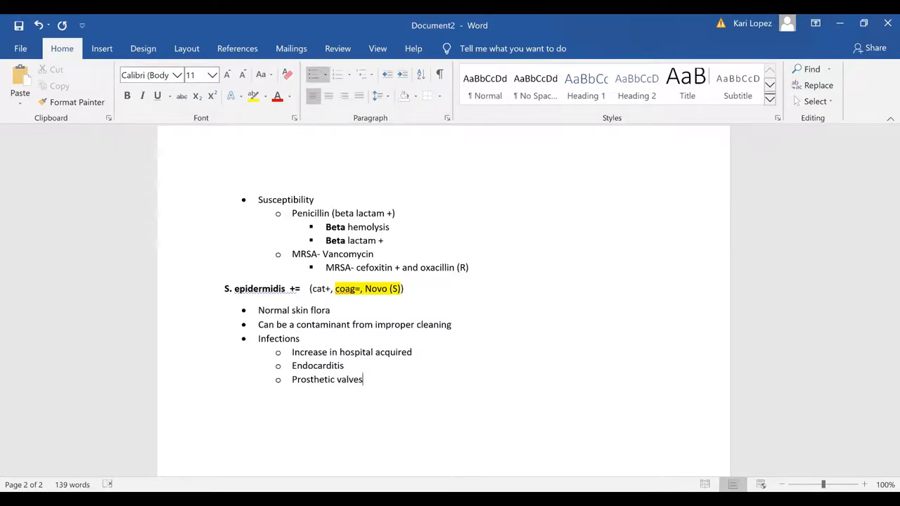
key("enter")
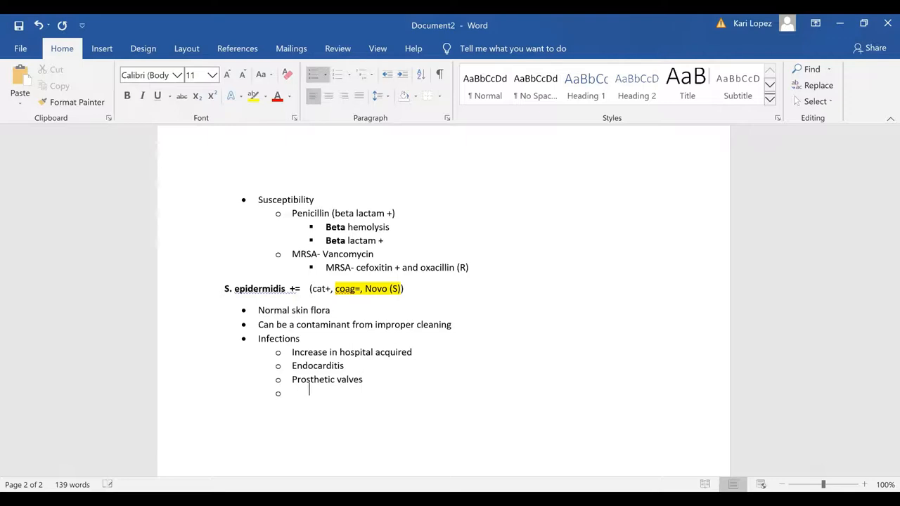
type("HA")
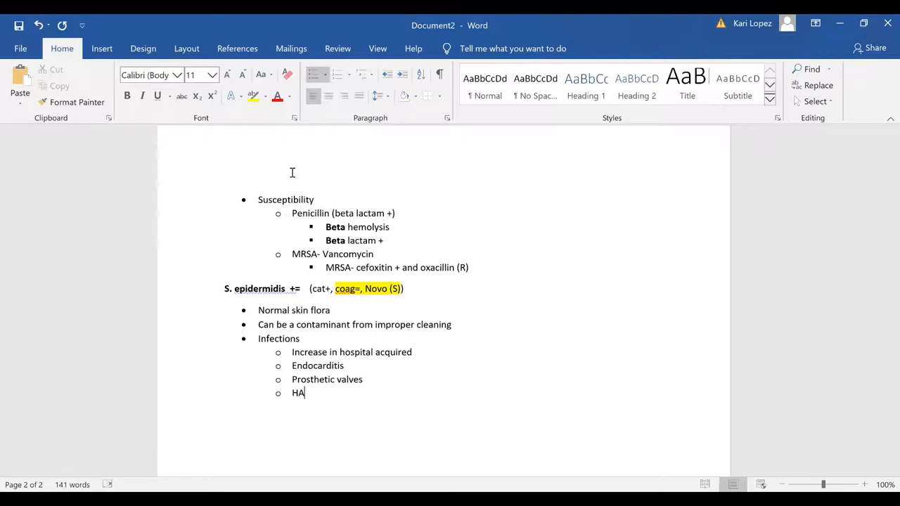
key("backspace")
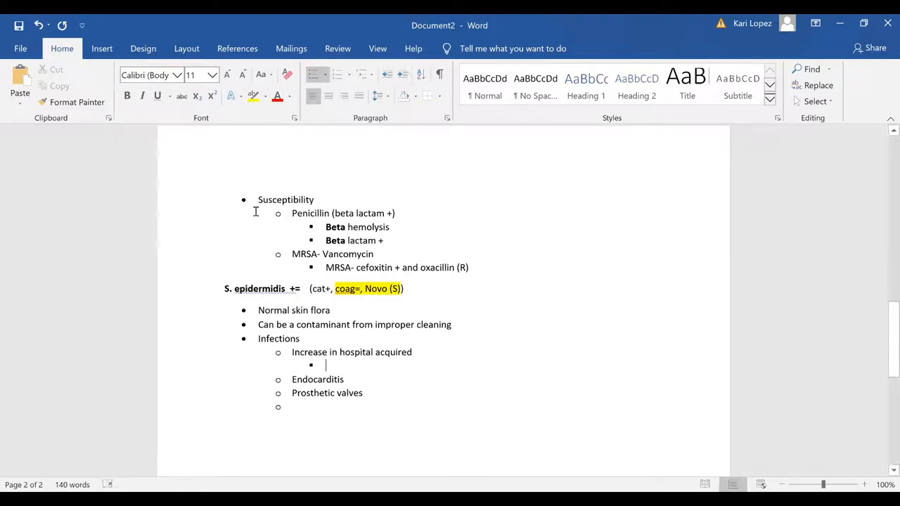
Add "Mostly HA UTI's" and 'Opportunist' under Infections, then start a new main bullet.
type("Mostly H")
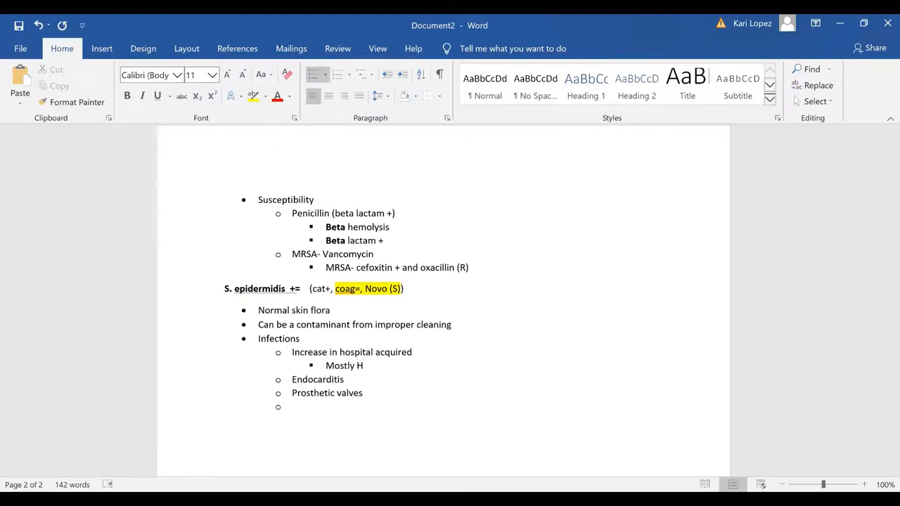
type("A UTI")
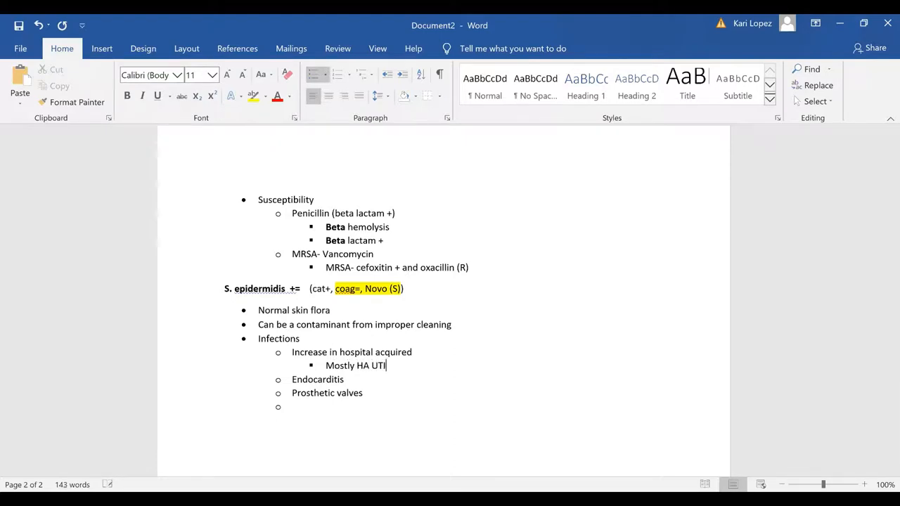
type("'s")
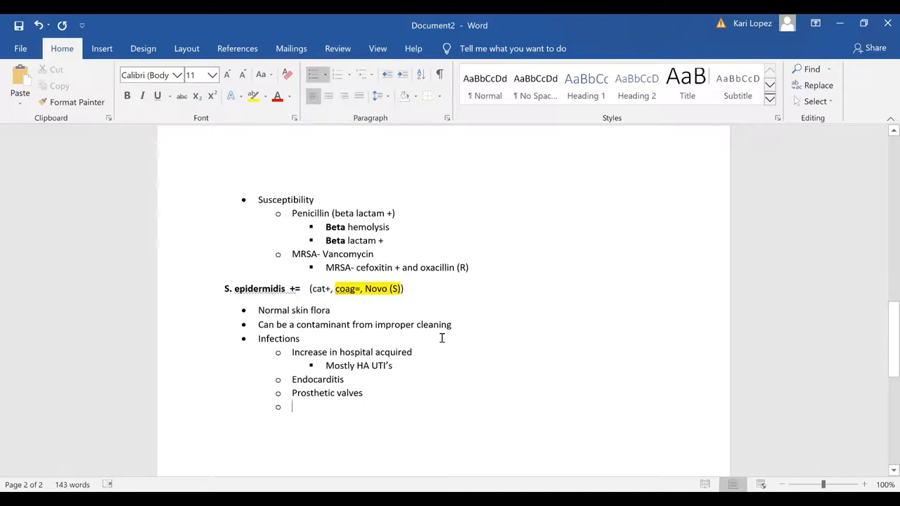
type("O")
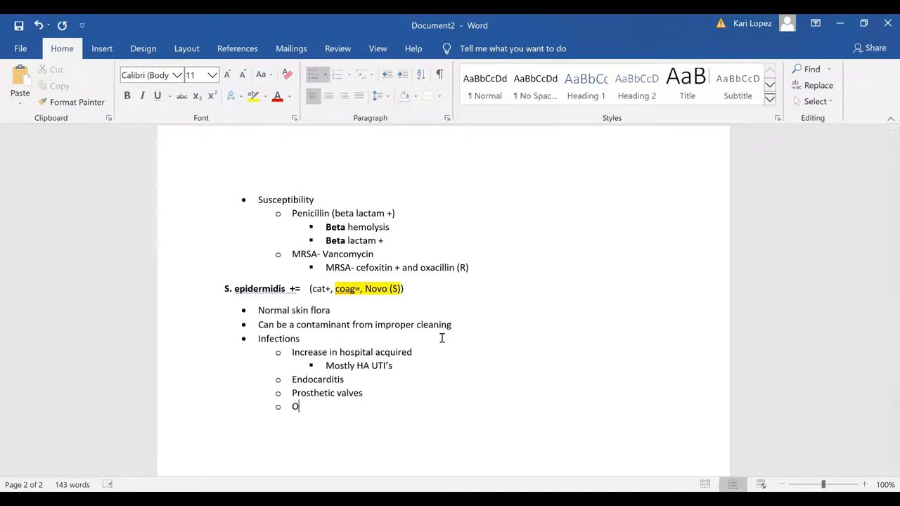
type("pportunis")
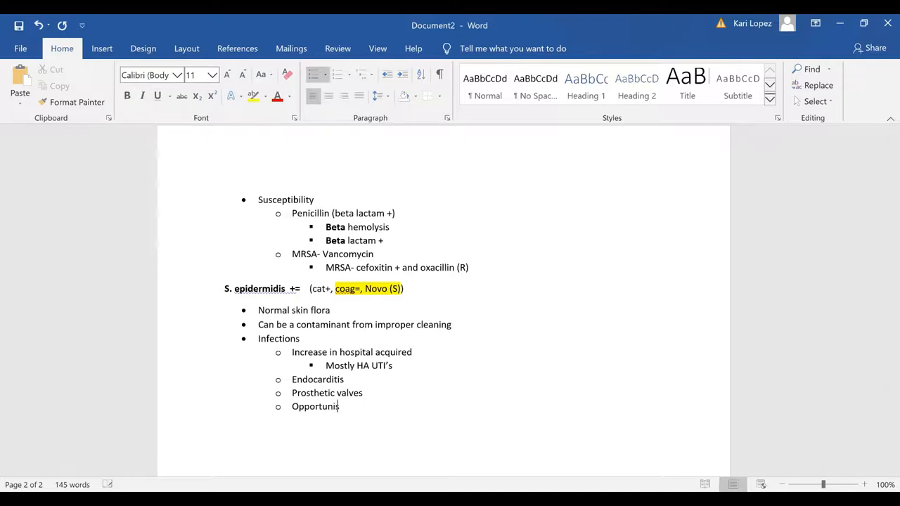
type("t")
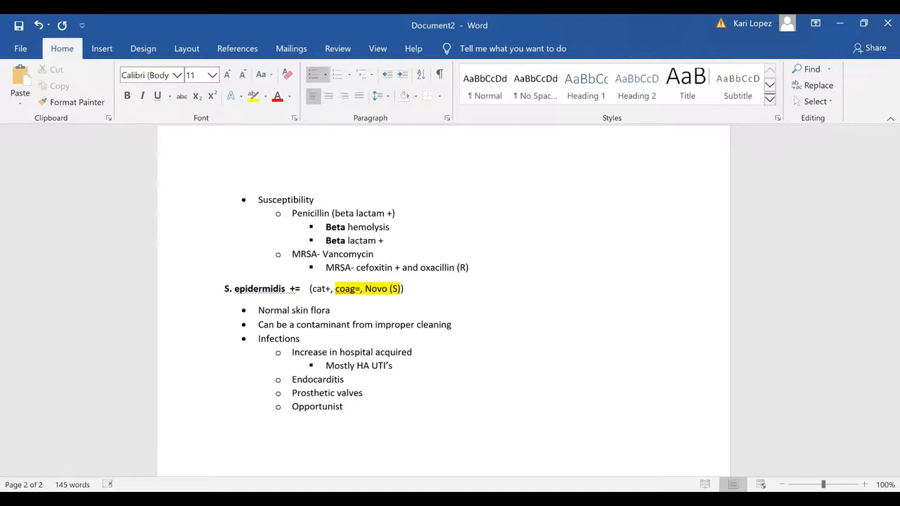
left_click(344, 406)
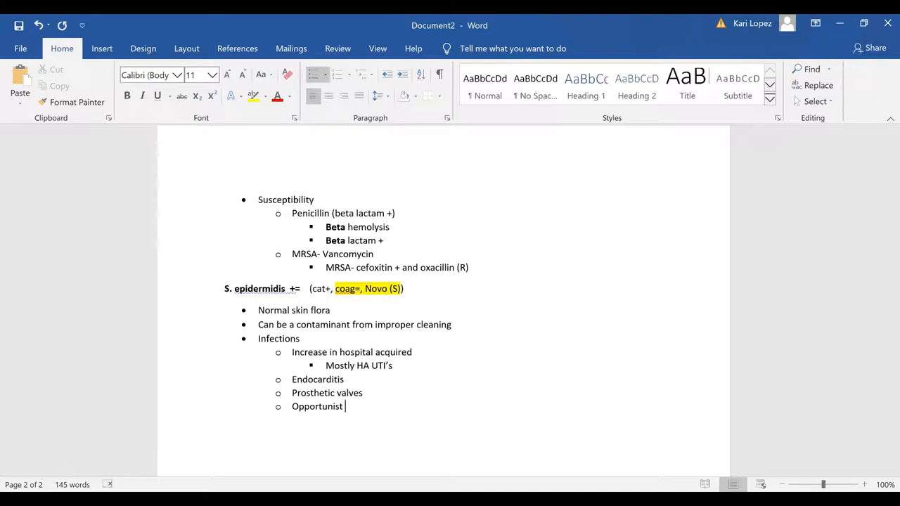
key("enter")
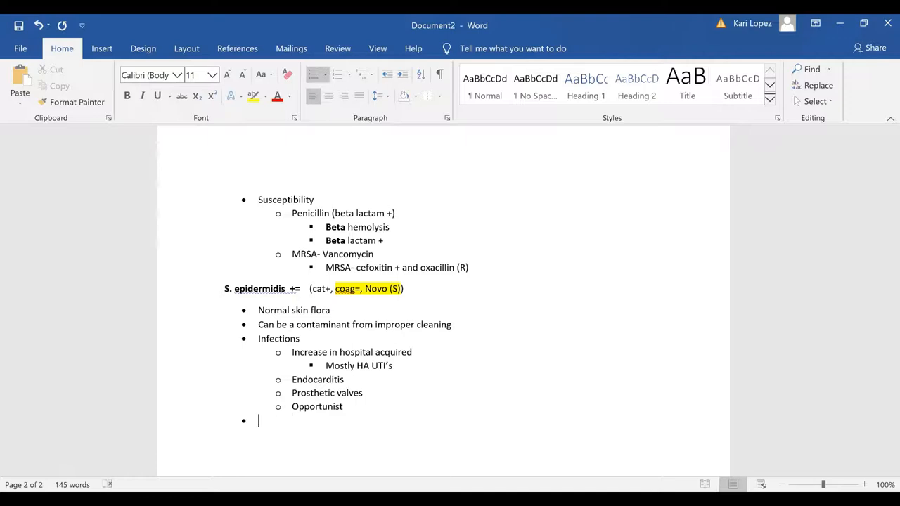
Add the 'Sensitive to novobiocin' bullet with sub-point 'Differential from other coag = staph'.
type("Sensis")
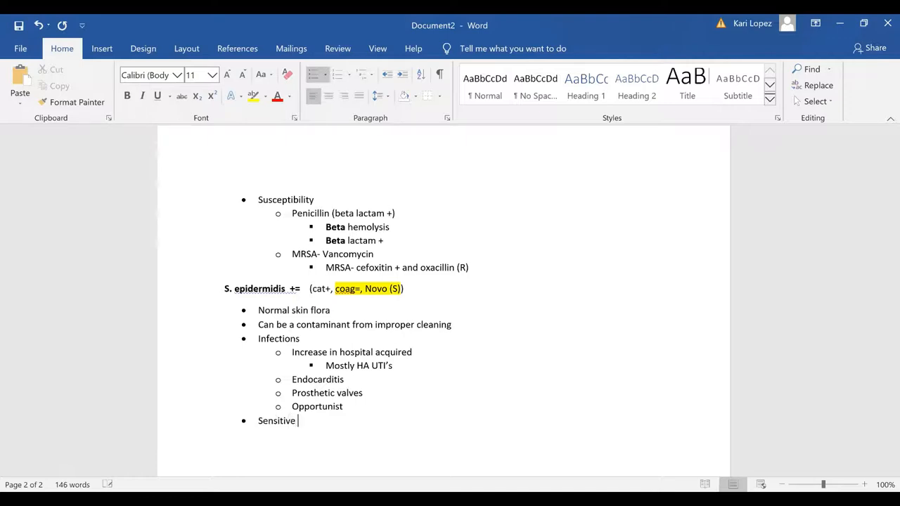
type("to")
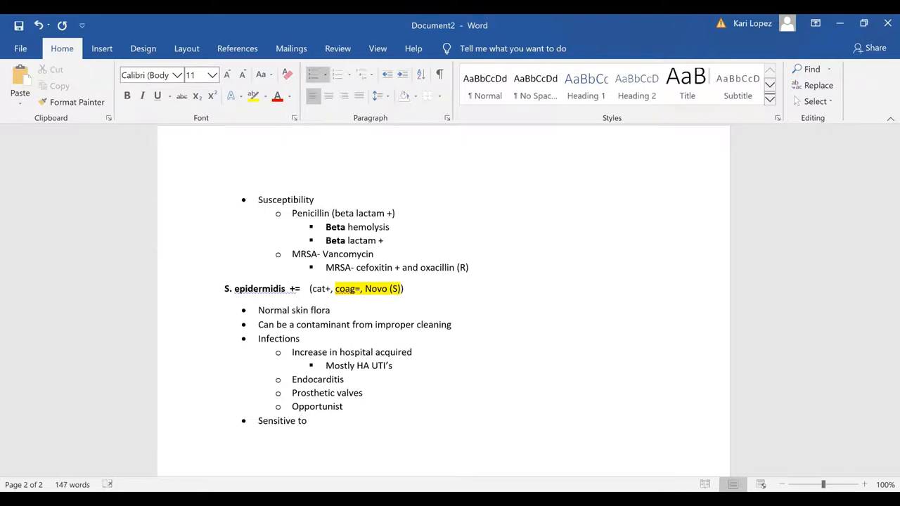
type("novobiocin")
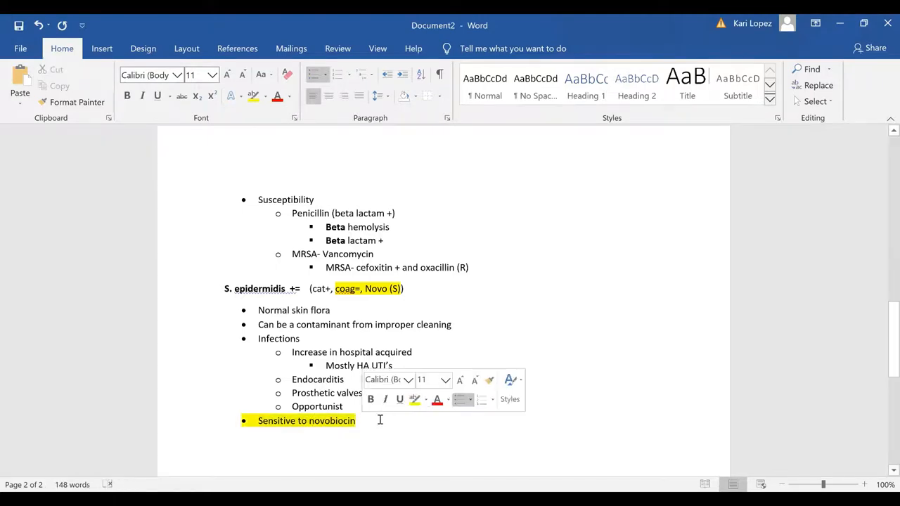
key("enter")
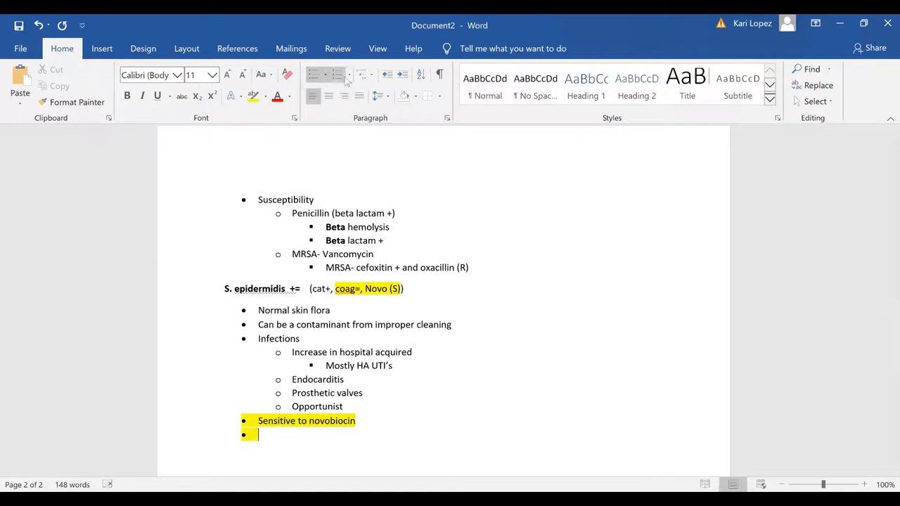
key("tab")
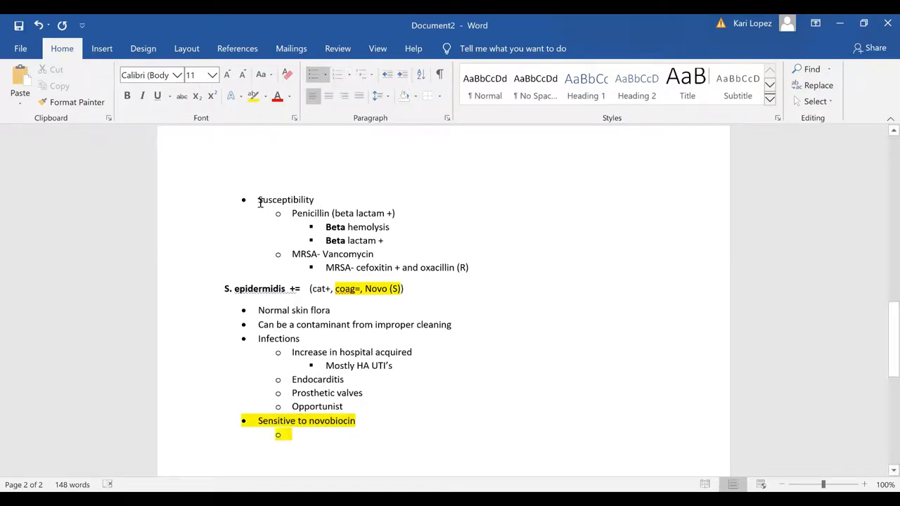
type("differential")
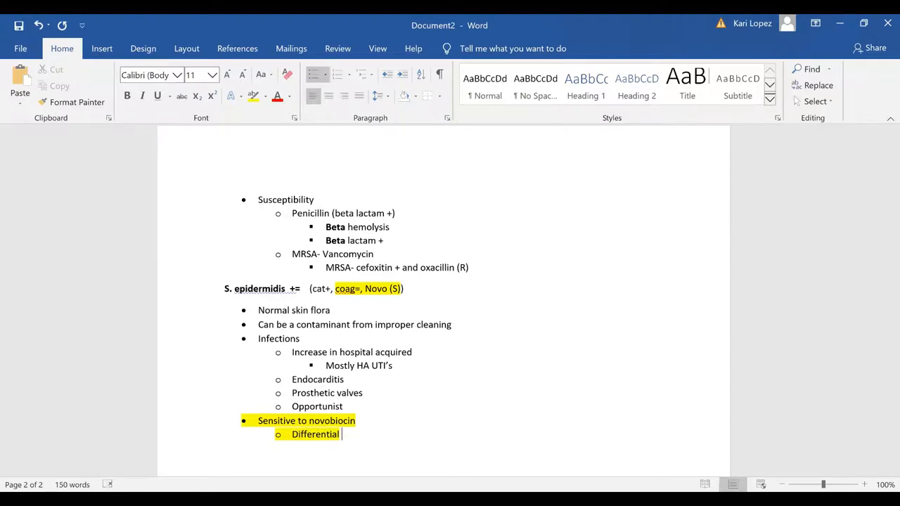
type("from")
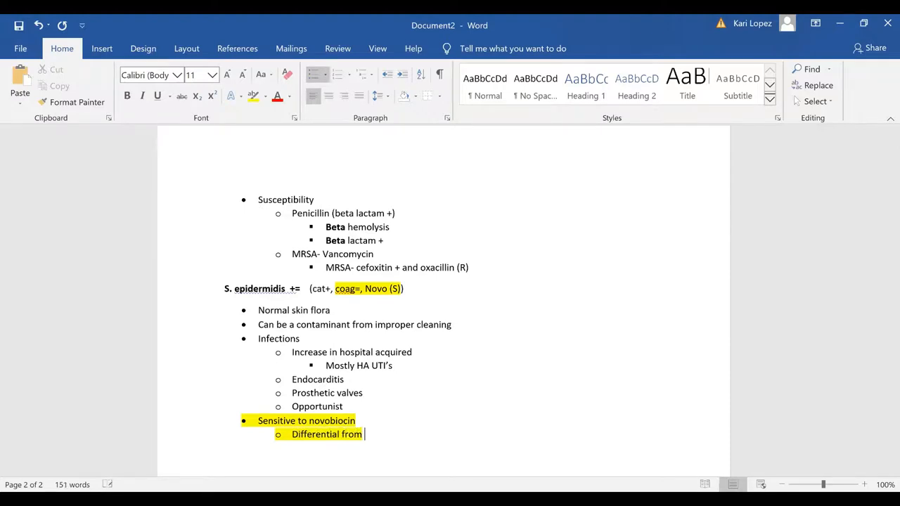
type("other c")
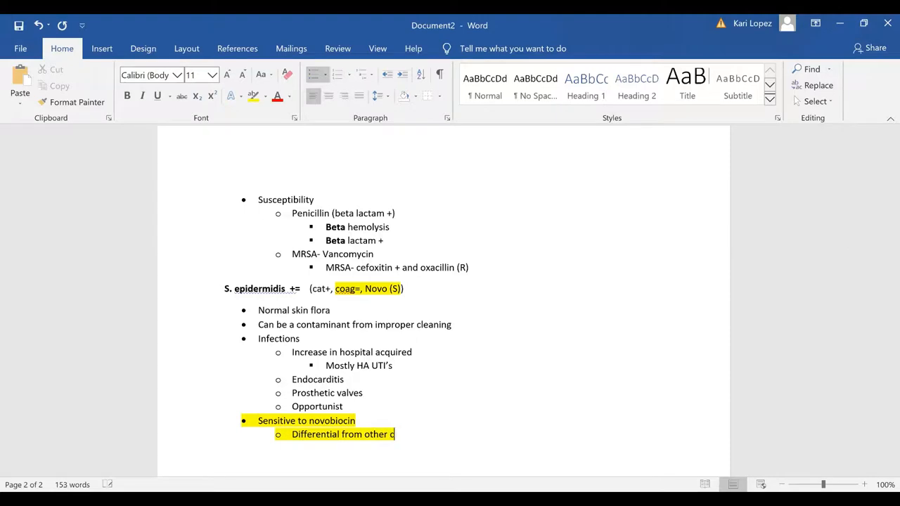
type("oag =")
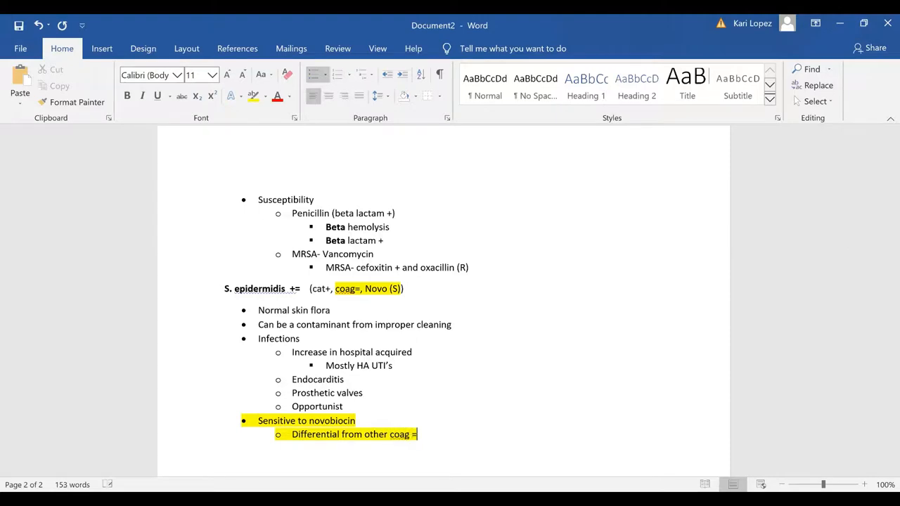
type("staph")
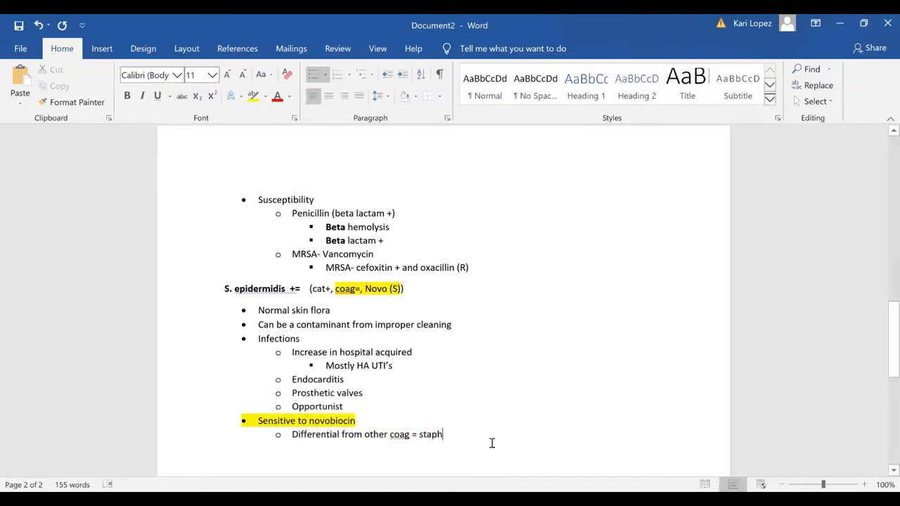
key("enter")
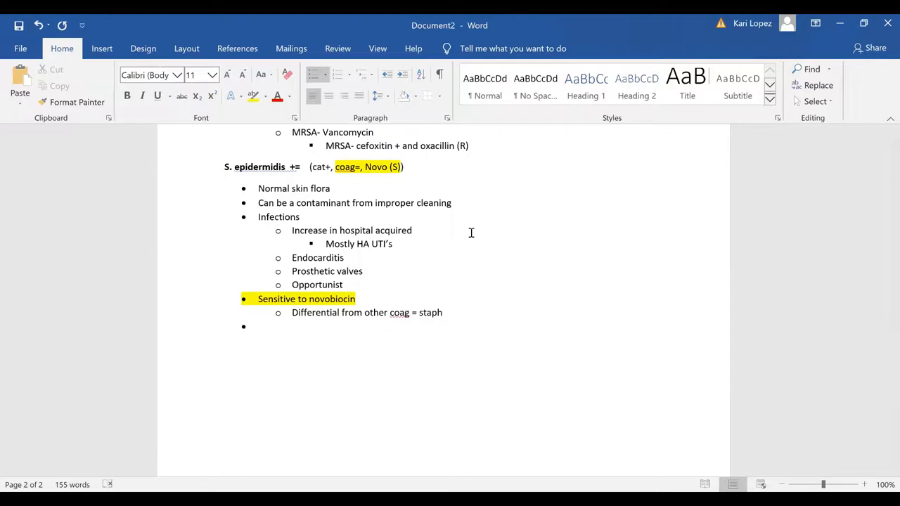
Type the bullet 'BAP- sm, white, circular, raised, no hemolysis'.
type("BAP")
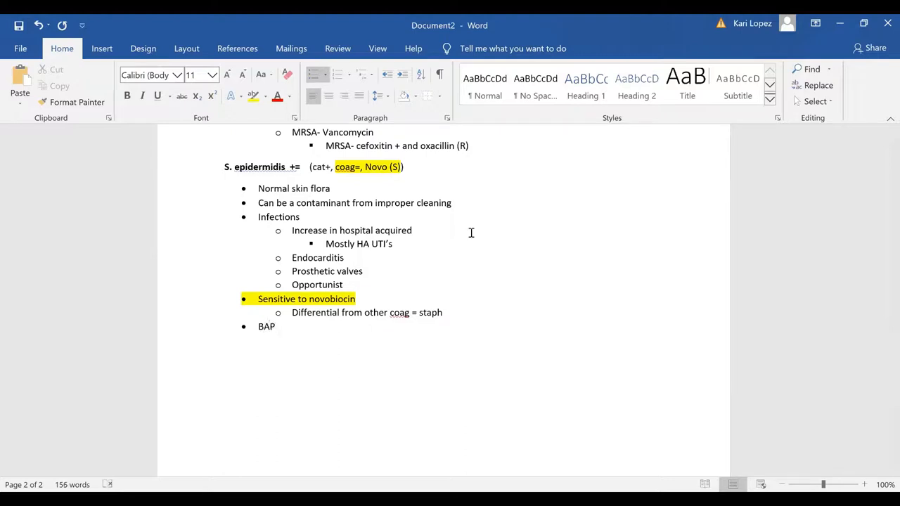
type("-")
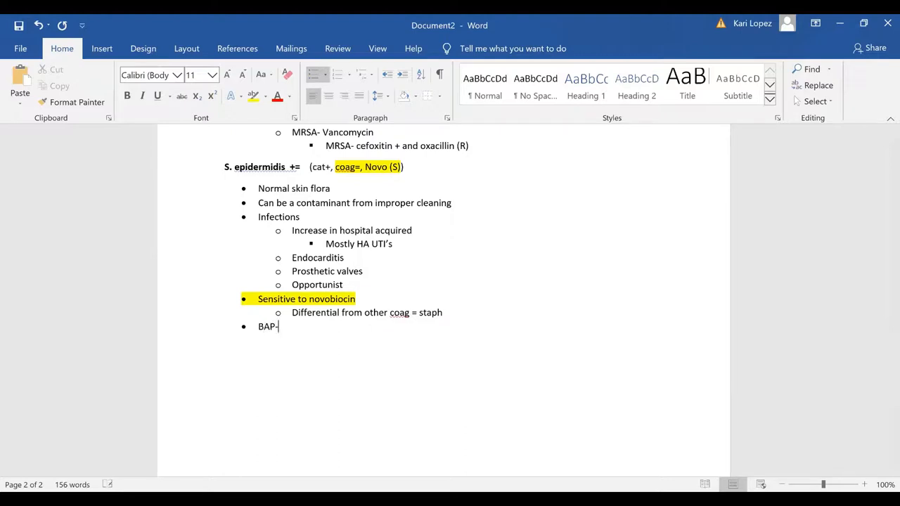
type("sm")
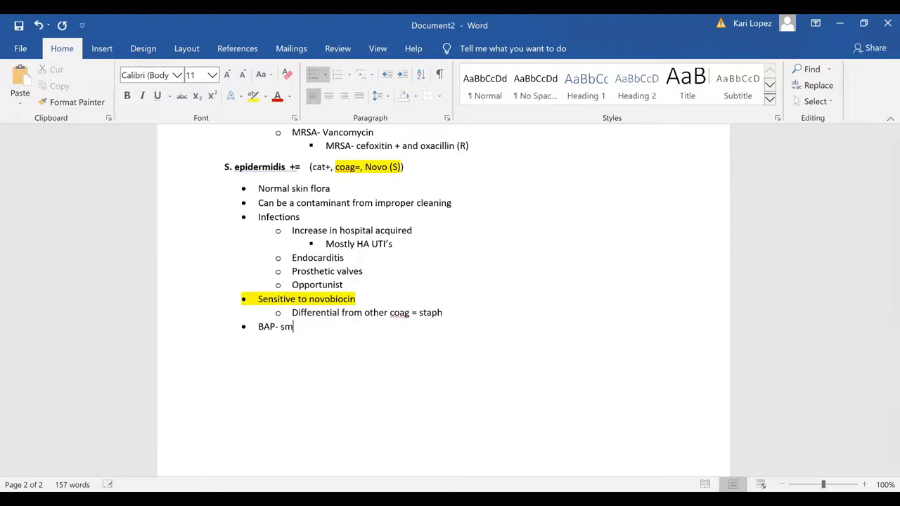
type(", white, c")
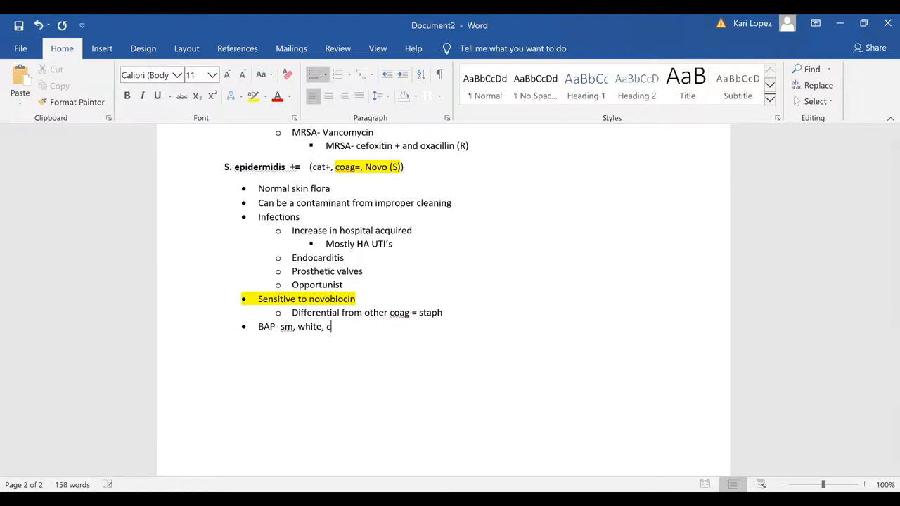
type("ircular,")
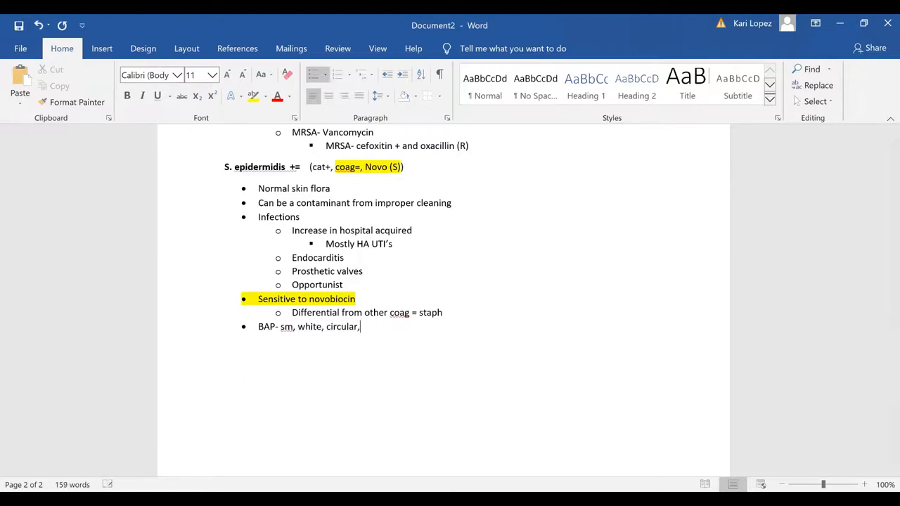
type("raised")
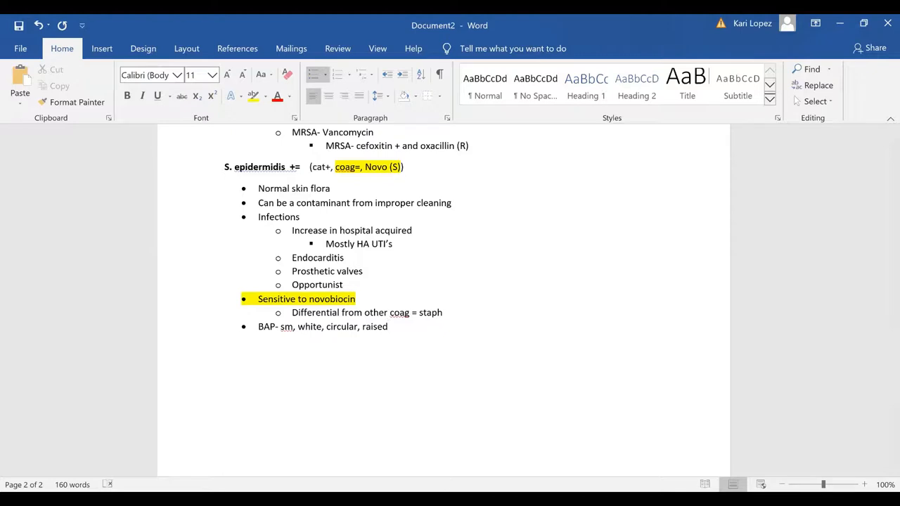
type(", no hemo")
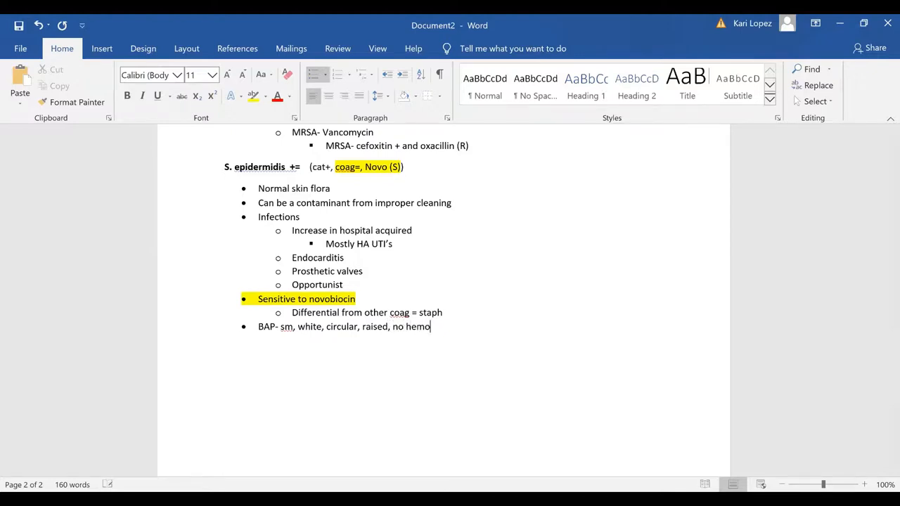
type("lysis")
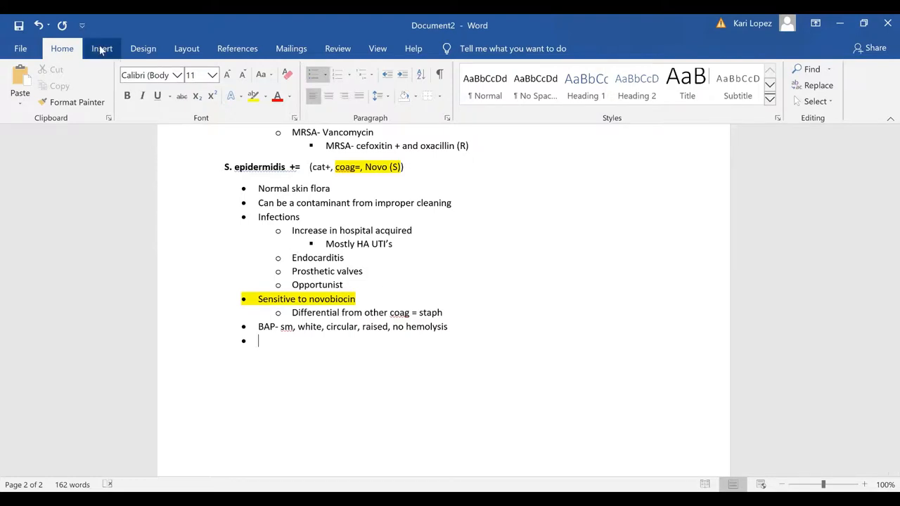
Insert a text box beside the S. epidermidis notes and enlarge it.
left_click(102, 48)
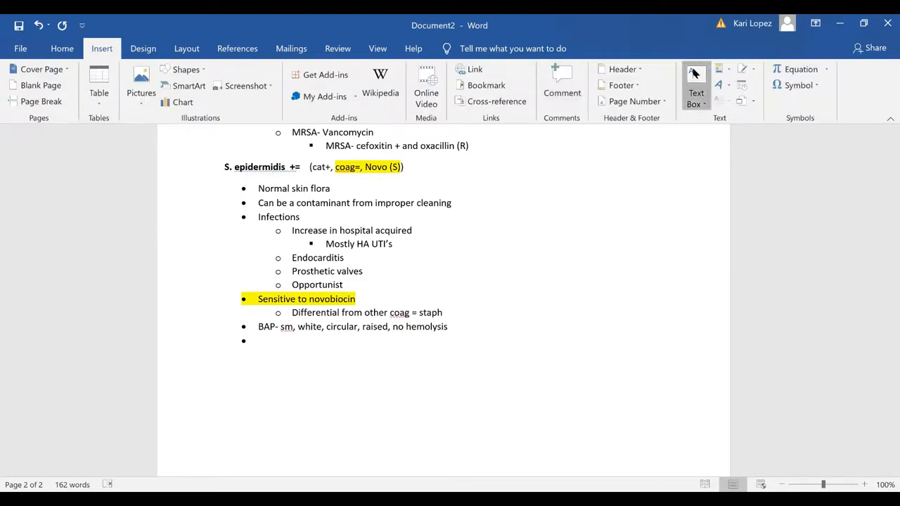
left_click(696, 86)
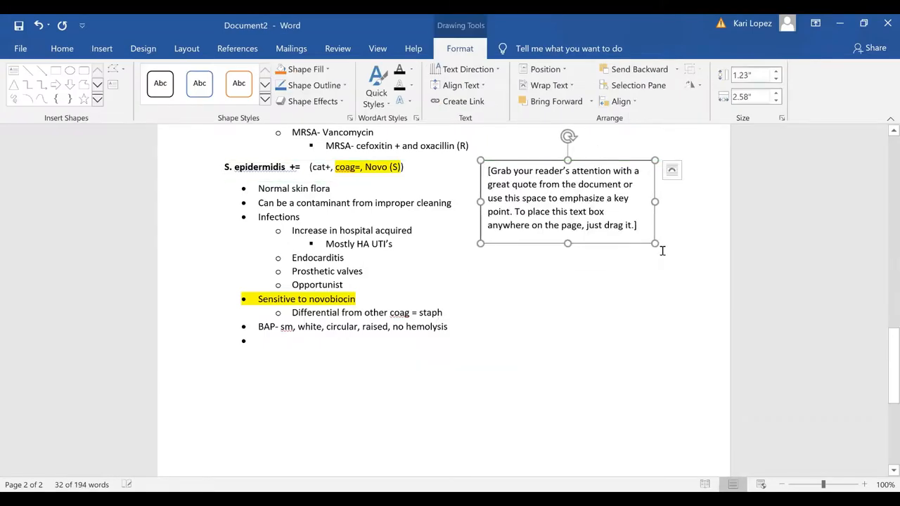
left_click_drag(654, 243, 681, 301)
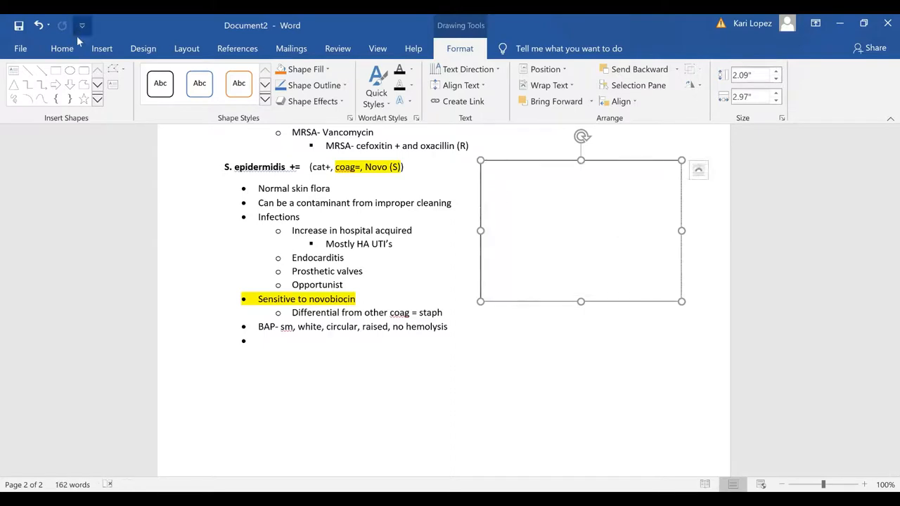
Insert the picture S. epi.jpg into the text box.
left_click(102, 48)
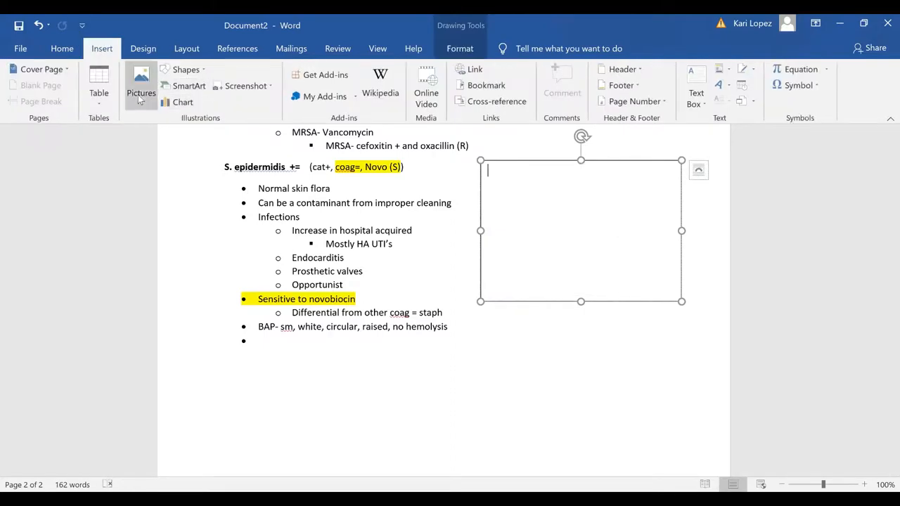
left_click(141, 85)
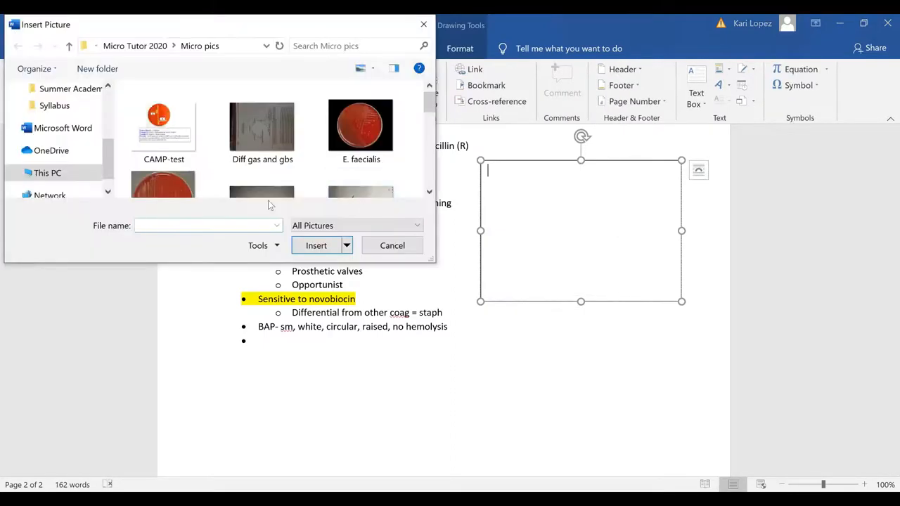
left_click(204, 225)
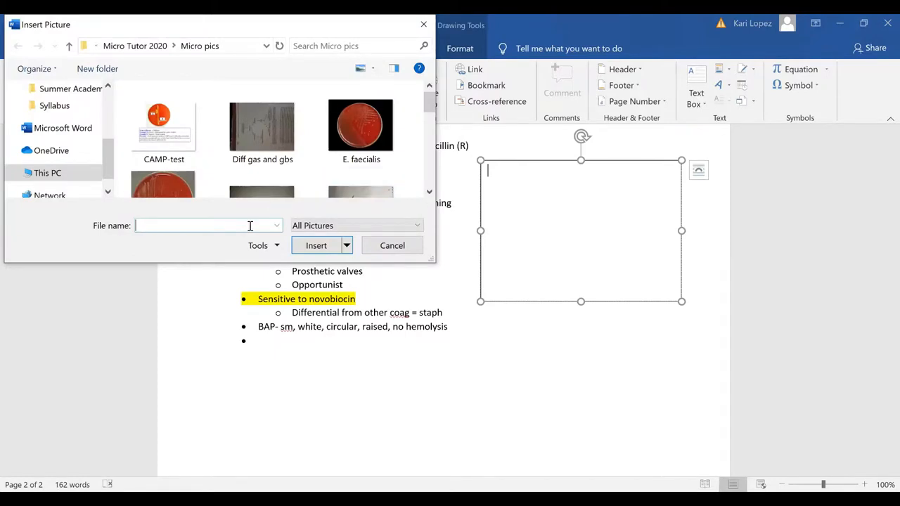
type("s. ep")
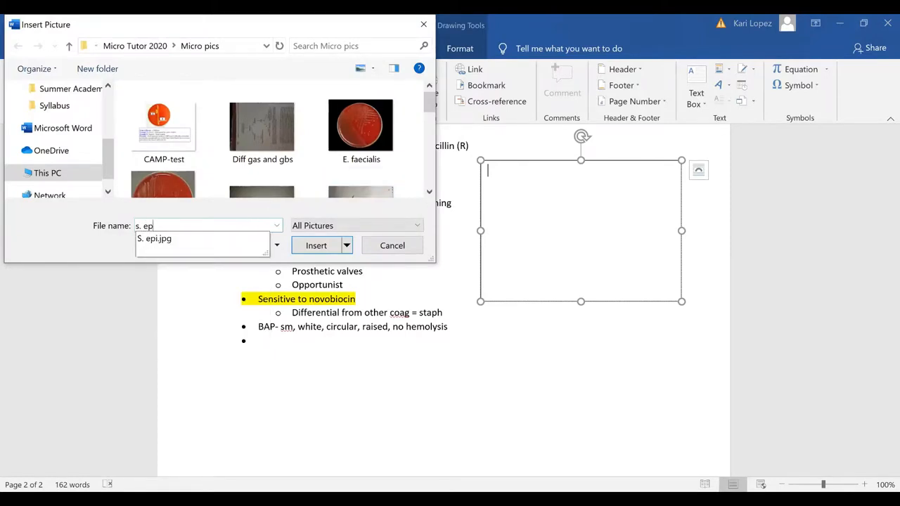
left_click(154, 238)
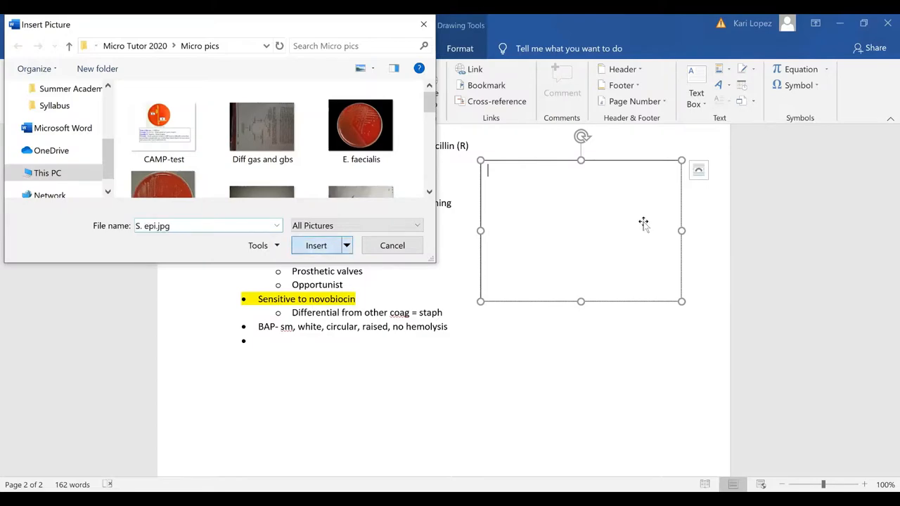
left_click(315, 245)
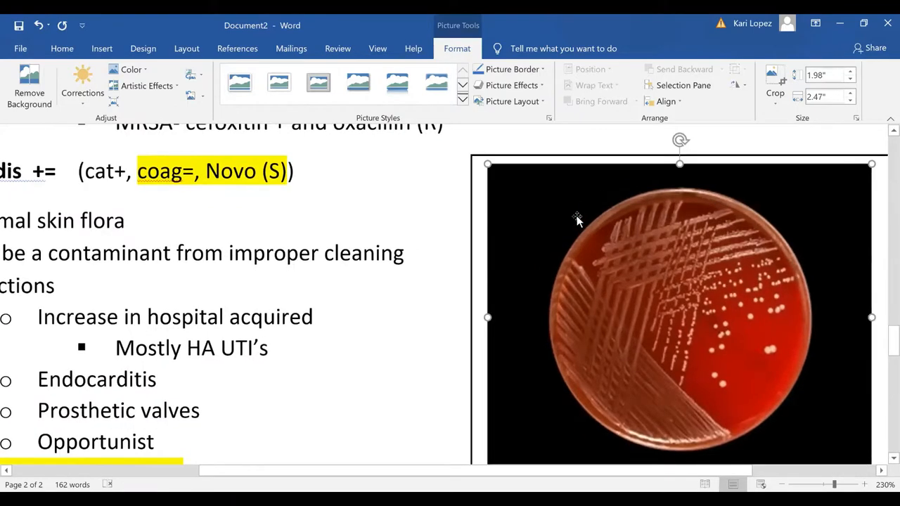
scroll("down", 3)
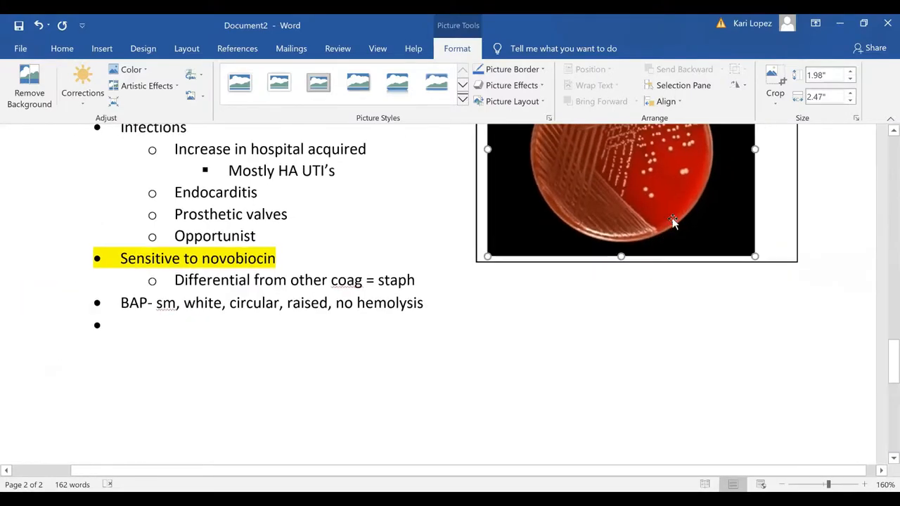
left_click(208, 325)
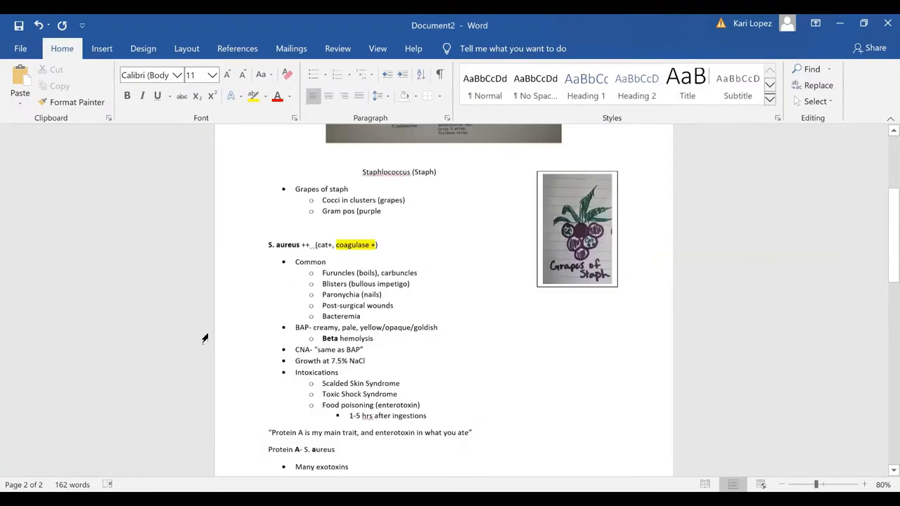
Add another text box beside the S. aureus notes.
scroll("down", 3)
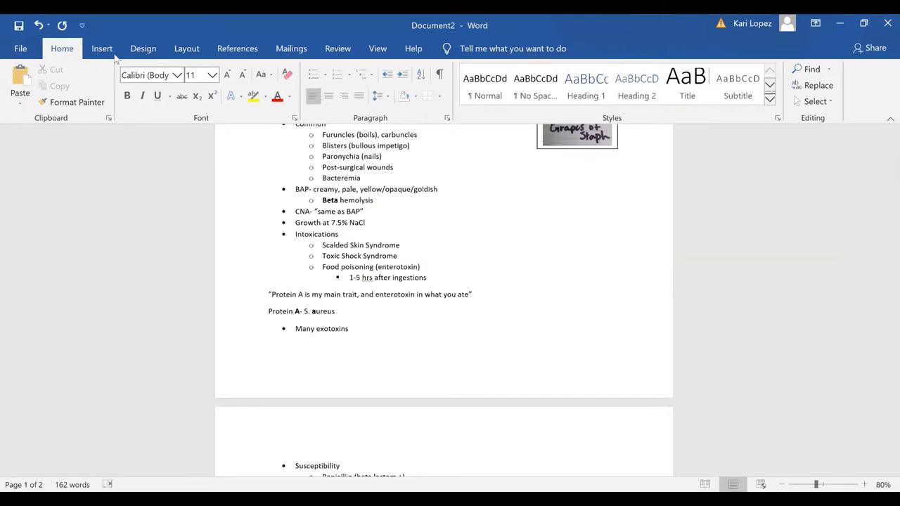
left_click(101, 48)
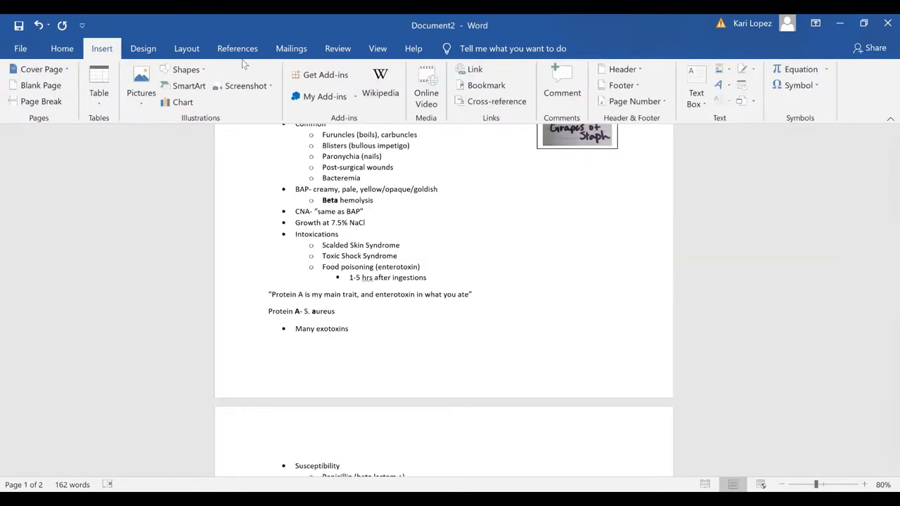
mouse_move(695, 84)
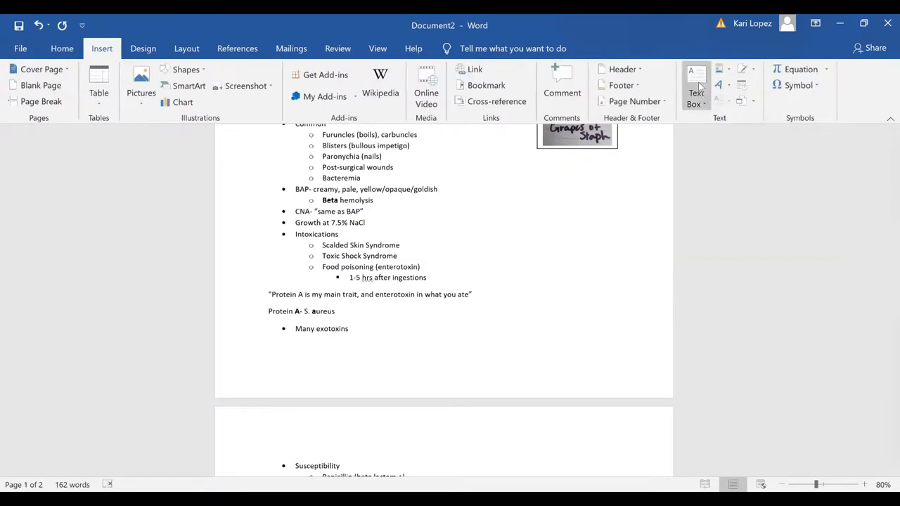
left_click(695, 88)
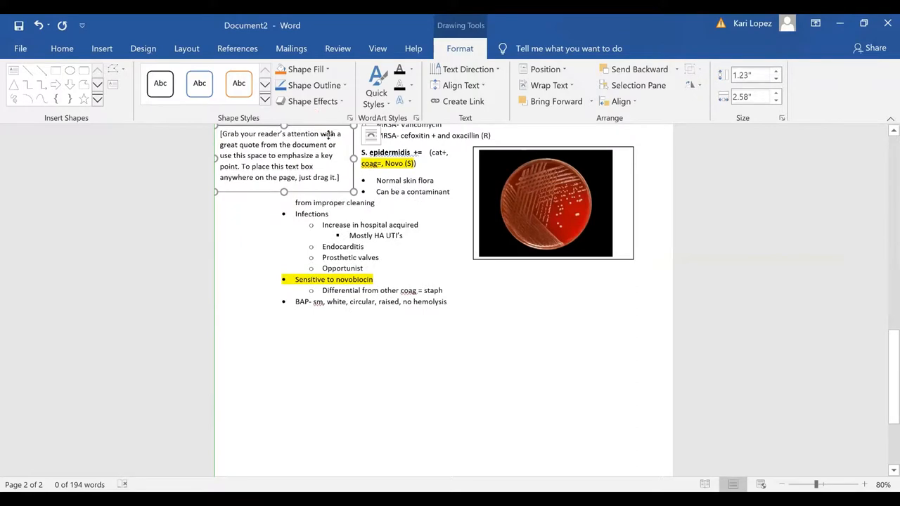
scroll("down", 3)
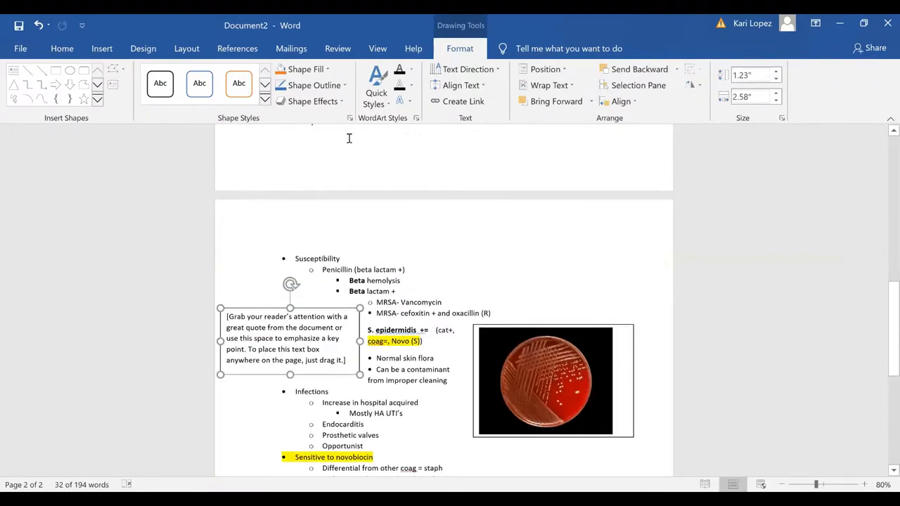
mouse_move(311, 309)
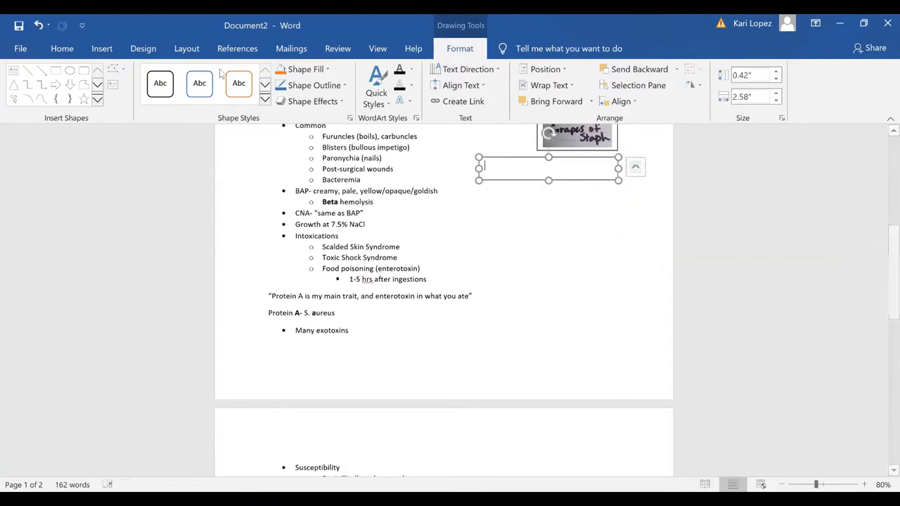
Search the pictures for 'aureus' and insert the S. aureus image.
left_click(102, 47)
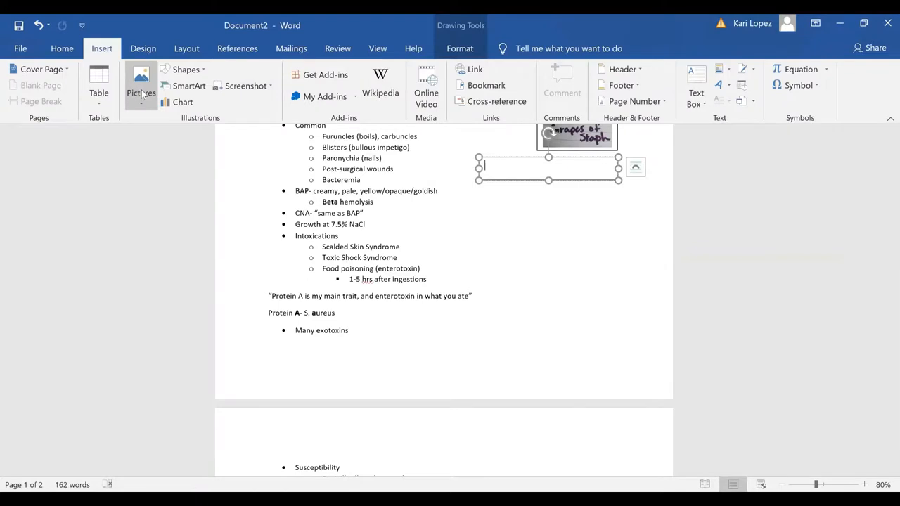
left_click(141, 84)
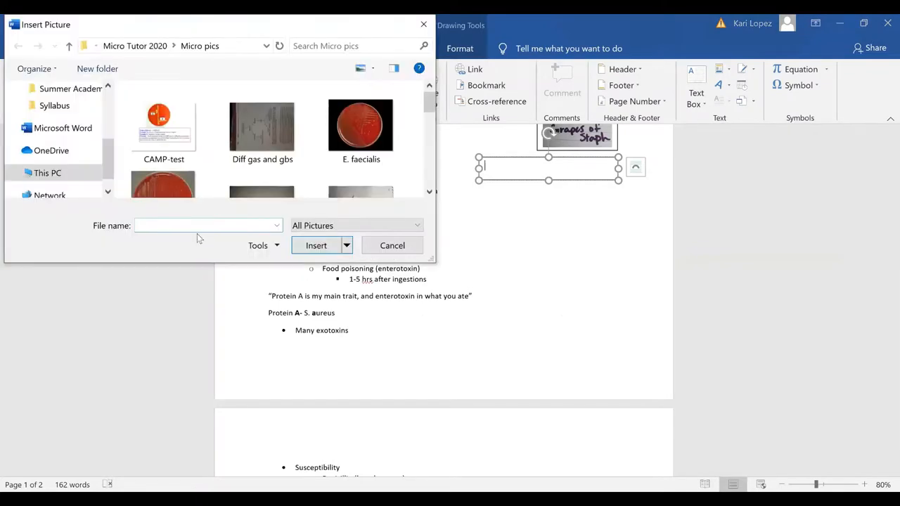
type("aureus")
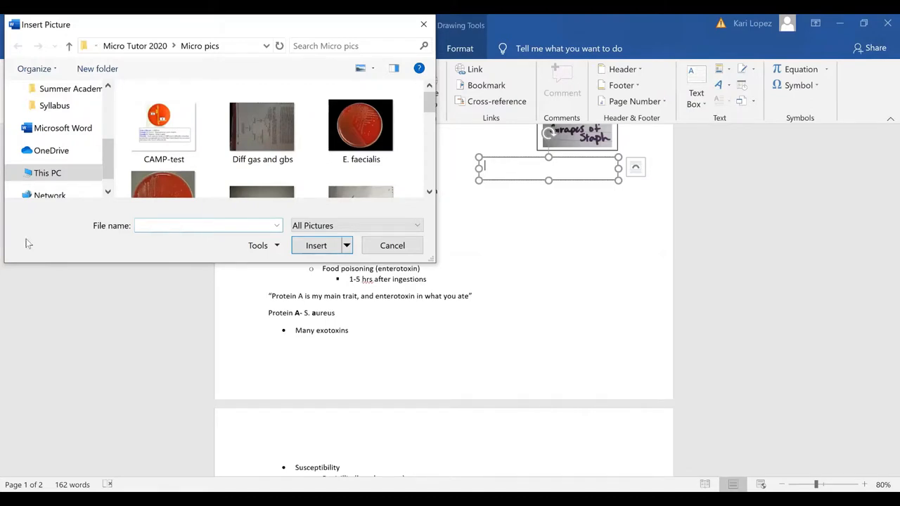
type("a")
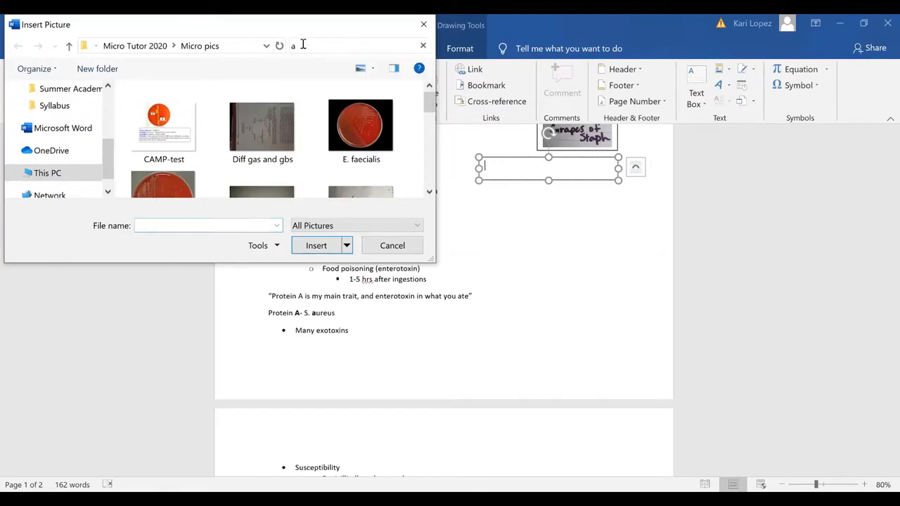
type("aureus")
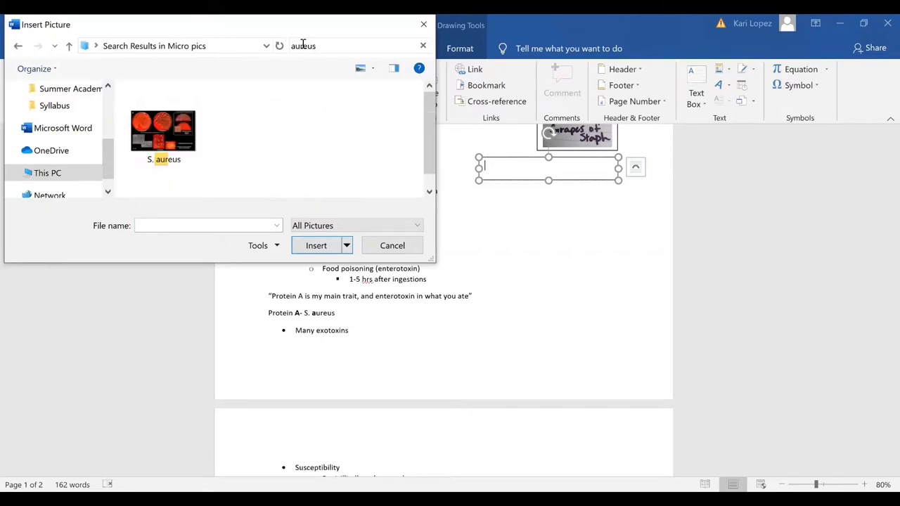
left_click(162, 130)
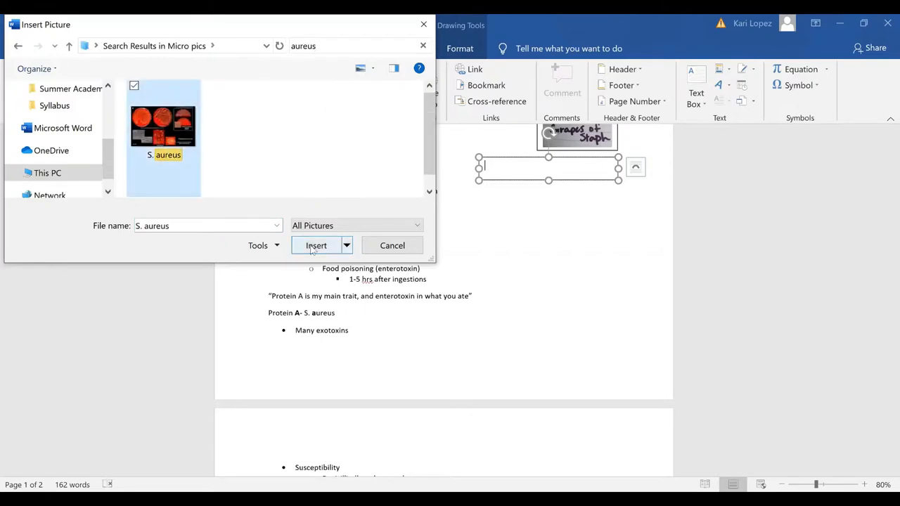
left_click(316, 246)
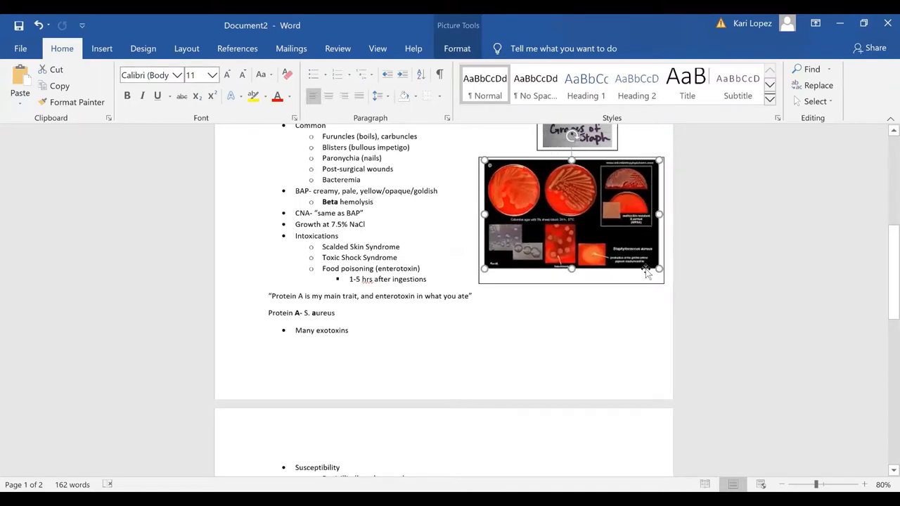
Deselect the plate photo and scroll down below the S. epidermidis section.
left_click(588, 322)
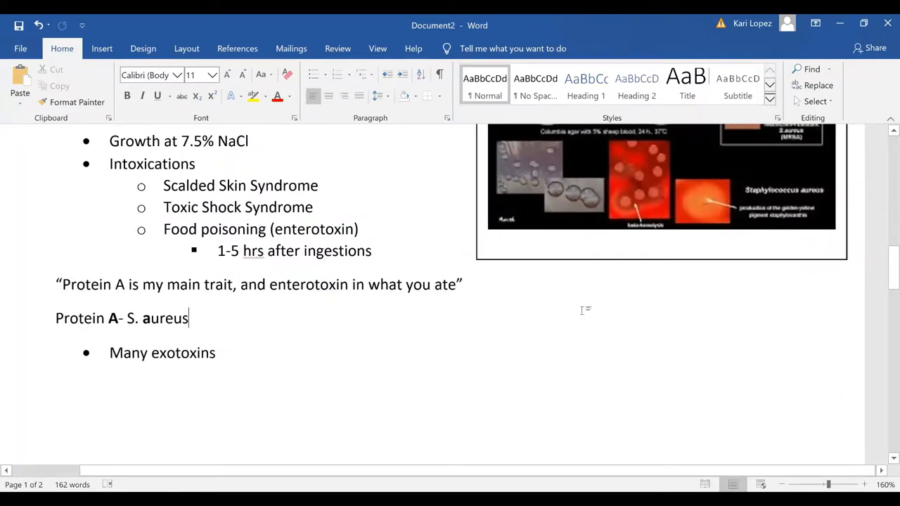
mouse_move(717, 232)
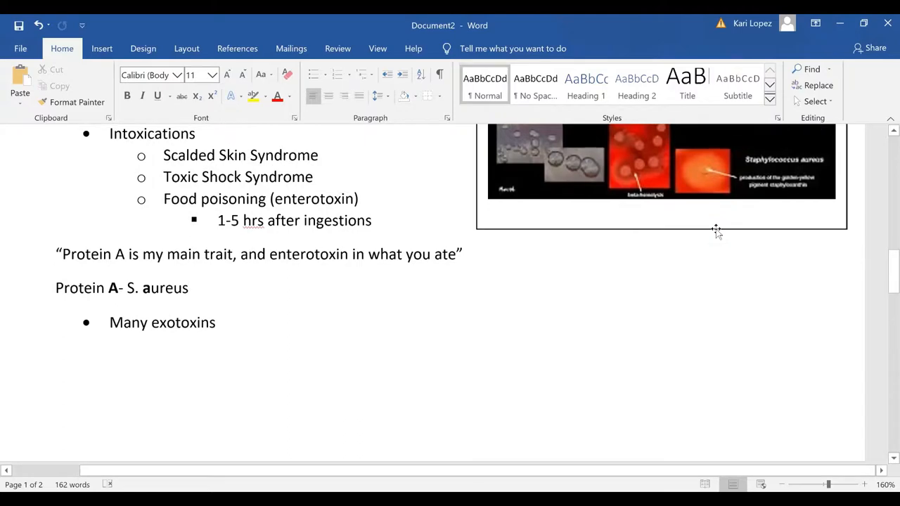
left_click(893, 483)
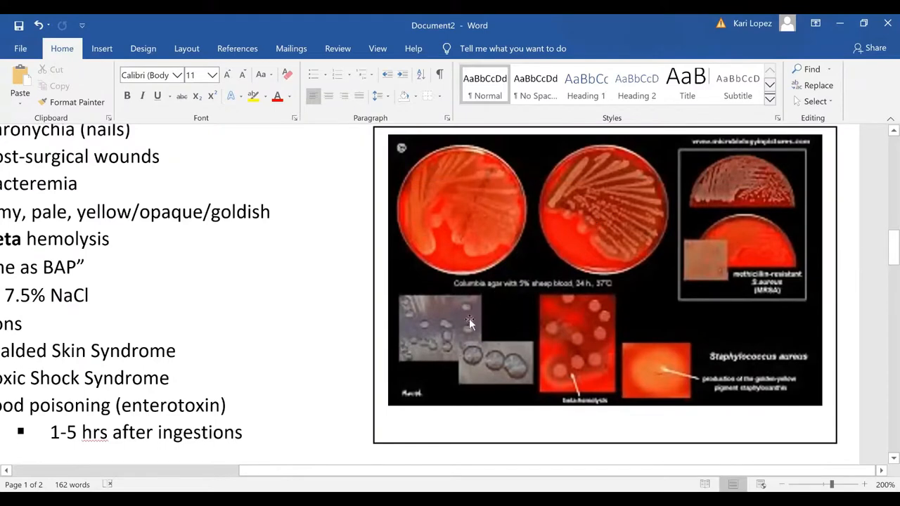
mouse_move(334, 297)
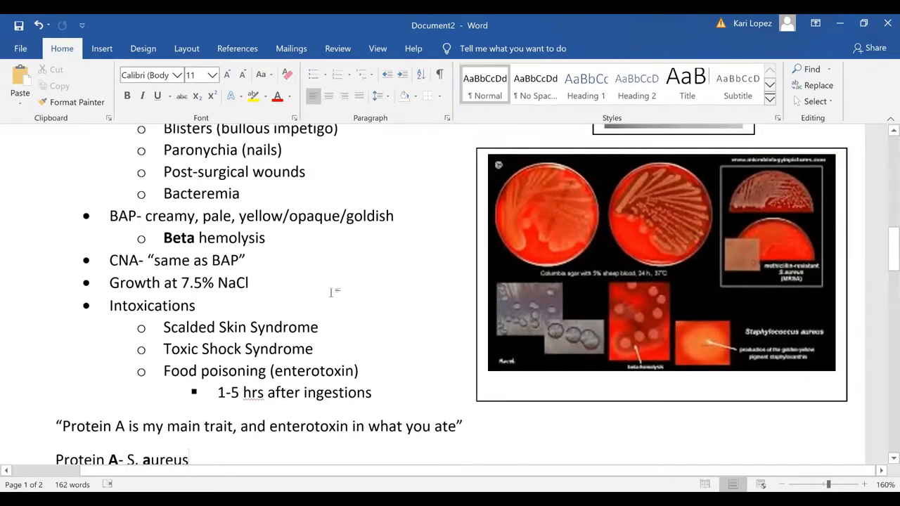
scroll("down", 3)
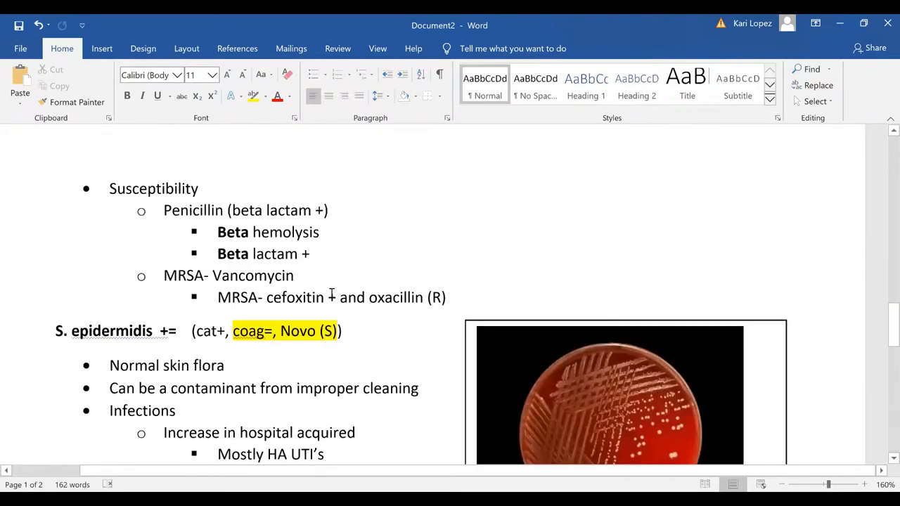
scroll("down", 3)
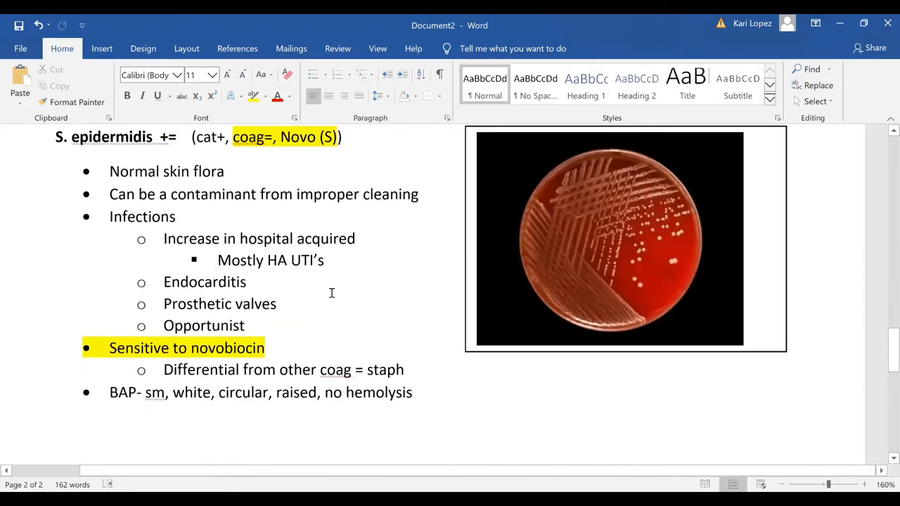
scroll("down", 3)
type("S. s")
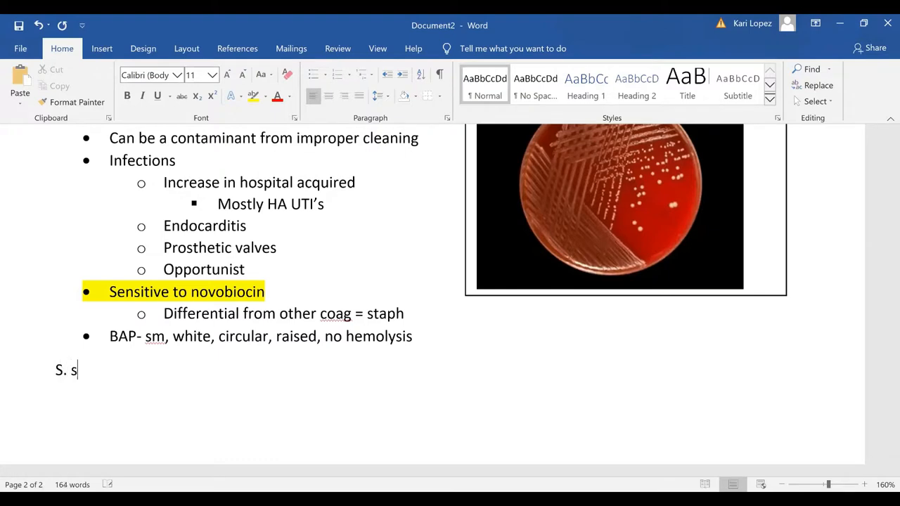
Type 'S. saprophyticus ++' on the new line.
type("aprop")
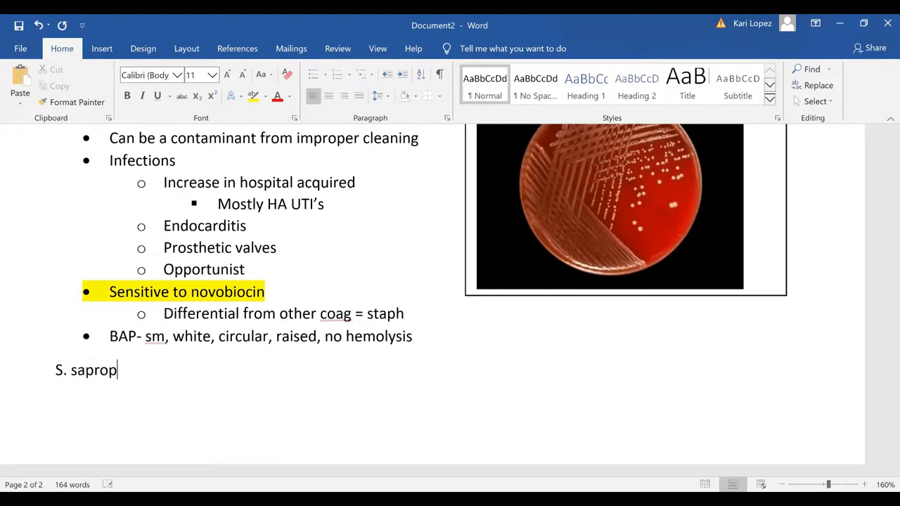
type("hyticu")
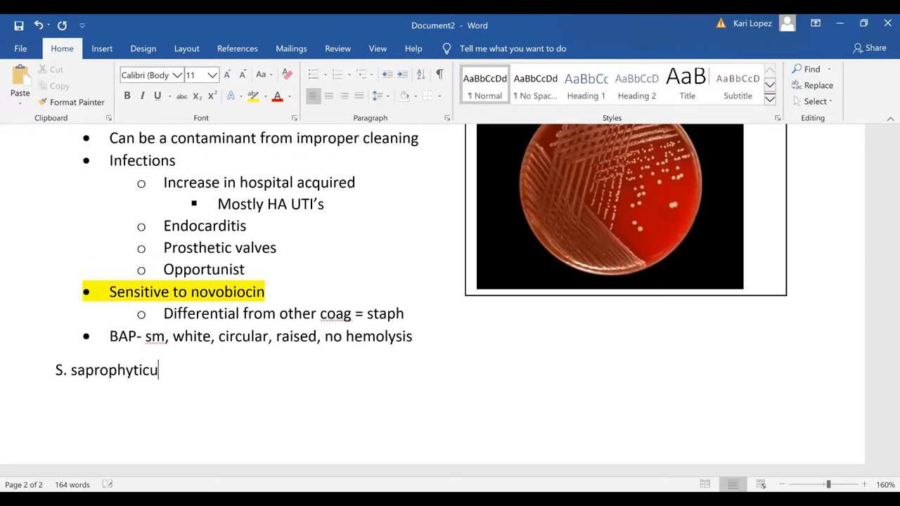
type("s")
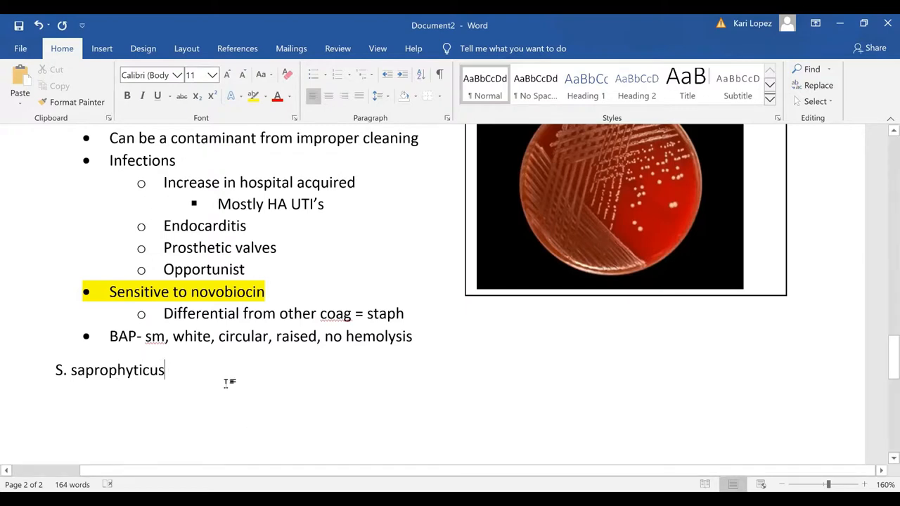
mouse_move(313, 410)
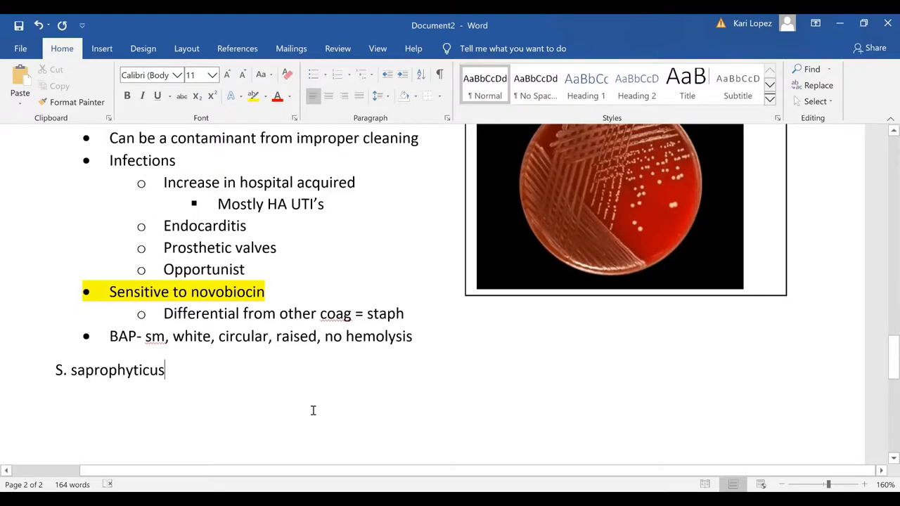
type("\" \"")
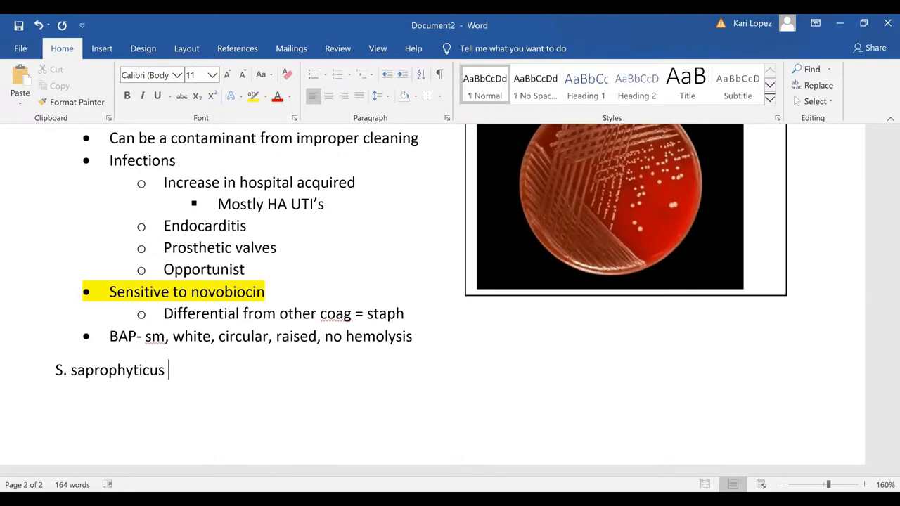
type("=")
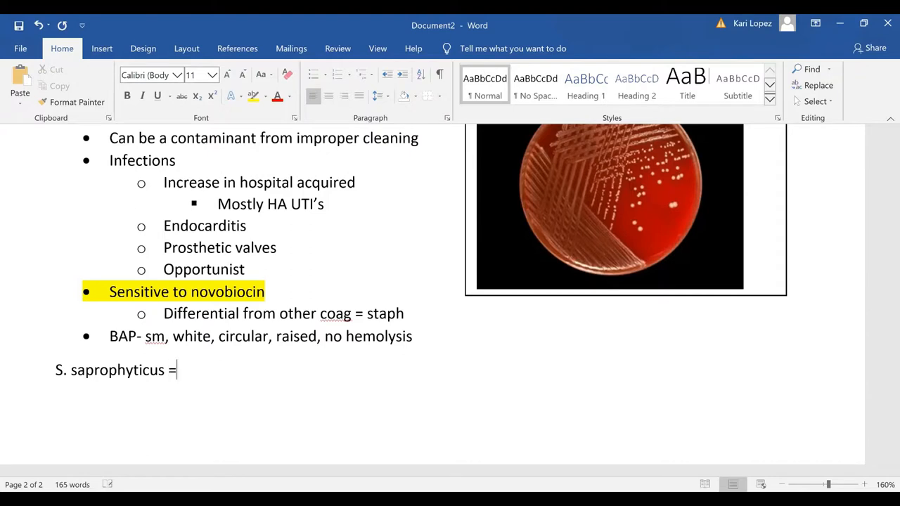
type("+")
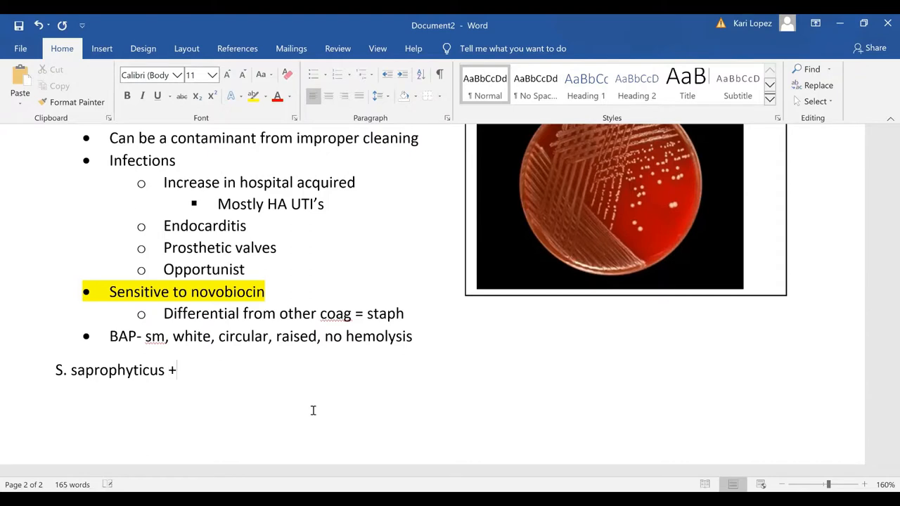
type("+")
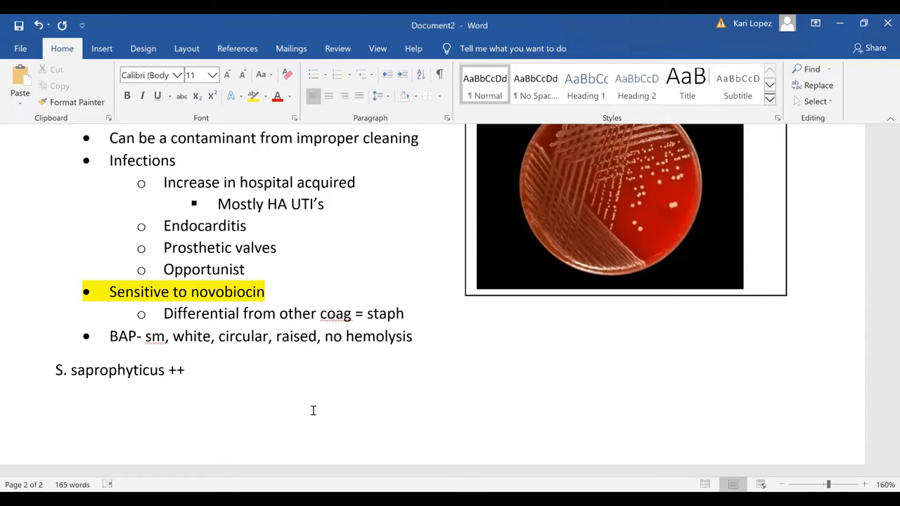
left_click(189, 370)
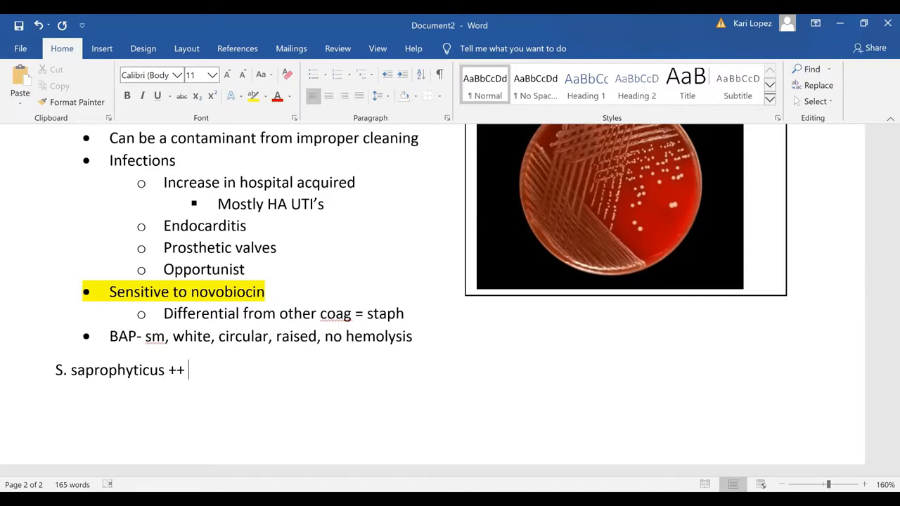
Add '(cat+, coag=, novo (R))', reverting the ® autocorrect, and select 'saprophyticus'.
type("(")
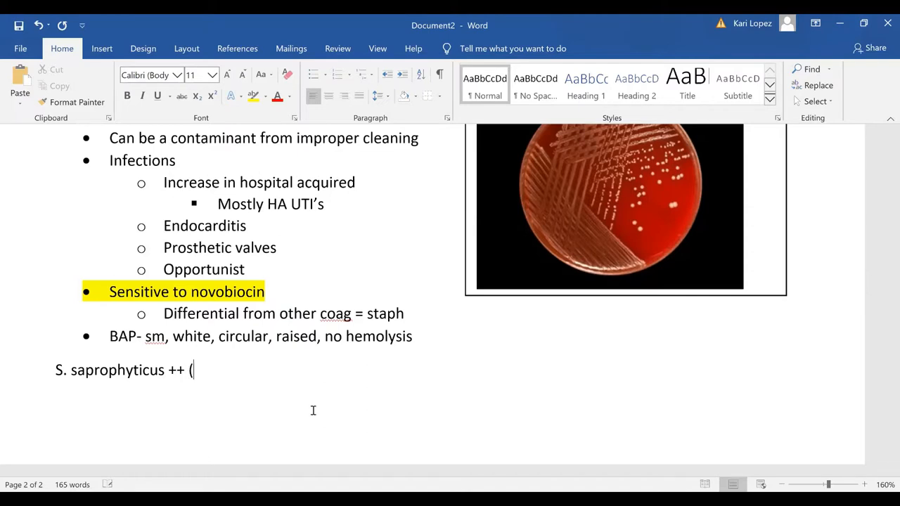
type("cat")
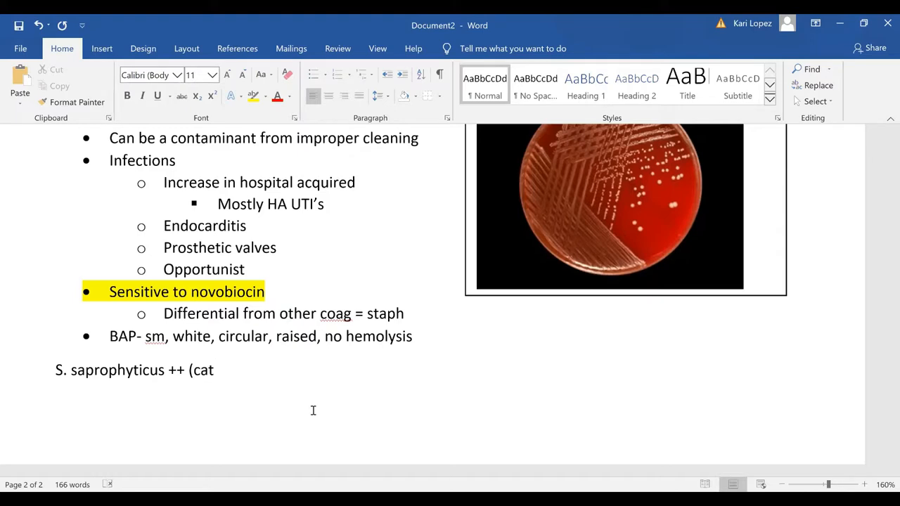
type("+, coa")
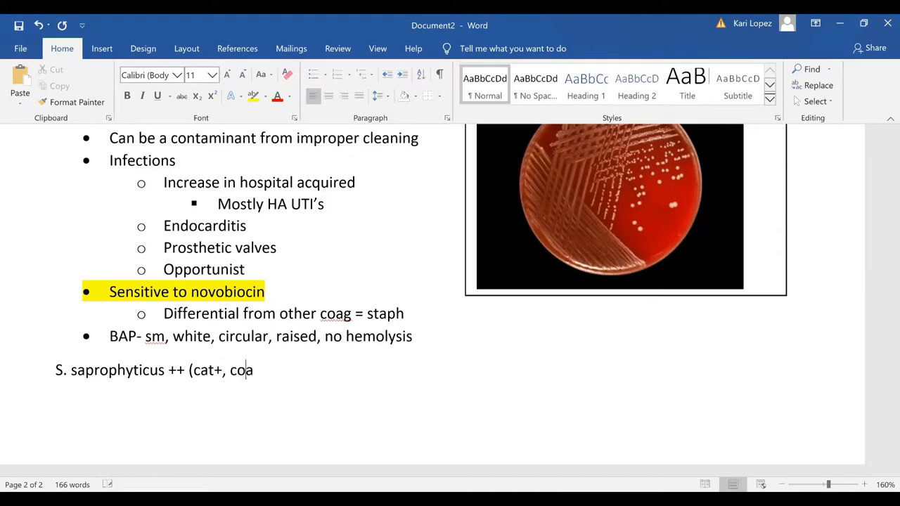
type("g=,")
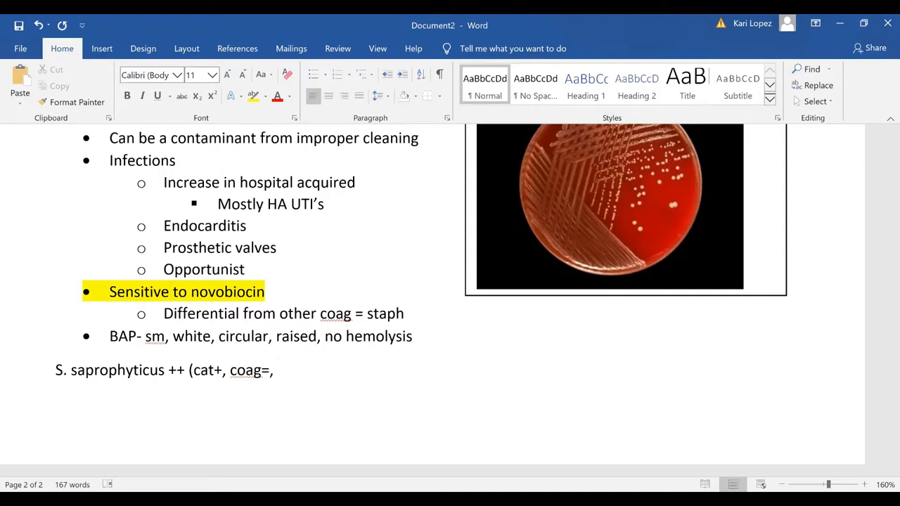
type("novo")
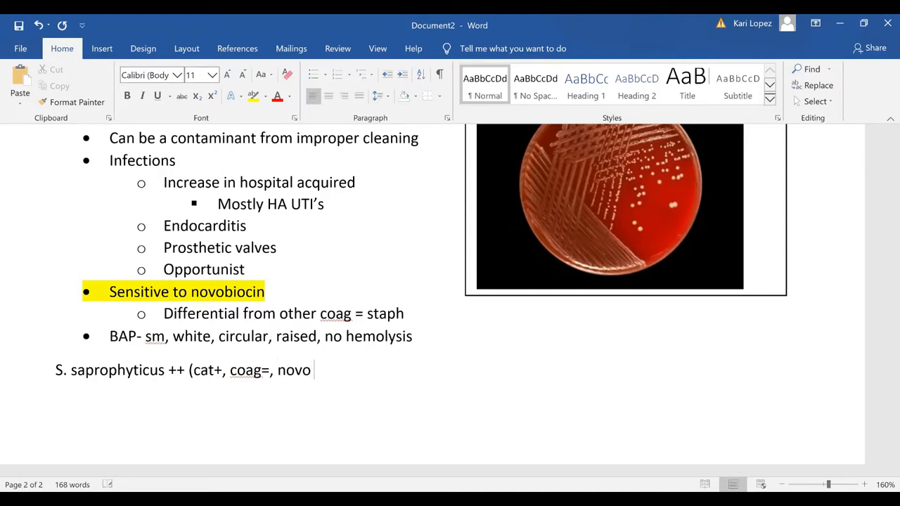
type("(R")
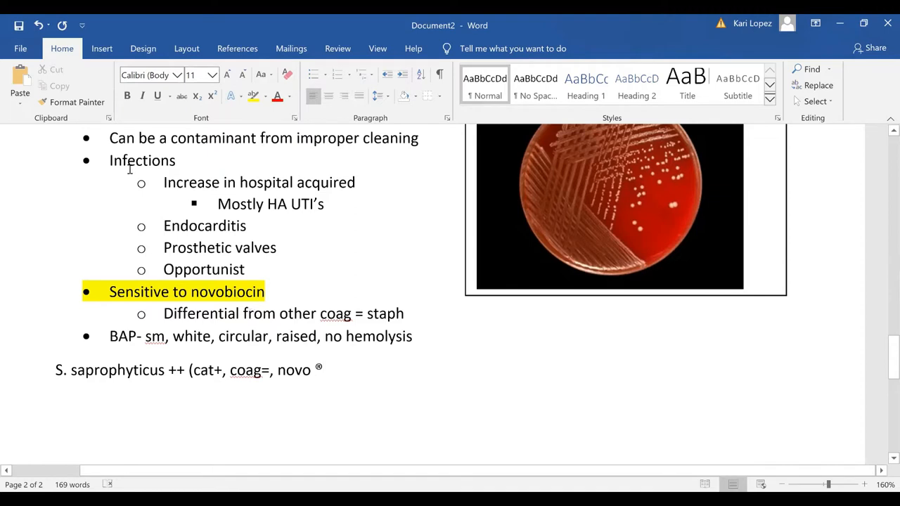
left_click(39, 25)
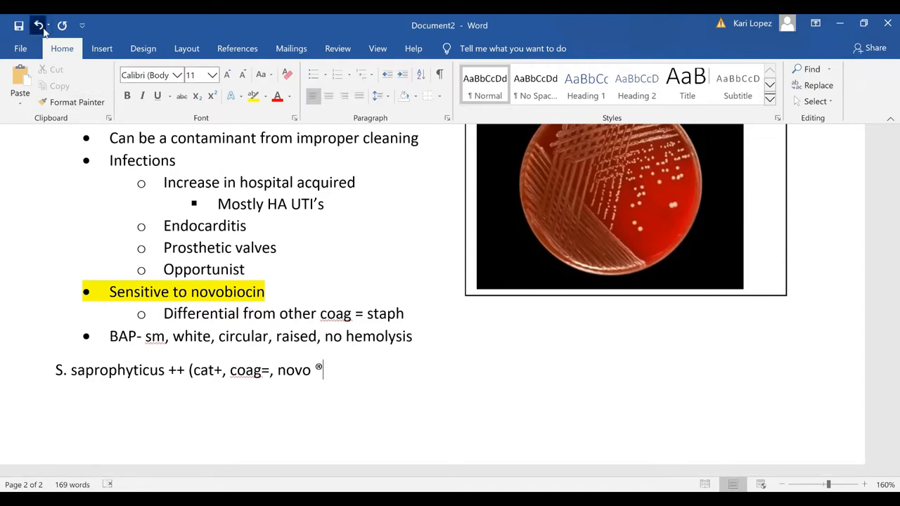
type("(R)")
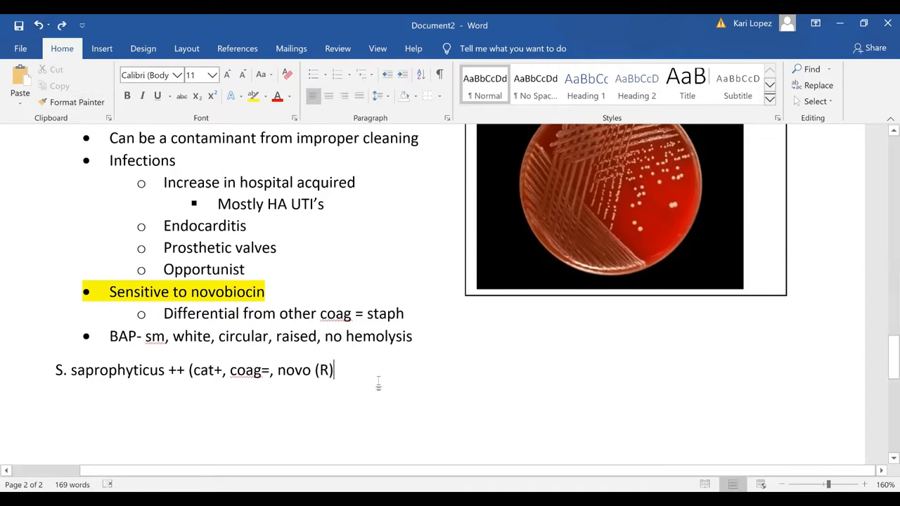
type(")")
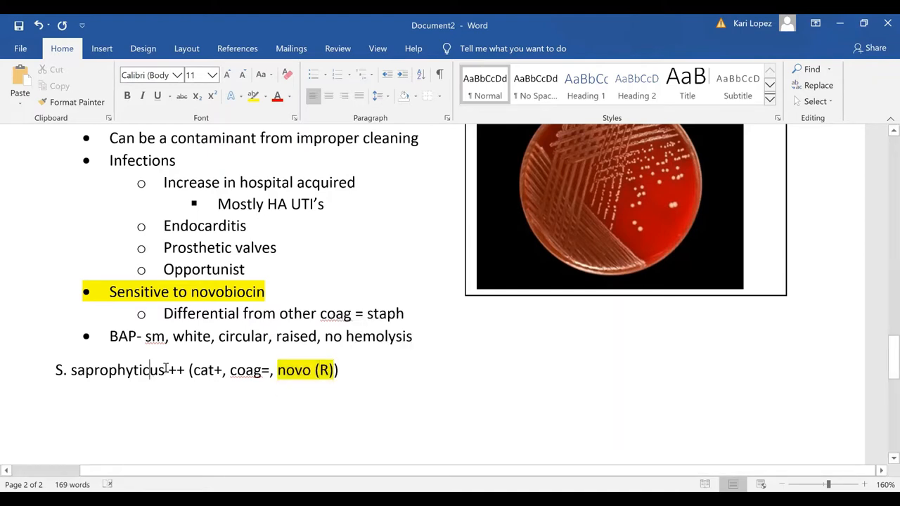
double_click(119, 370)
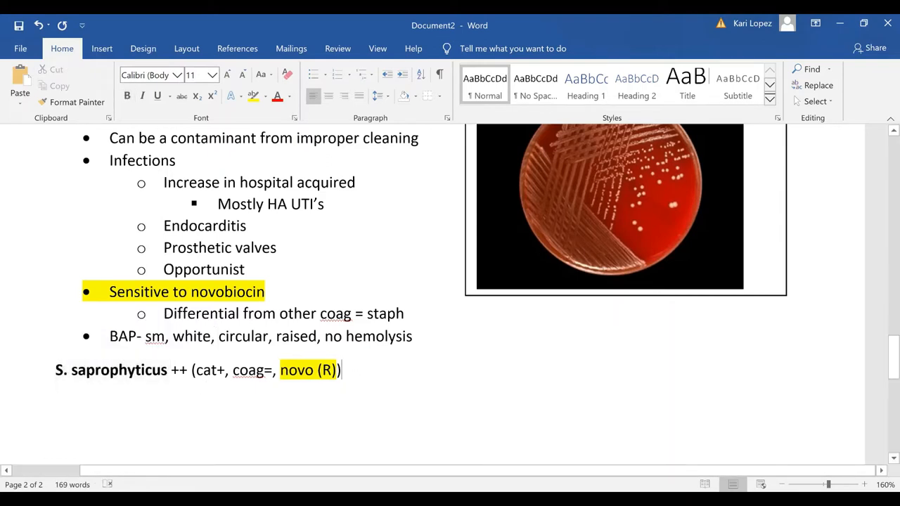
Start an empty bullet beneath the bold S. saprophyticus heading.
key("enter")
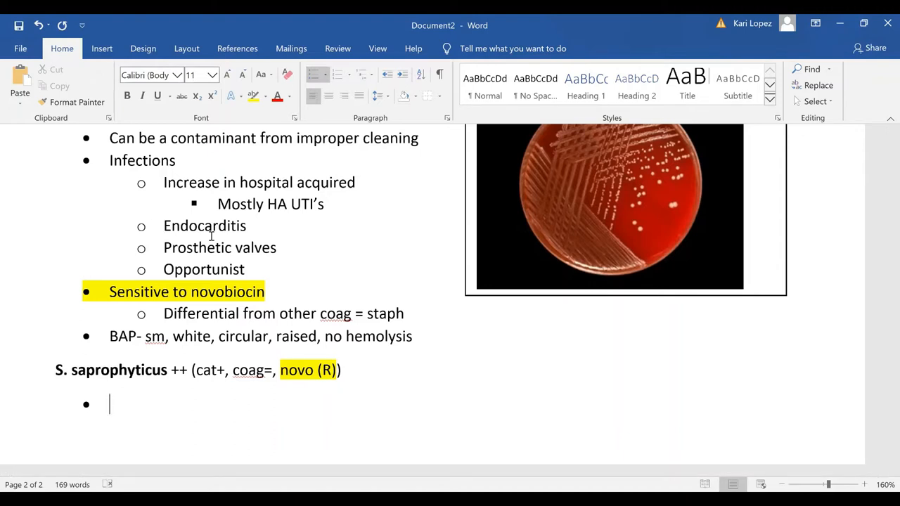
Add the bullet "** UTI's in young women" and start the next bullet.
type("**")
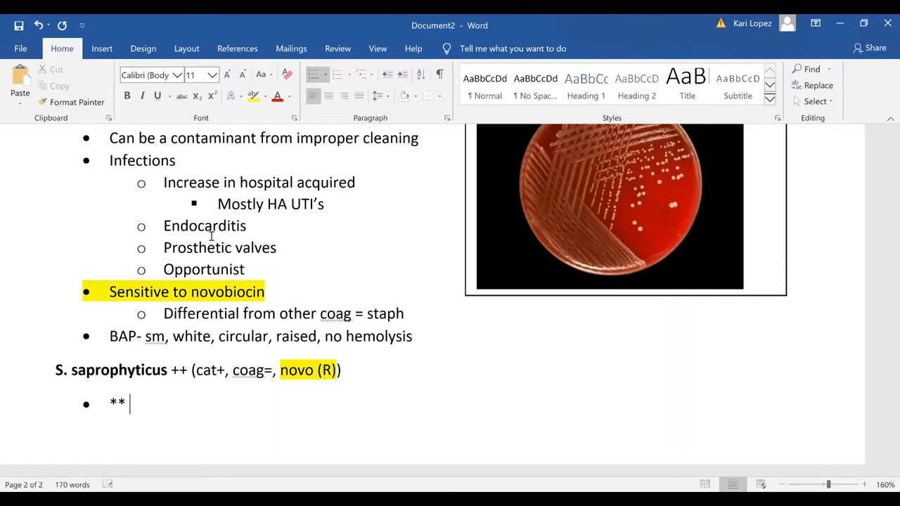
type("UTI's")
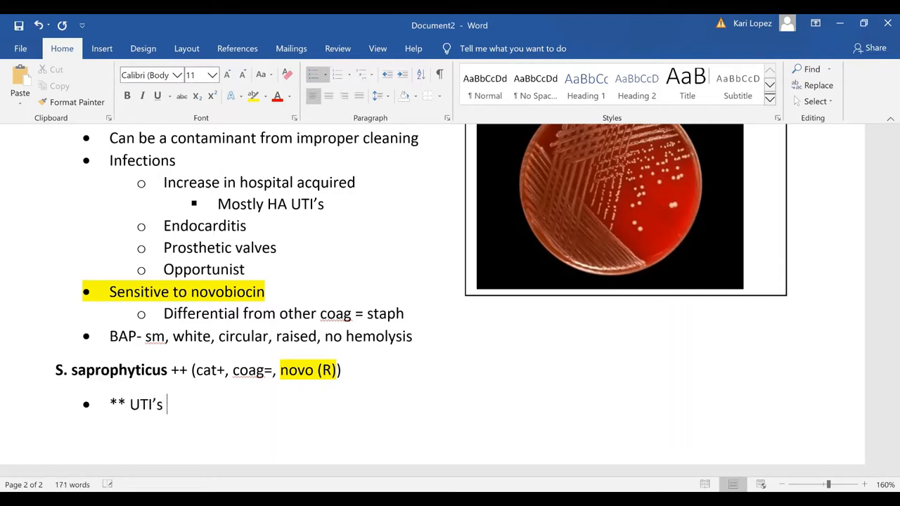
type("in younf")
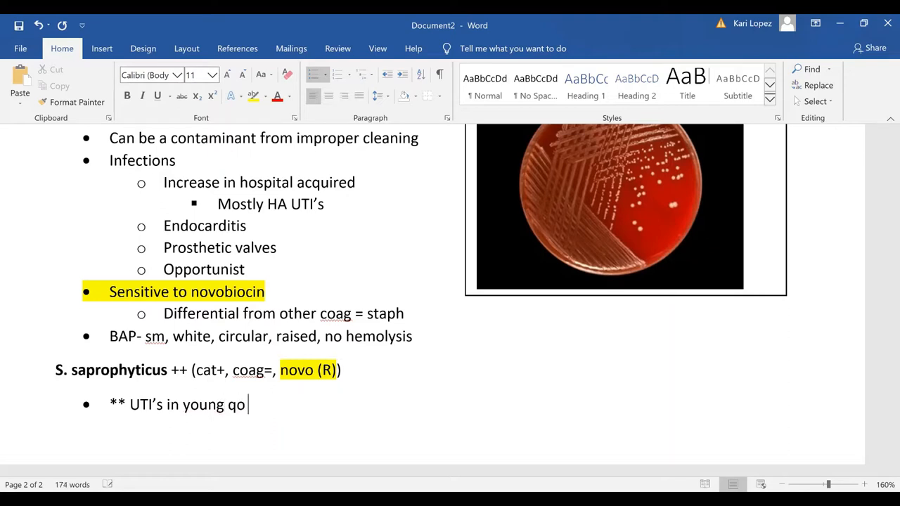
type("women")
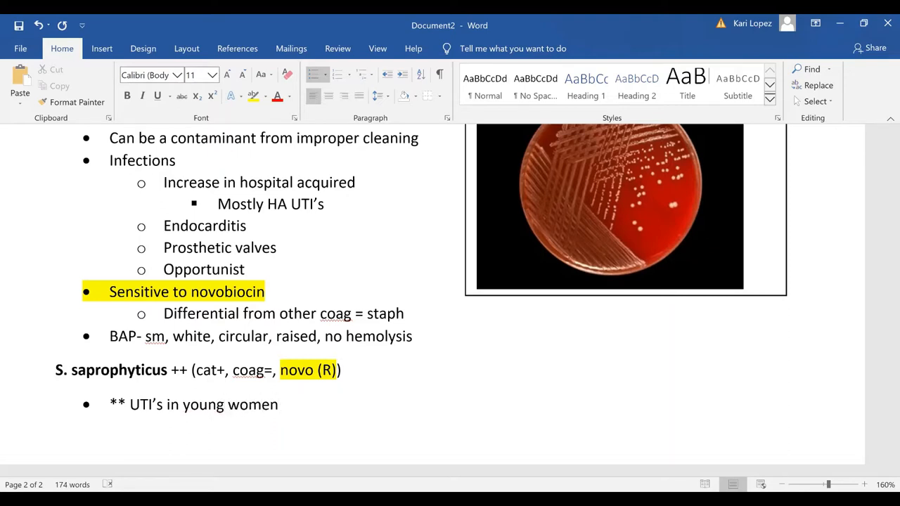
key("enter")
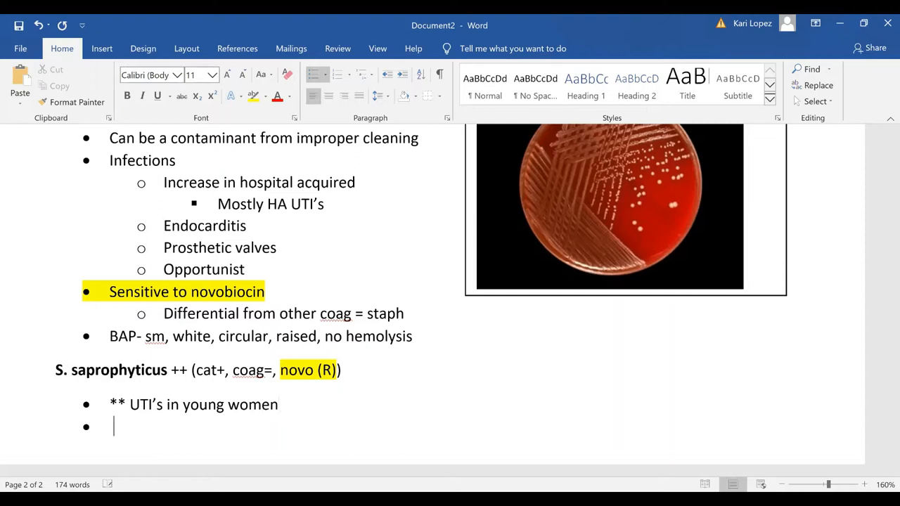
Add the bullet "CNA/BAP- pale yellow" beneath the UTI note.
type("CN")
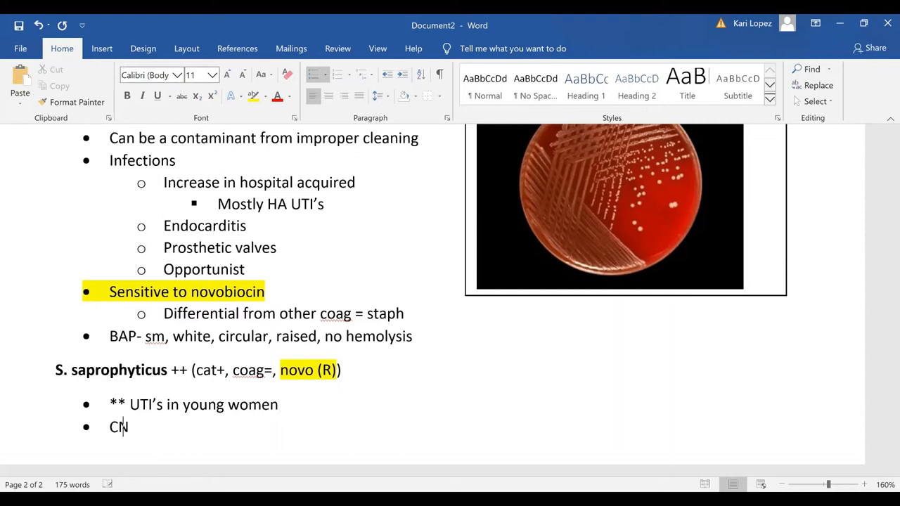
type("AN/")
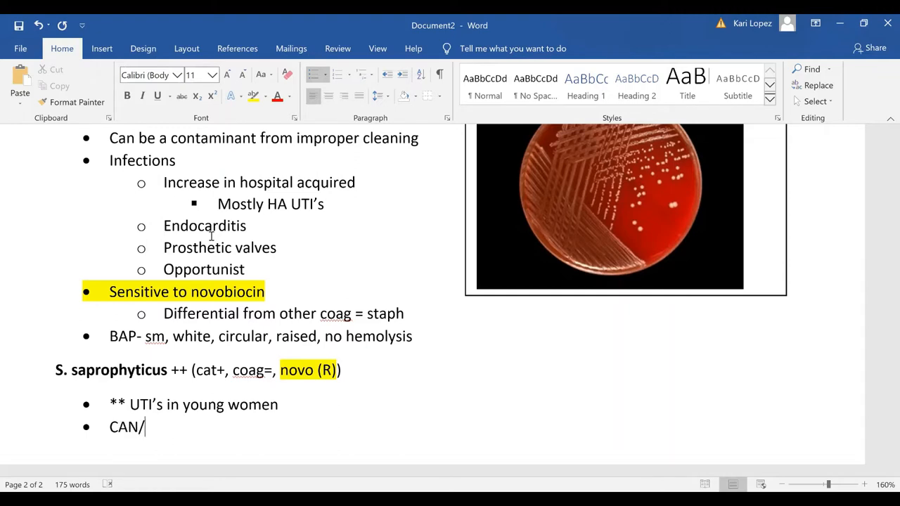
type("BAP")
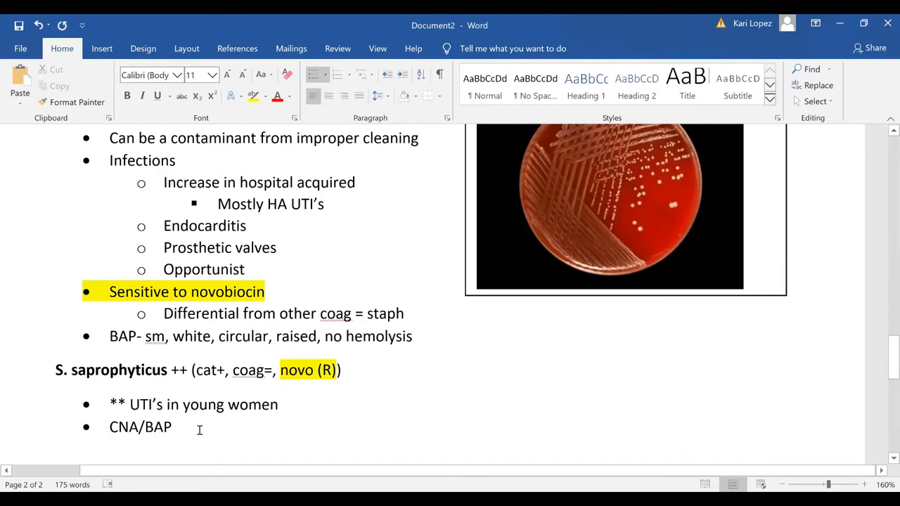
type("-")
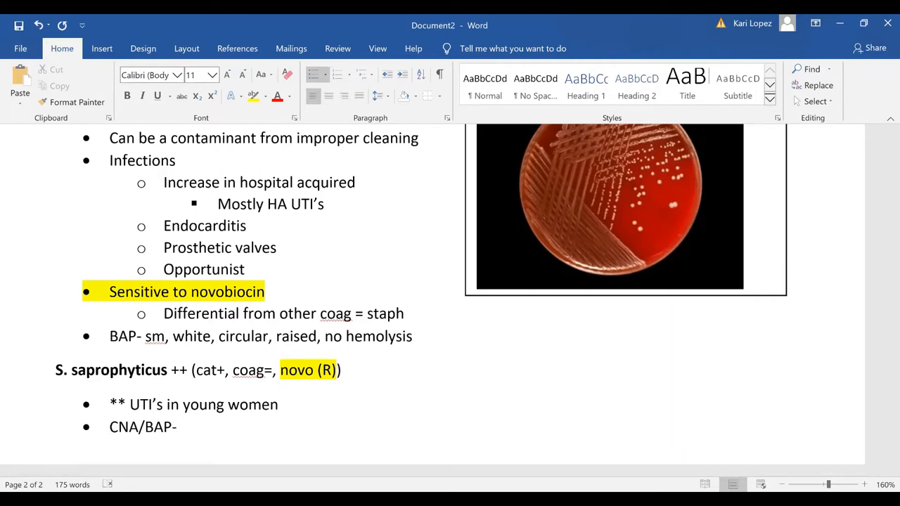
type("pale ye")
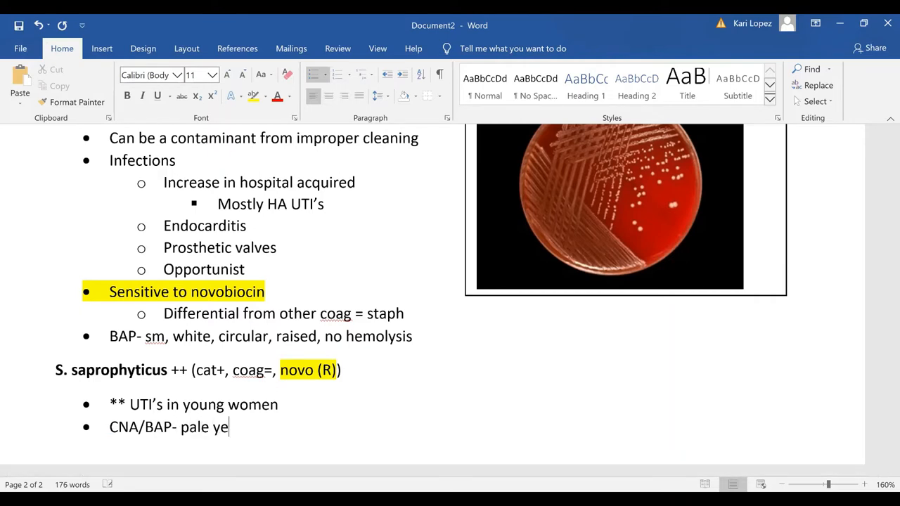
type("llow")
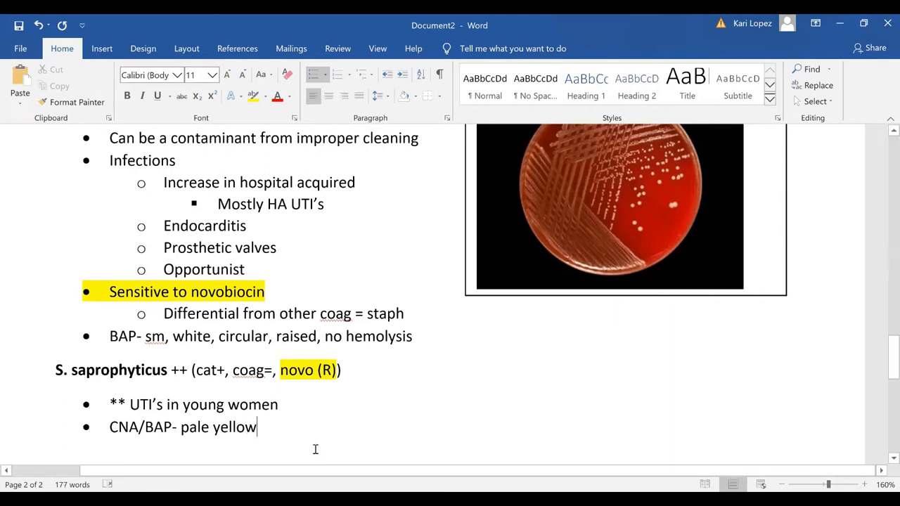
scroll("down", 3)
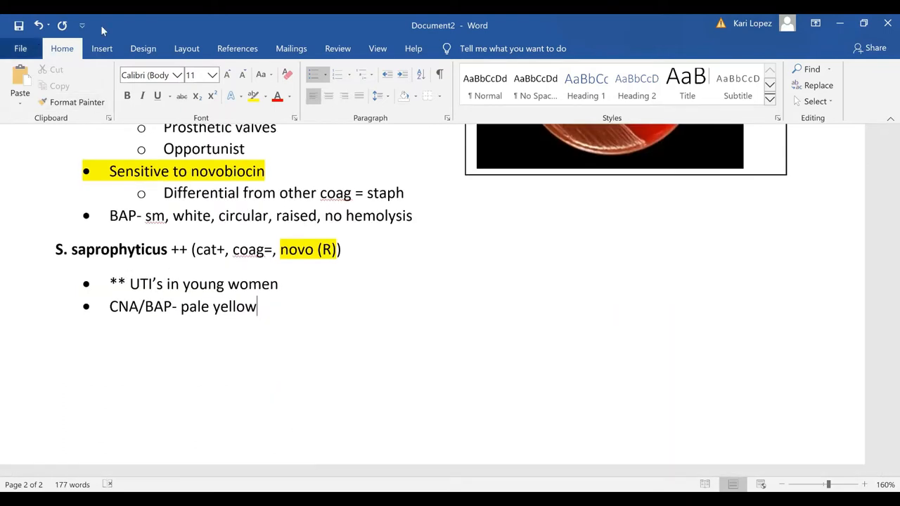
left_click(102, 48)
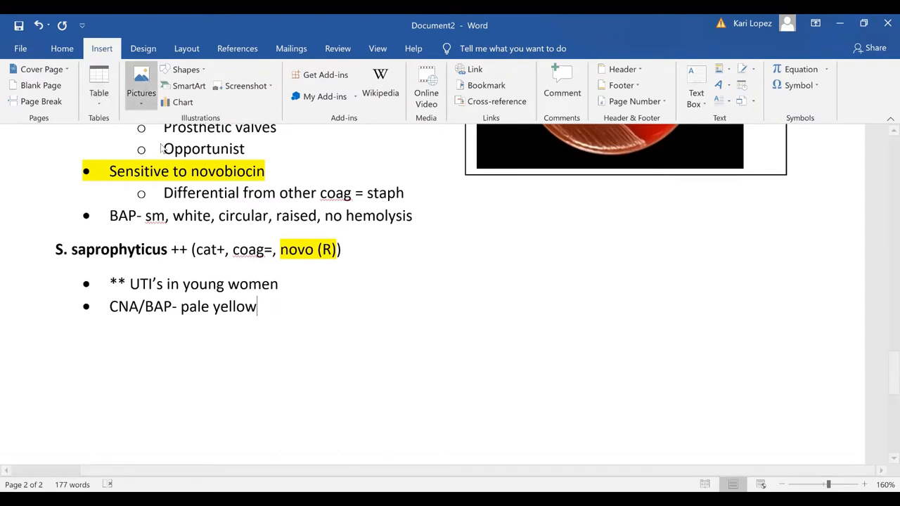
Insert the S. saprophyticus plate photo, found by searching Micro pics for 'sapr'.
left_click(141, 88)
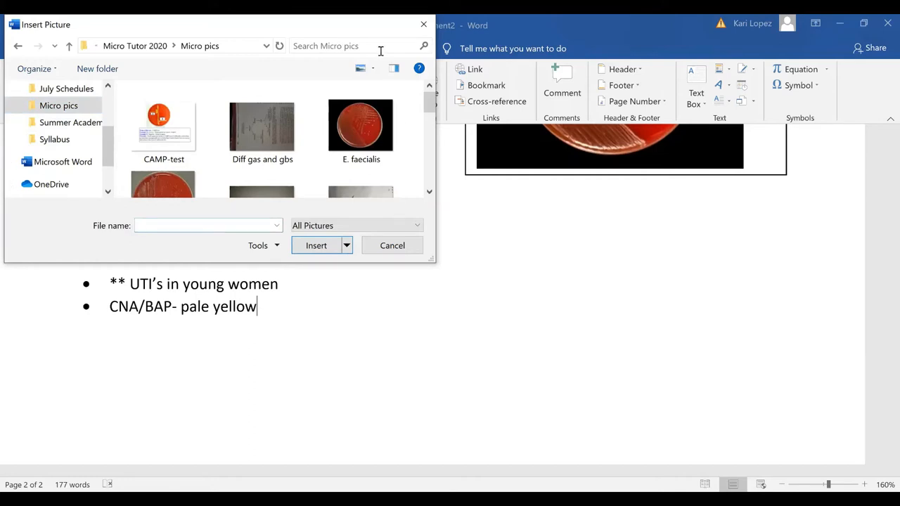
type("sapr")
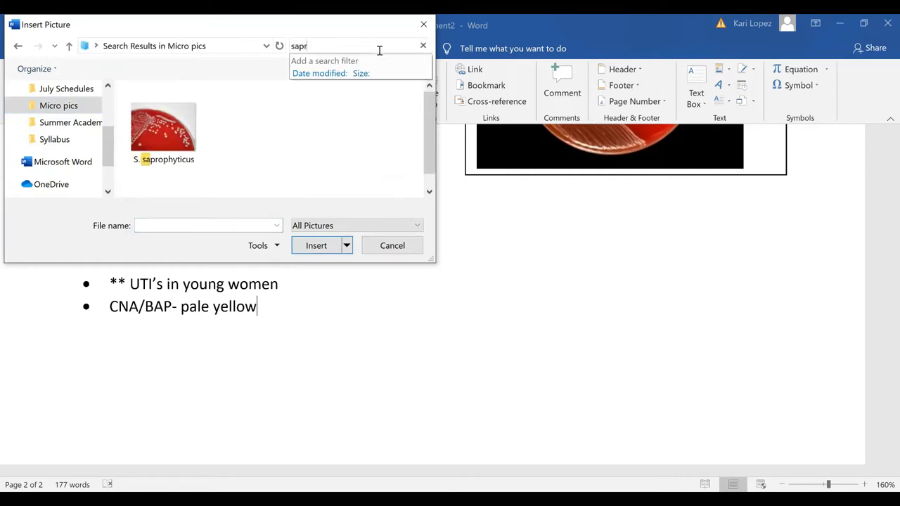
left_click(163, 131)
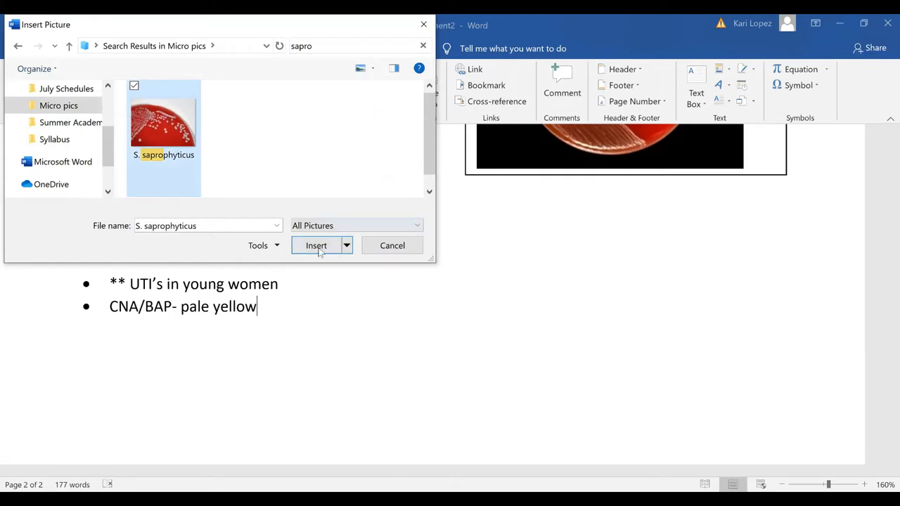
left_click(315, 246)
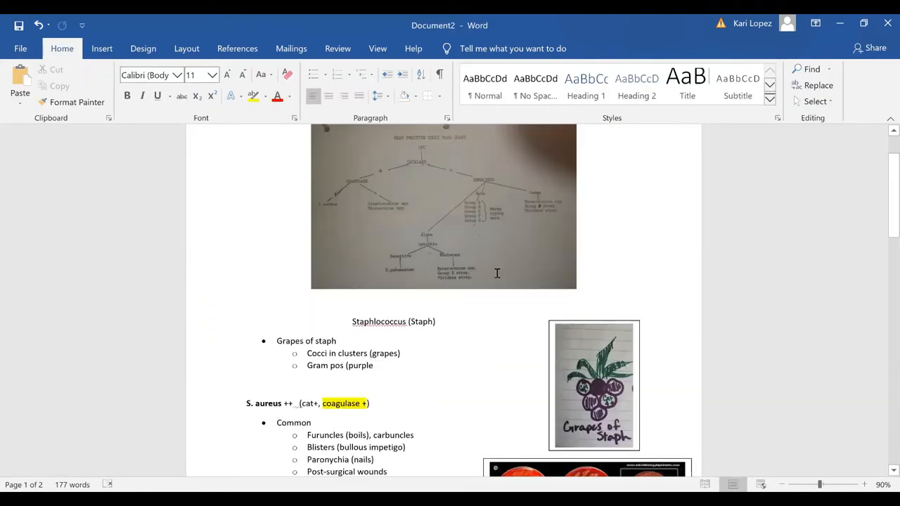
Scroll down to the S. saprophyticus heading to change its '++' marking to '+='.
scroll("down", 3)
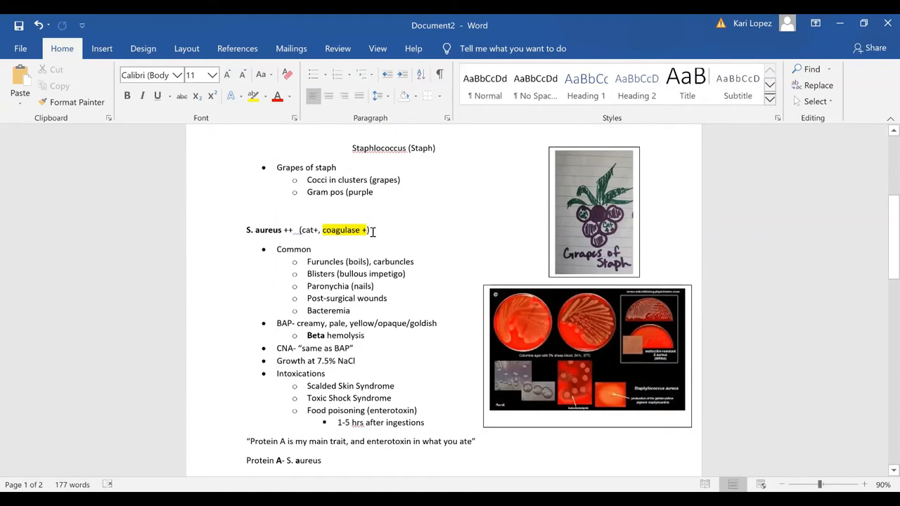
mouse_move(440, 259)
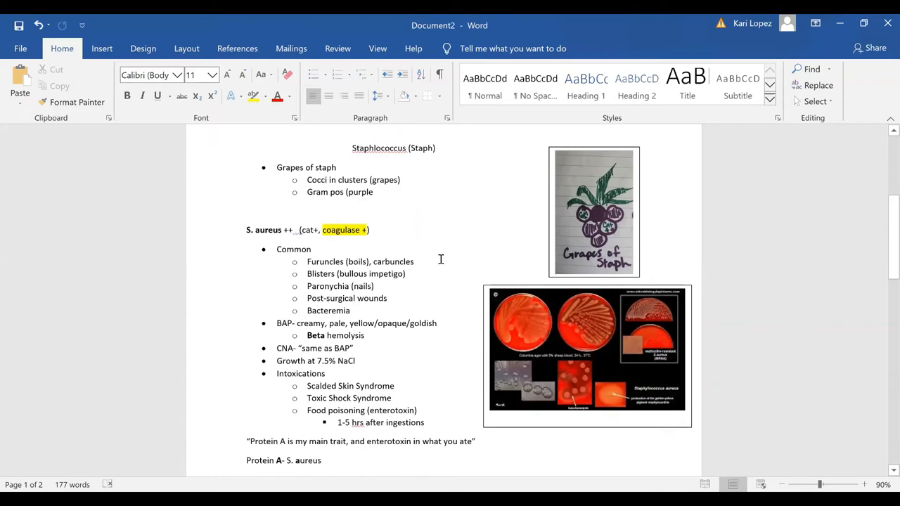
scroll("down", 3)
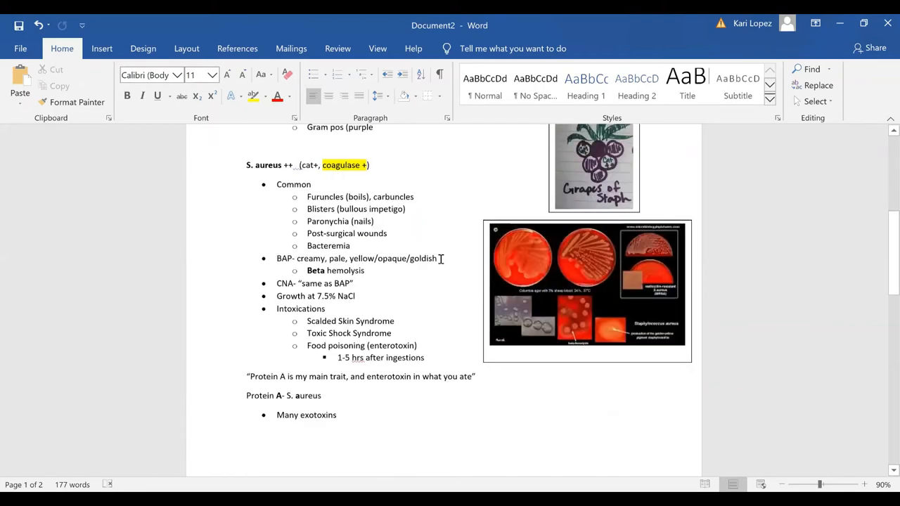
scroll("down", 3)
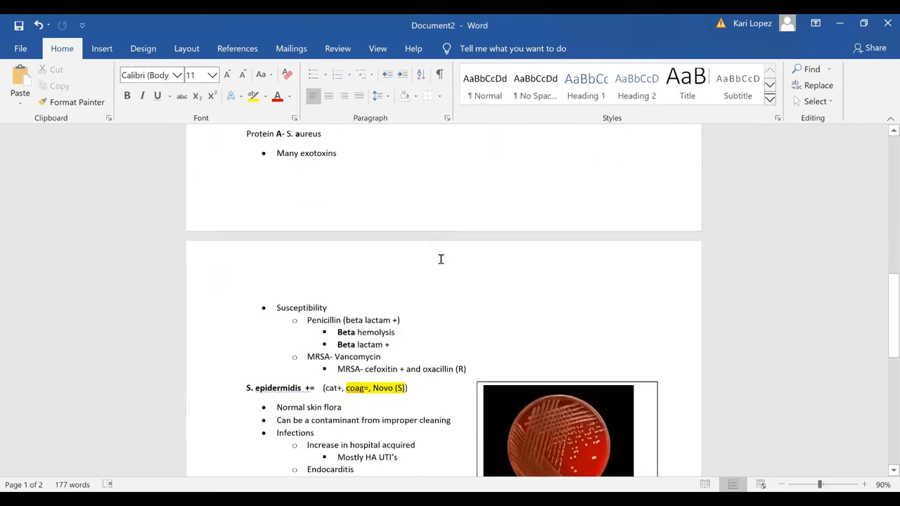
scroll("down", 3)
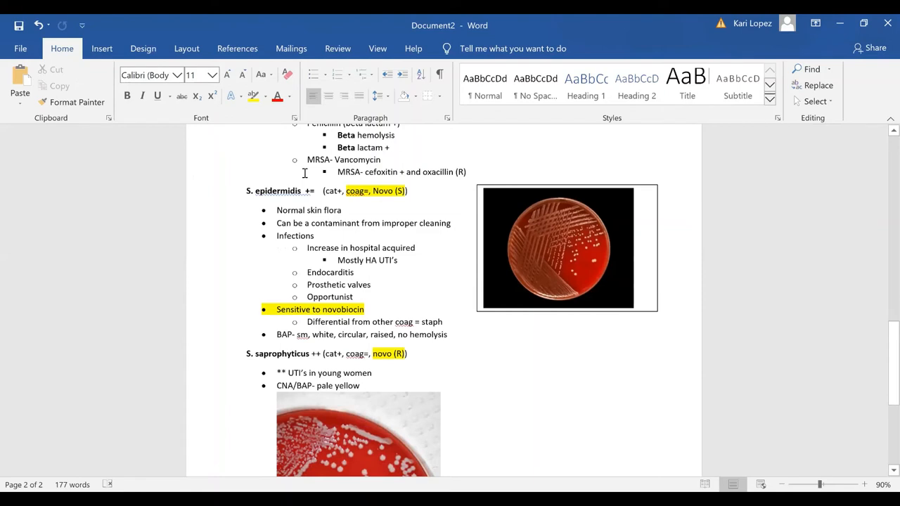
mouse_move(320, 316)
type("=")
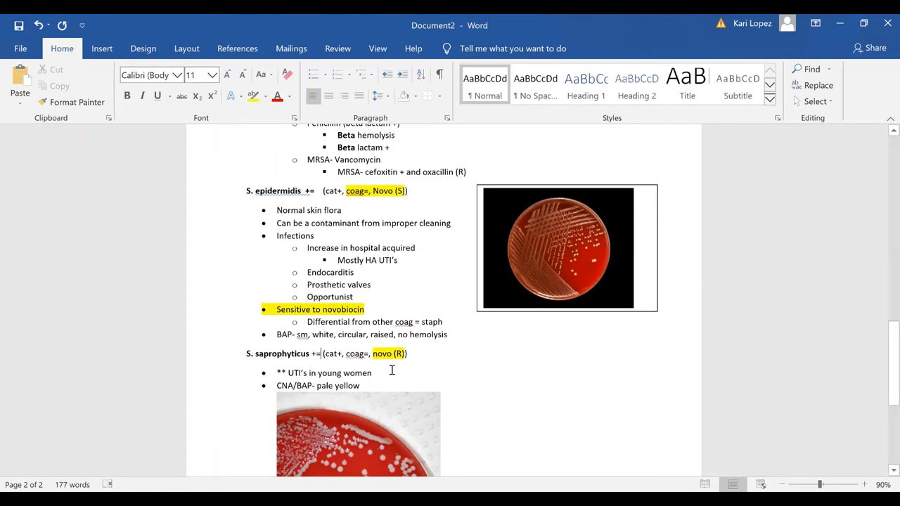
mouse_move(478, 419)
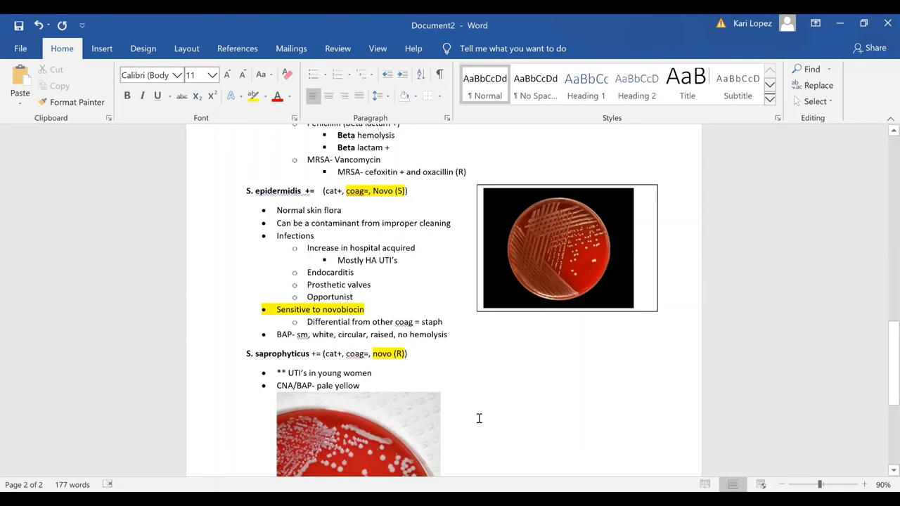
scroll("down", 3)
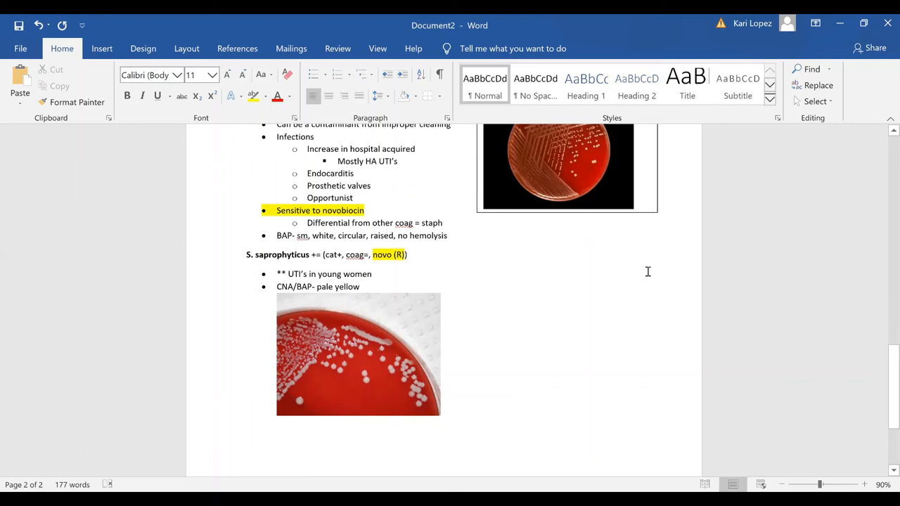
left_click(320, 254)
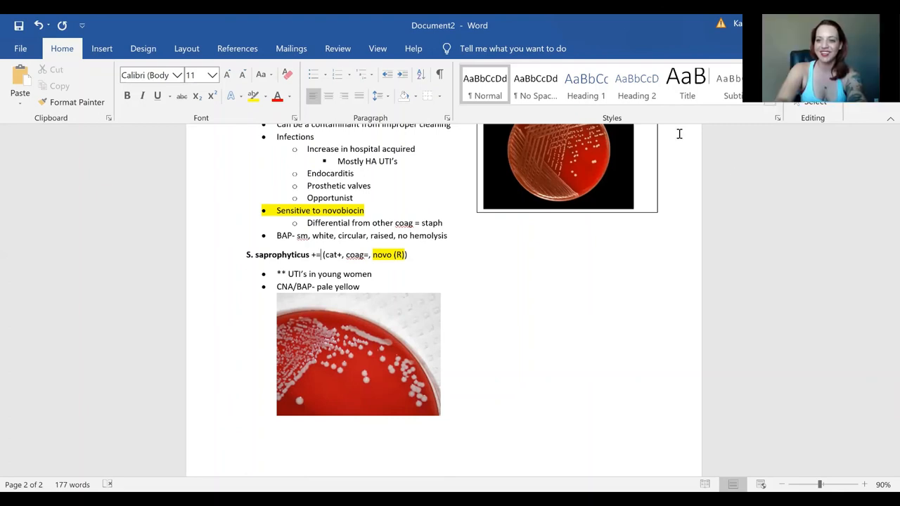
mouse_move(664, 123)
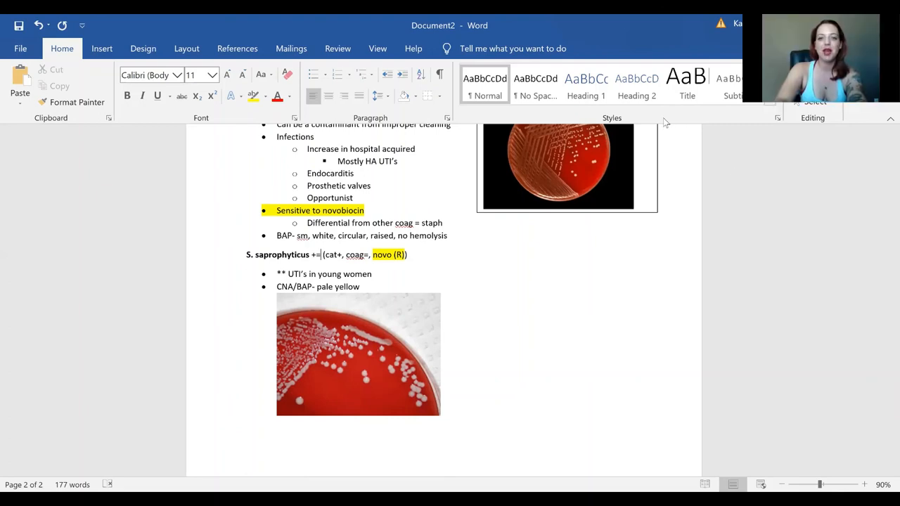